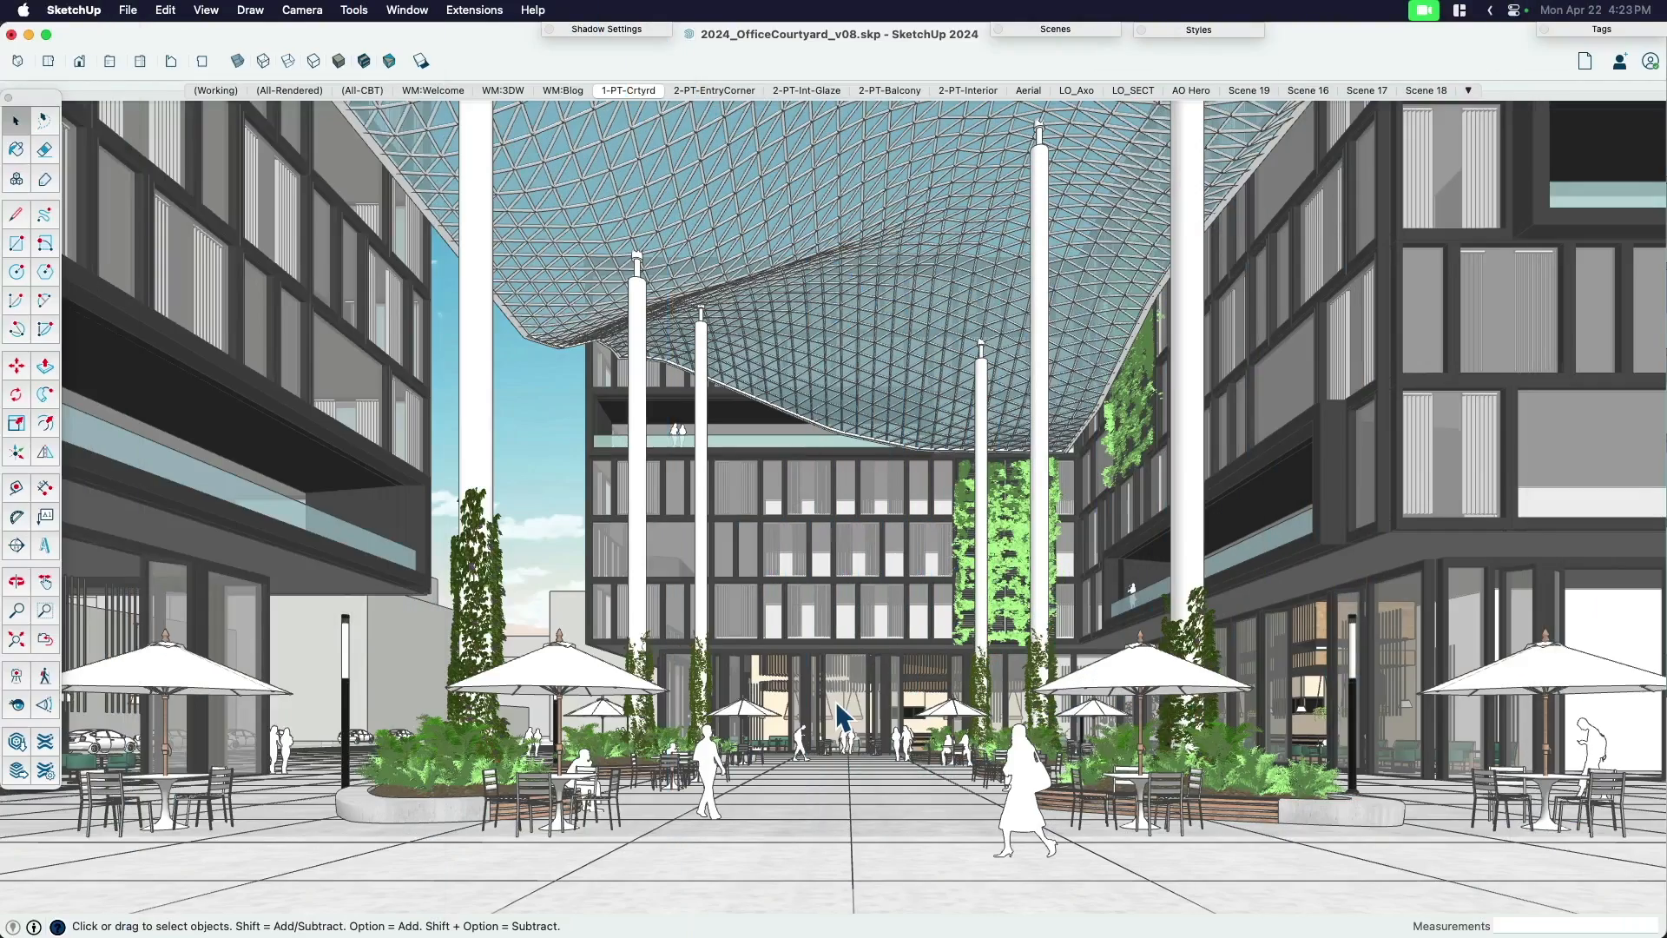
mouse_move(628, 481)
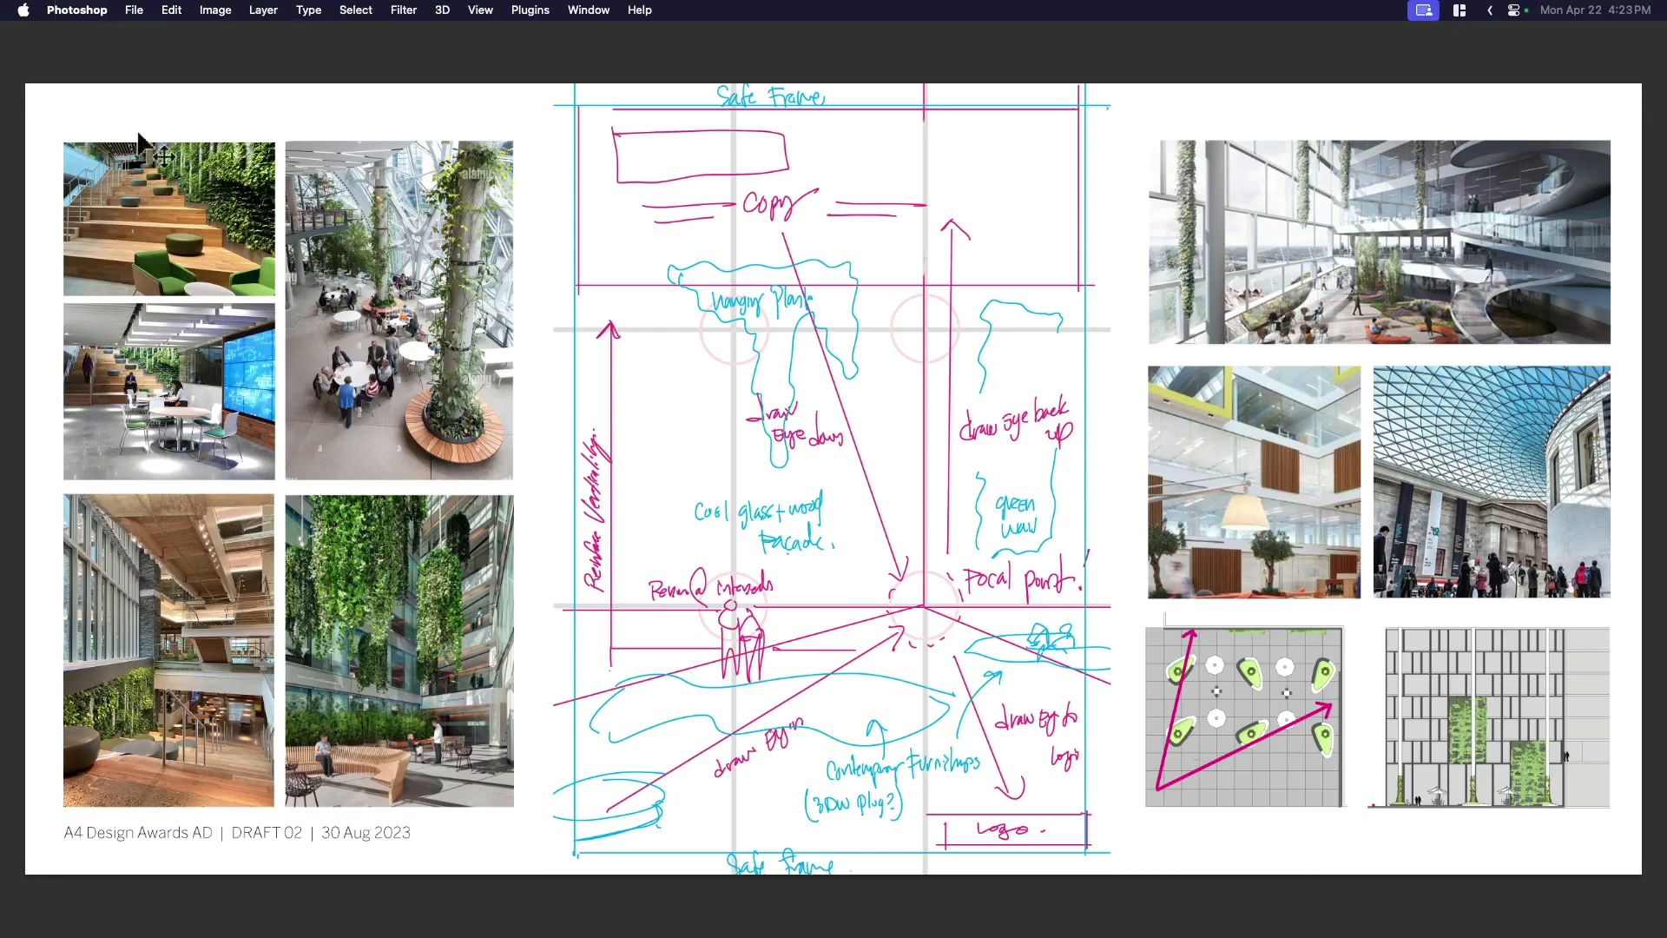
mouse_move(592, 443)
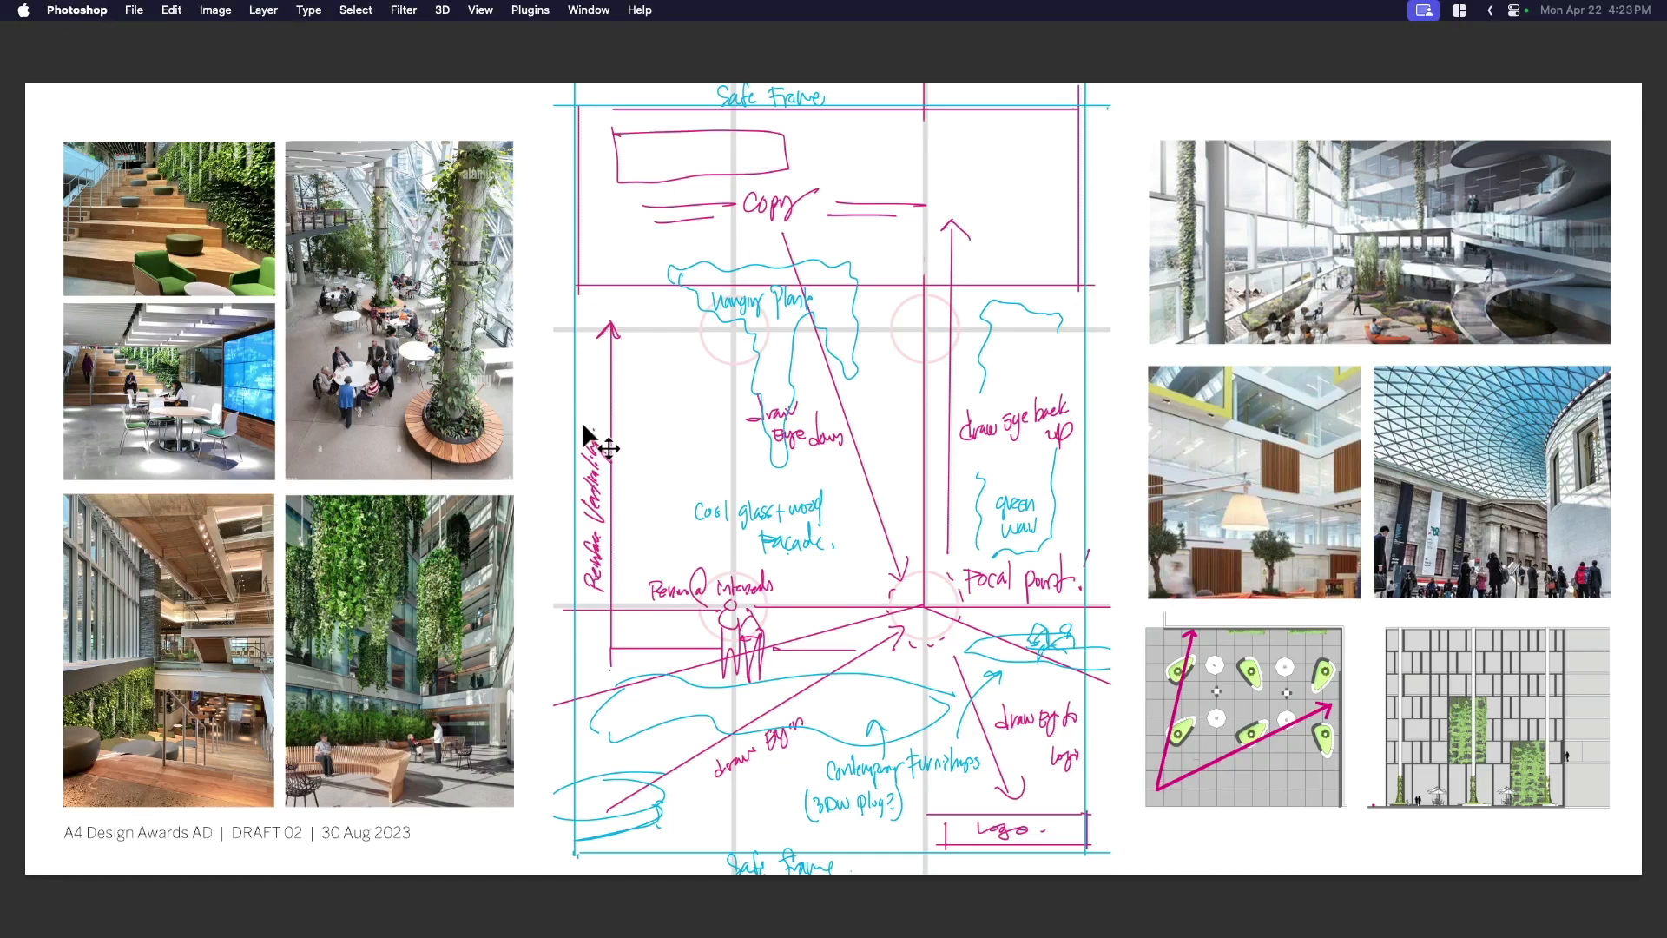
mouse_move(863, 533)
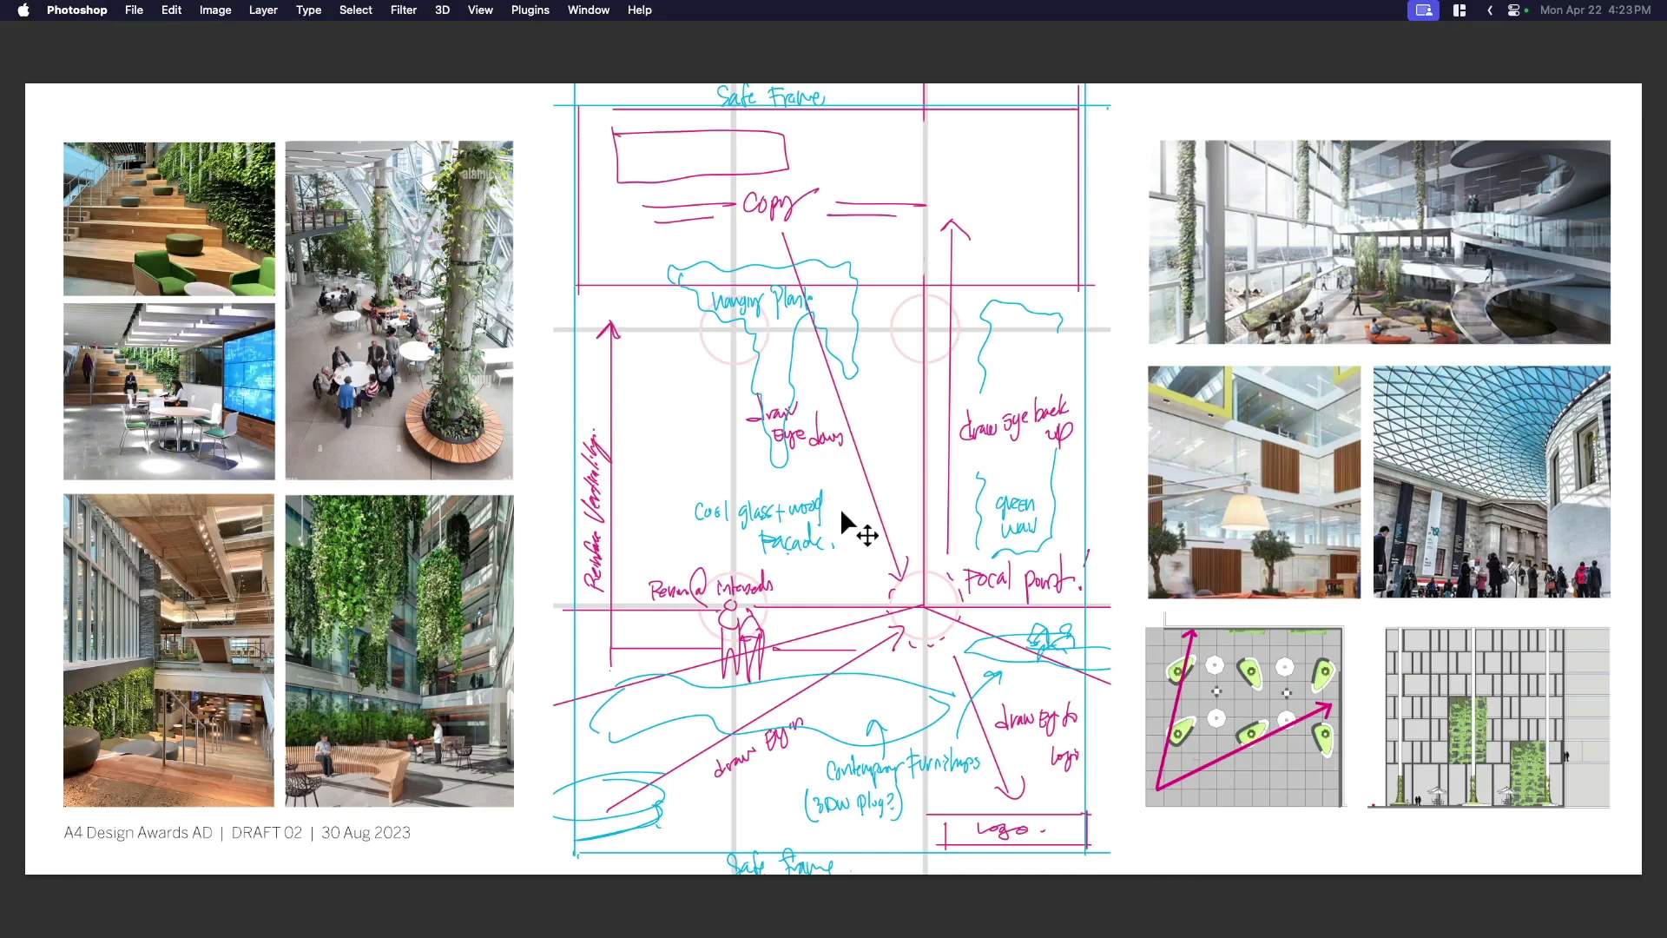
mouse_move(706, 188)
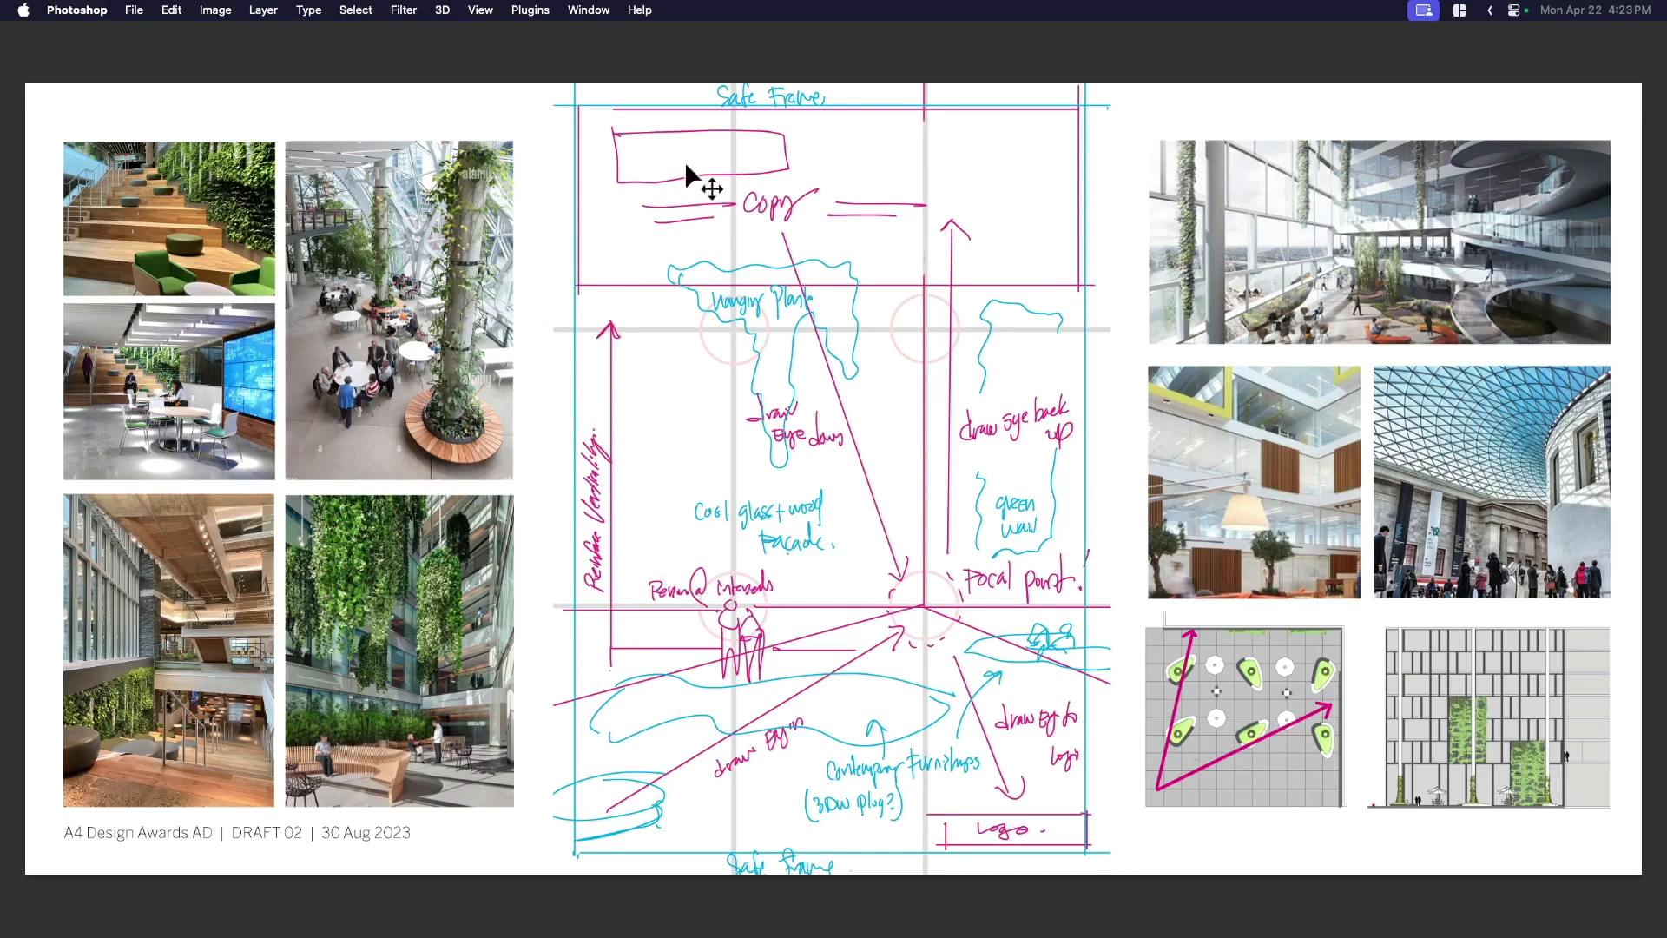
mouse_move(688, 537)
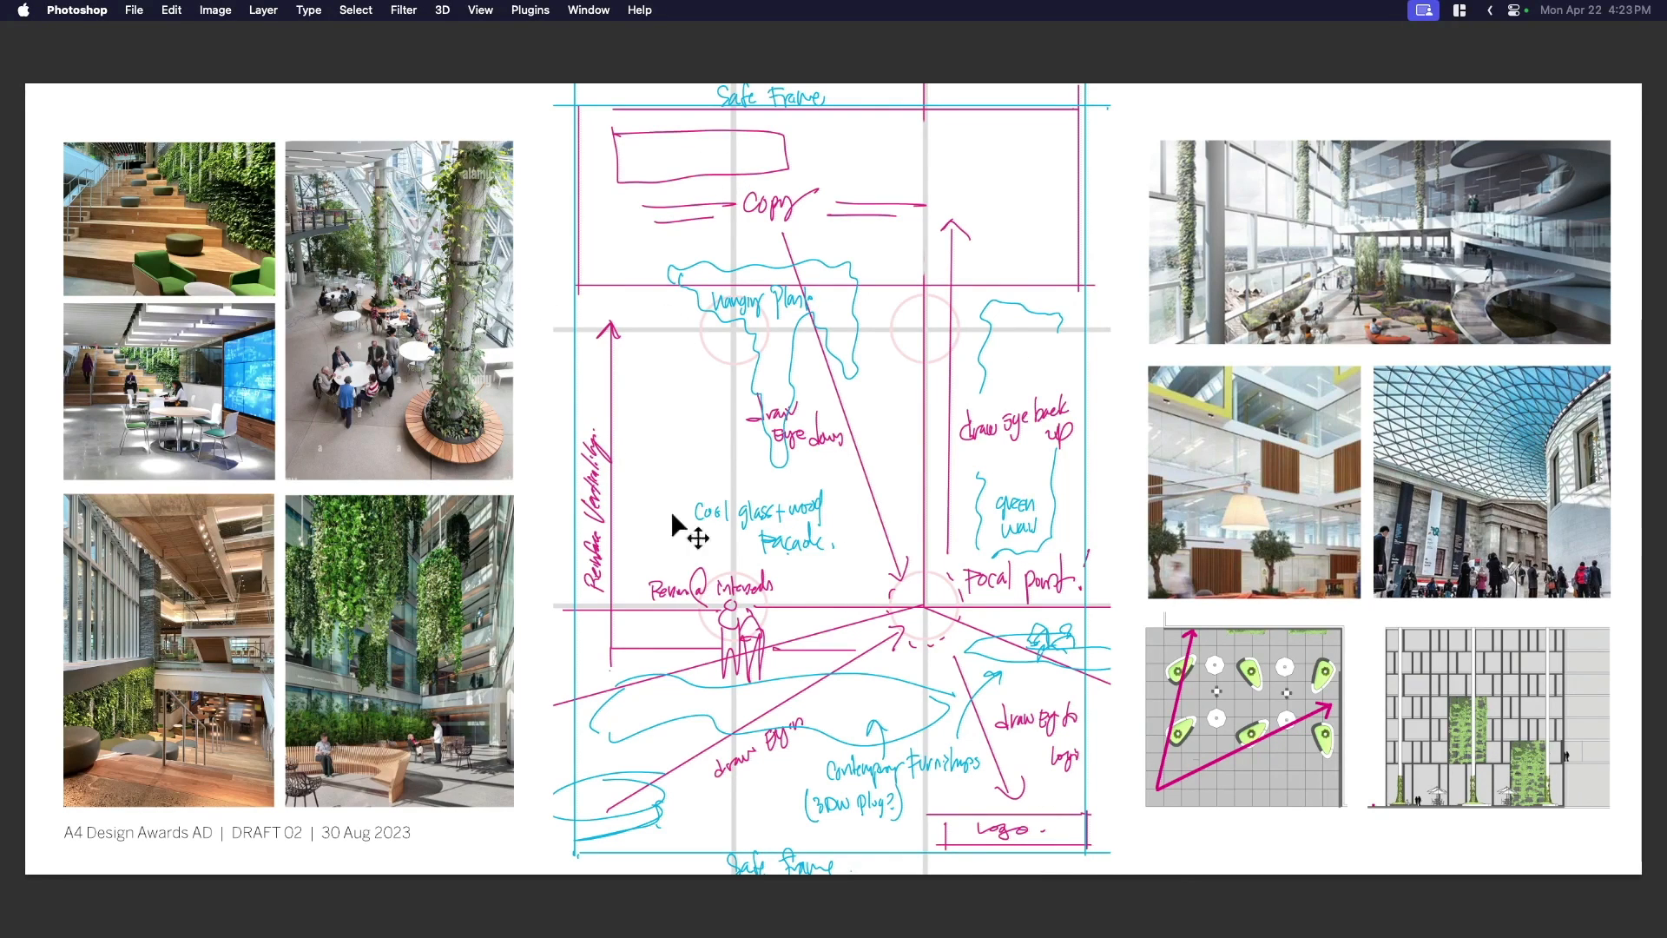
mouse_move(686, 627)
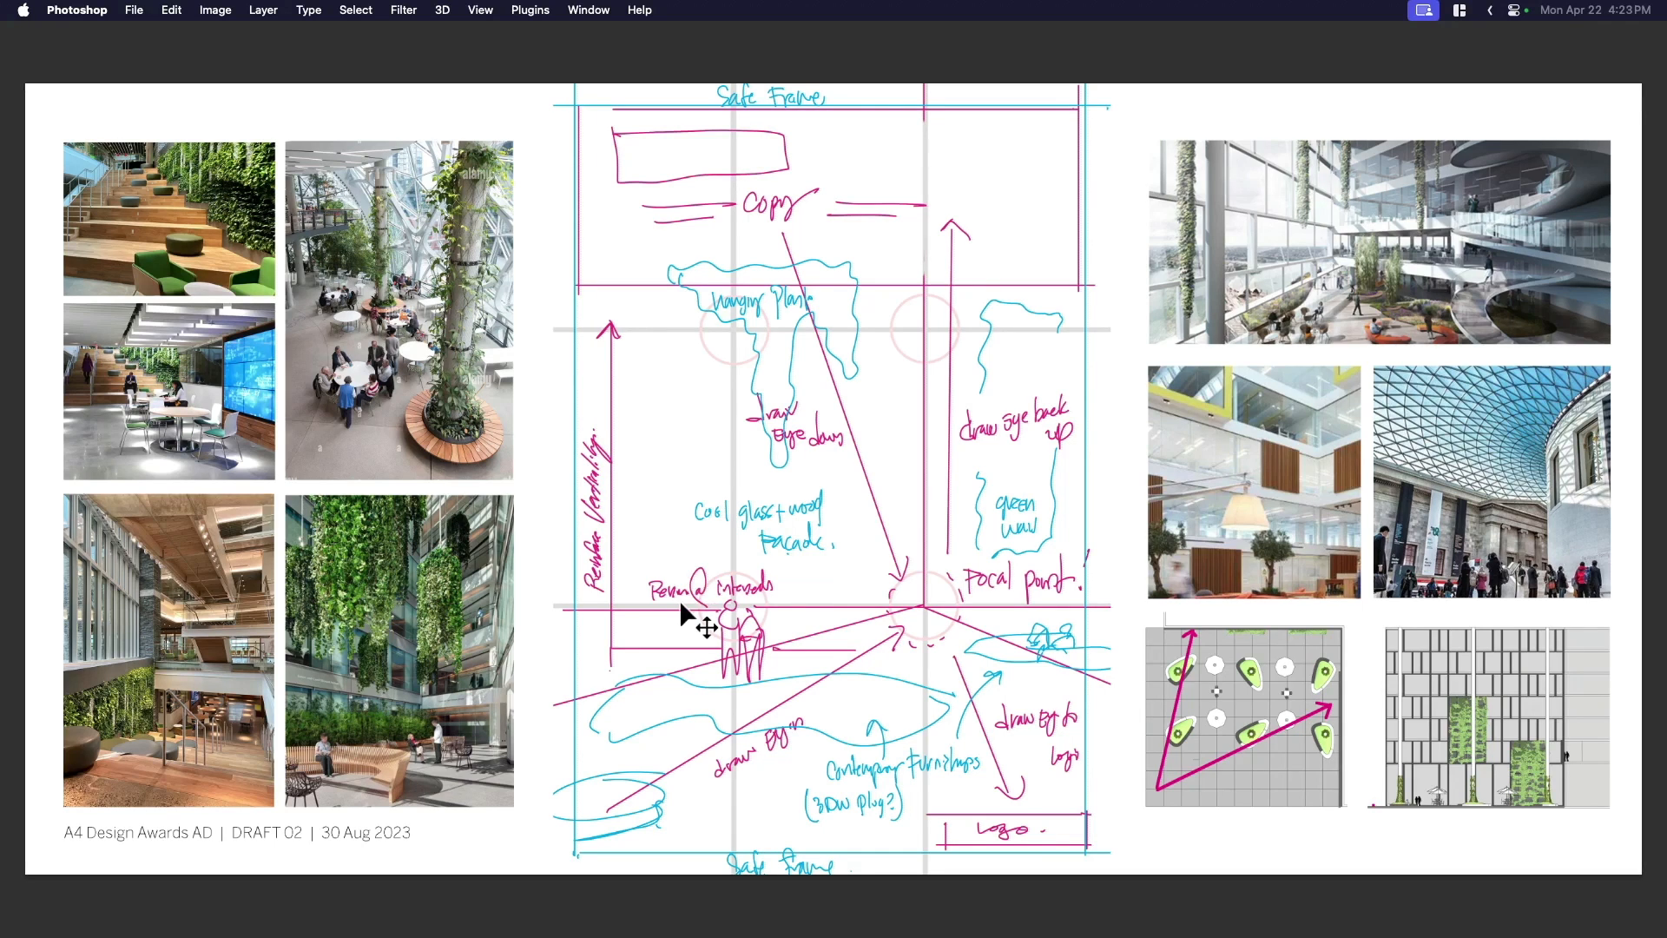
mouse_move(1071, 378)
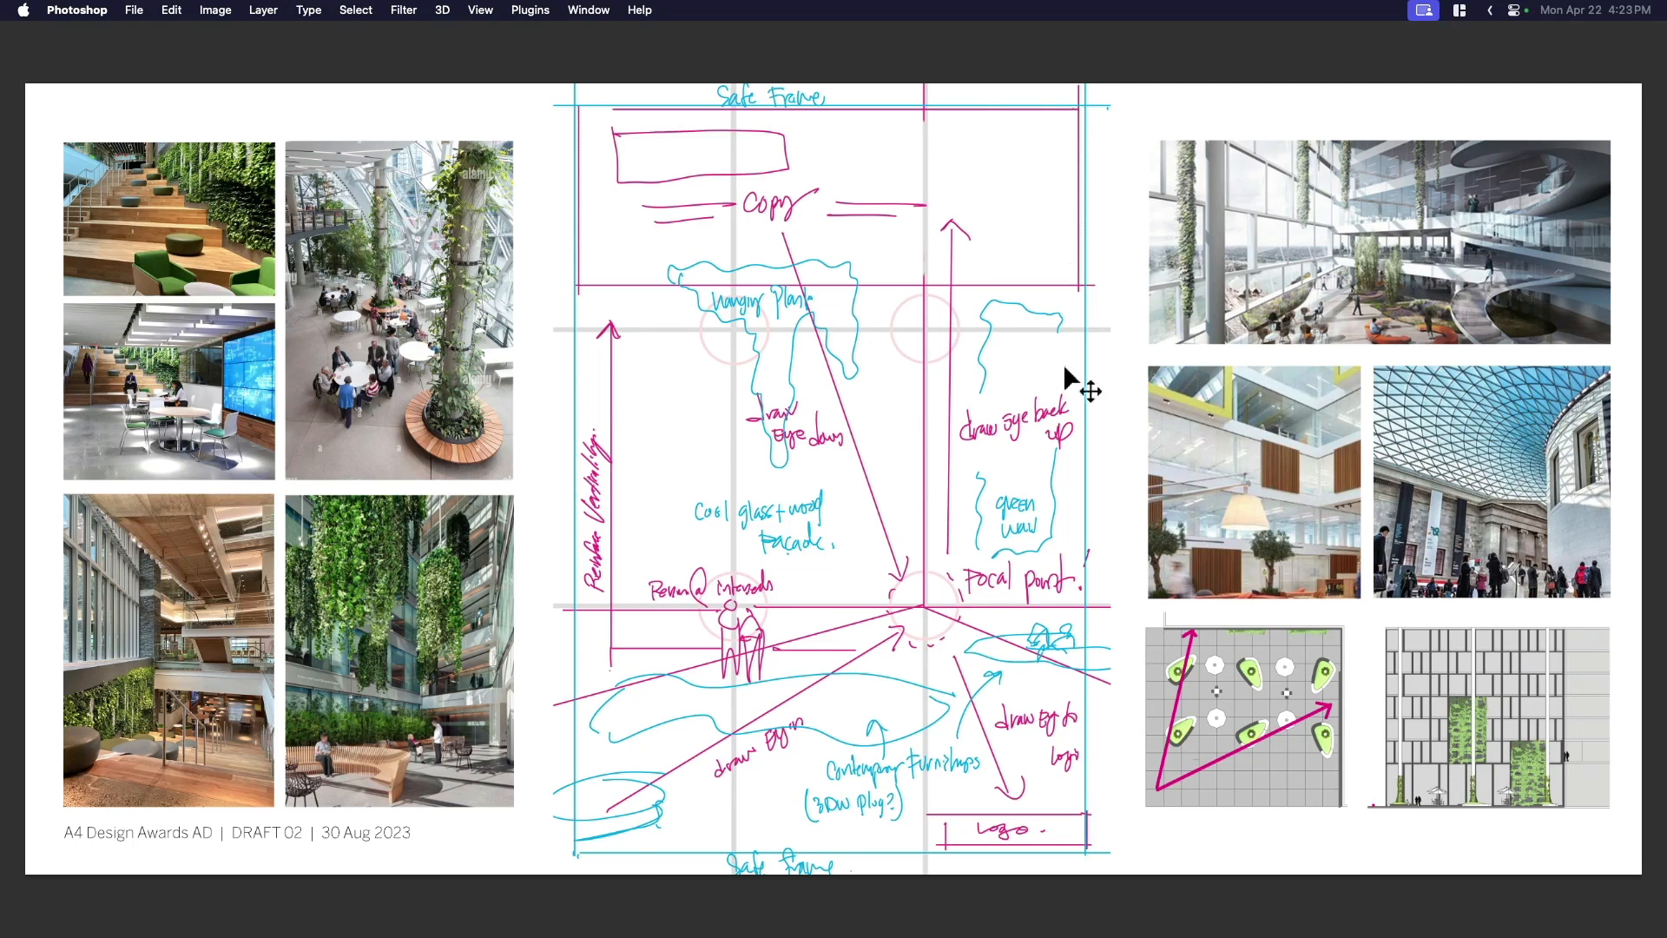
mouse_move(931, 452)
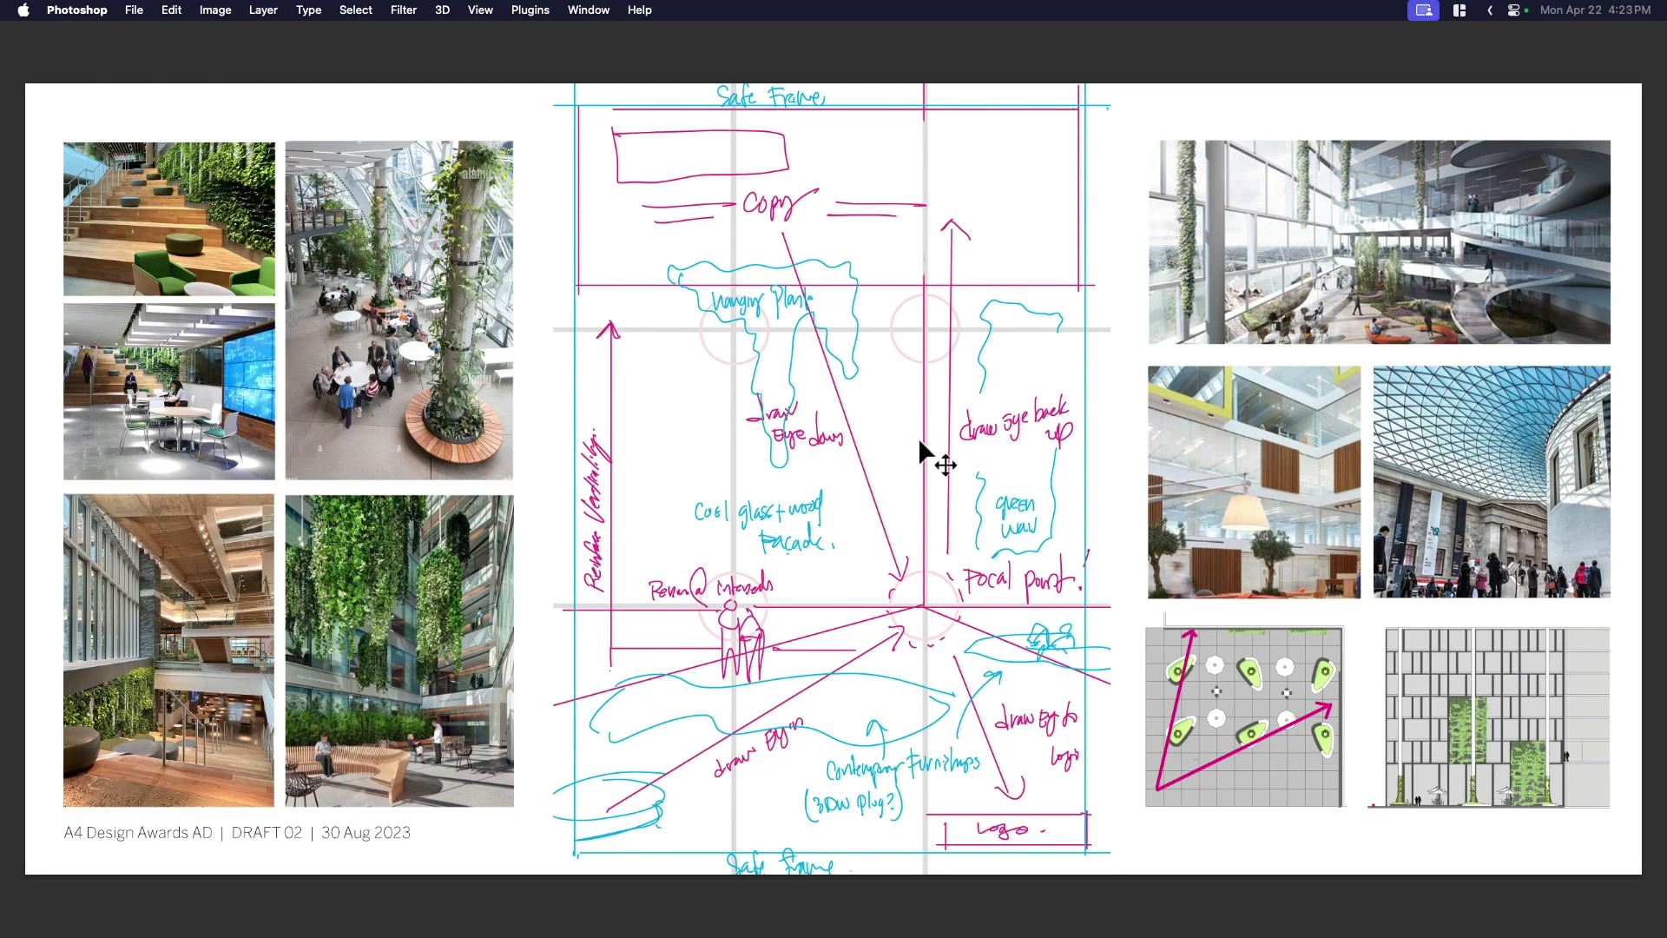
mouse_move(786, 265)
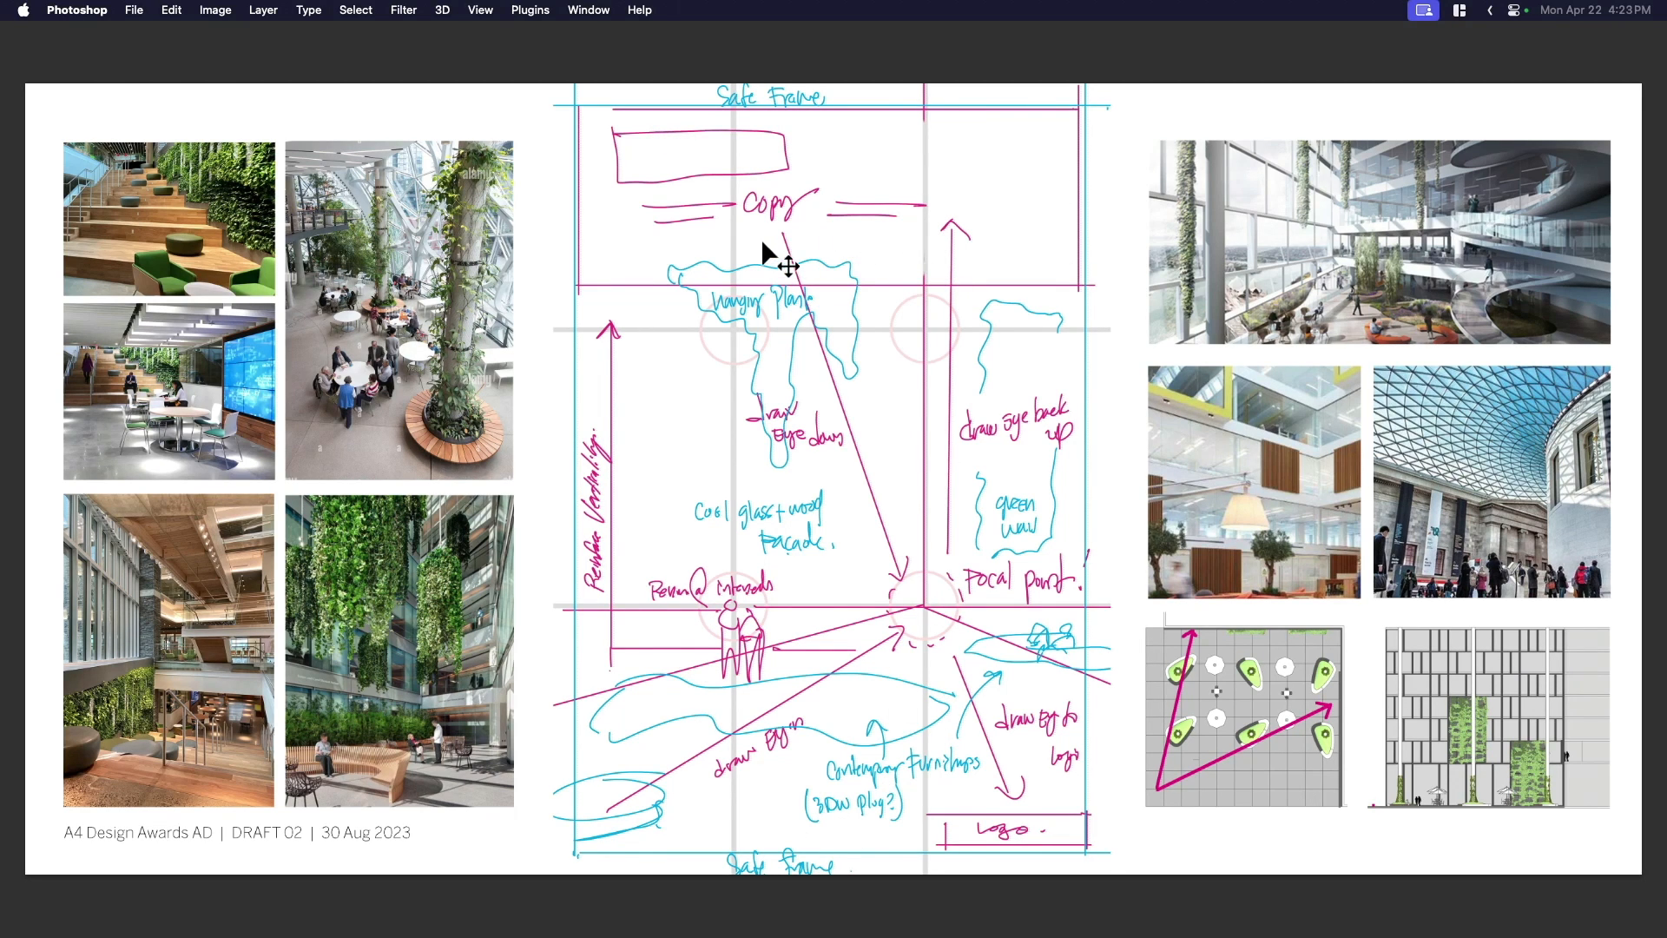
mouse_move(955, 561)
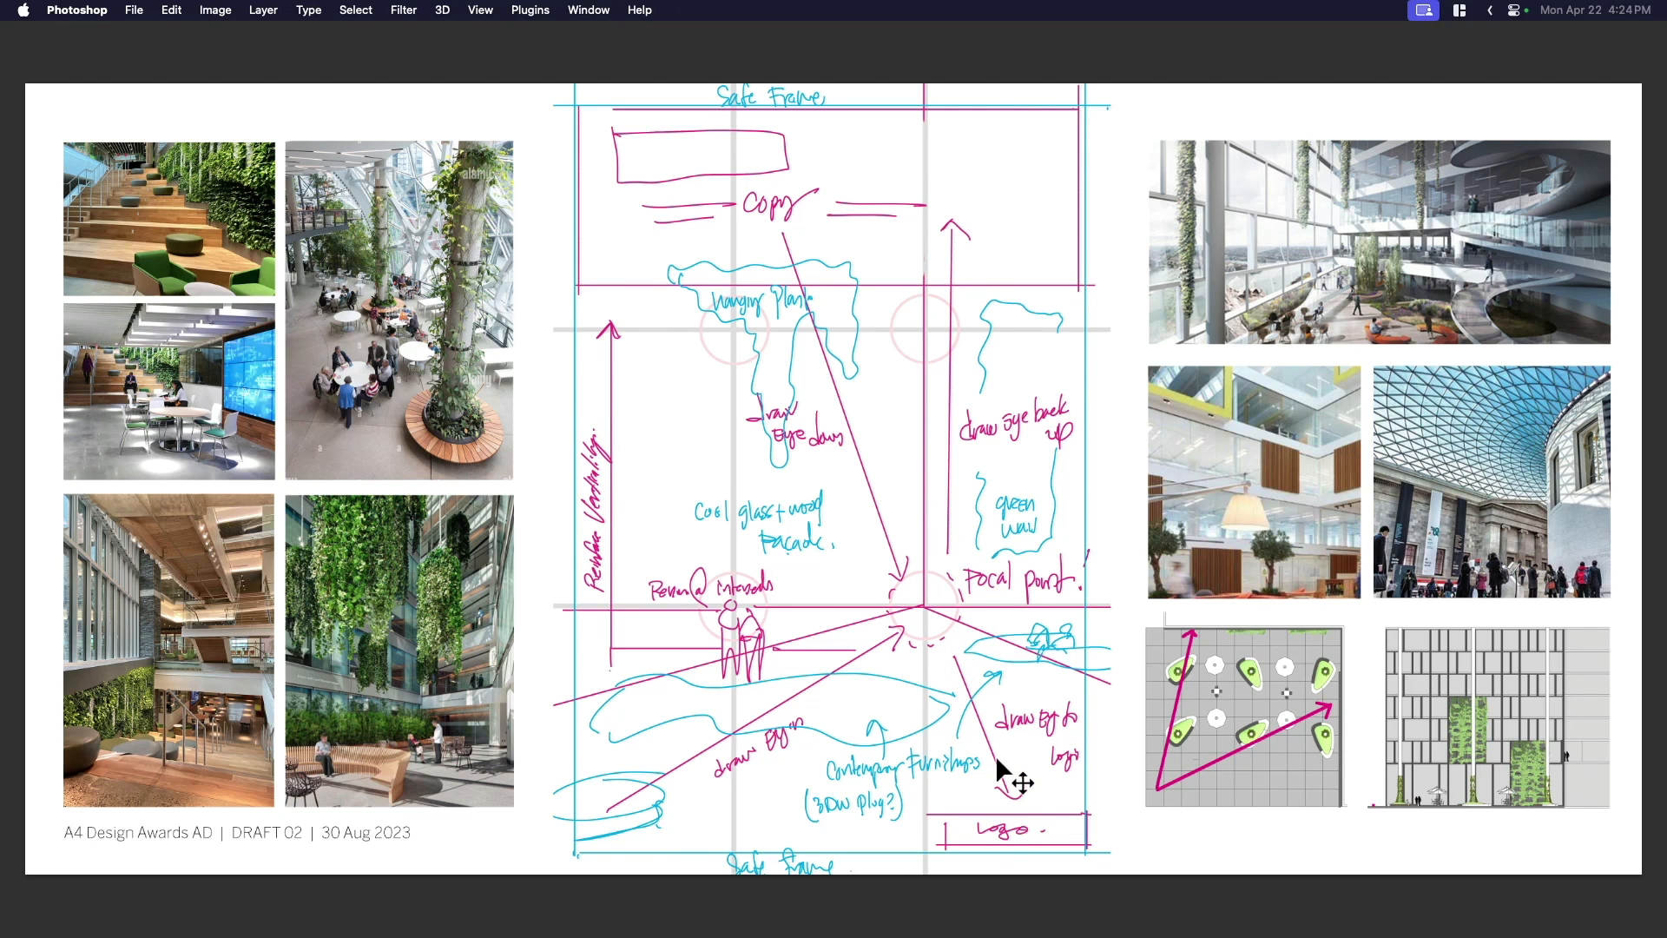
mouse_move(979, 792)
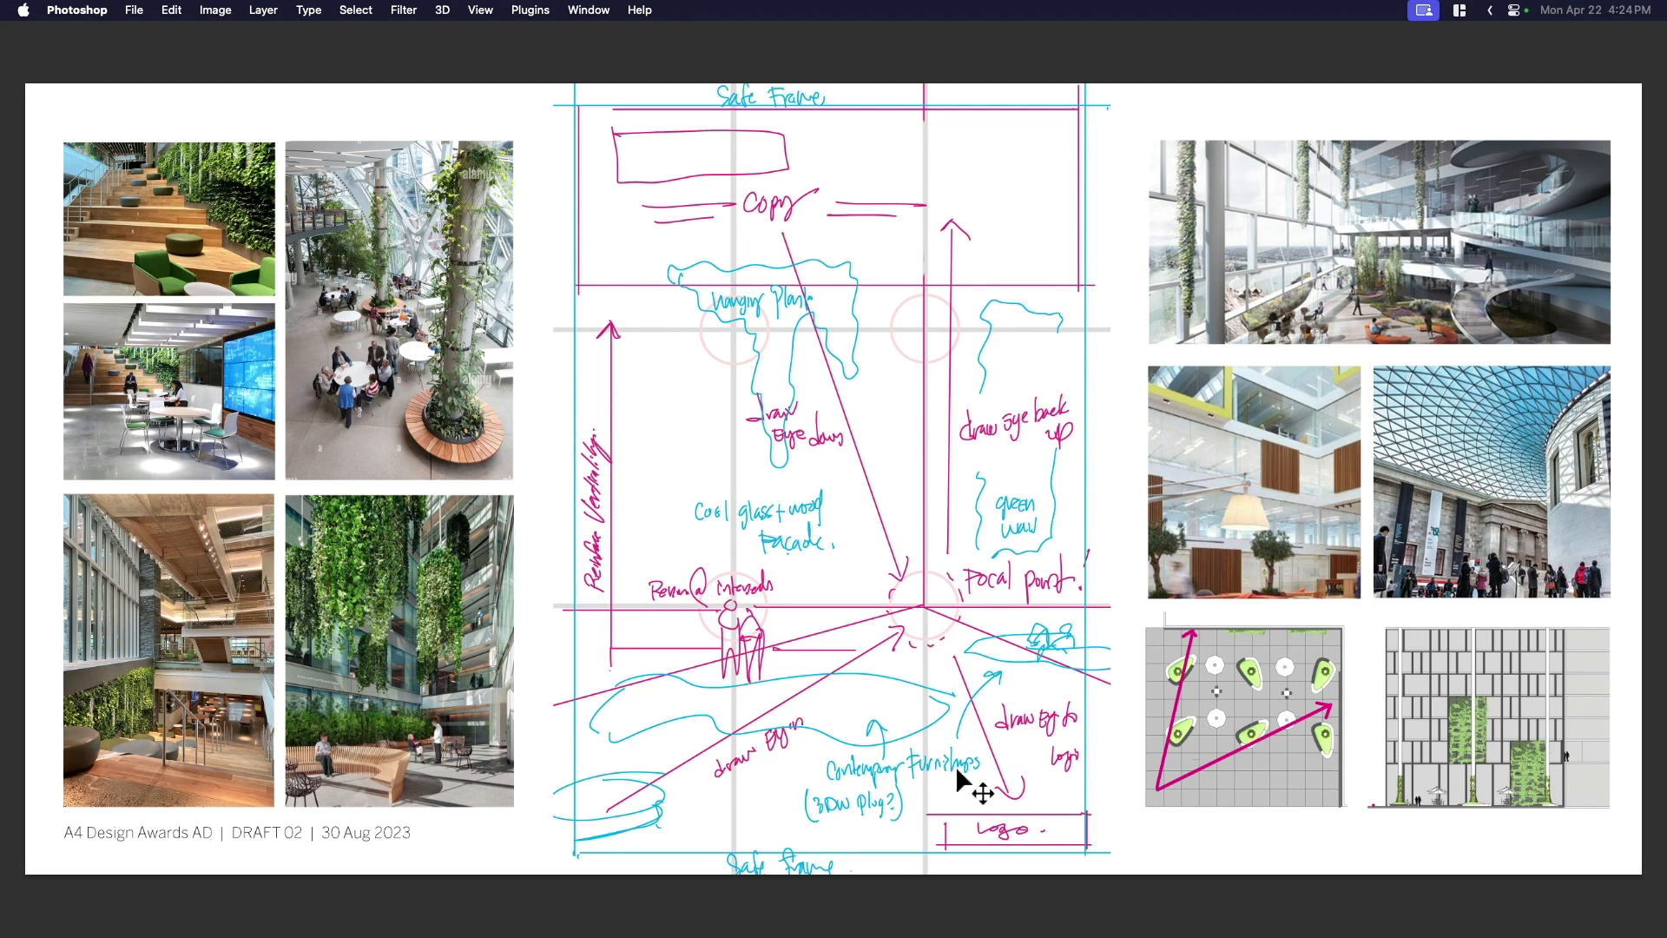
mouse_move(729, 660)
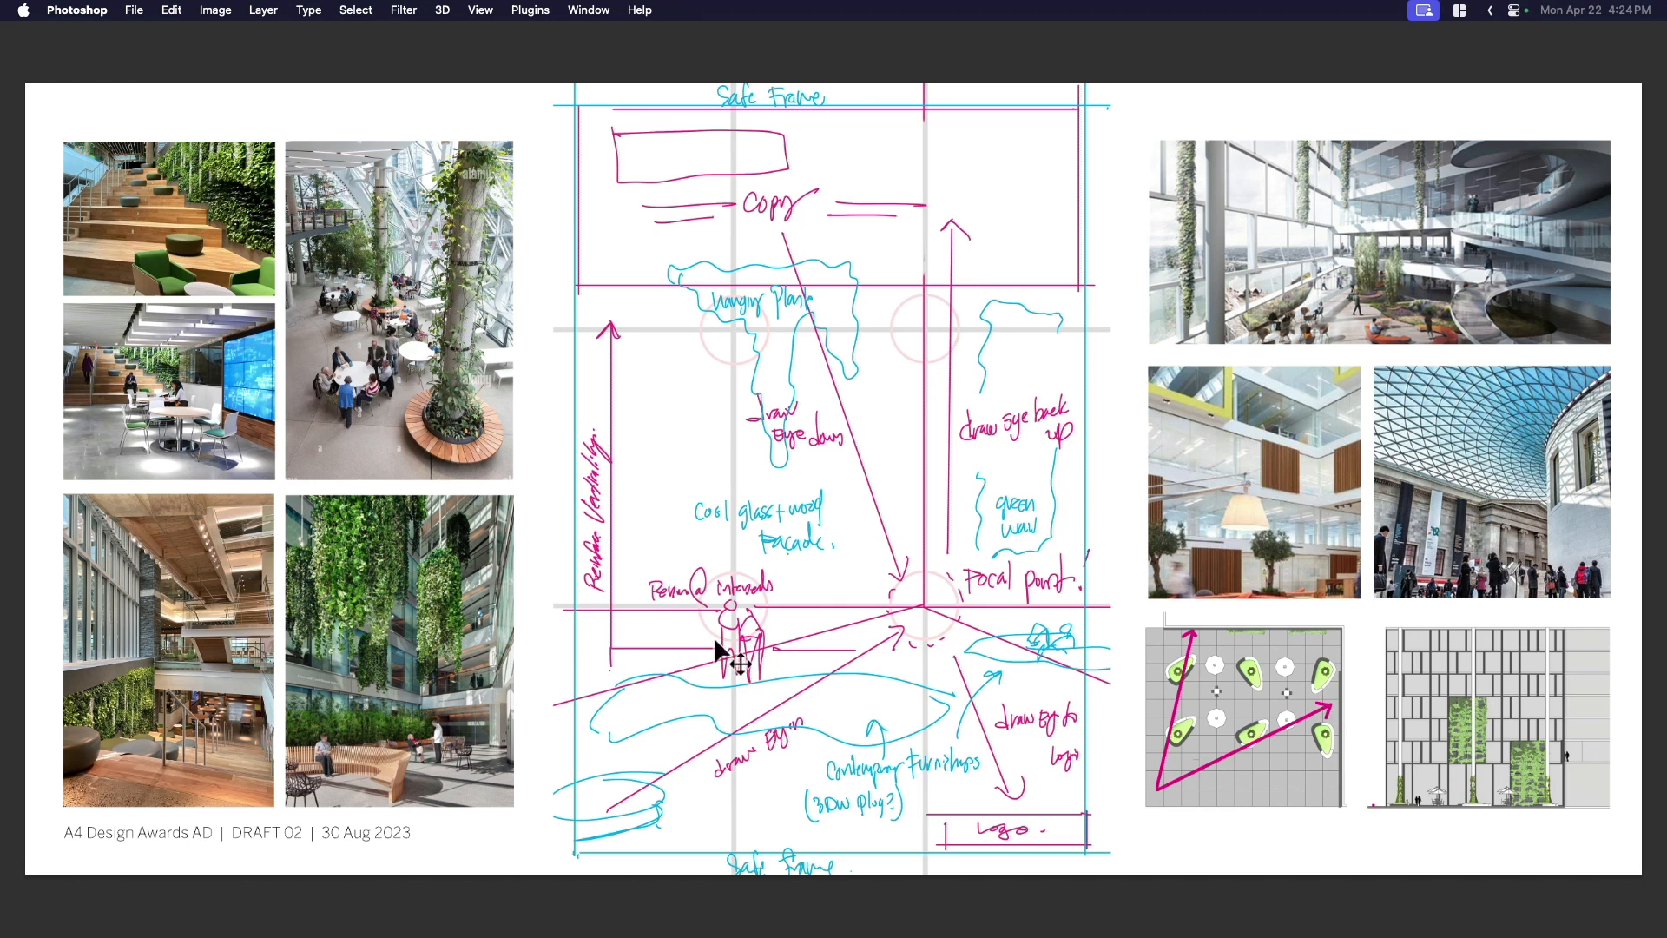
mouse_move(486, 433)
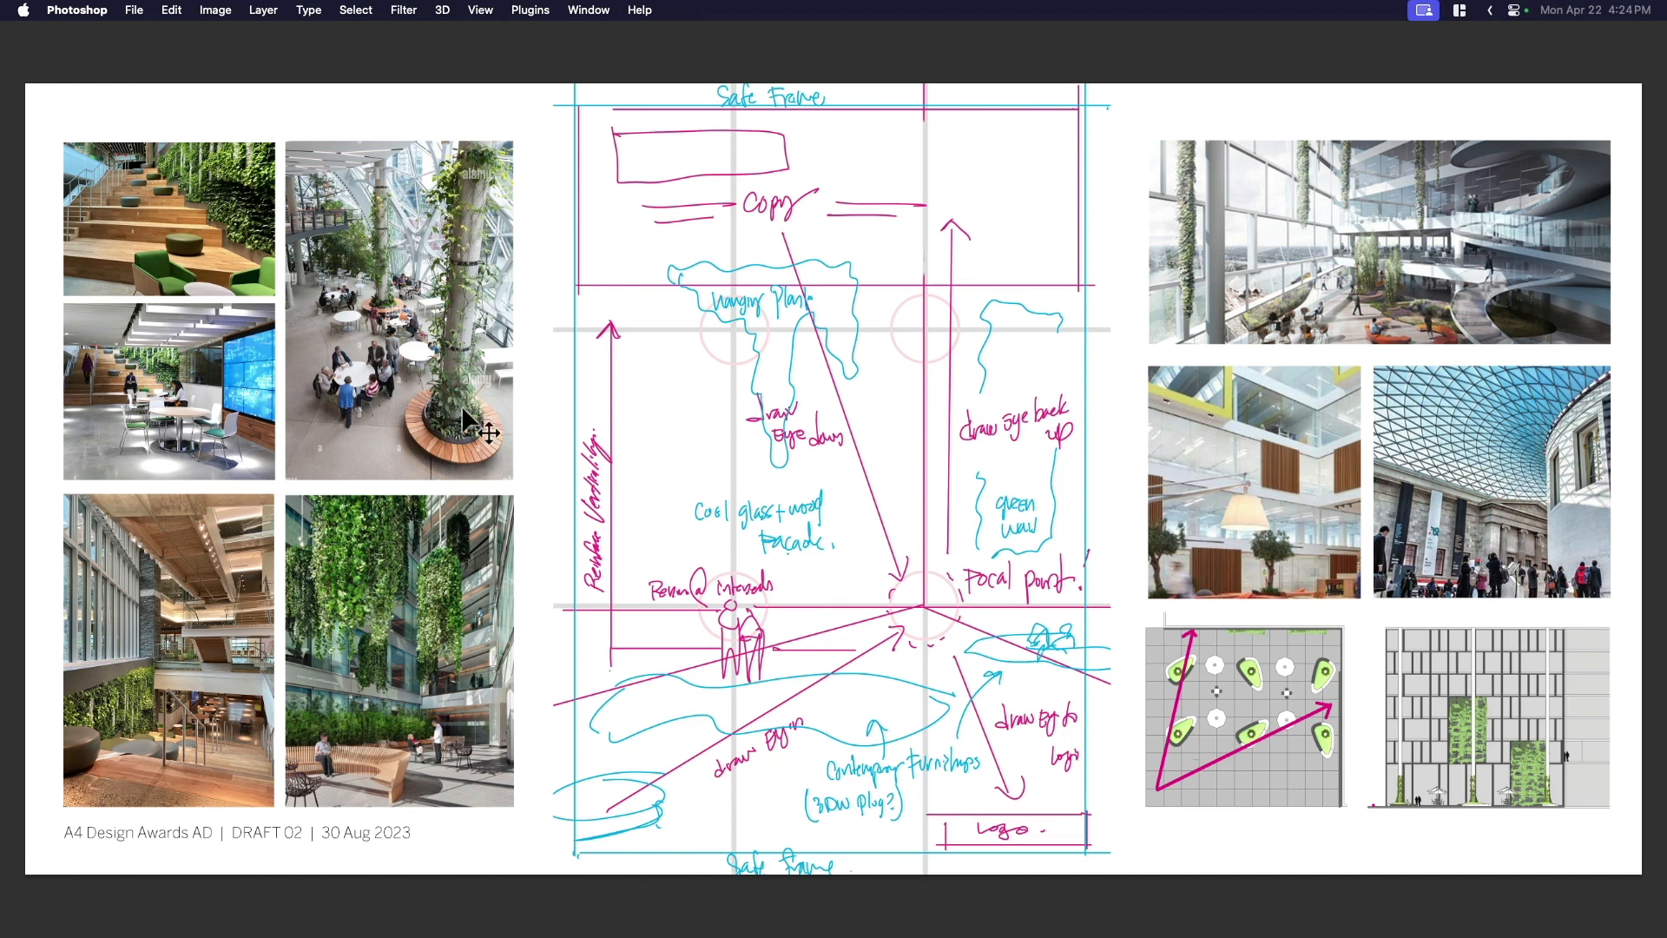
mouse_move(219, 575)
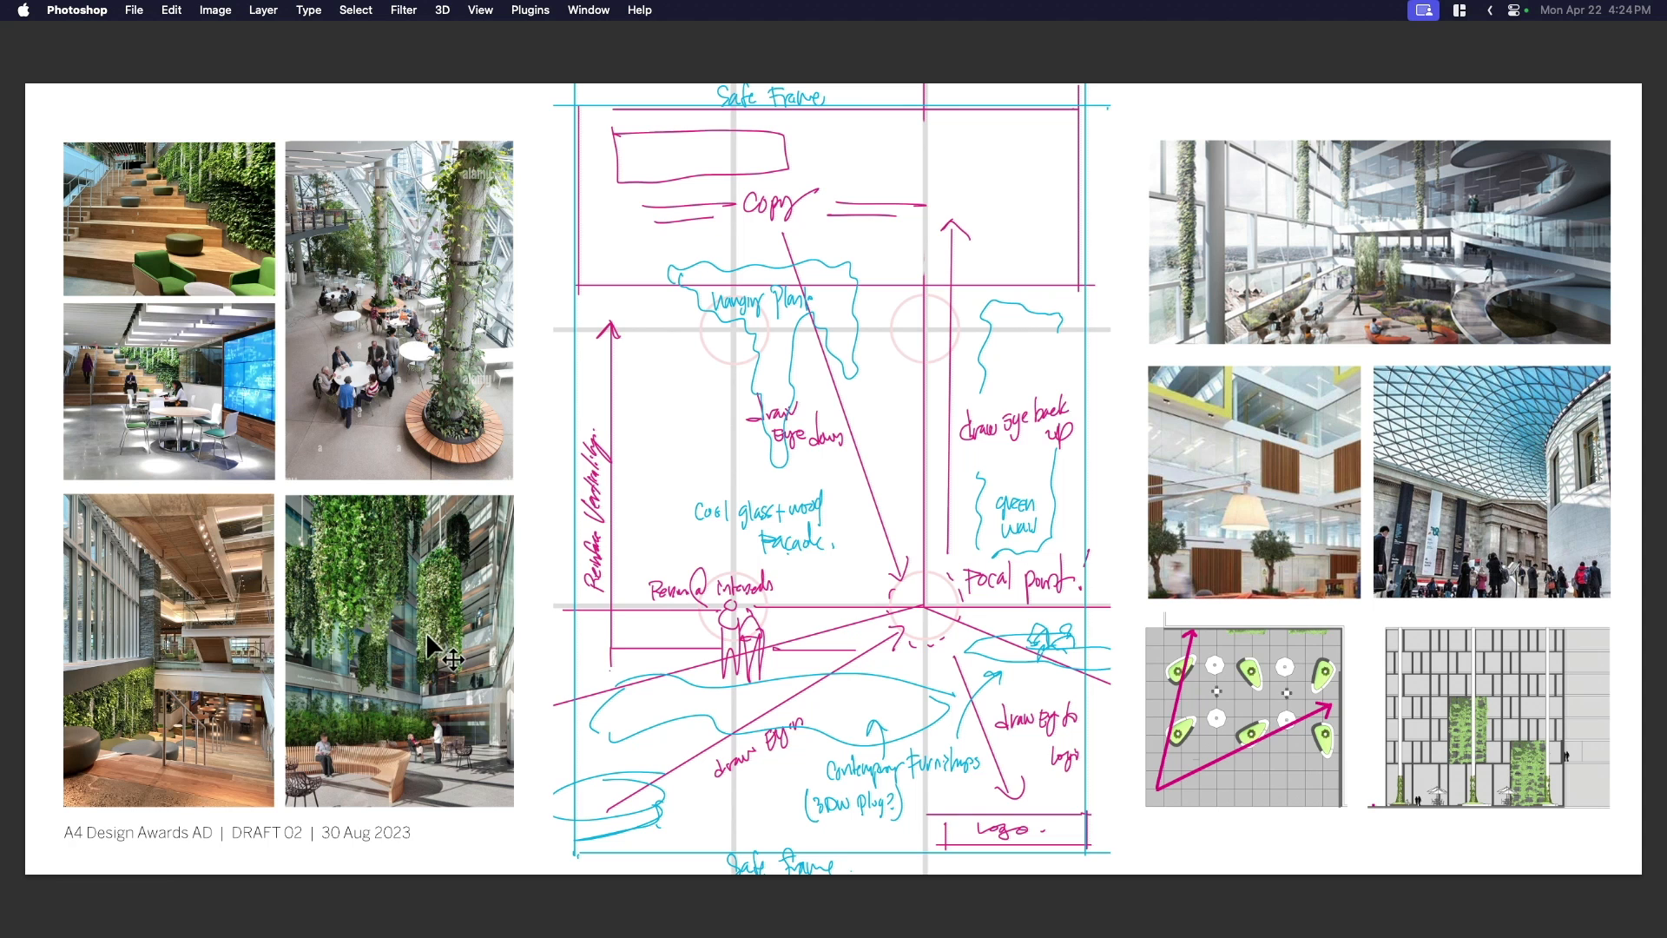
mouse_move(394, 585)
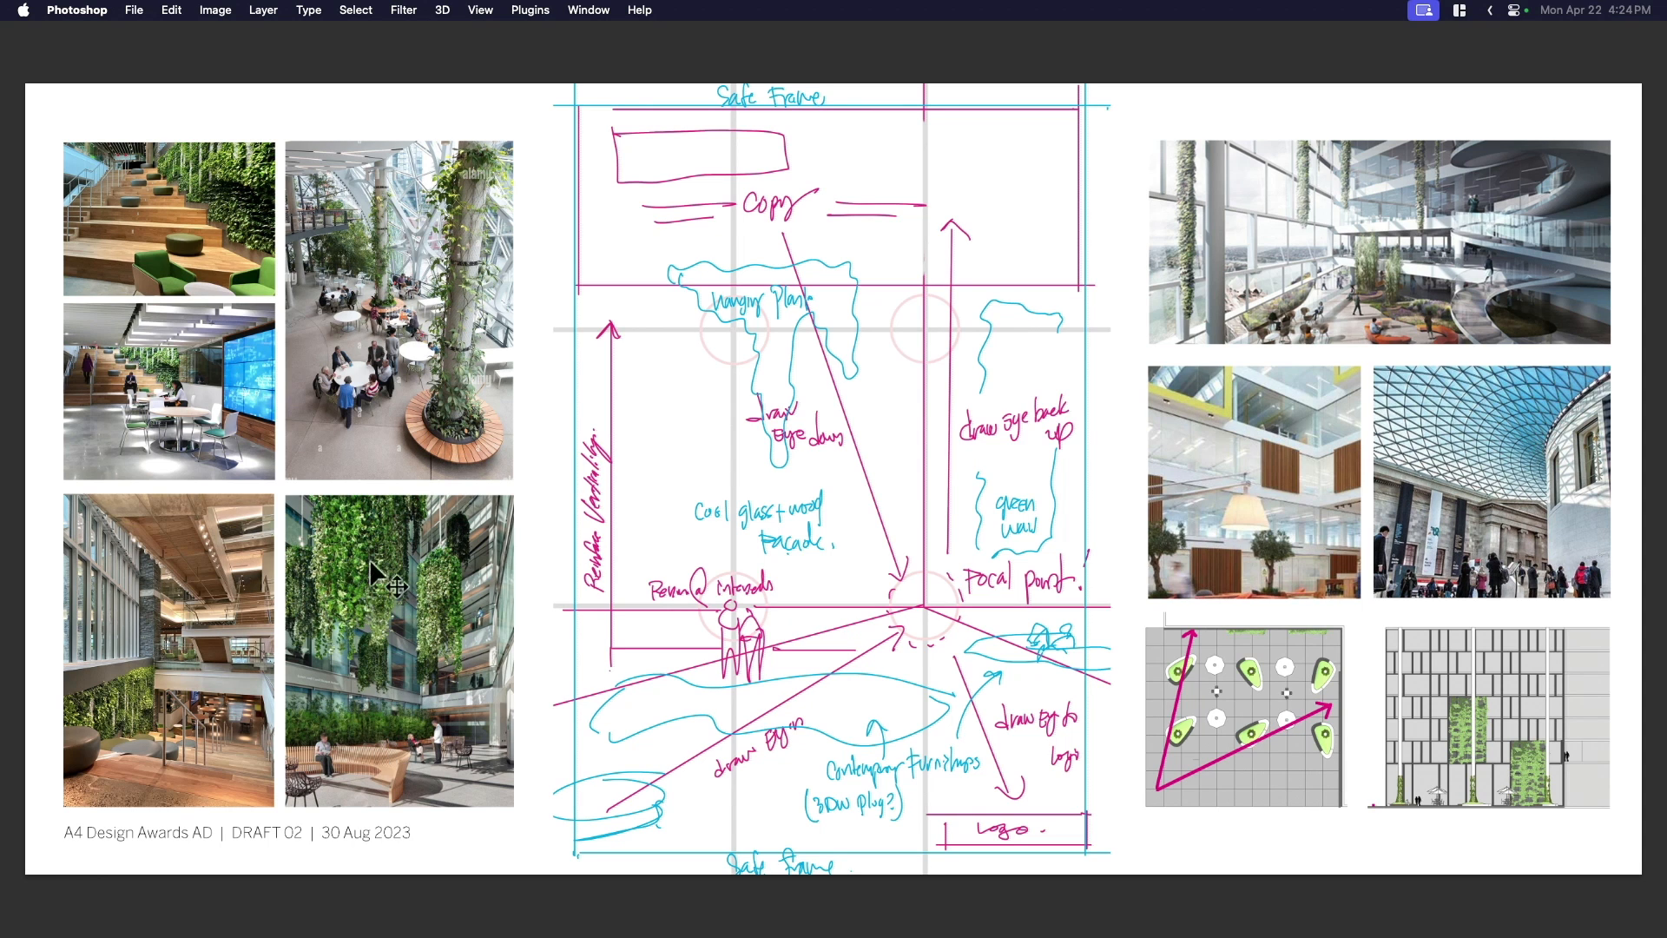
mouse_move(410, 727)
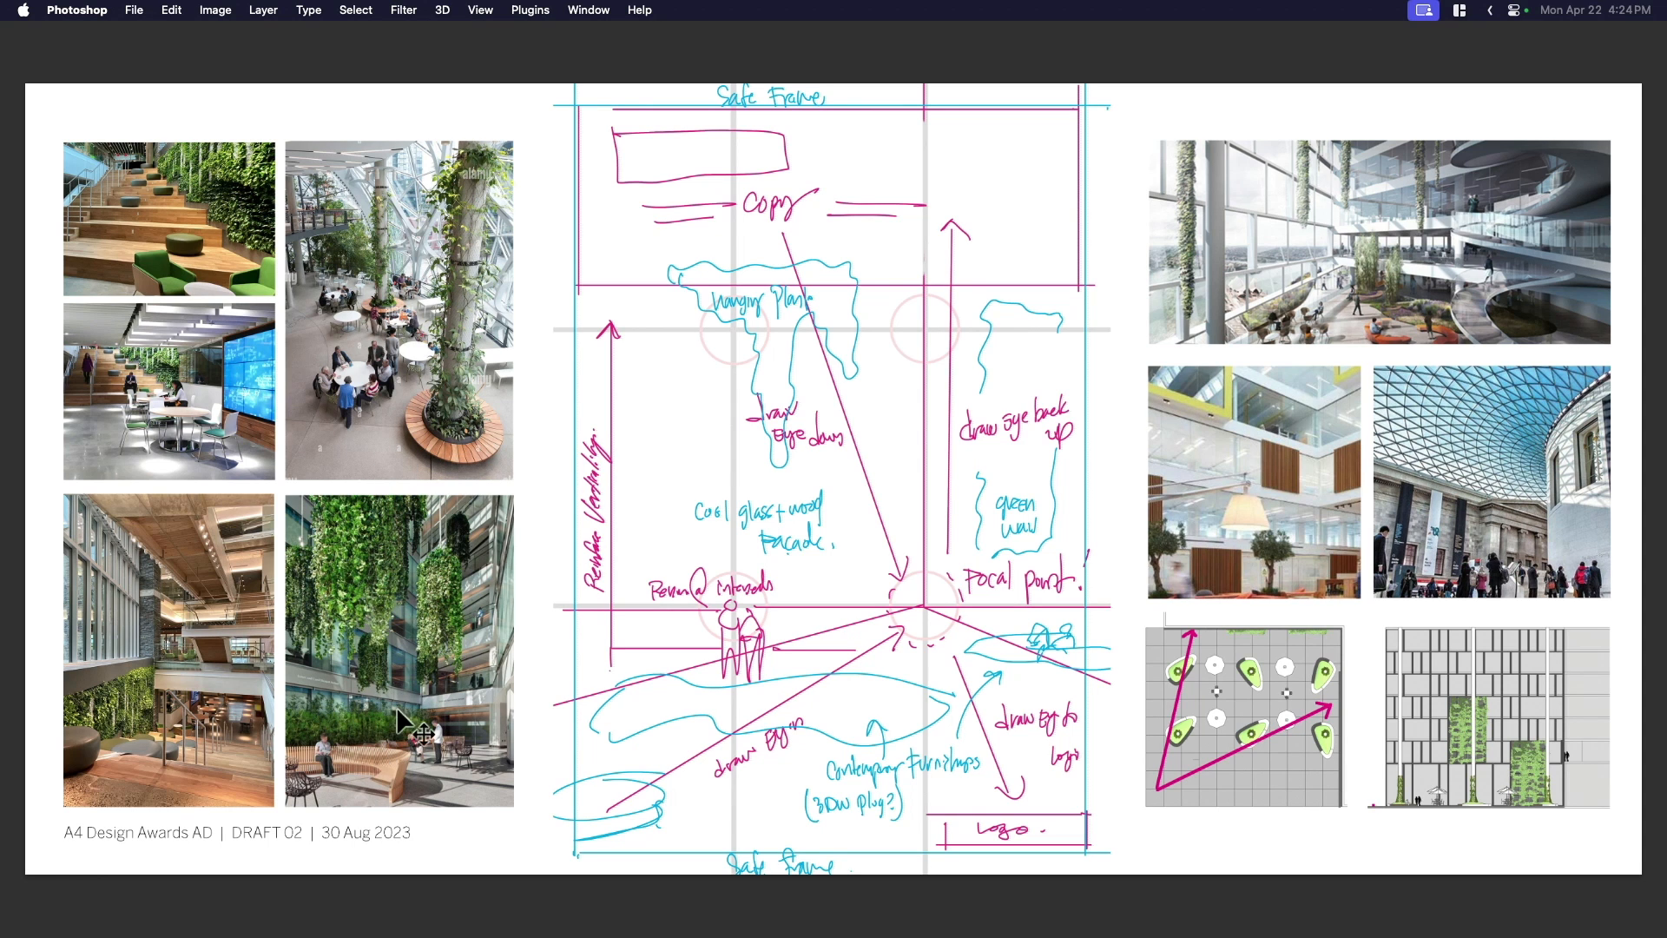
mouse_move(792, 712)
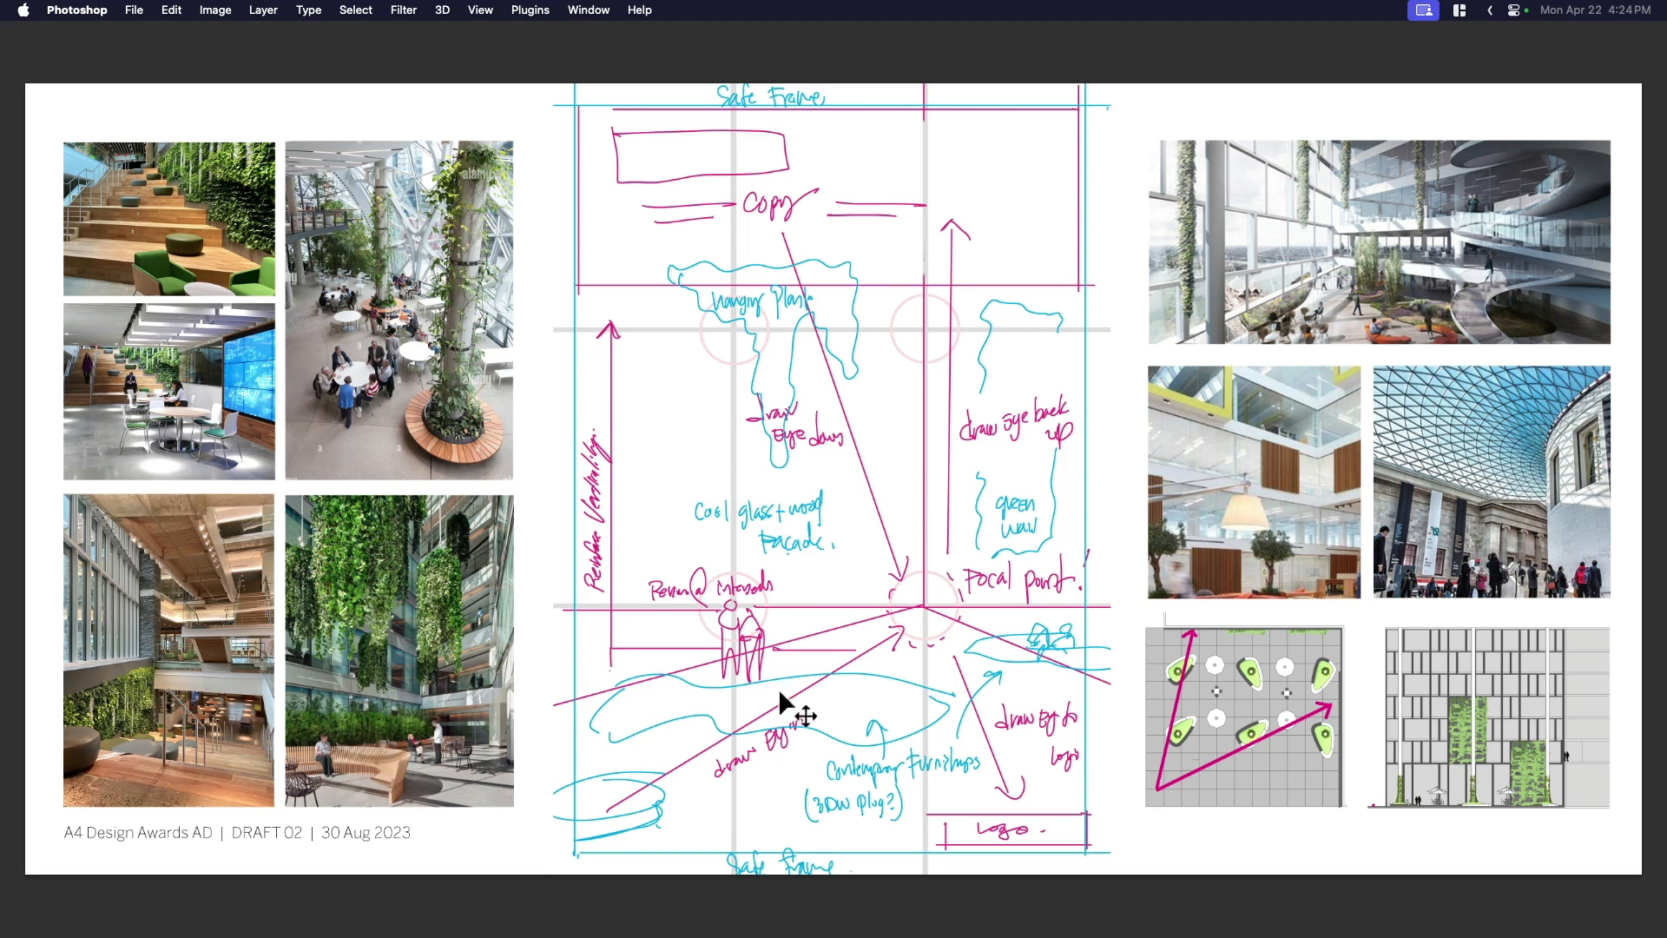
mouse_move(903, 739)
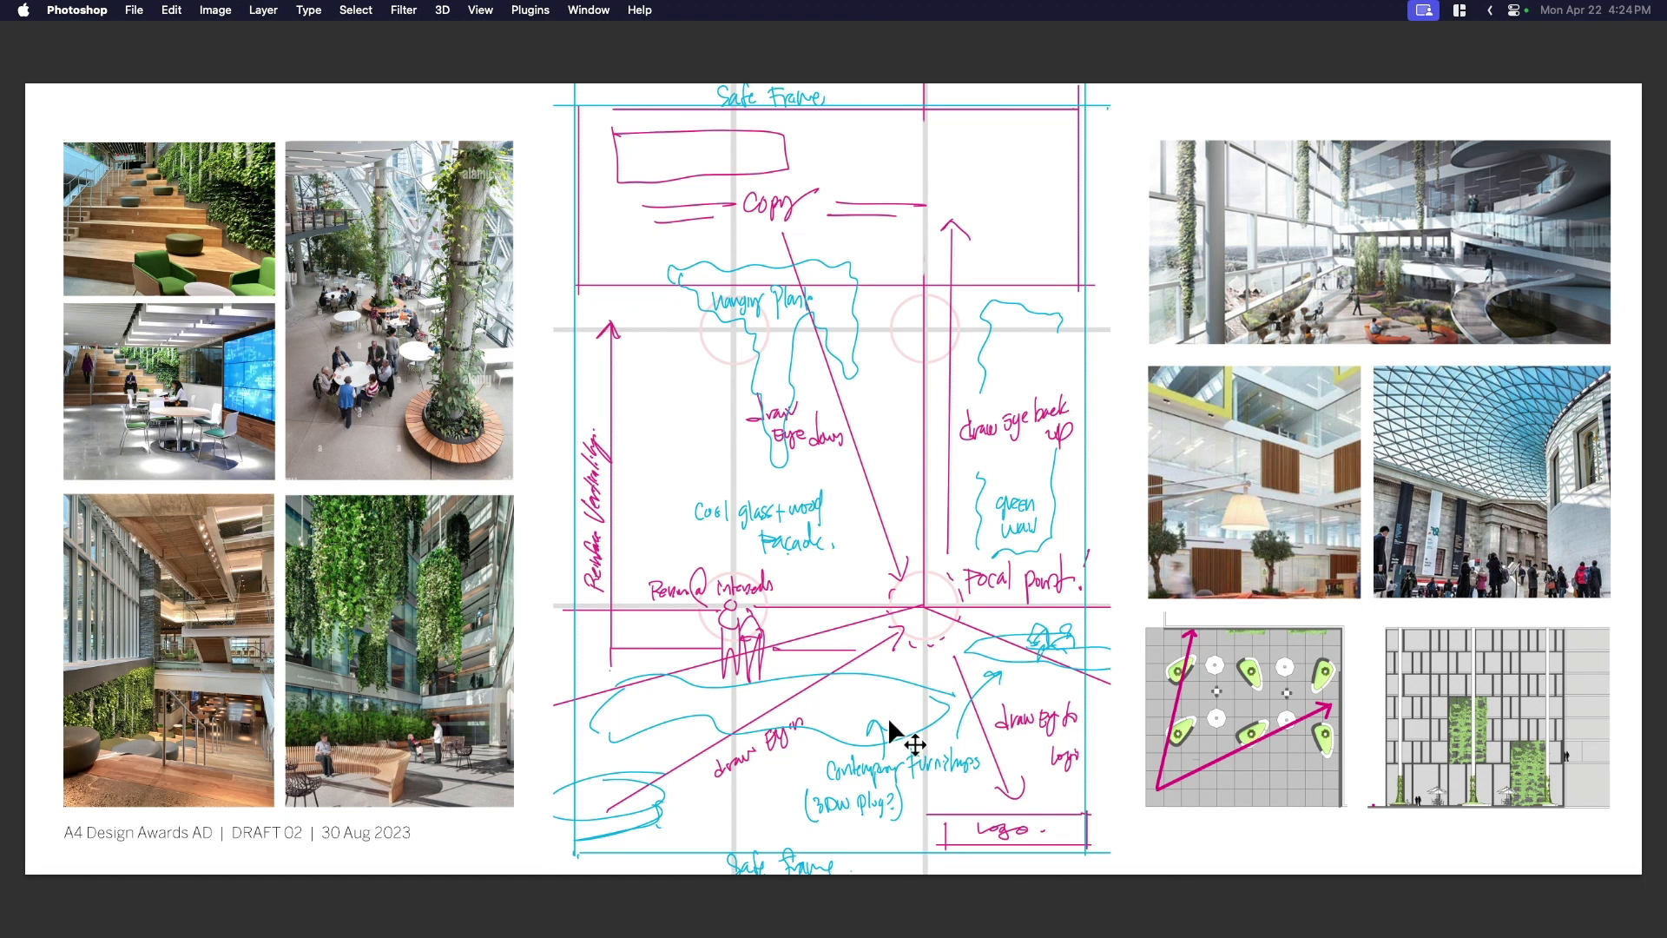
mouse_move(808, 470)
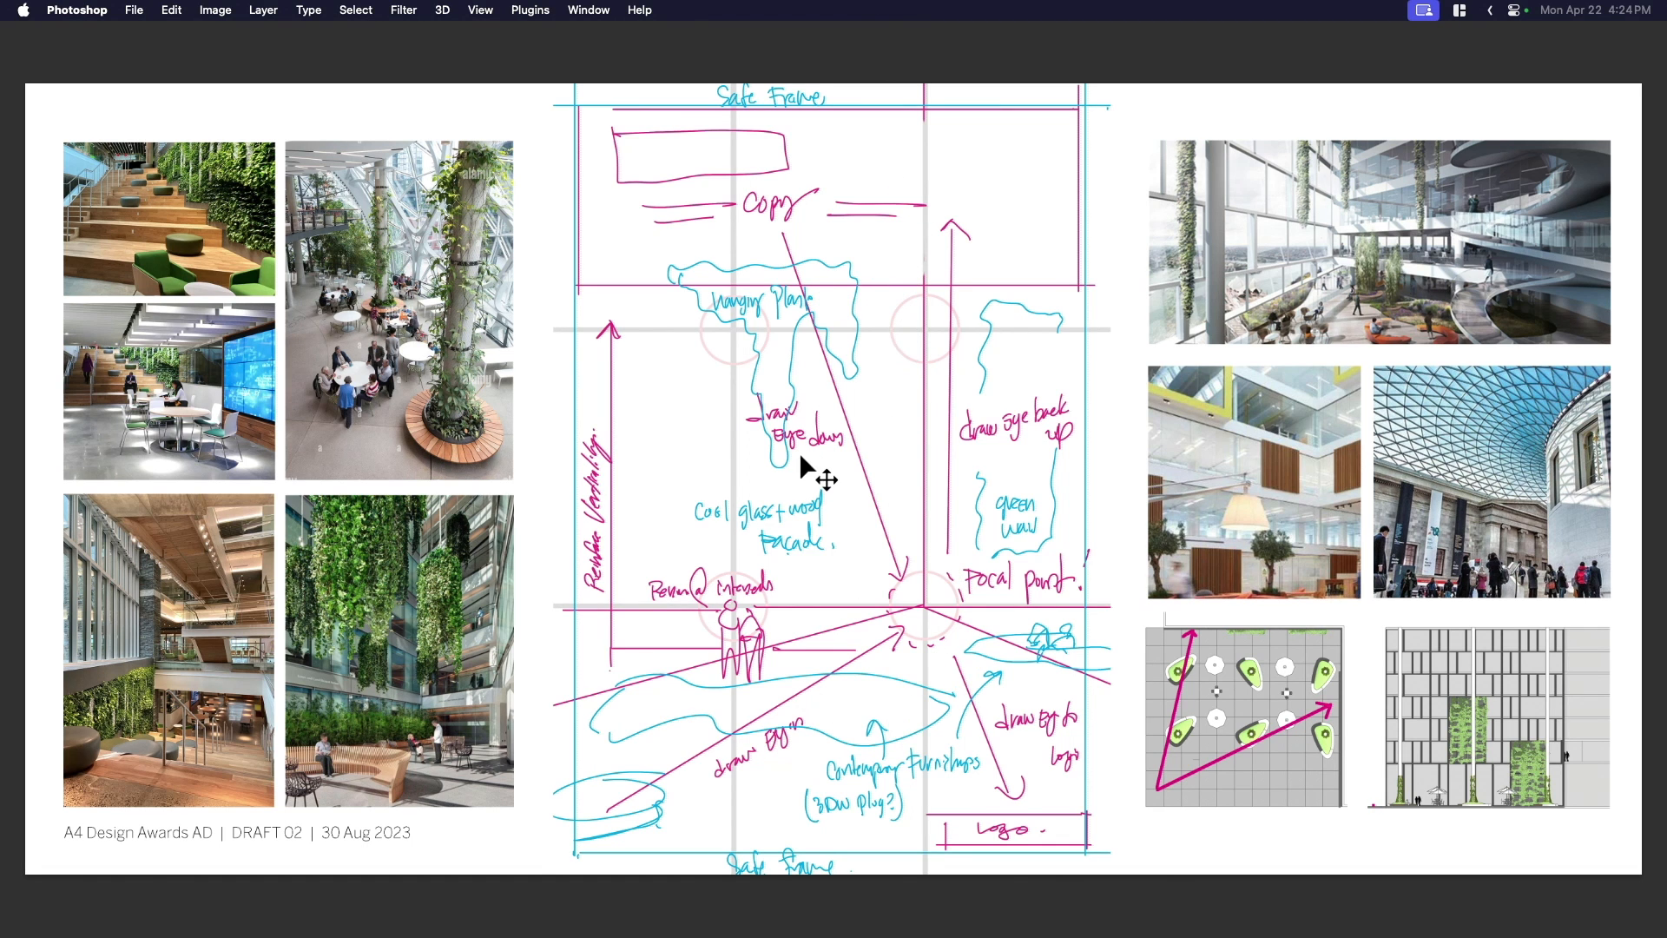
mouse_move(861, 606)
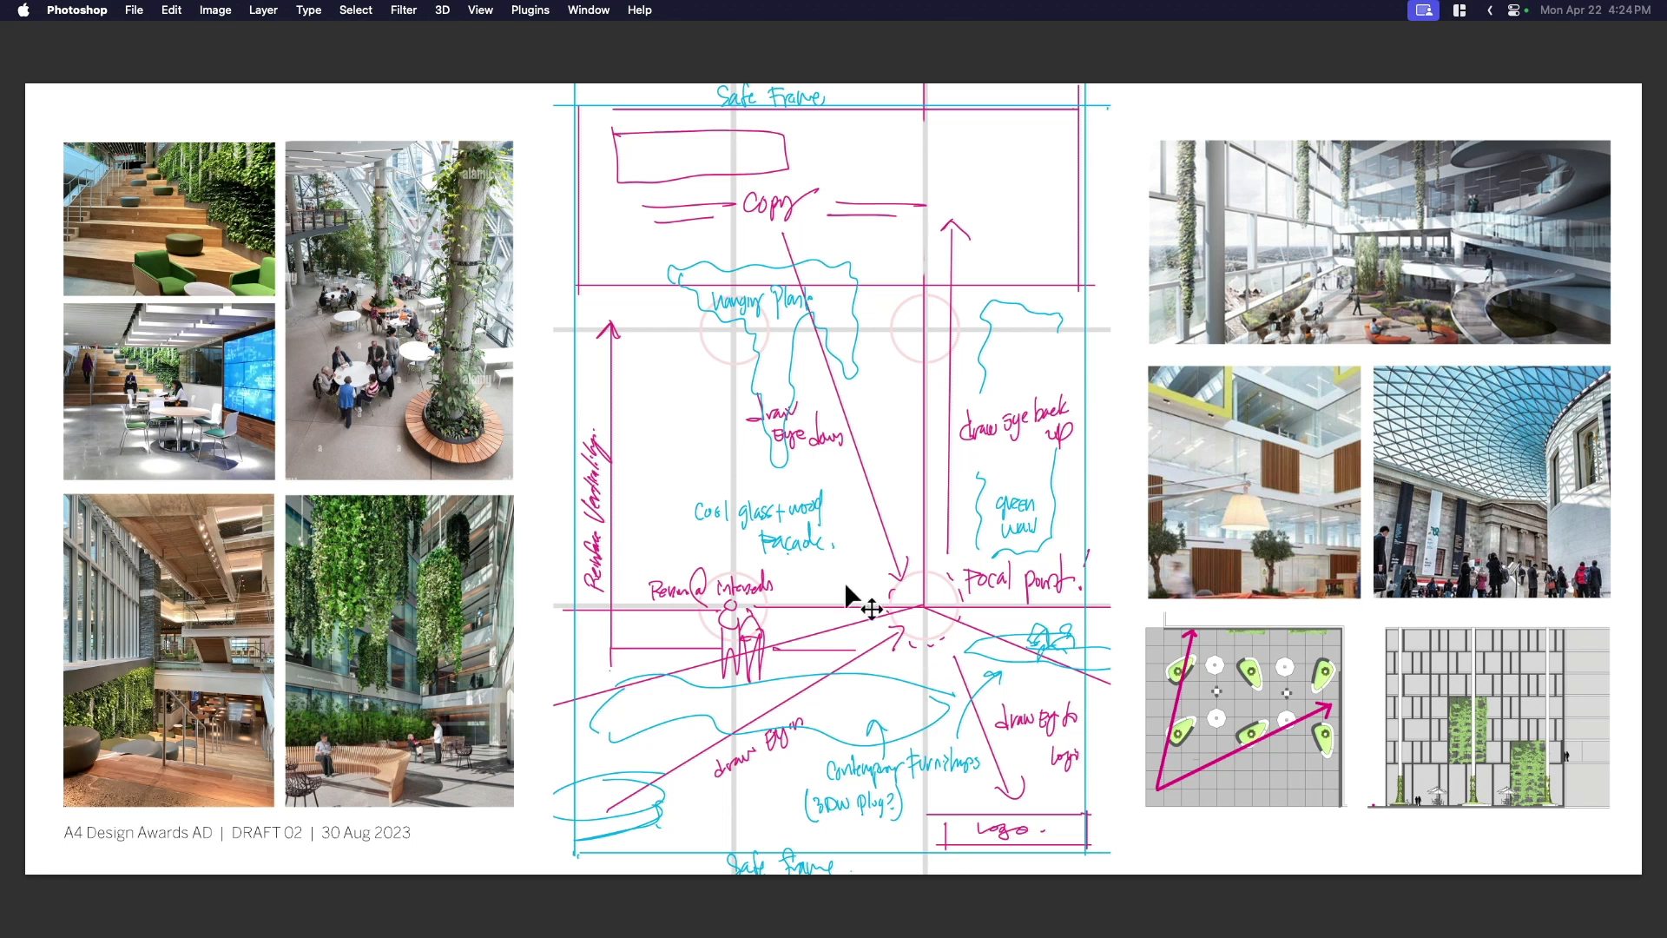
mouse_move(728, 648)
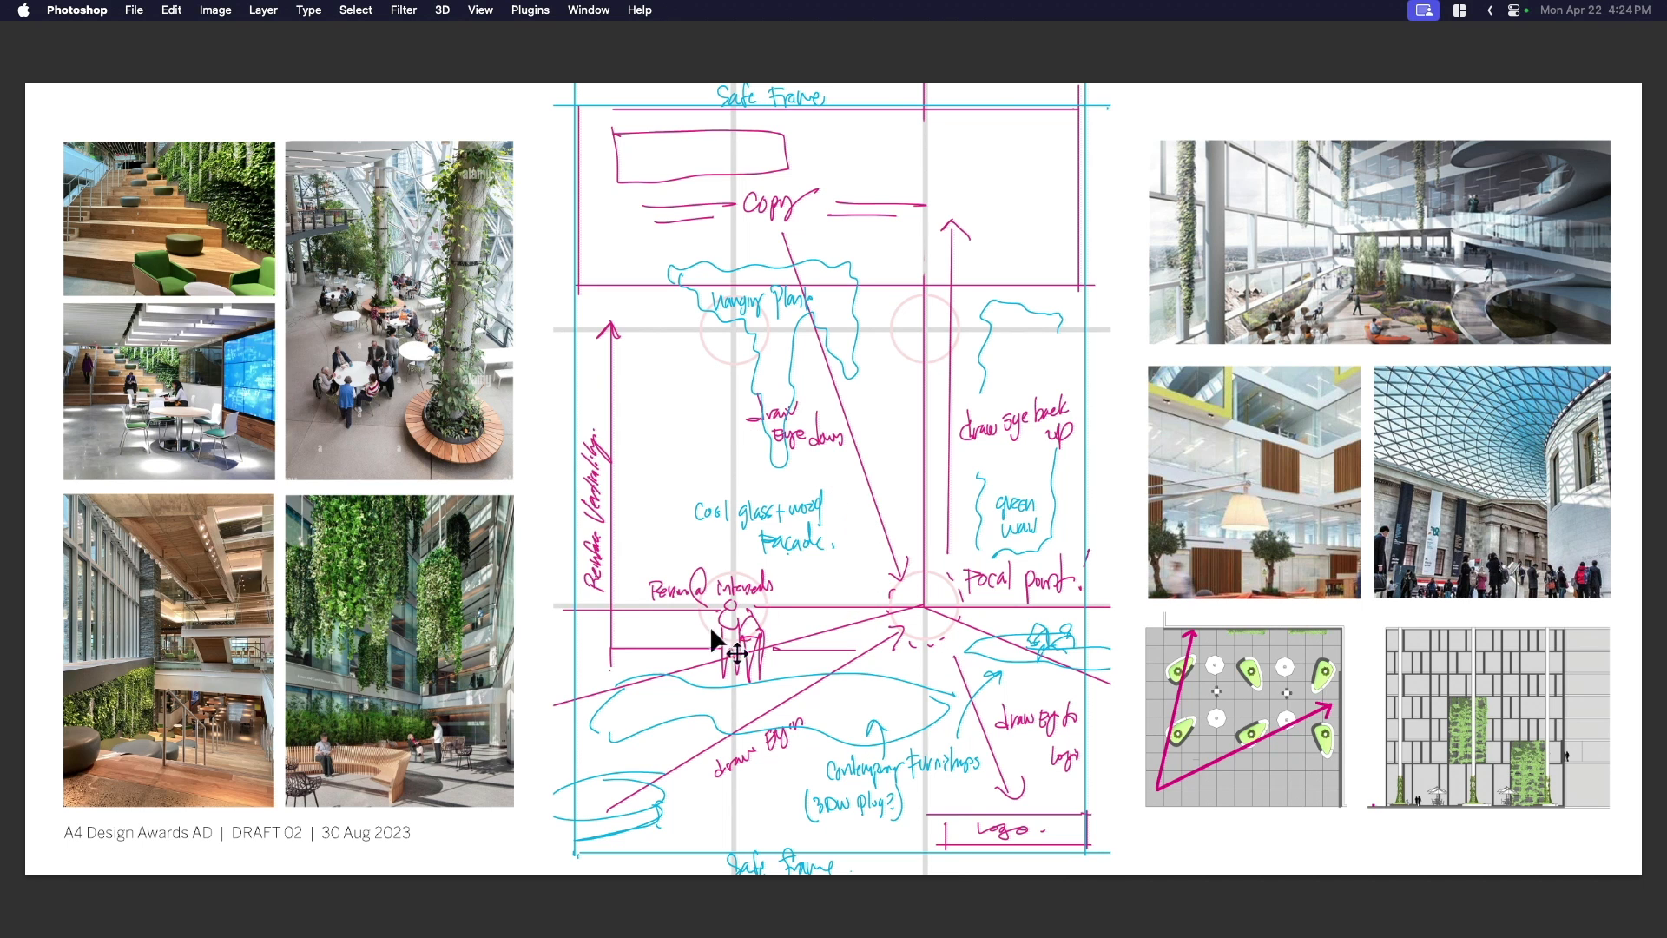
mouse_move(972, 681)
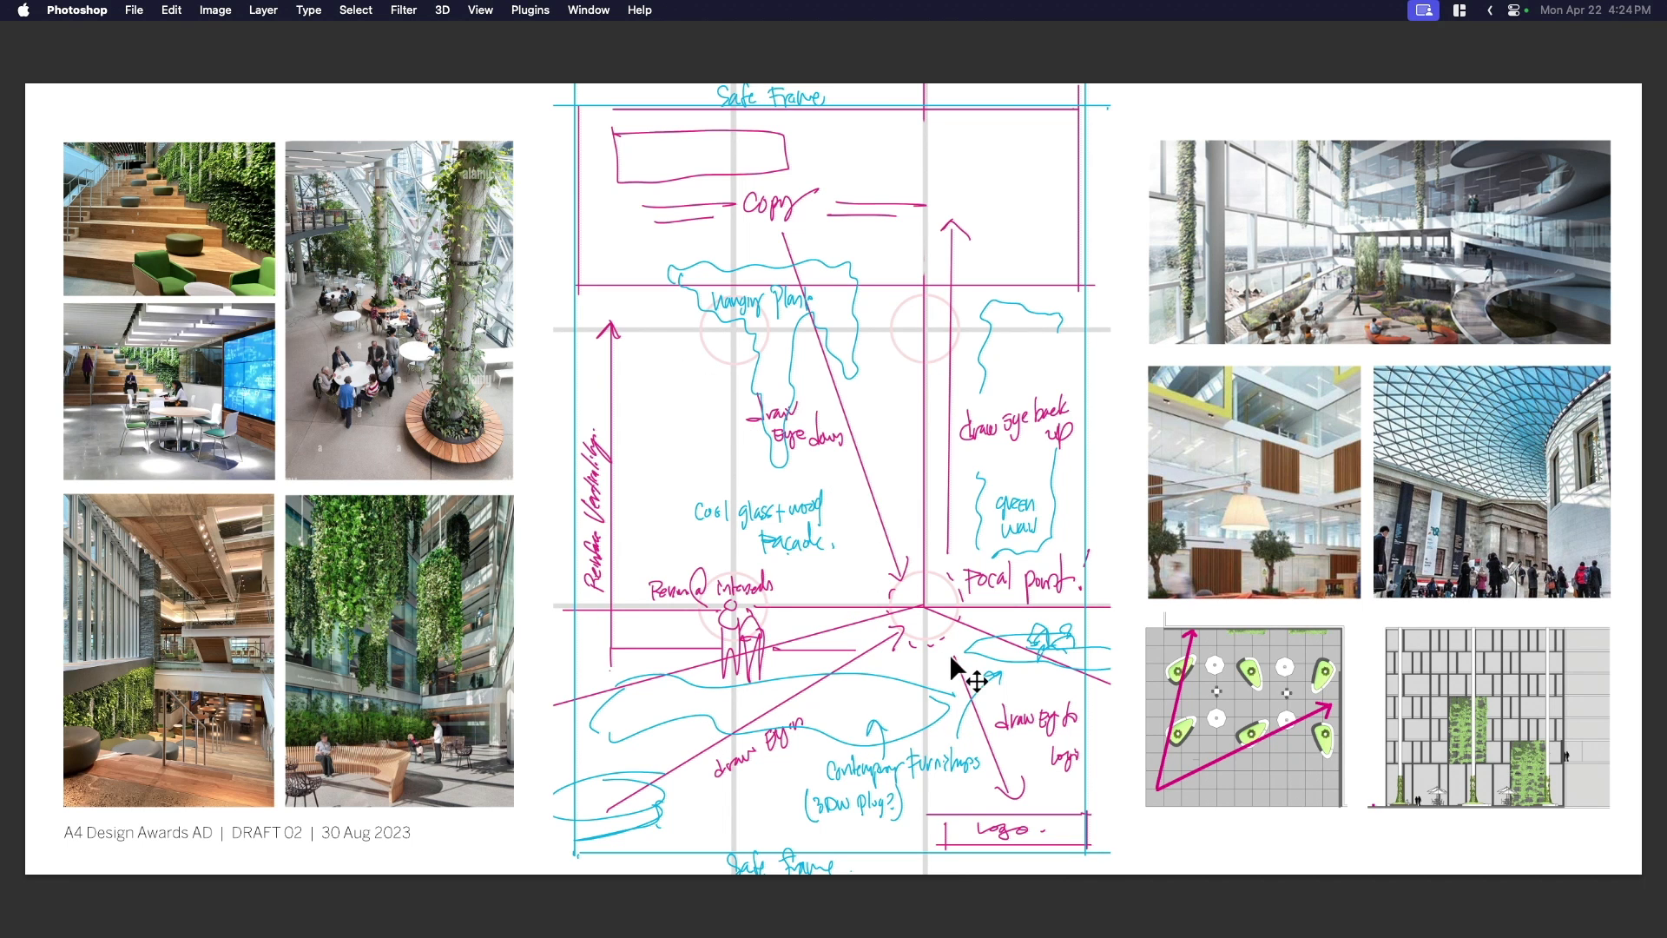
mouse_move(1578, 237)
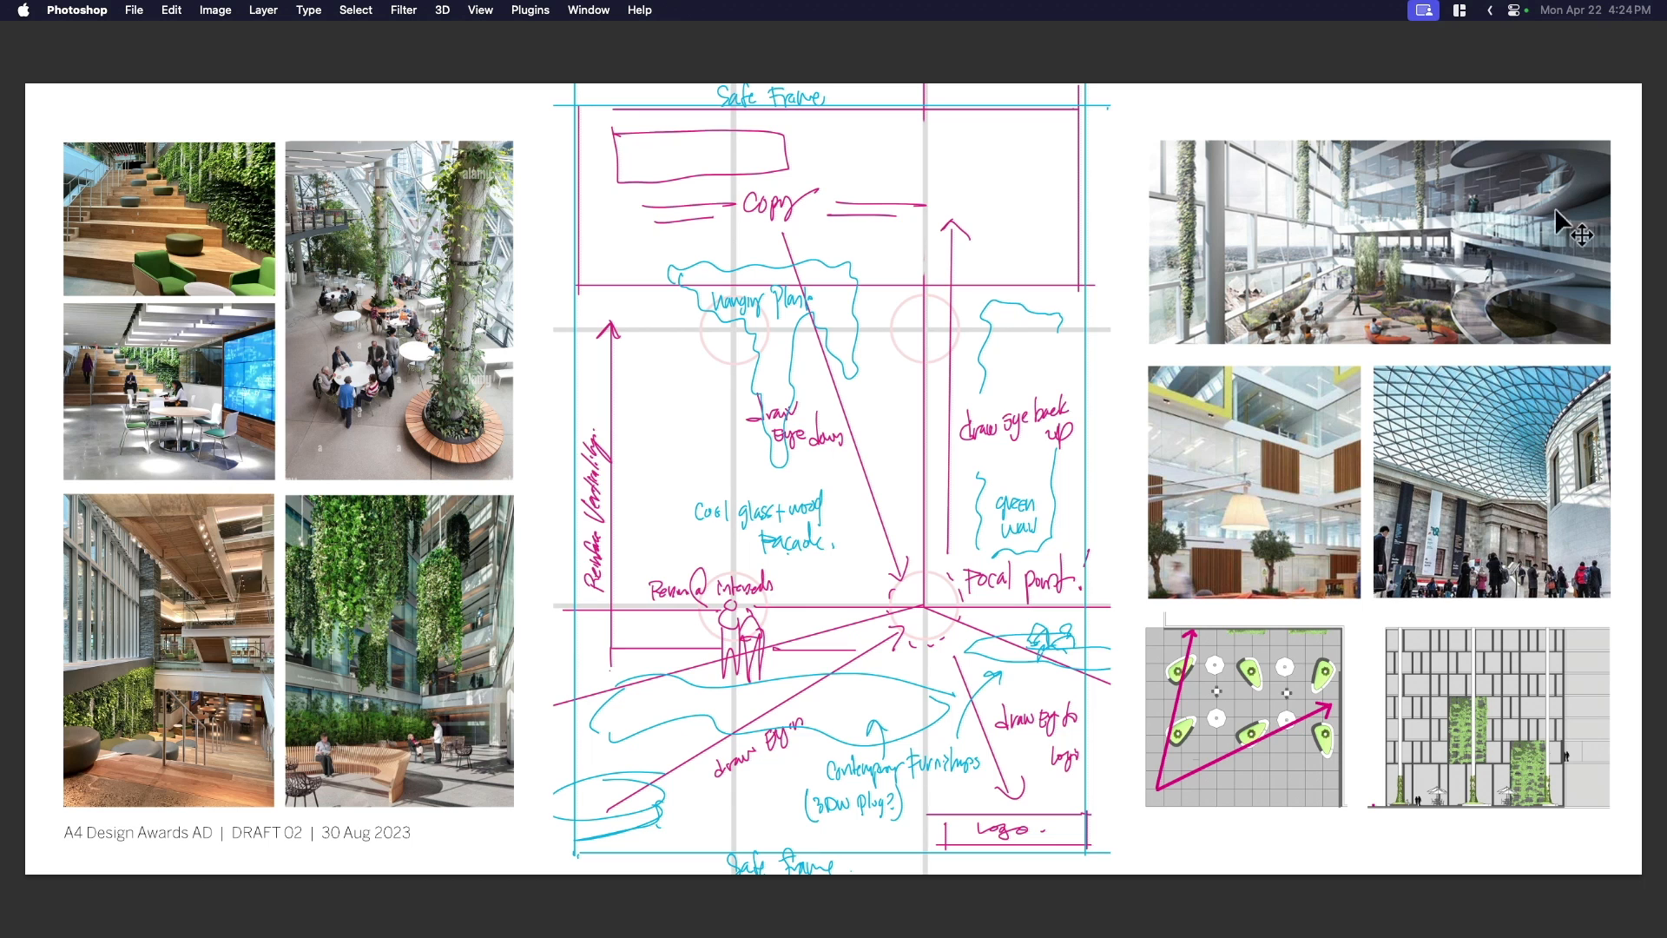
mouse_move(1429, 295)
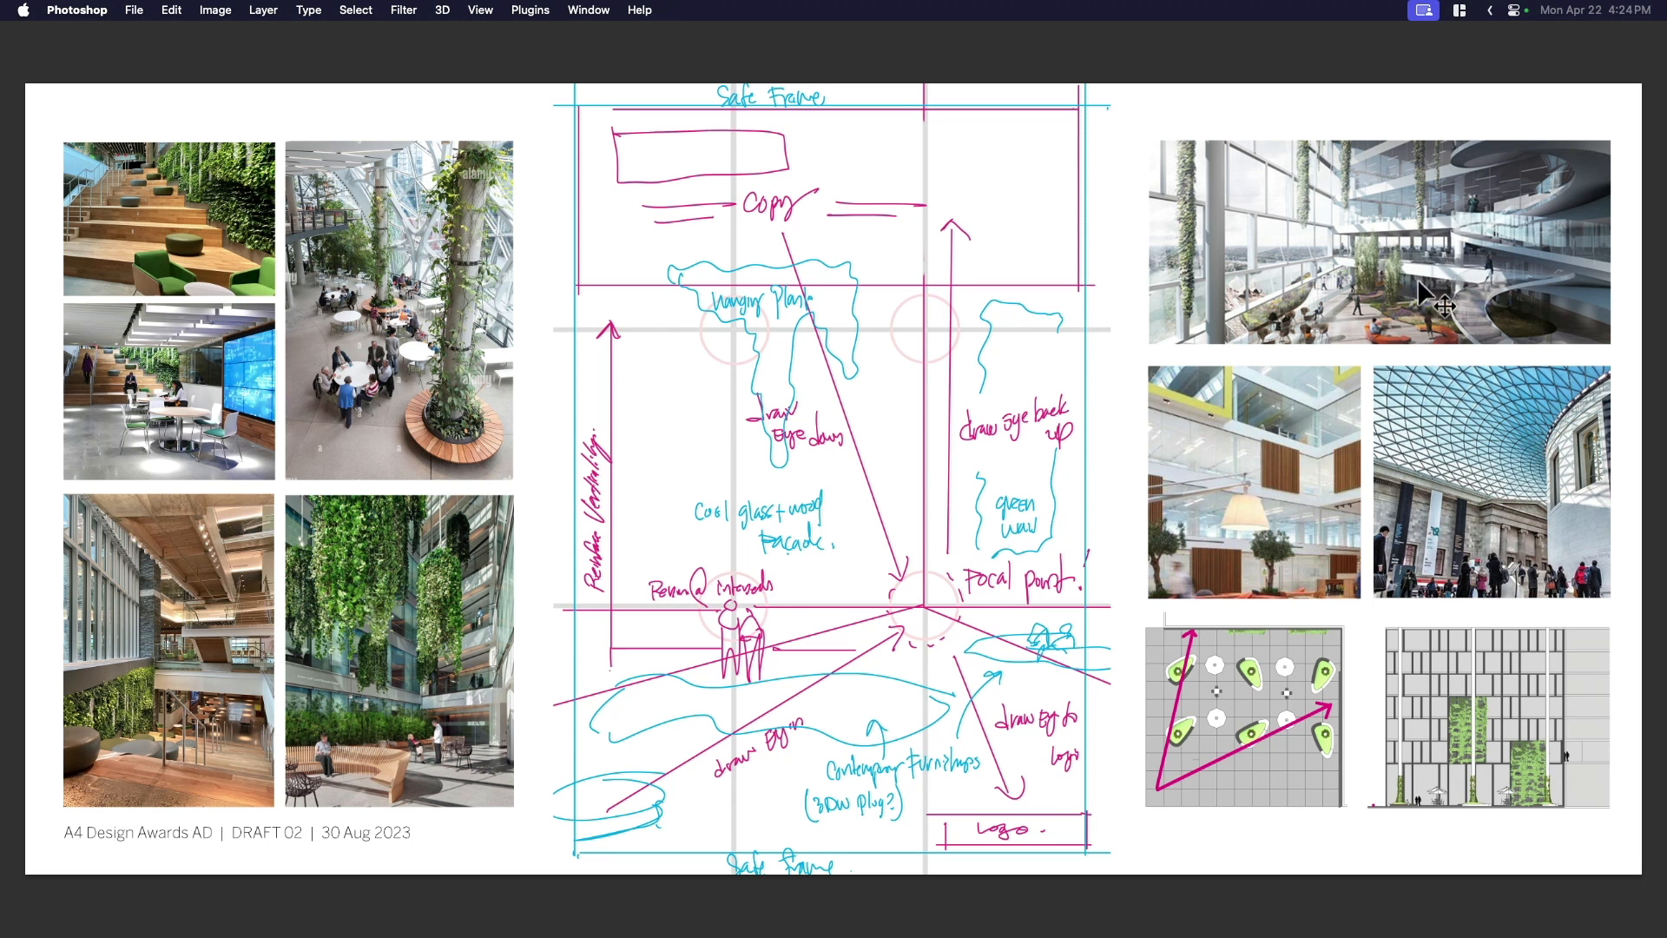
mouse_move(1398, 340)
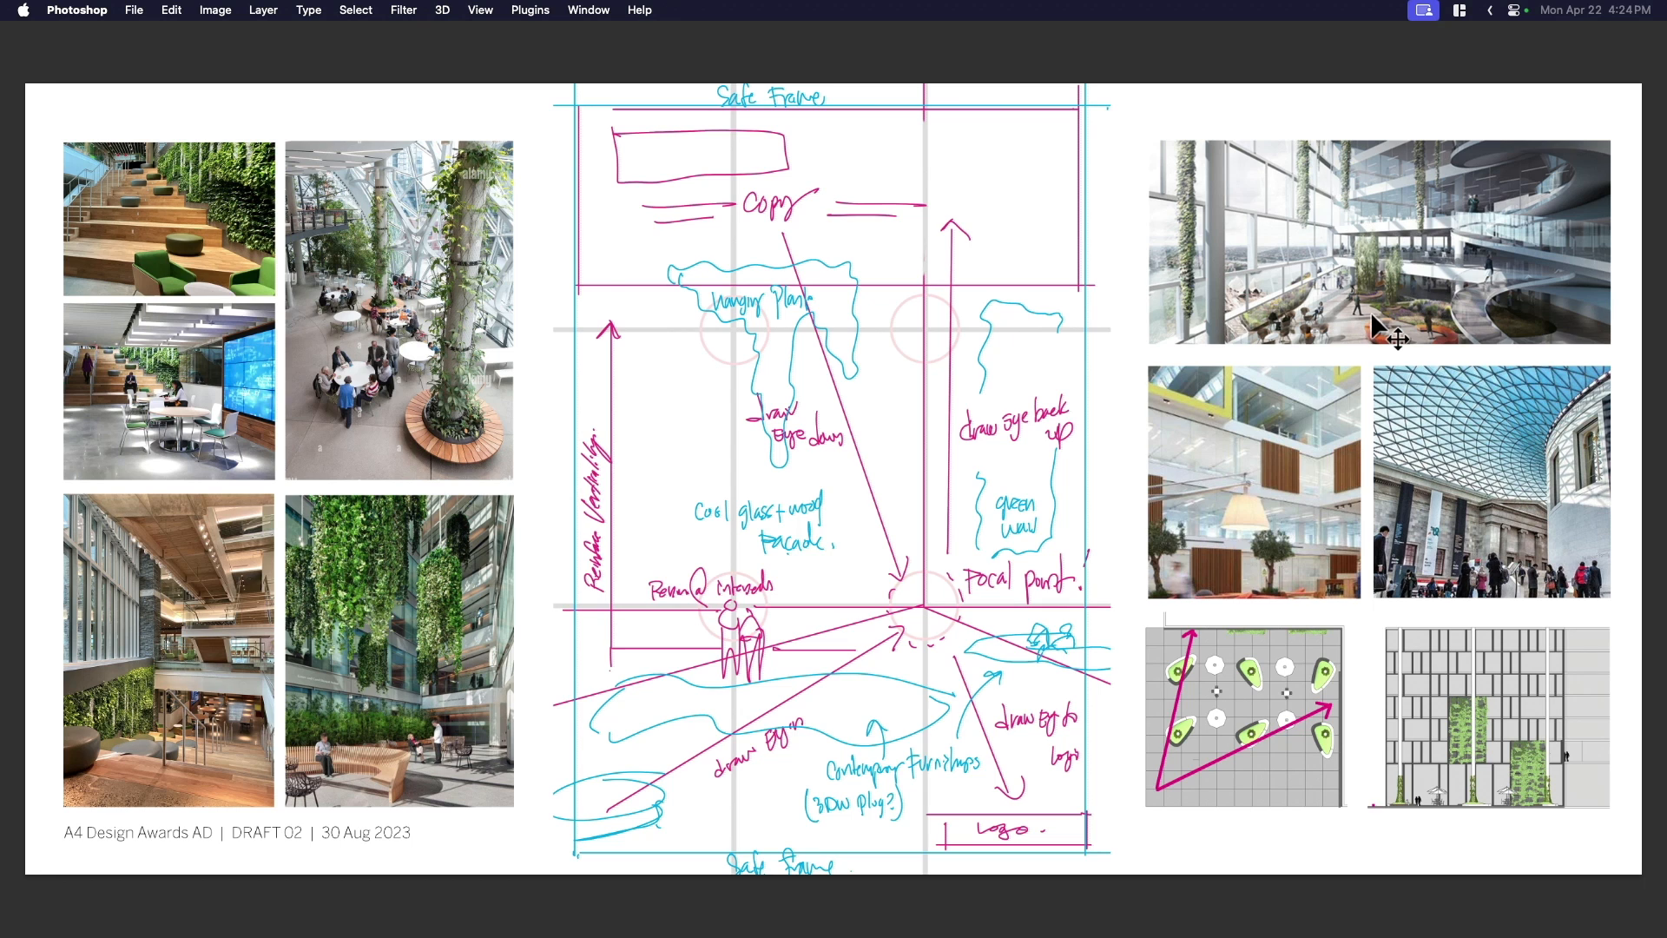
mouse_move(1413, 266)
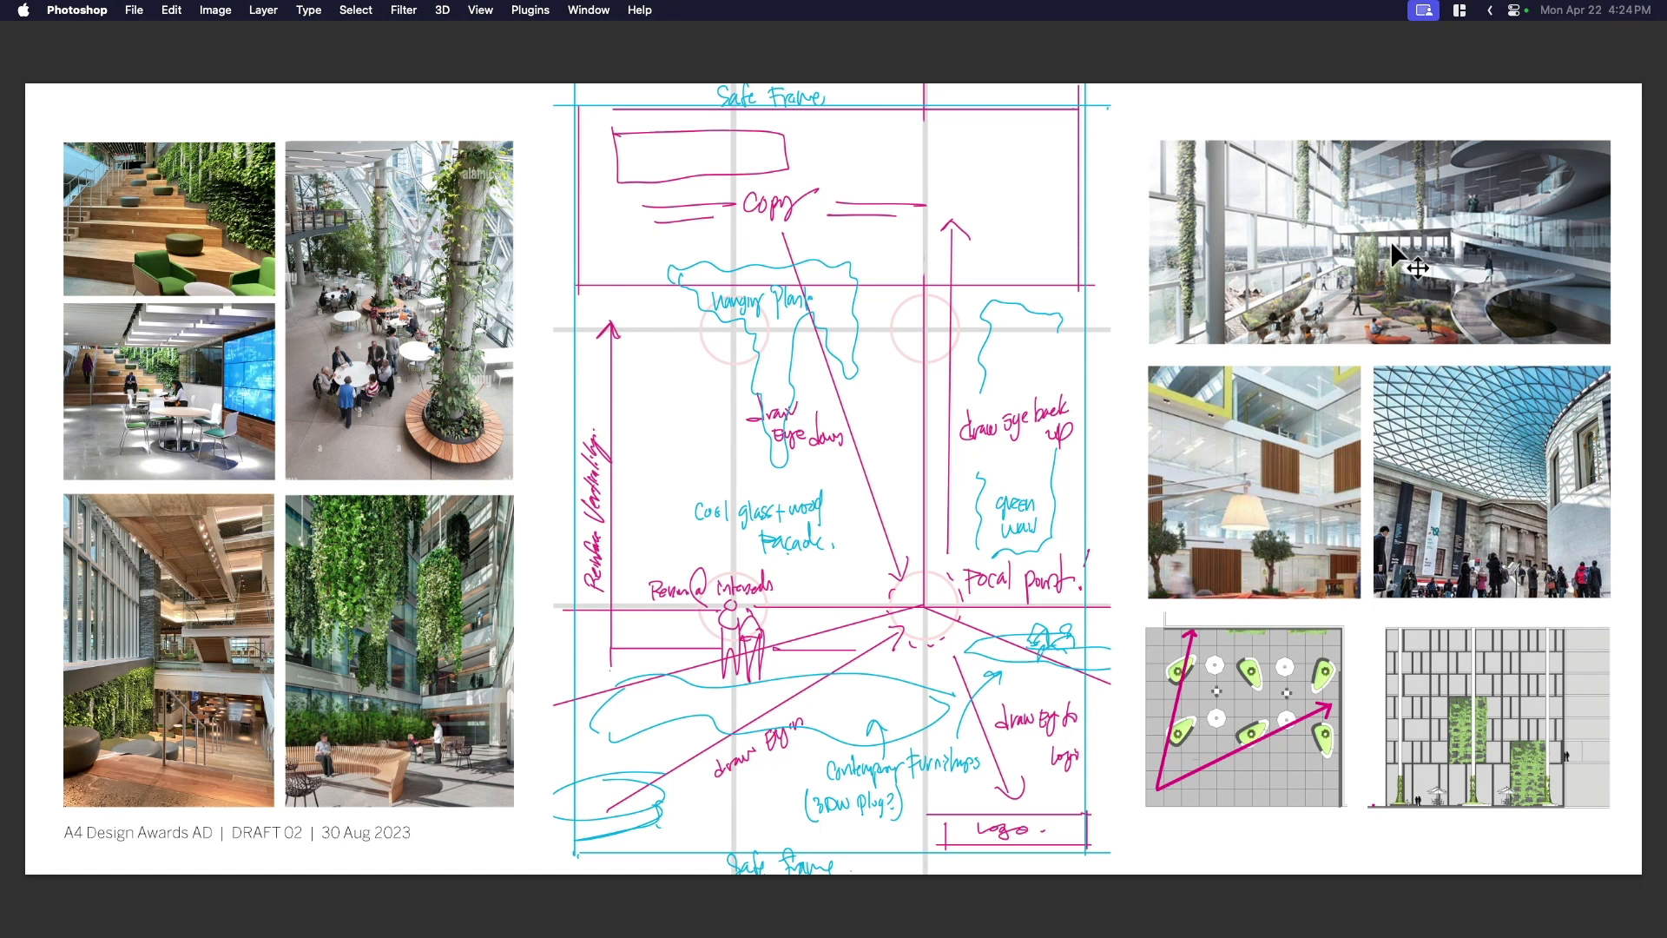
mouse_move(1382, 479)
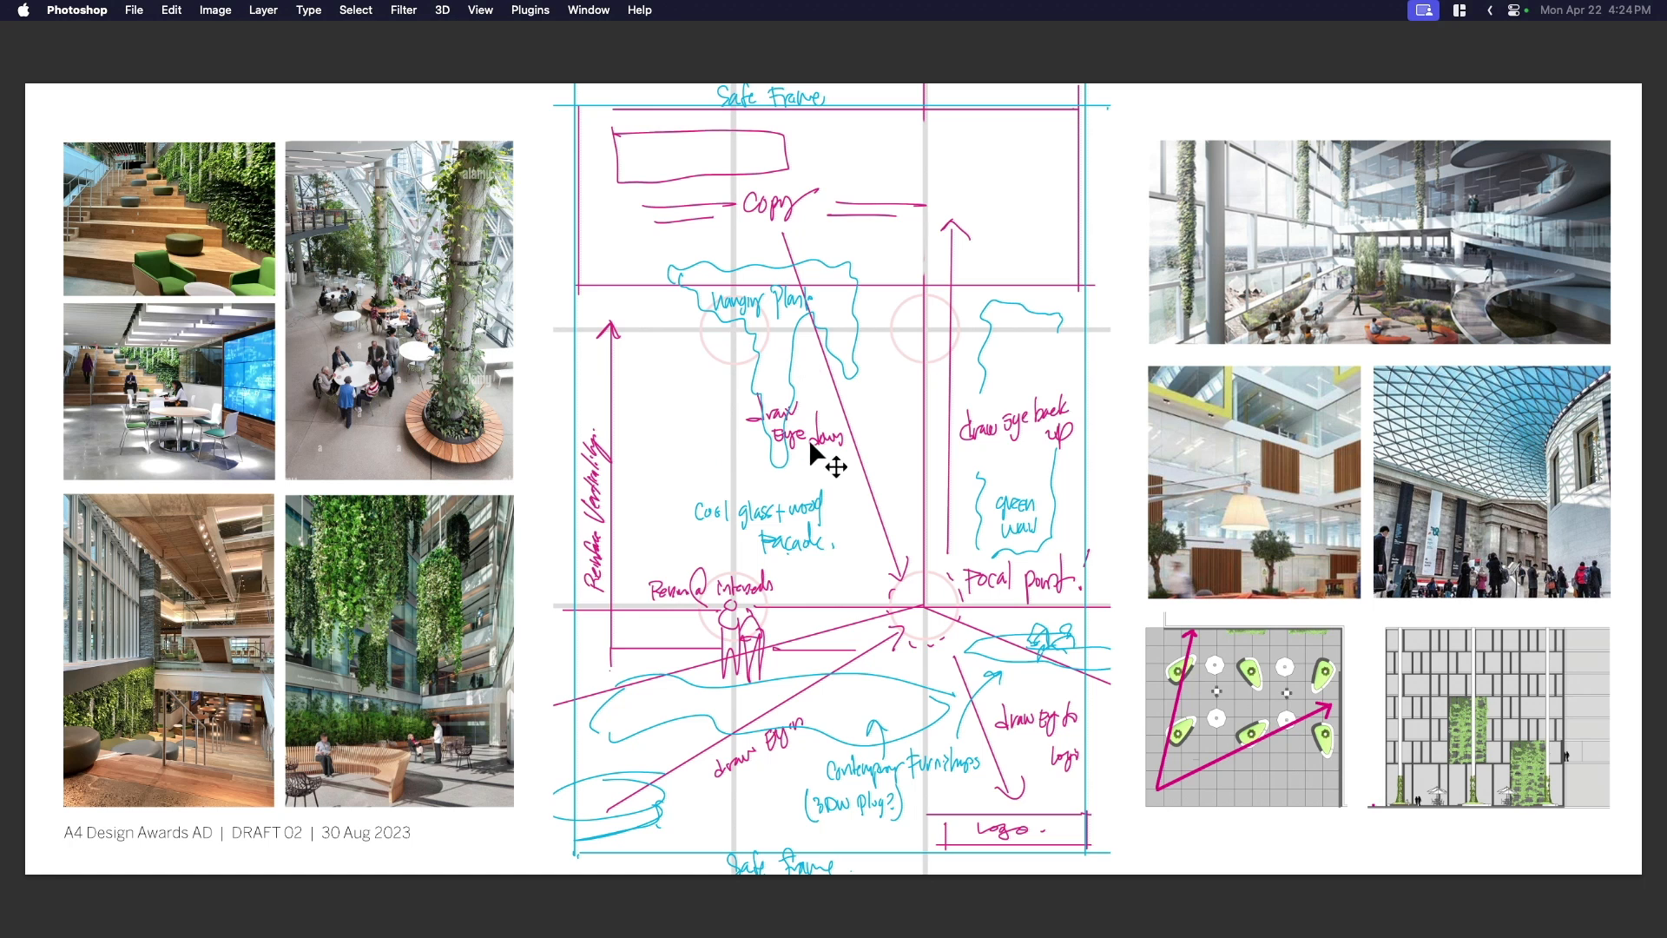
mouse_move(1471, 642)
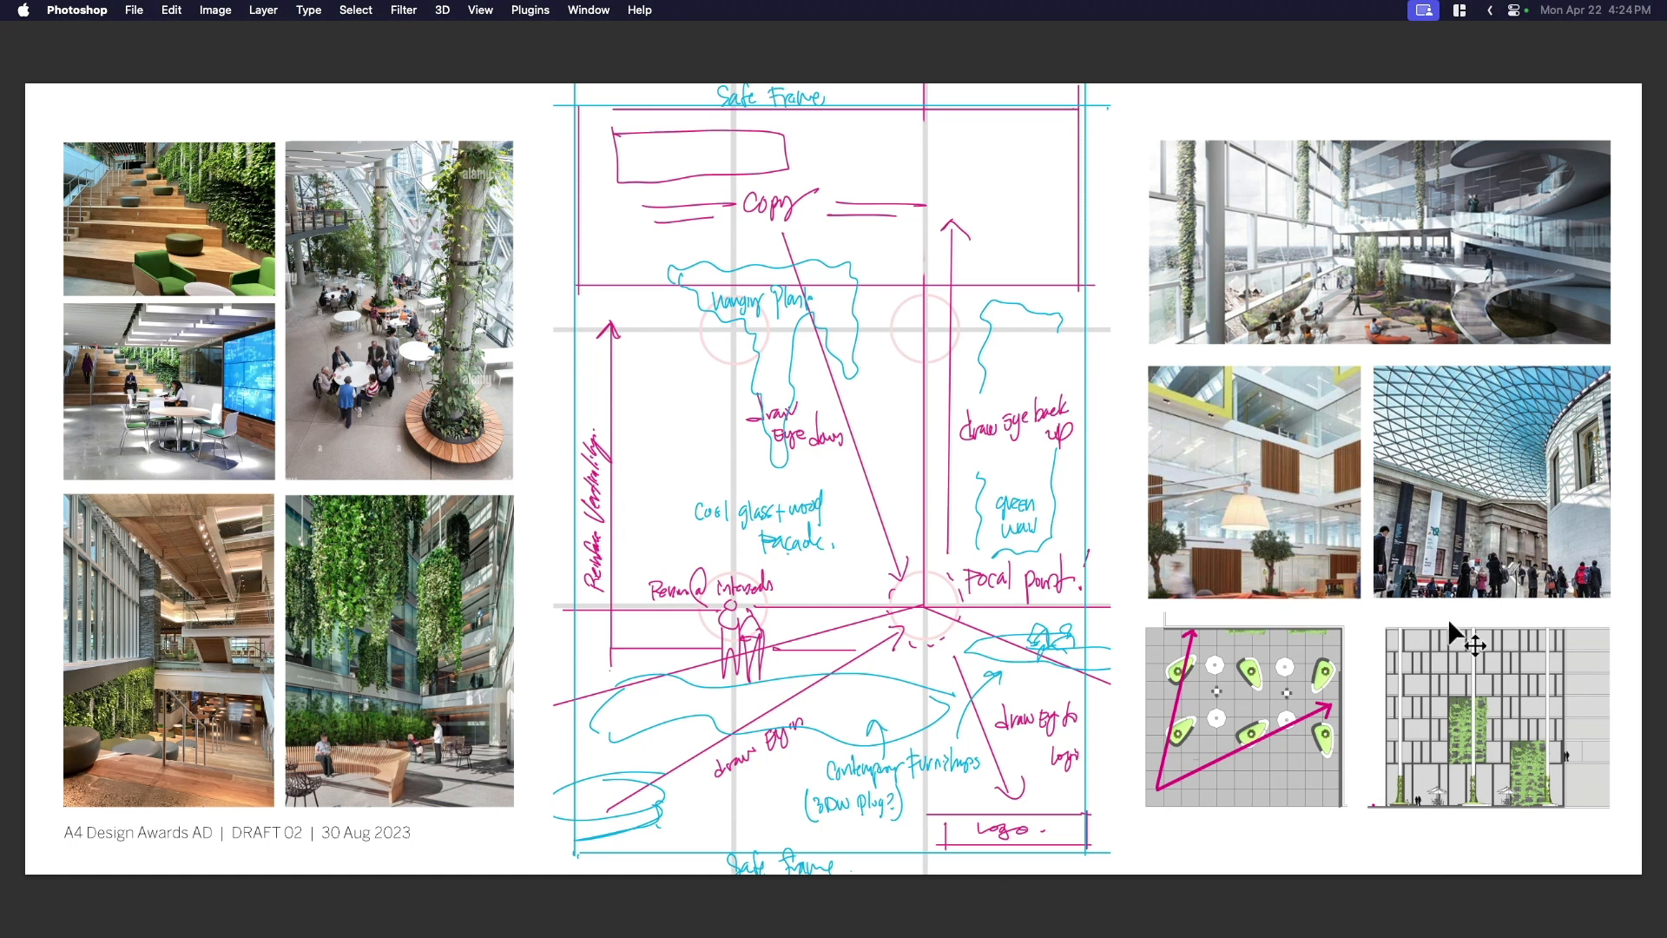
mouse_move(1564, 410)
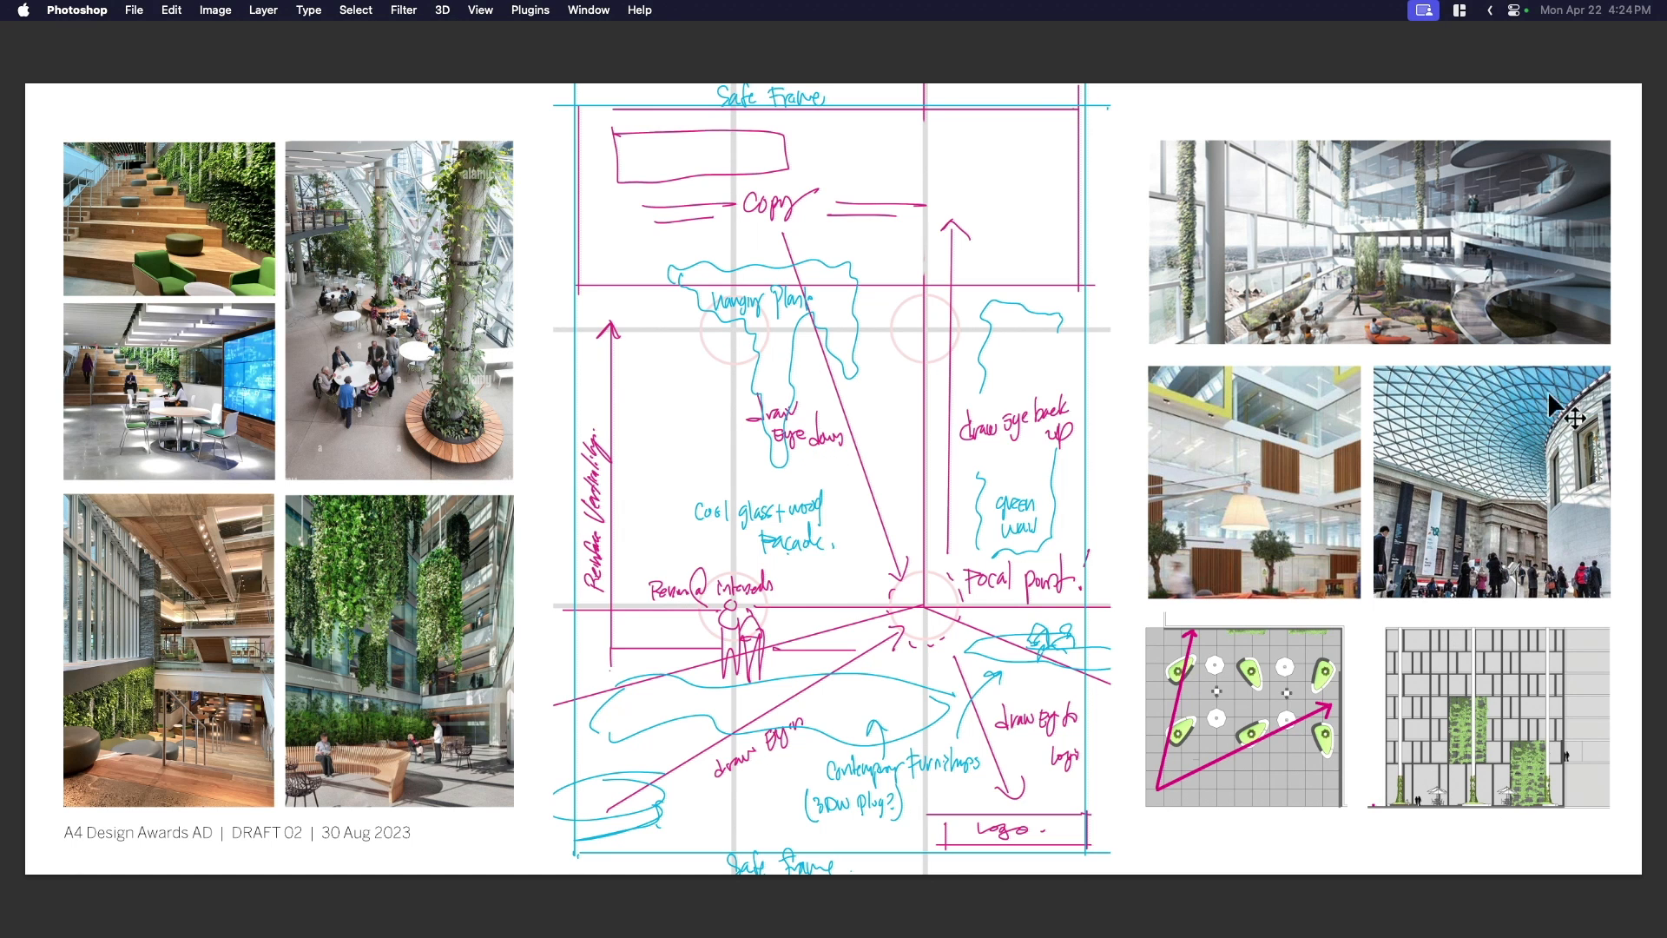
mouse_move(1493, 457)
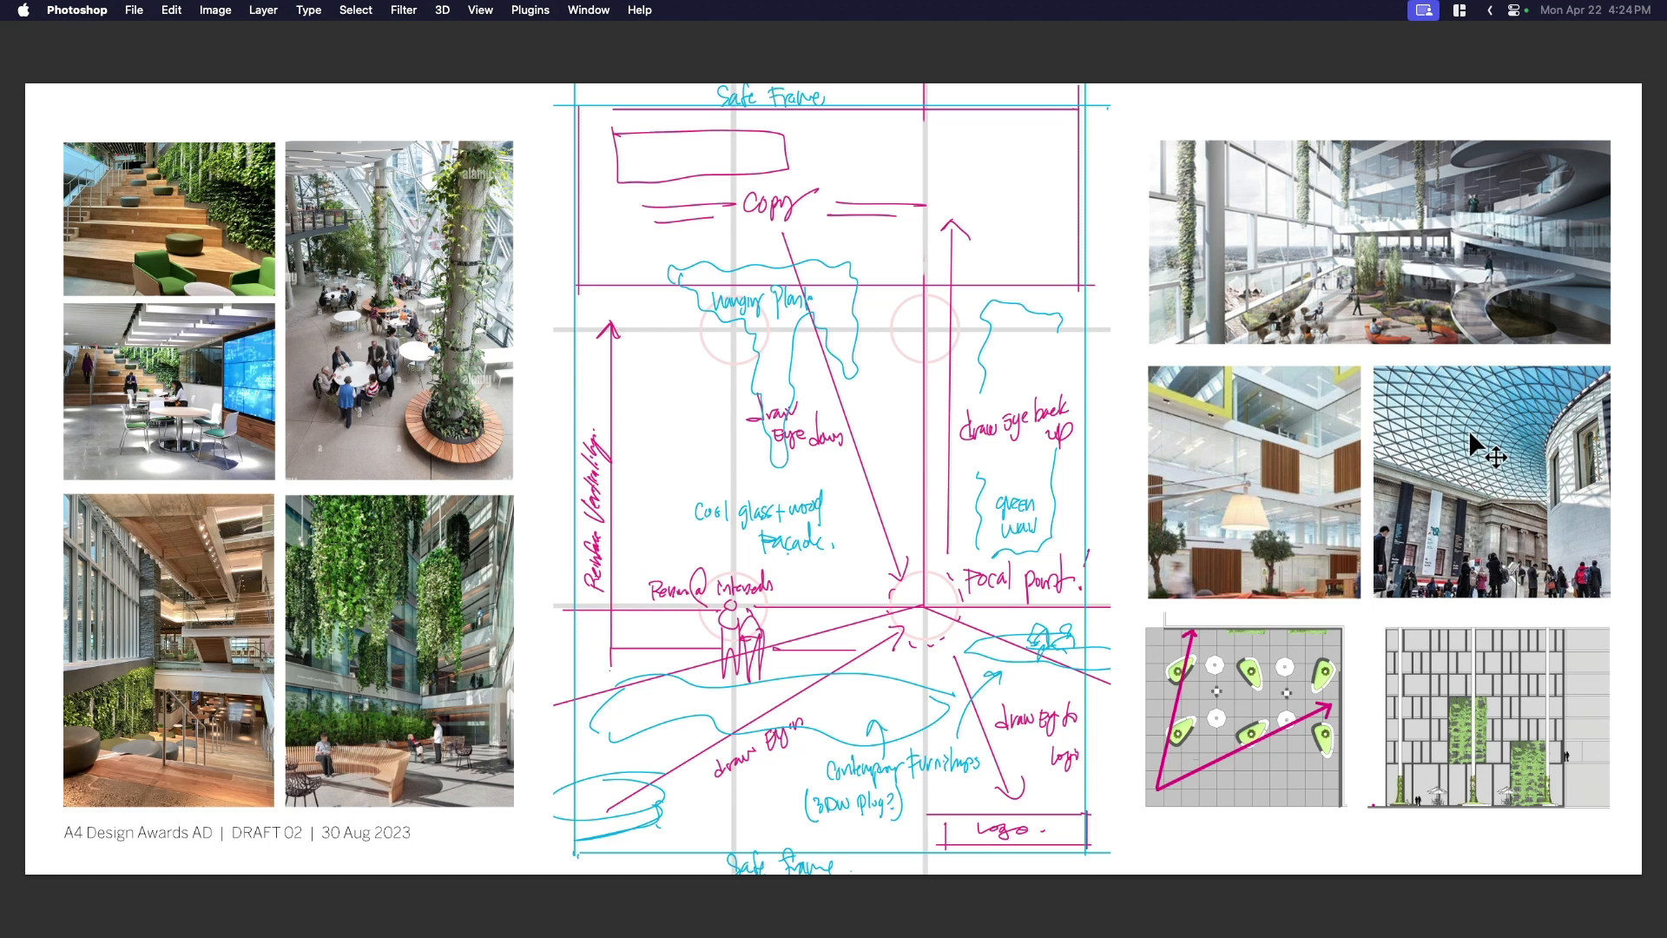
mouse_move(1528, 470)
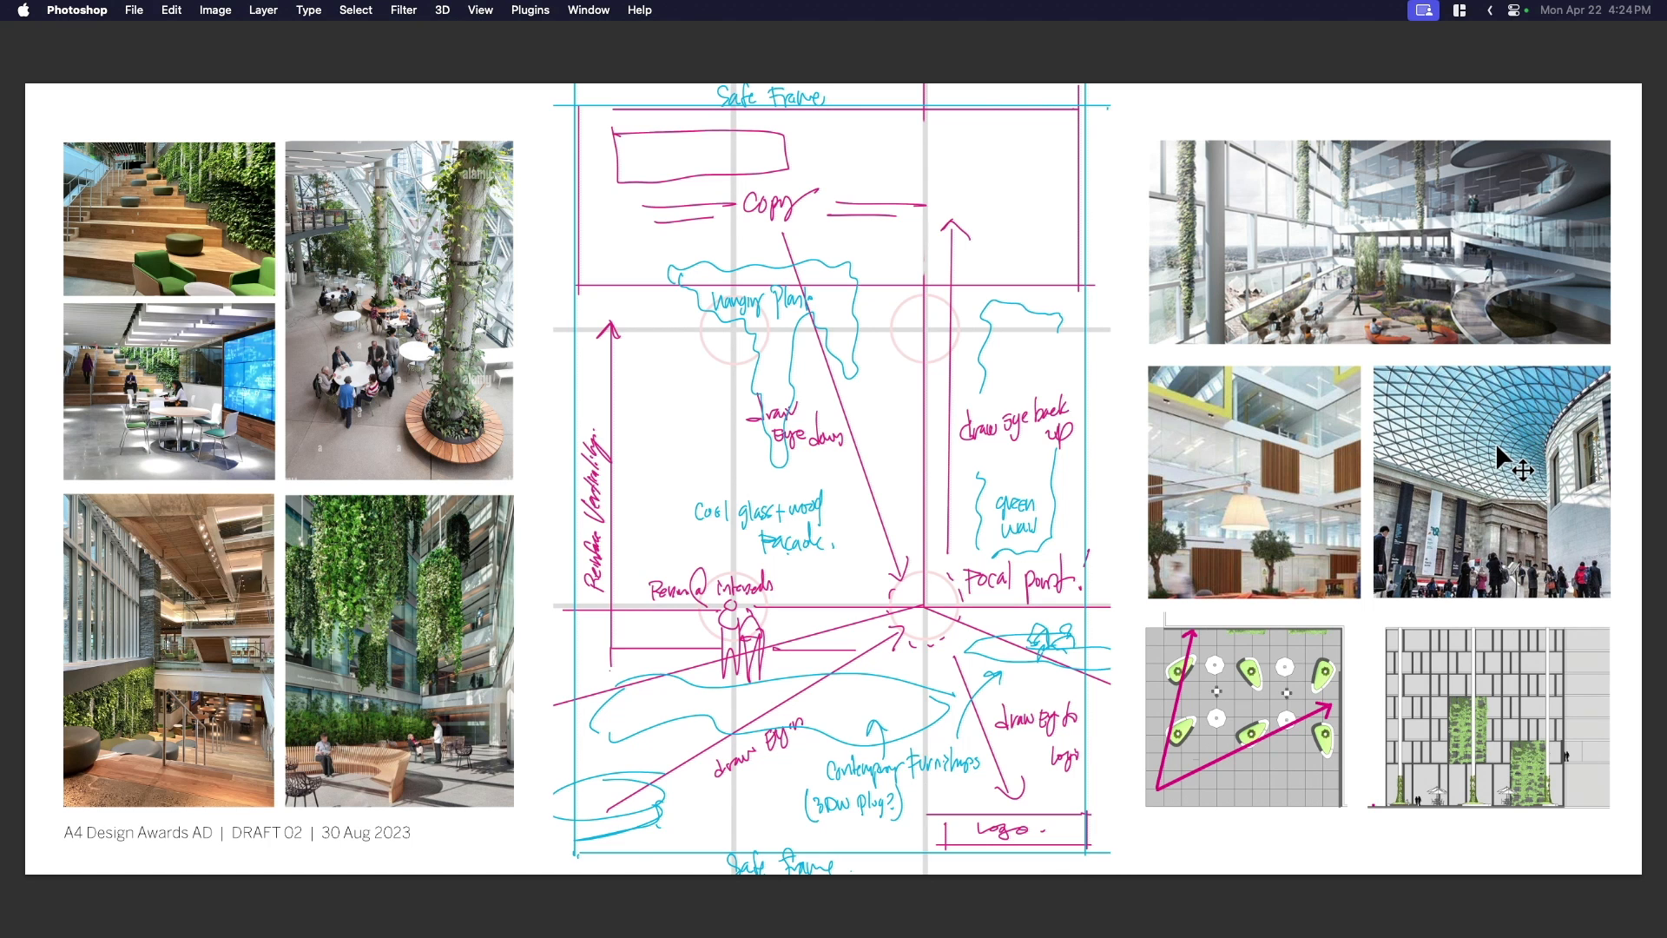
mouse_move(1540, 477)
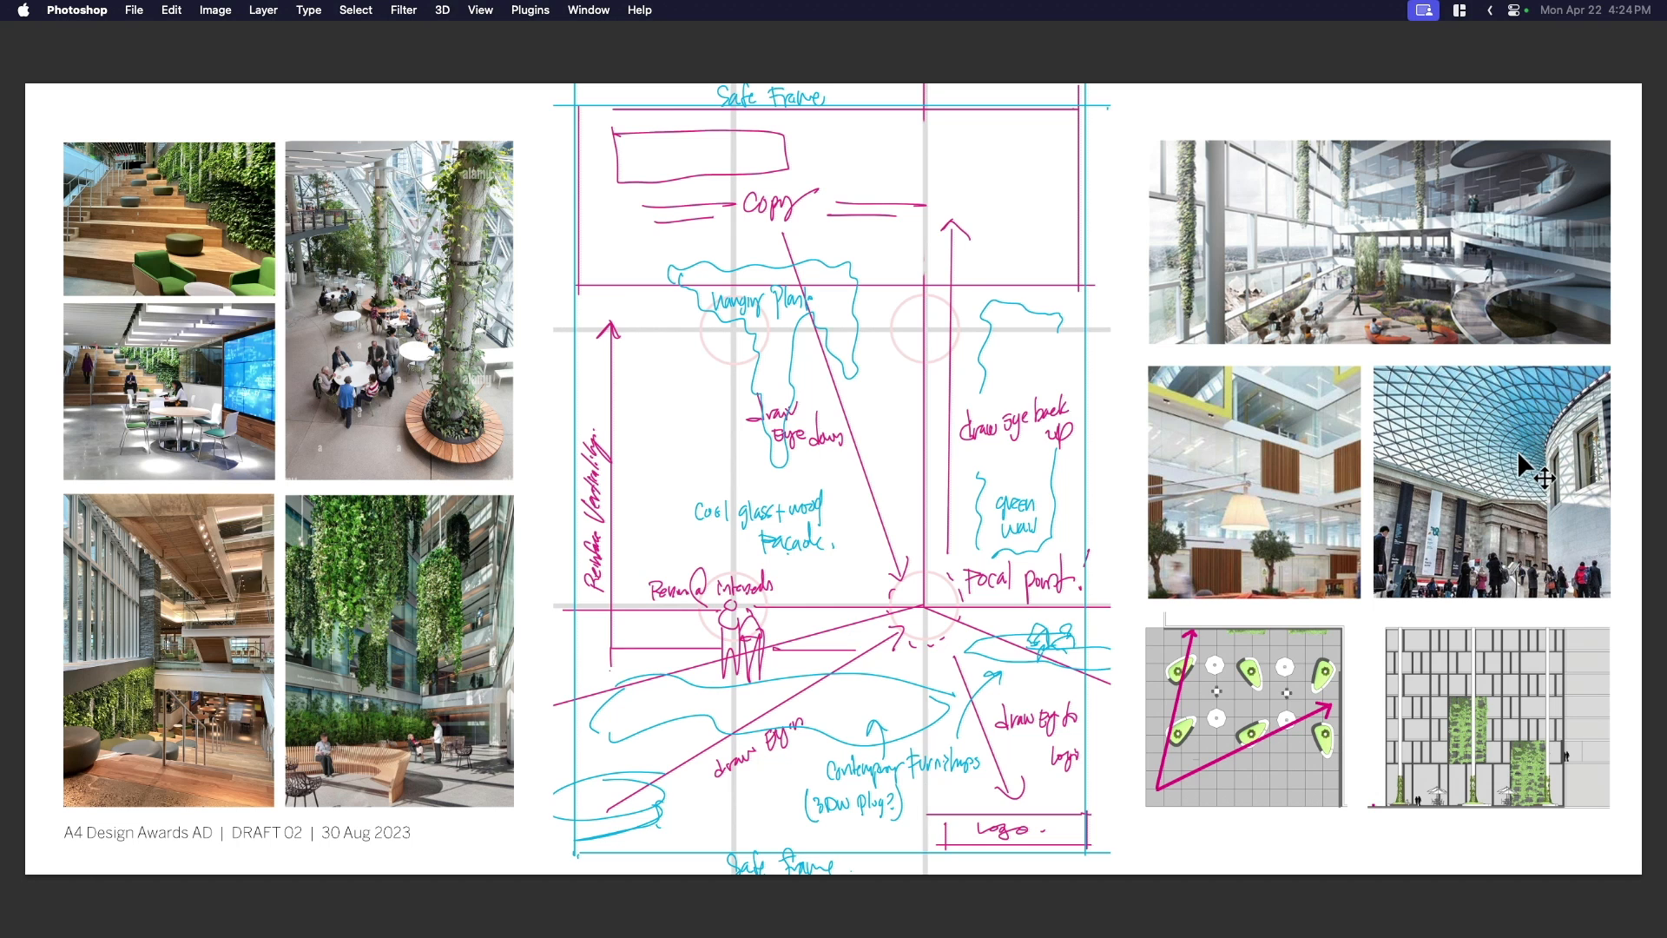
mouse_move(1491, 506)
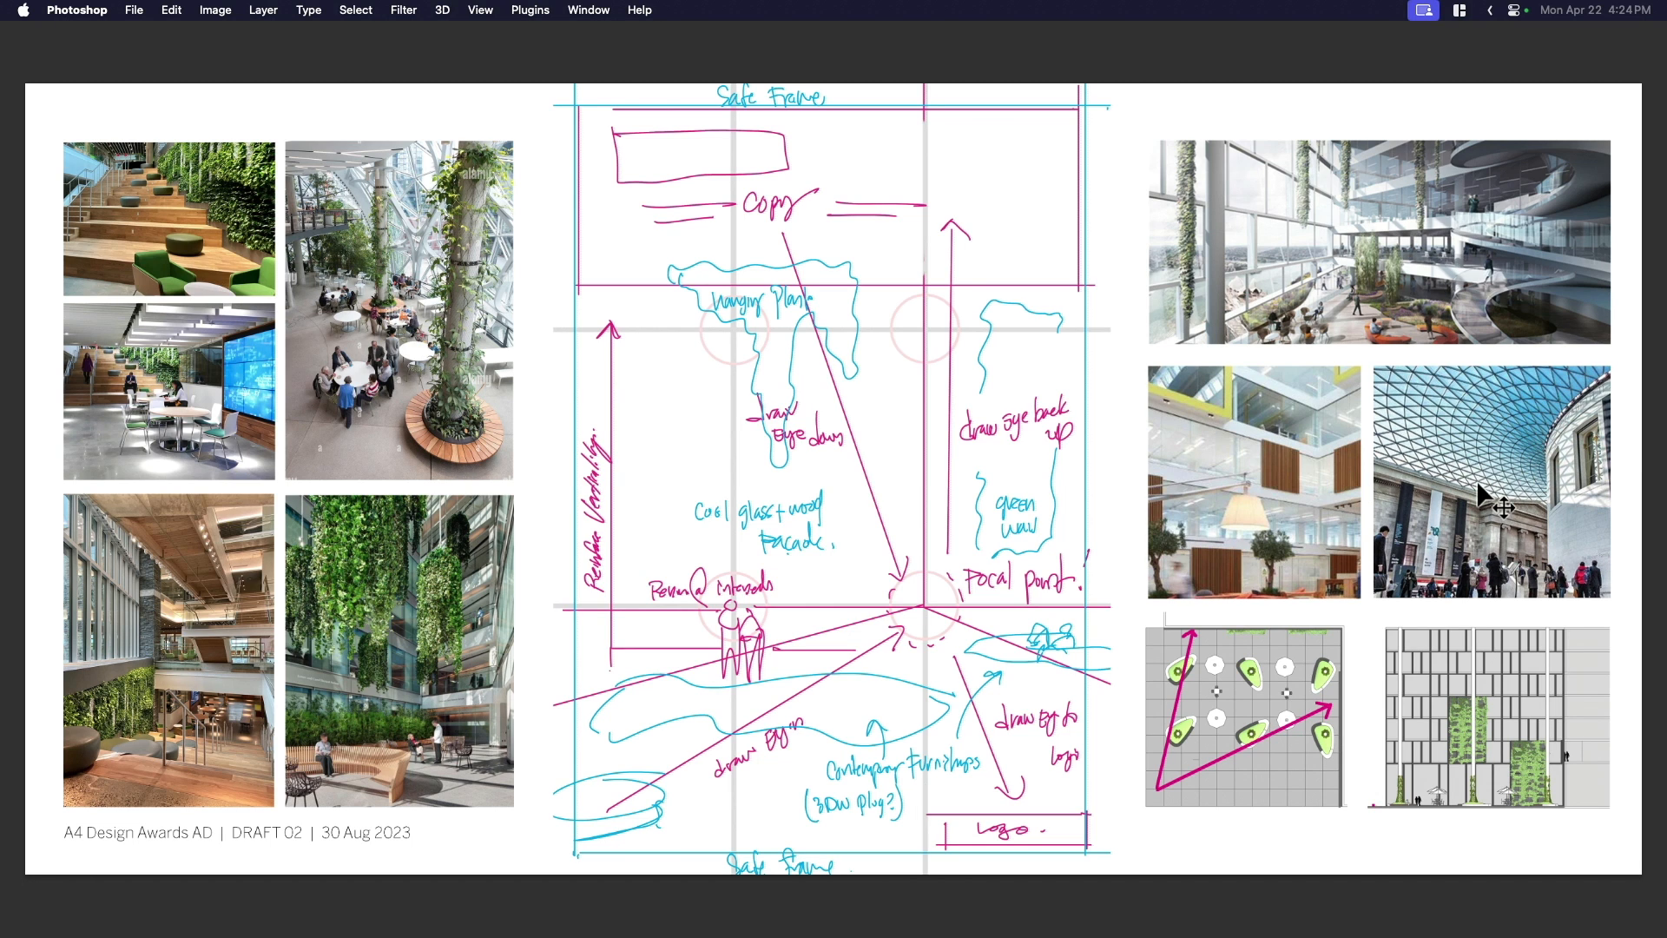
mouse_move(1317, 529)
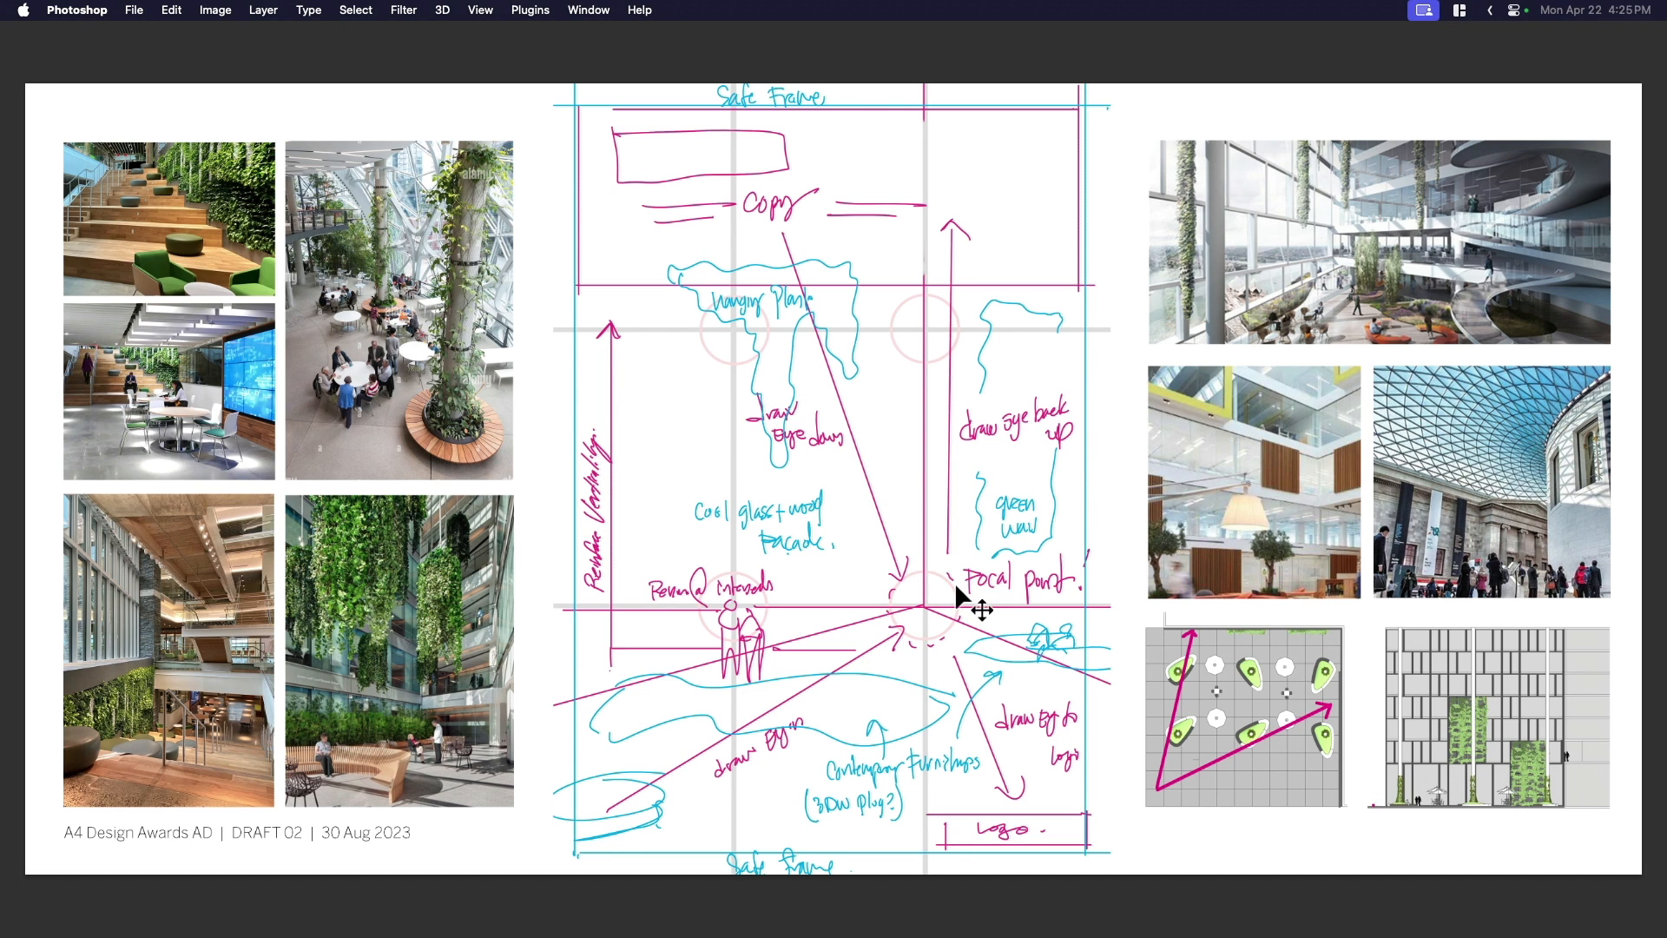
mouse_move(1137, 618)
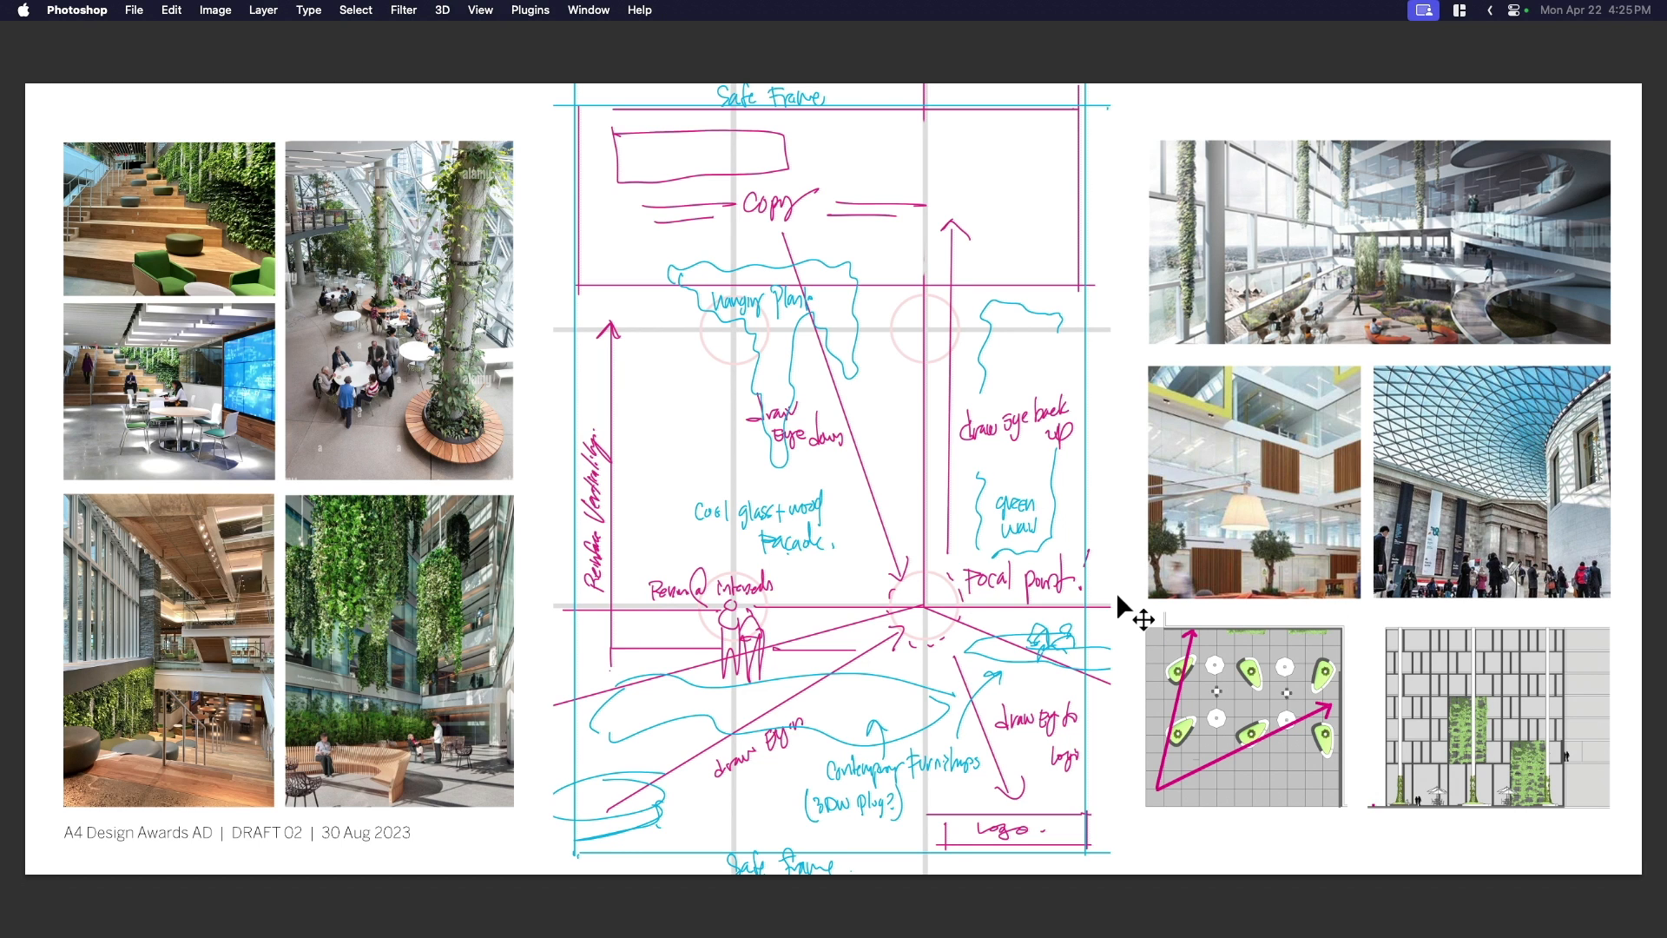
mouse_move(1127, 617)
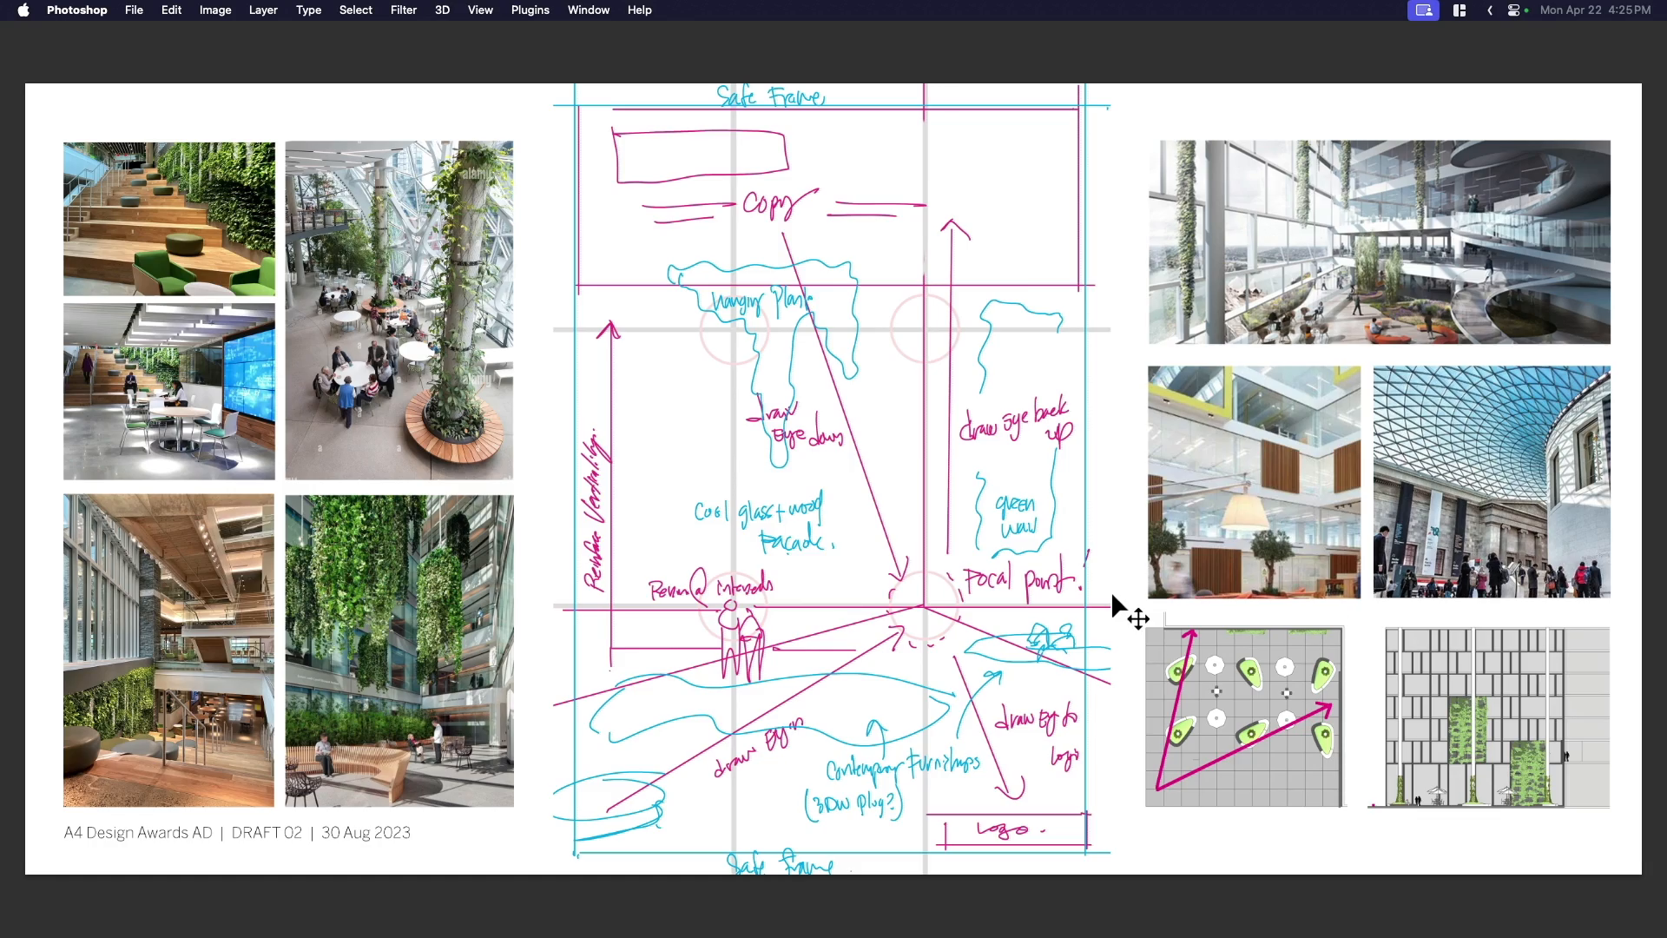
mouse_move(840, 6)
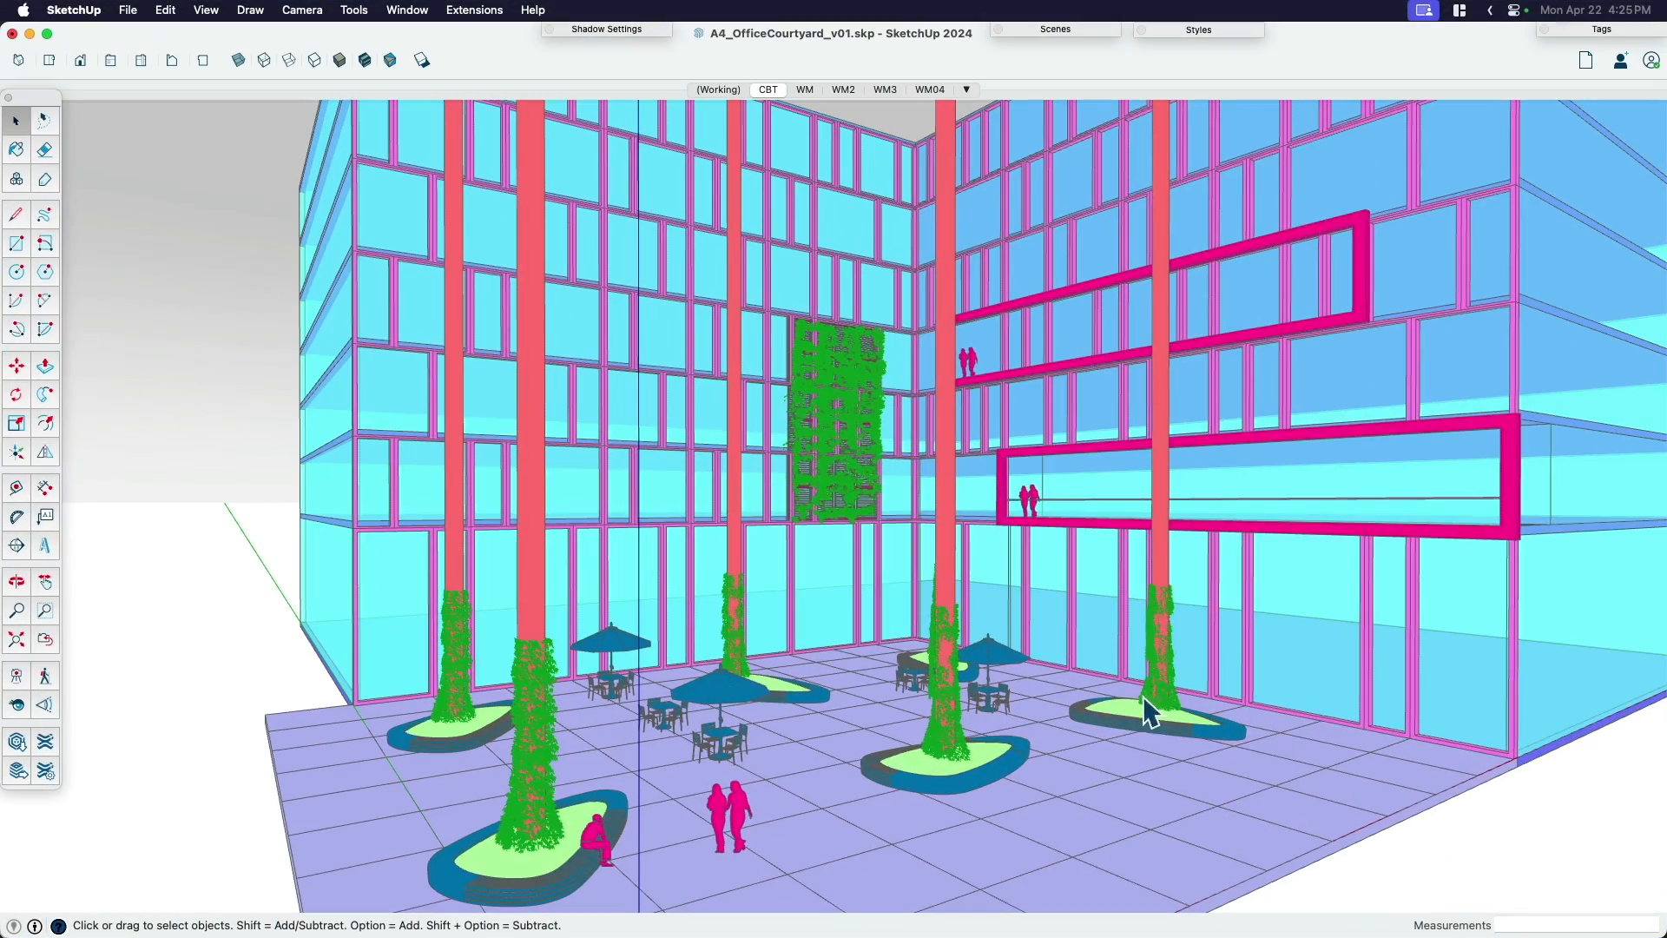
- Pull back to the whole courtyard model, then drop to eye level among the planters
left_click_drag(1148, 712, 941, 617)
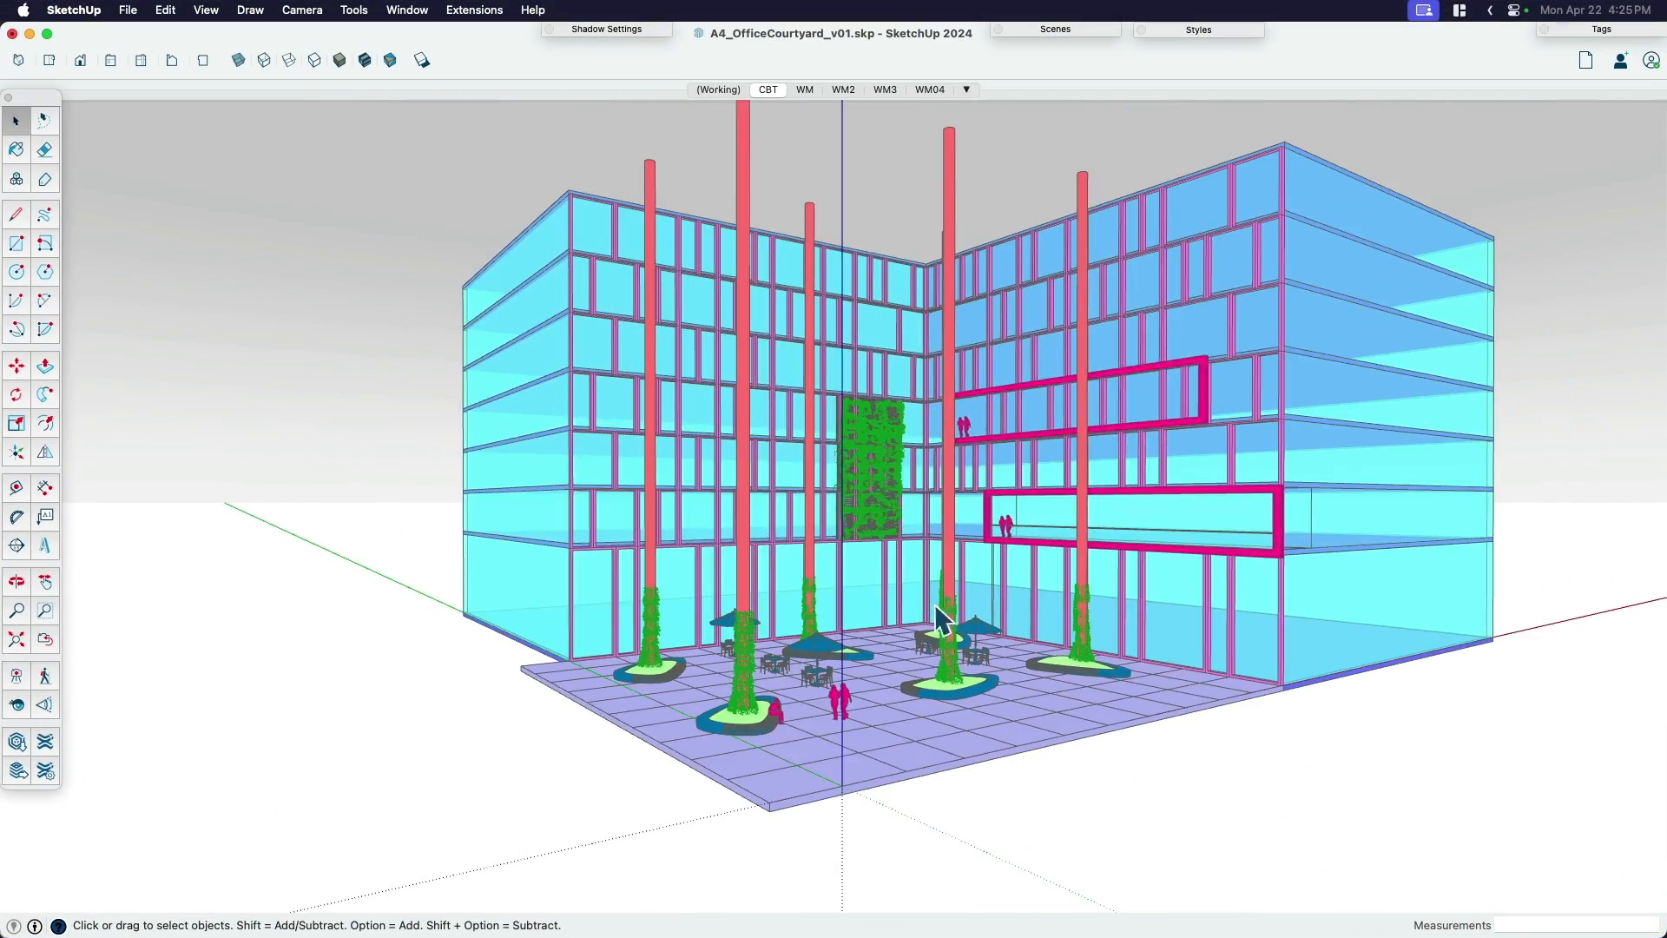
left_click_drag(941, 622, 903, 697)
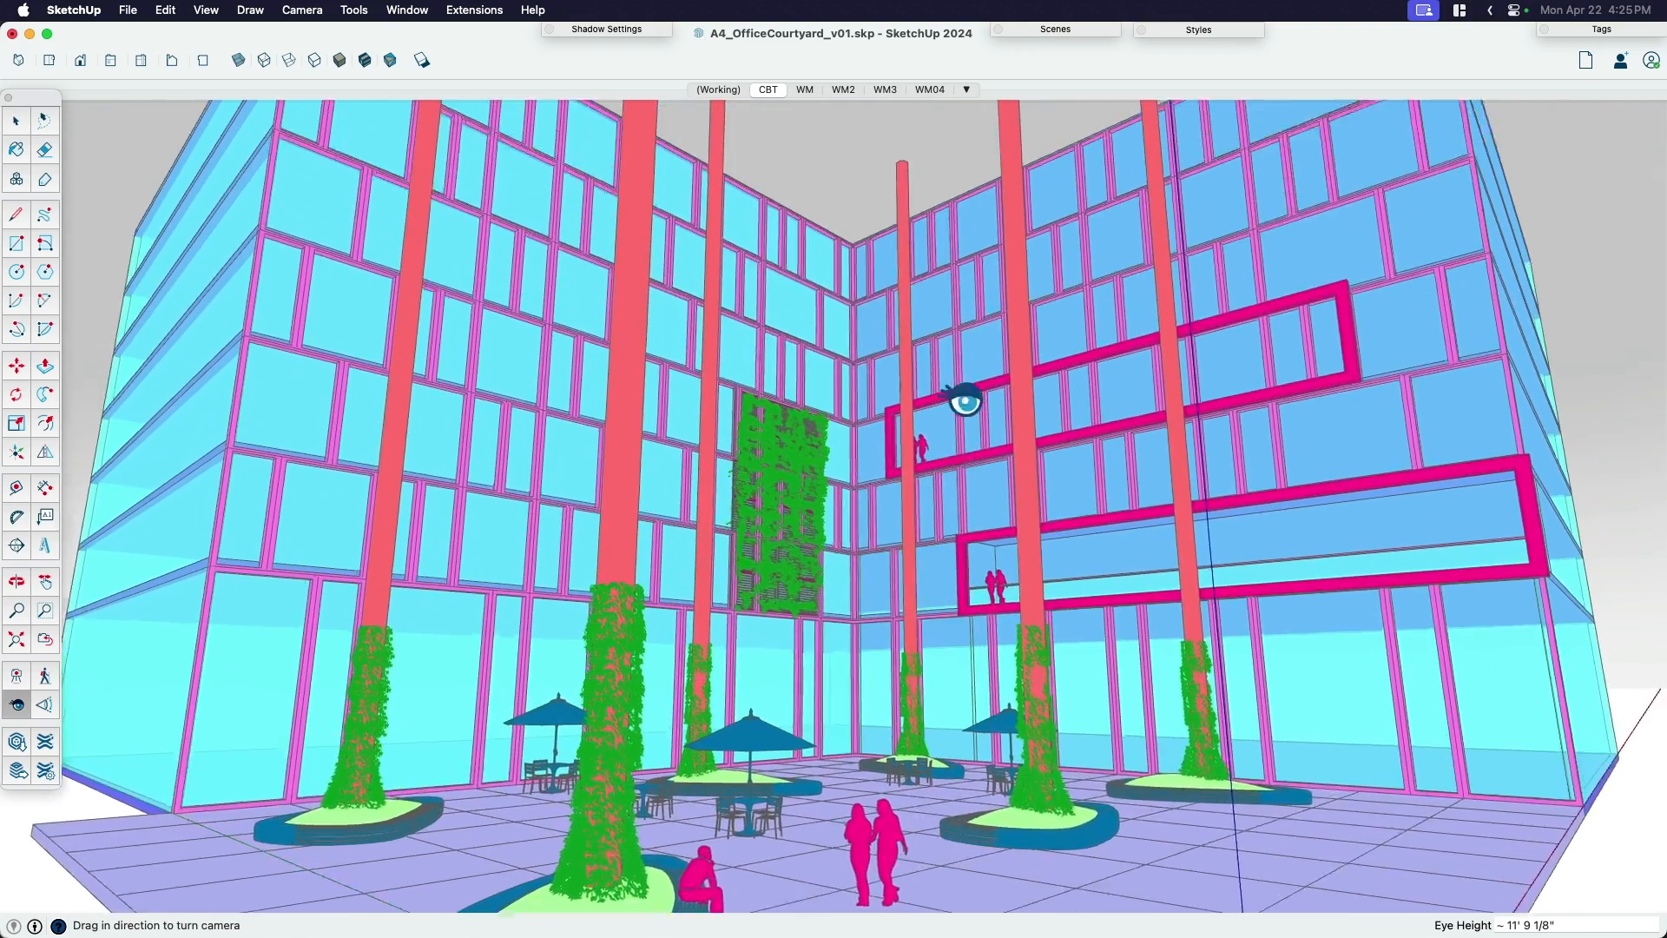
- Look around the courtyard from a lower eye height, then pull back outside the building
left_click_drag(962, 401, 962, 359)
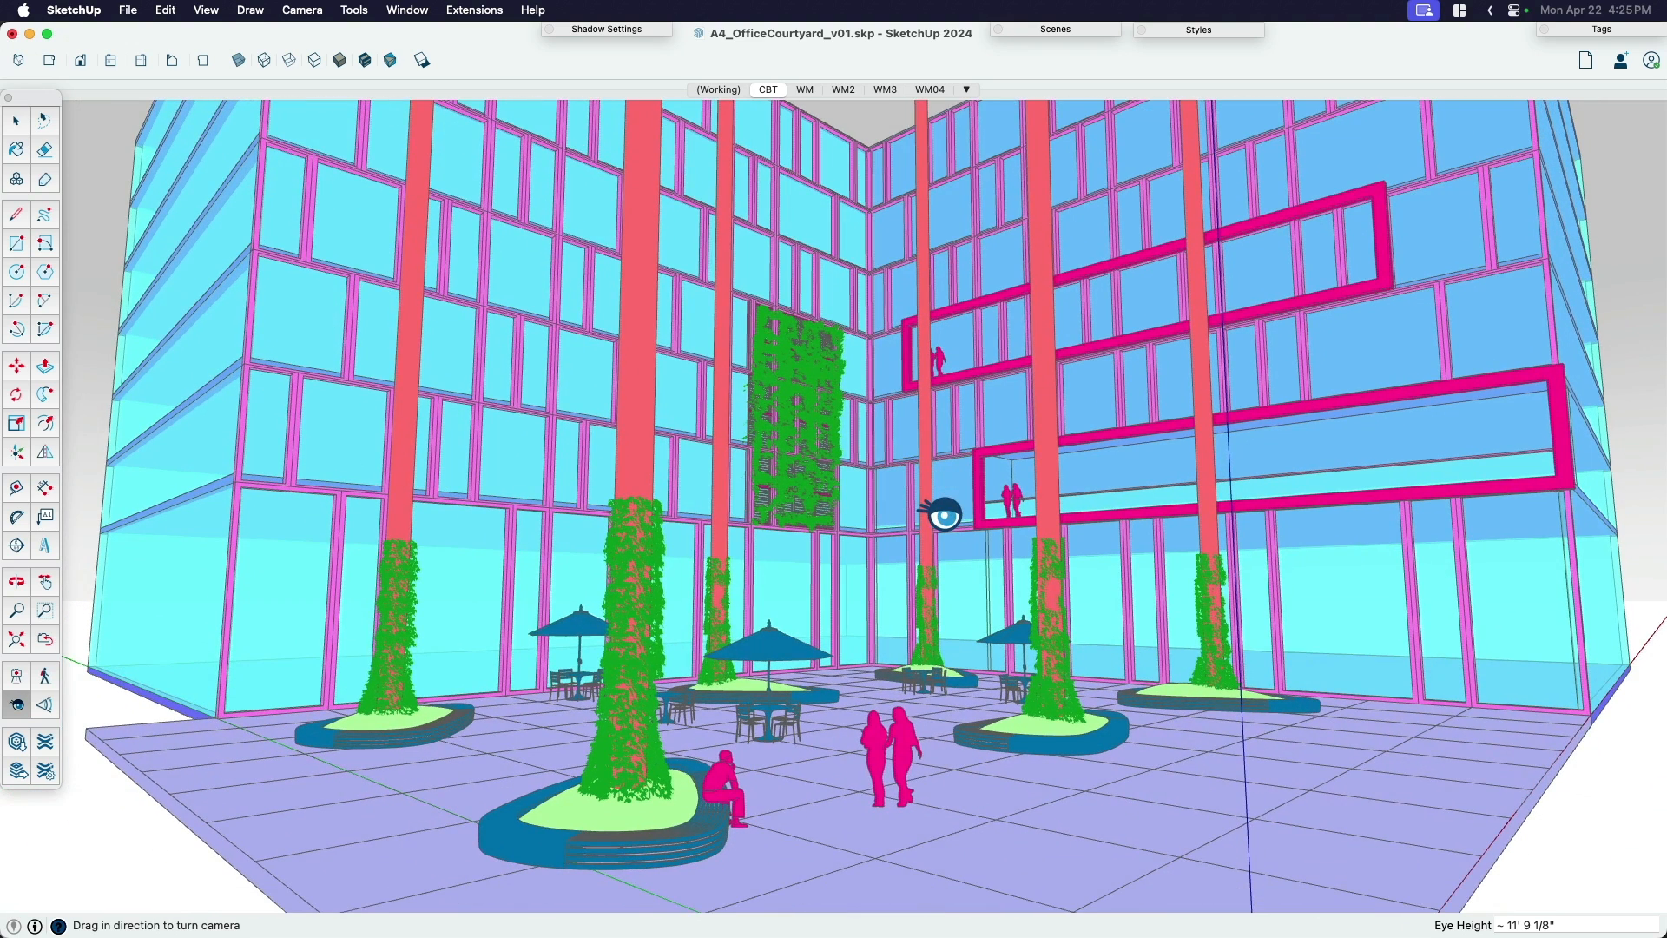
mouse_move(997, 538)
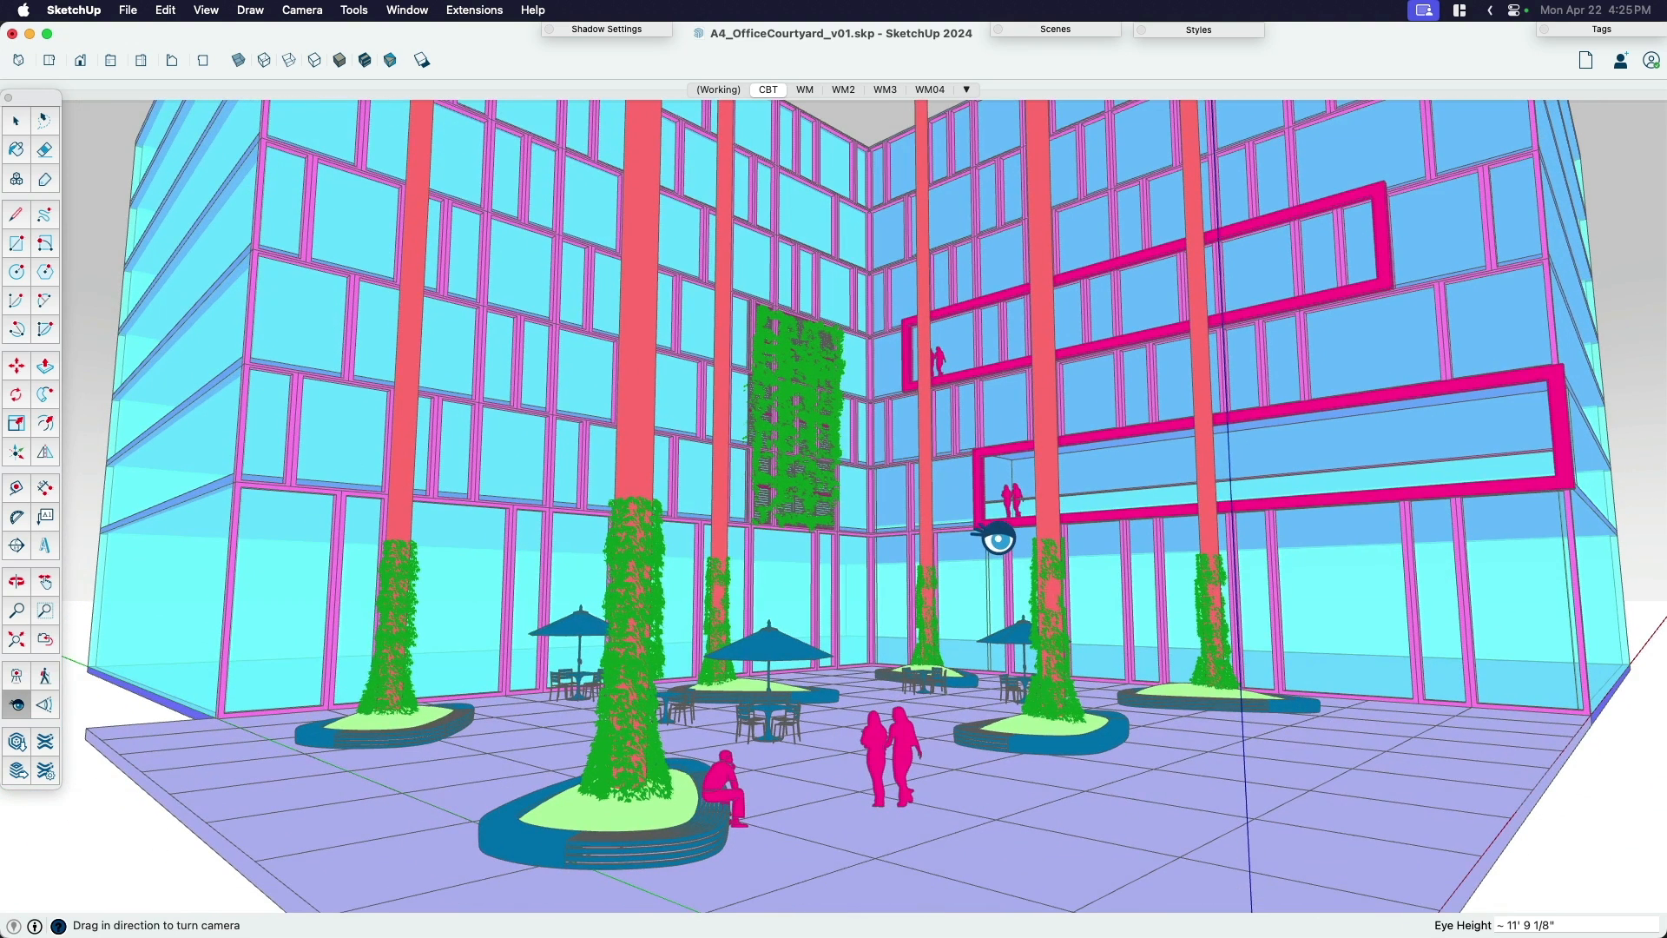
mouse_move(957, 551)
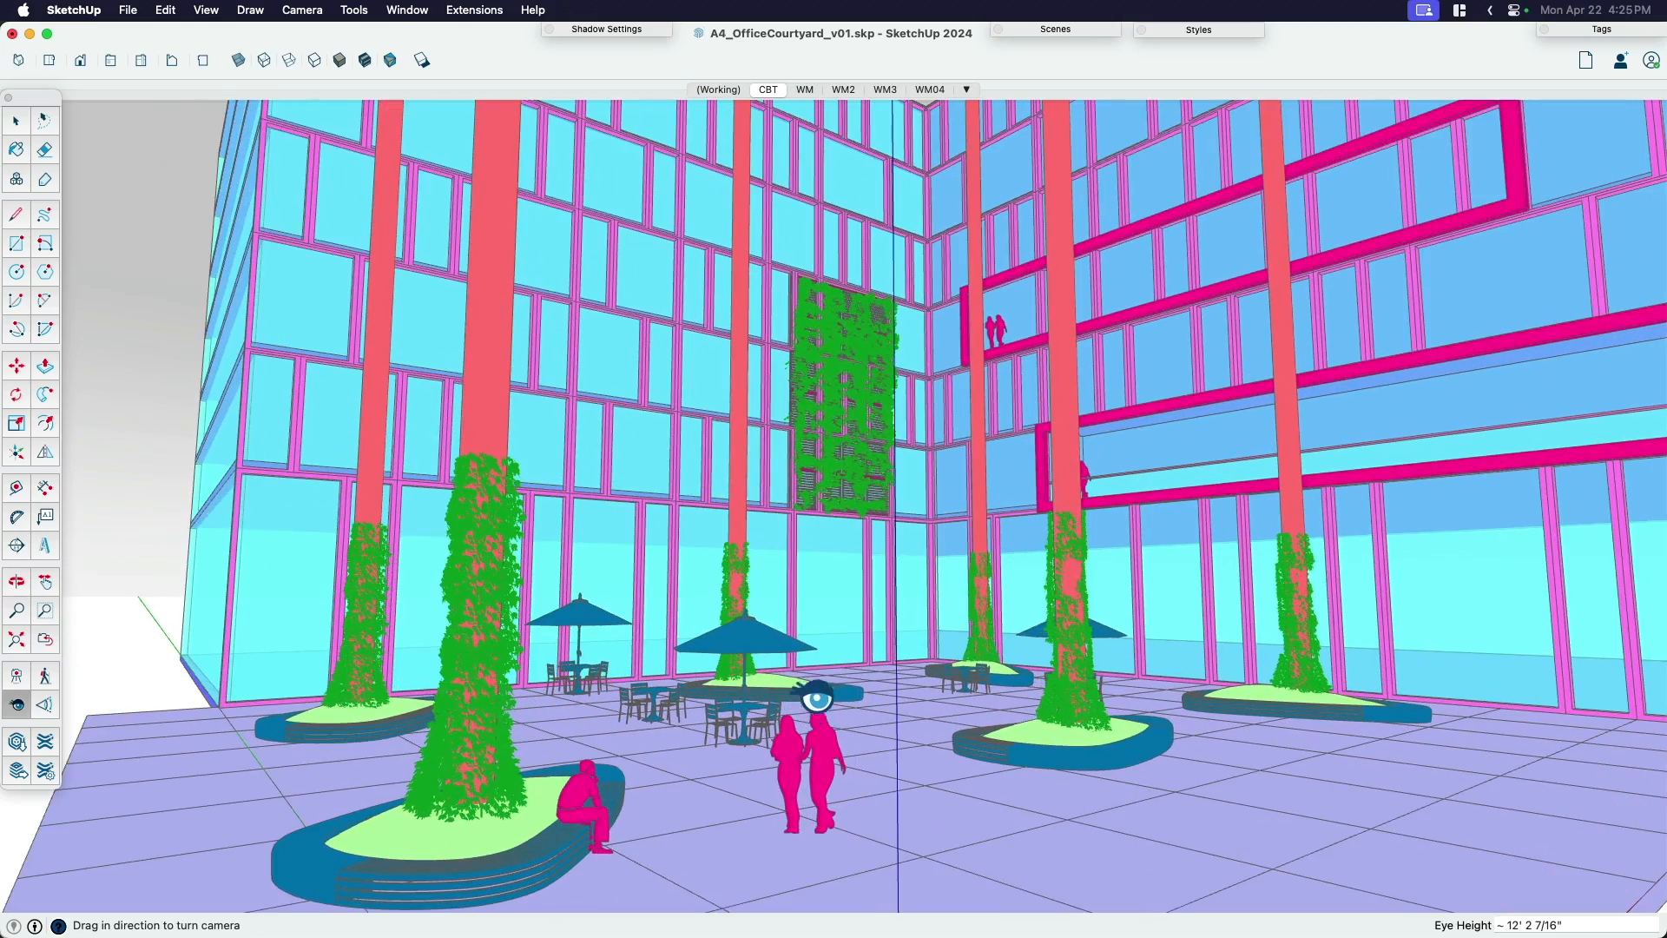
mouse_move(1078, 505)
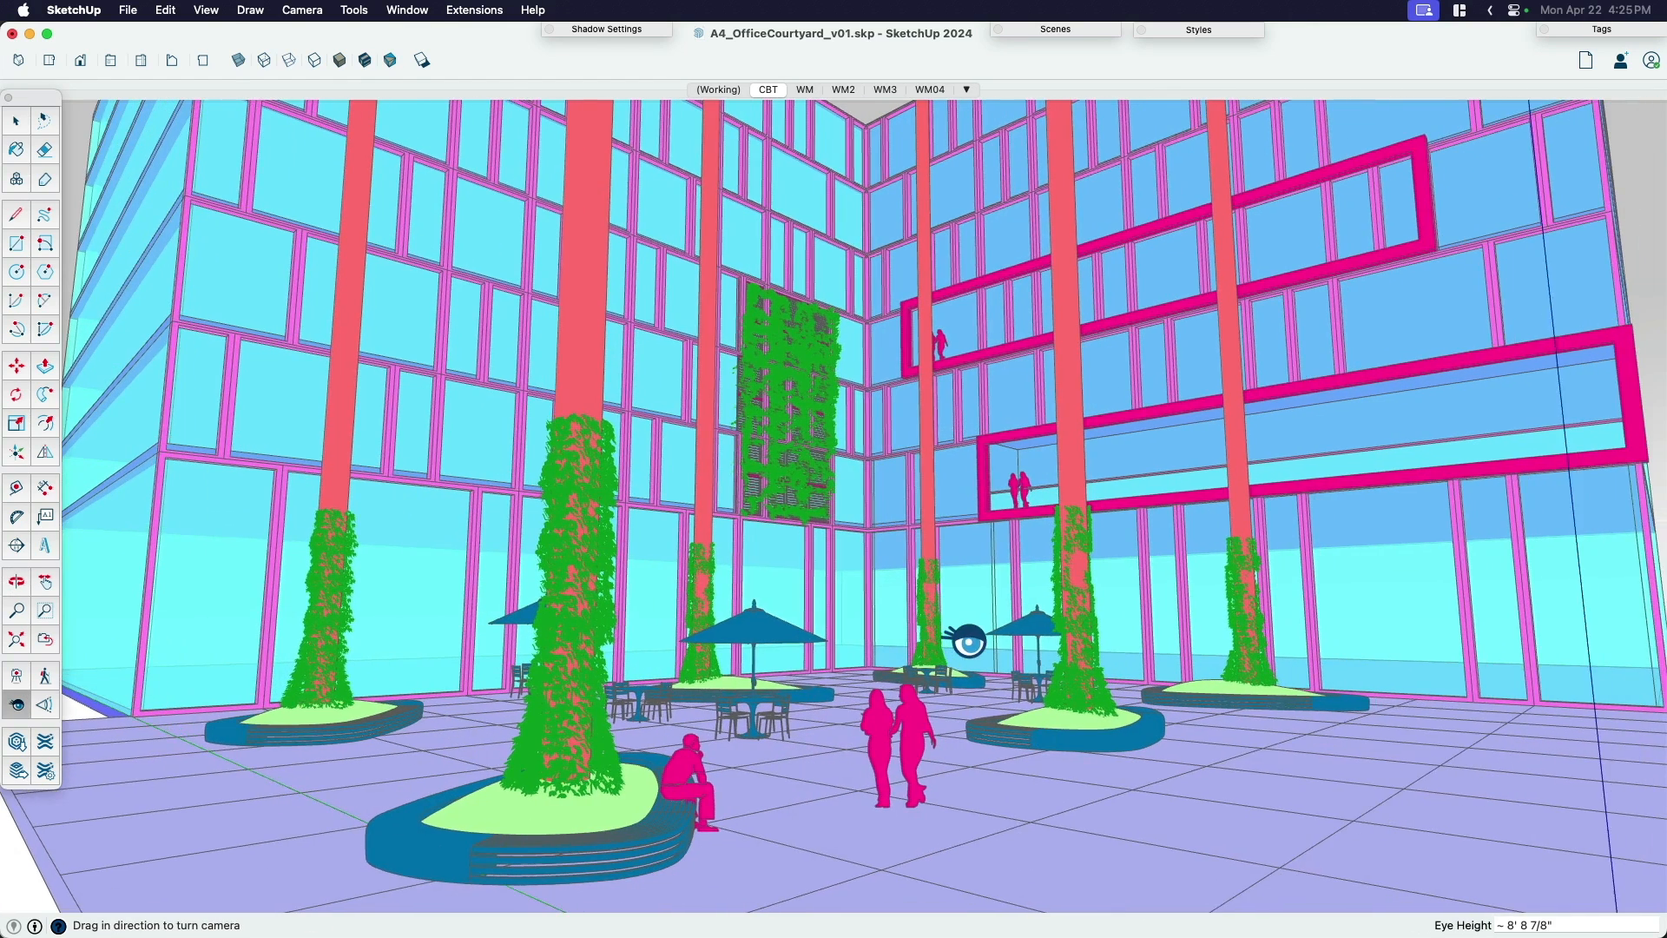
left_click_drag(965, 641, 811, 731)
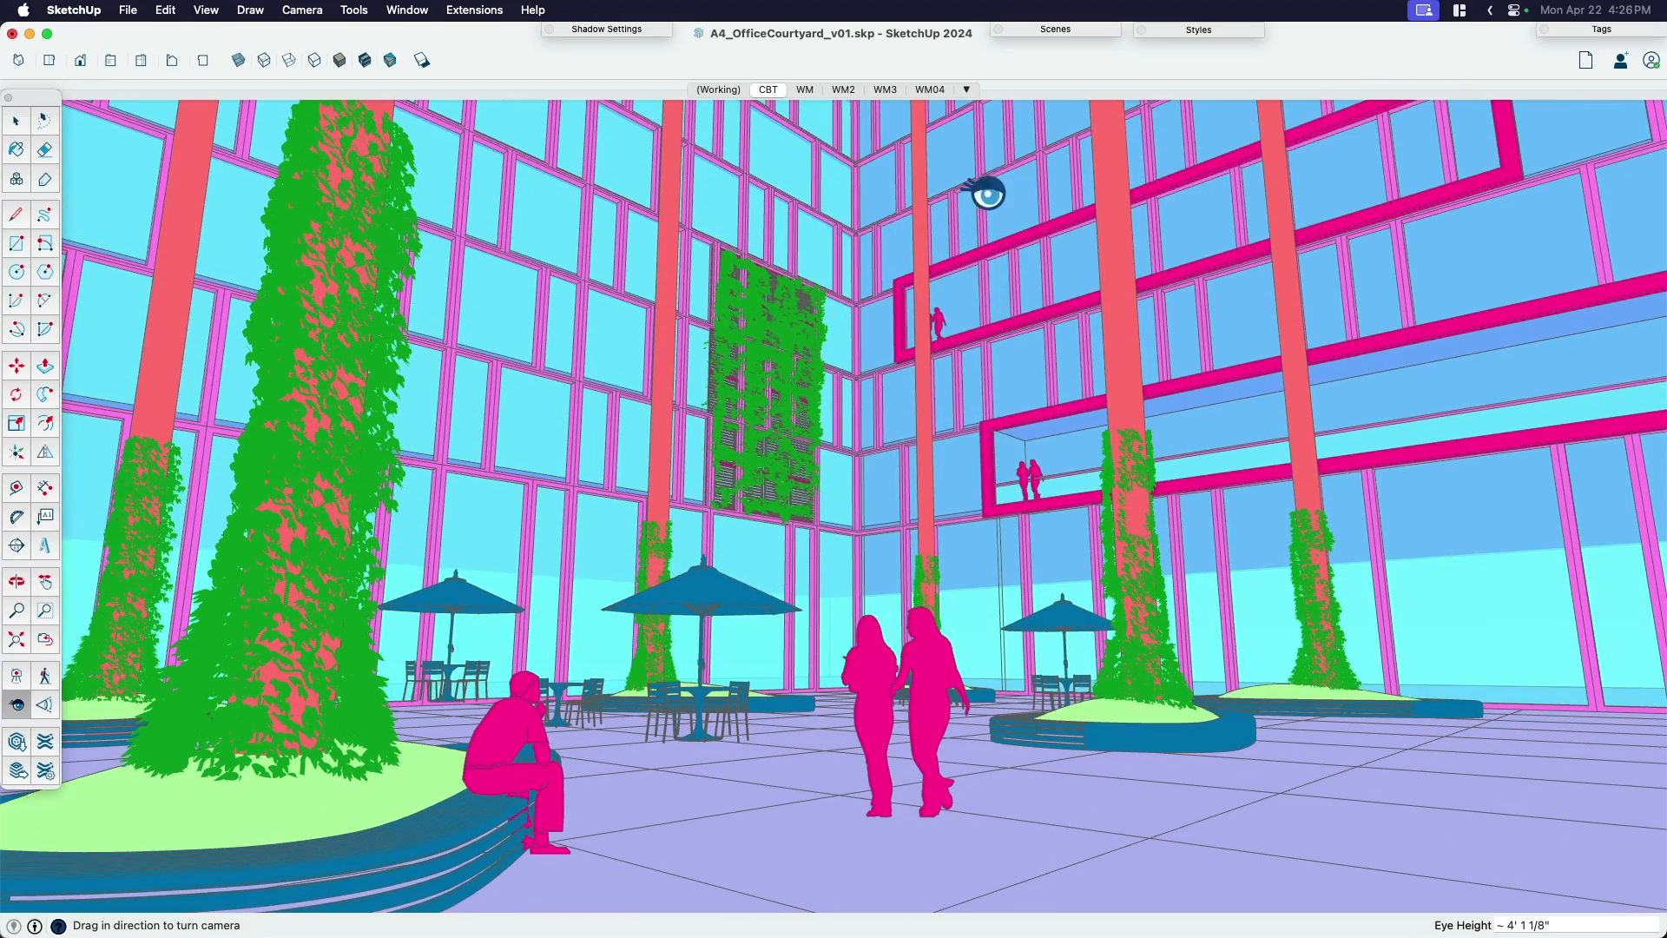
left_click(15, 120)
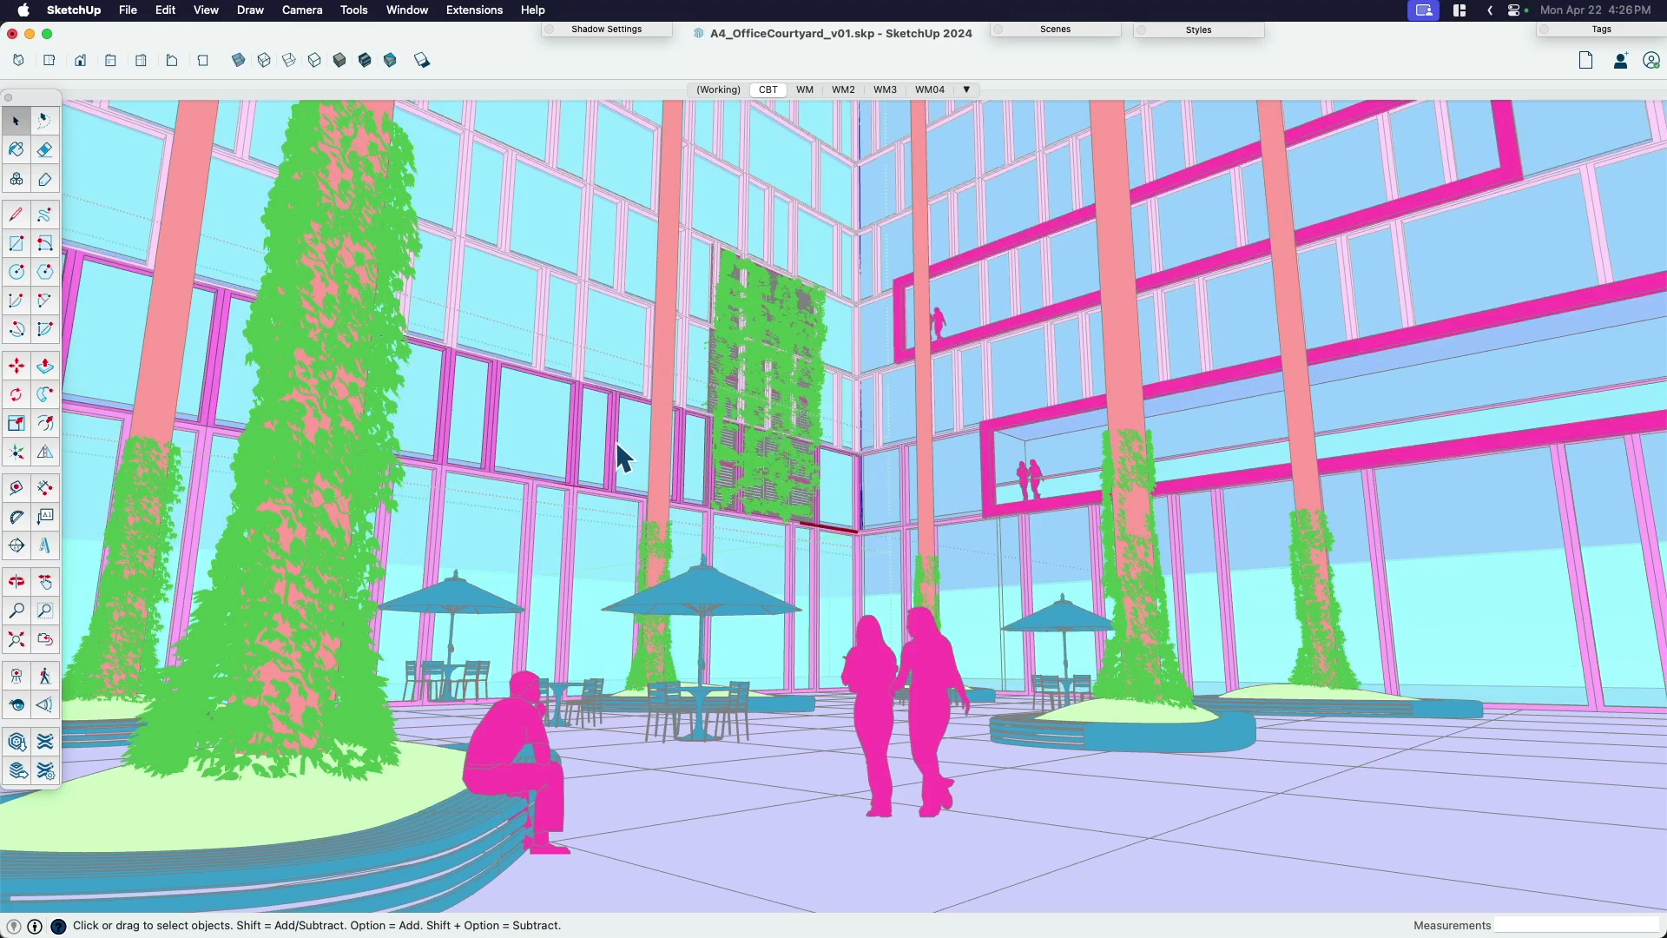
left_click_drag(621, 457, 596, 637)
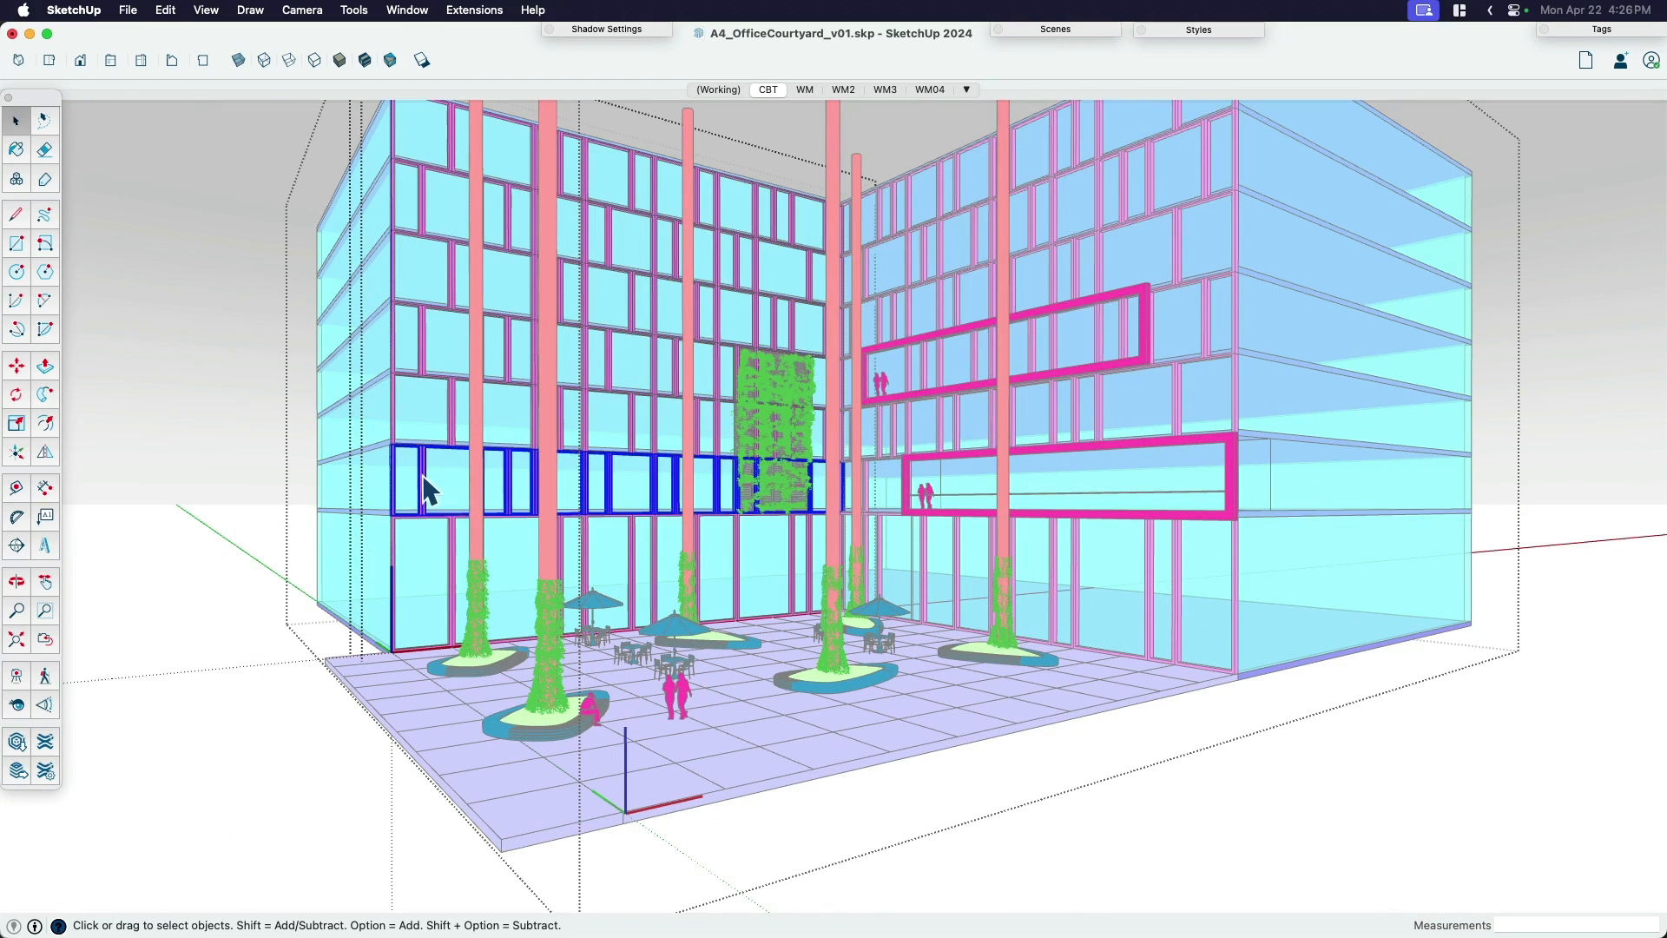
- Select the left facade's window strip and stretch it long beside the building
left_click(16, 364)
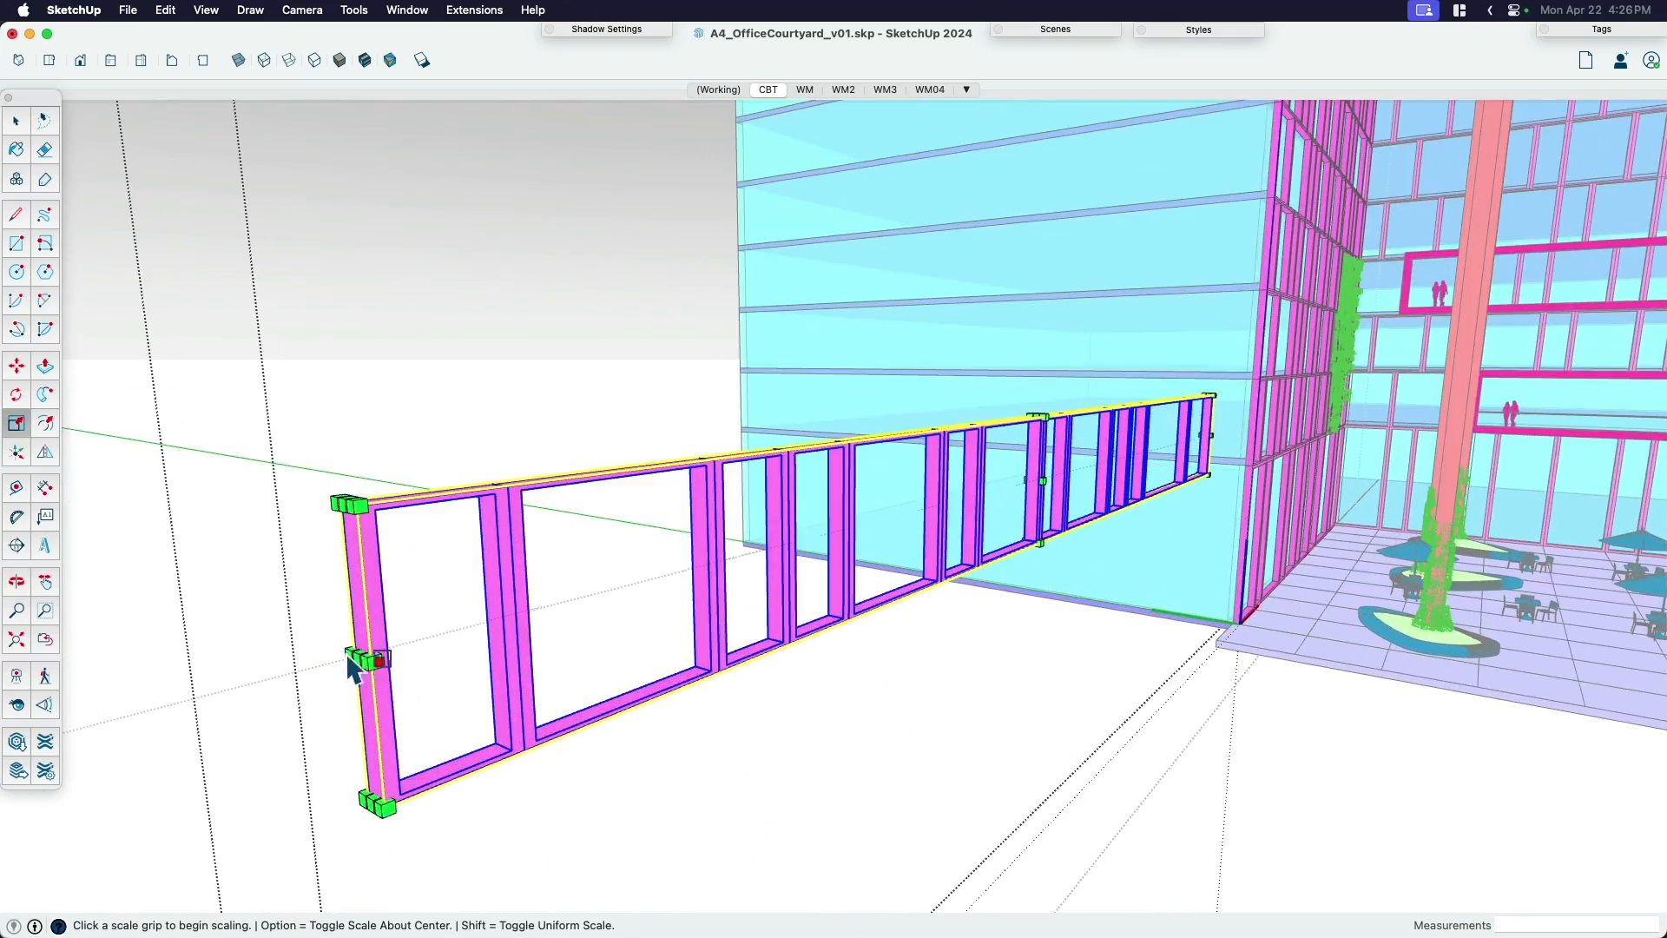
left_click_drag(371, 660, 511, 625)
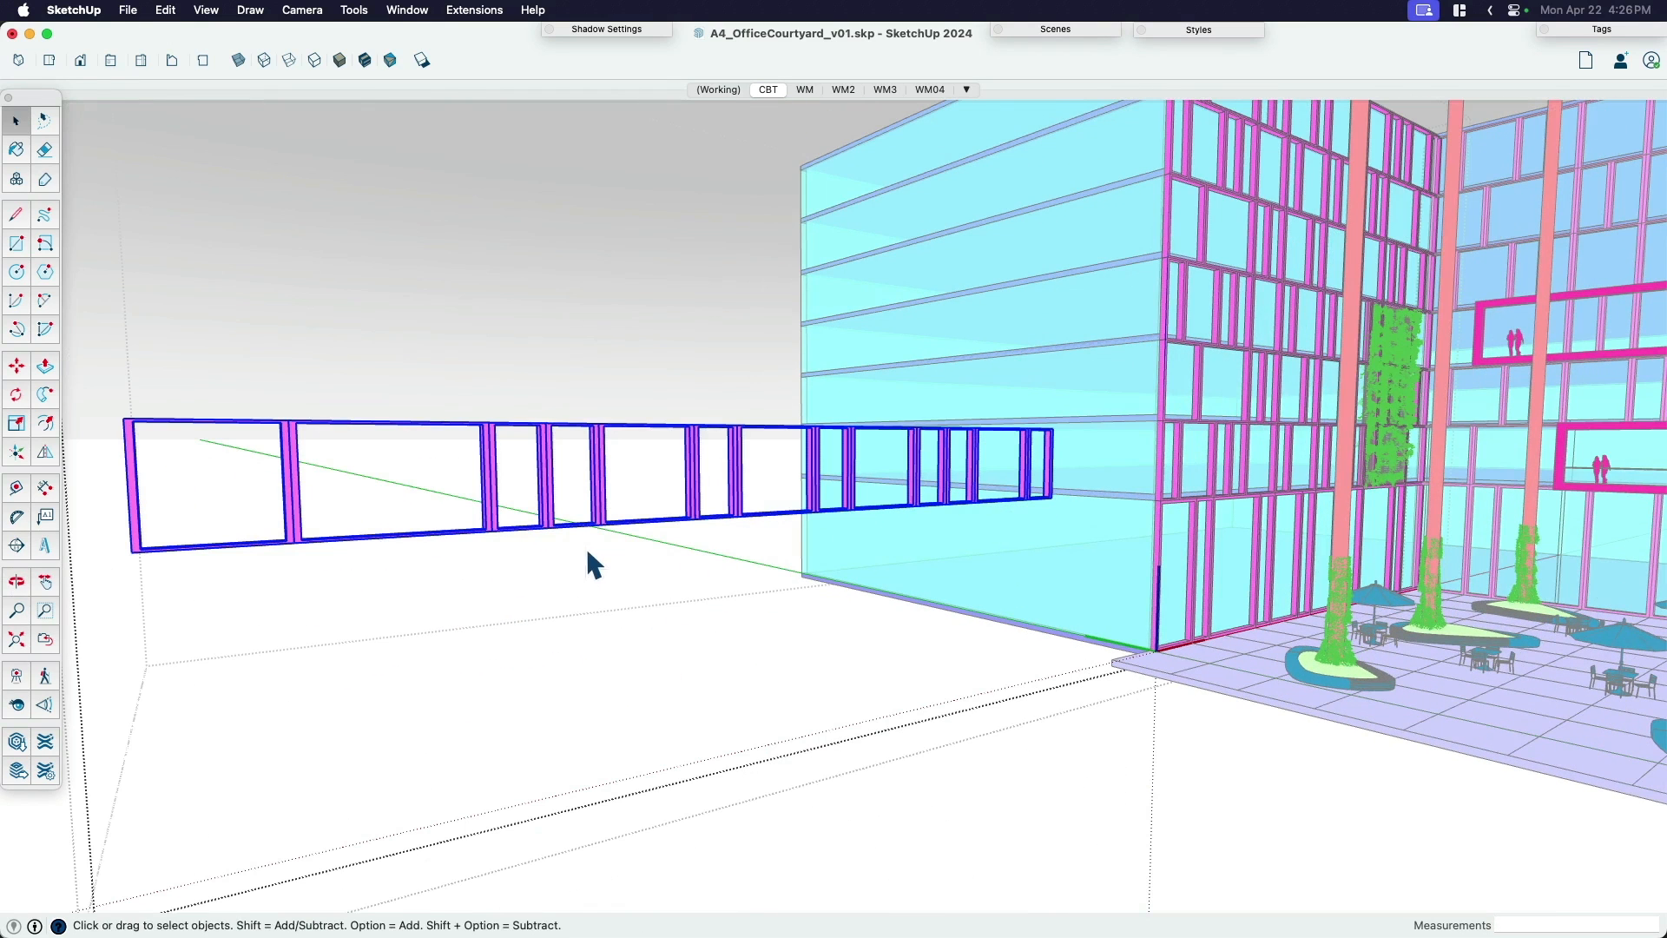
mouse_move(554, 382)
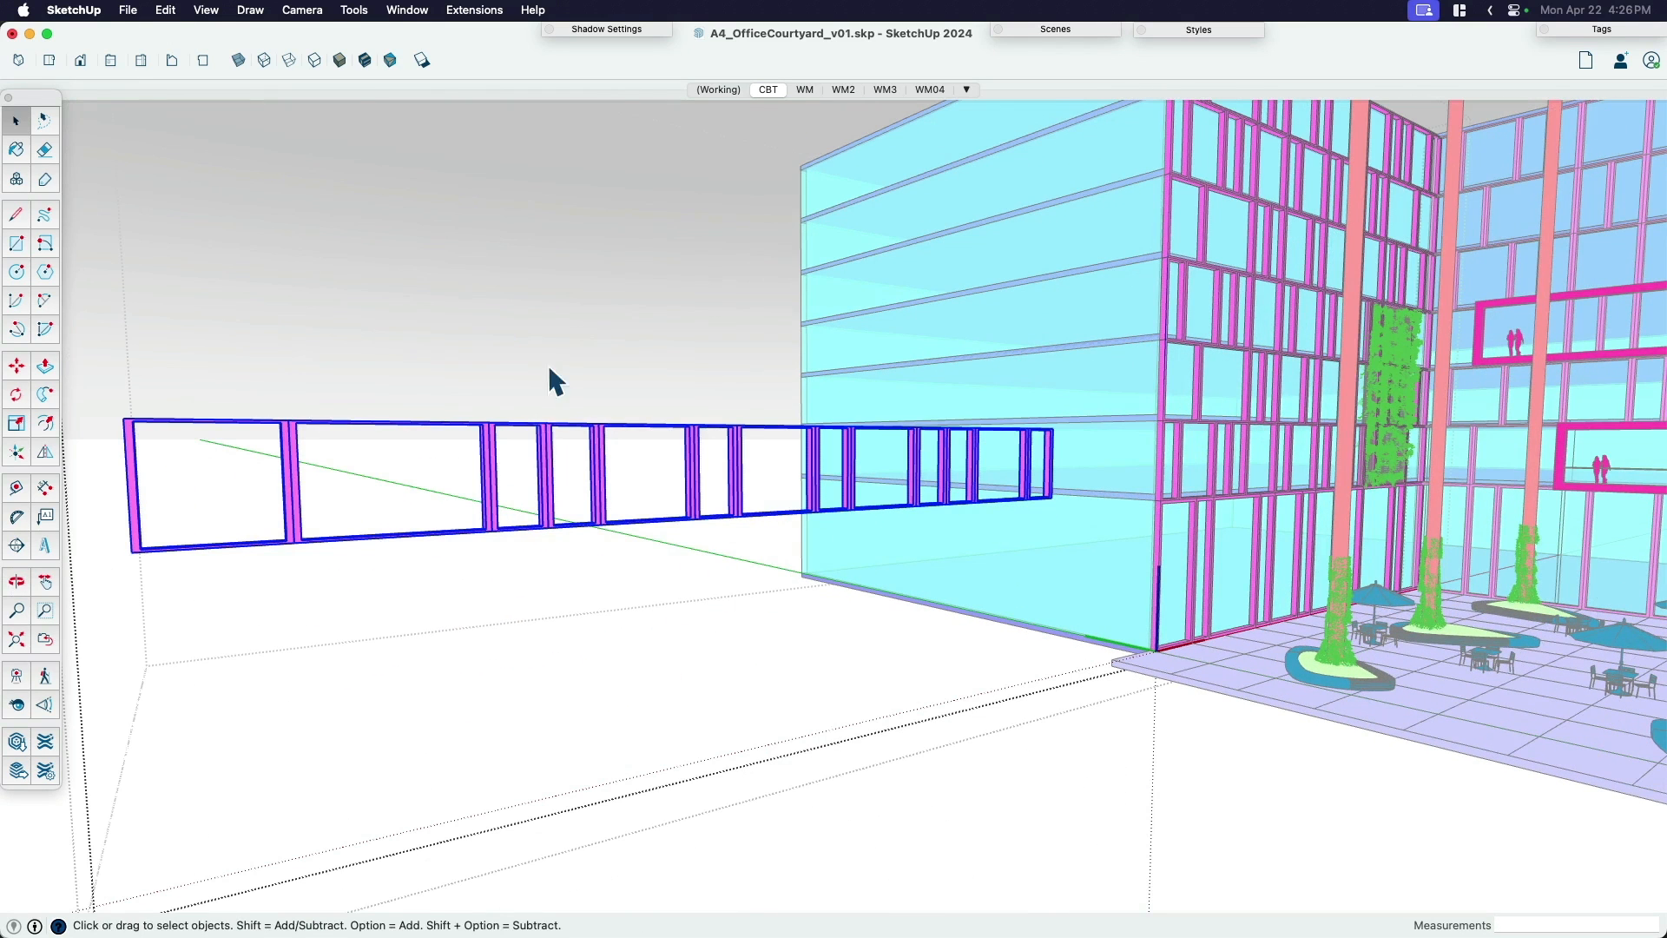
mouse_move(301, 509)
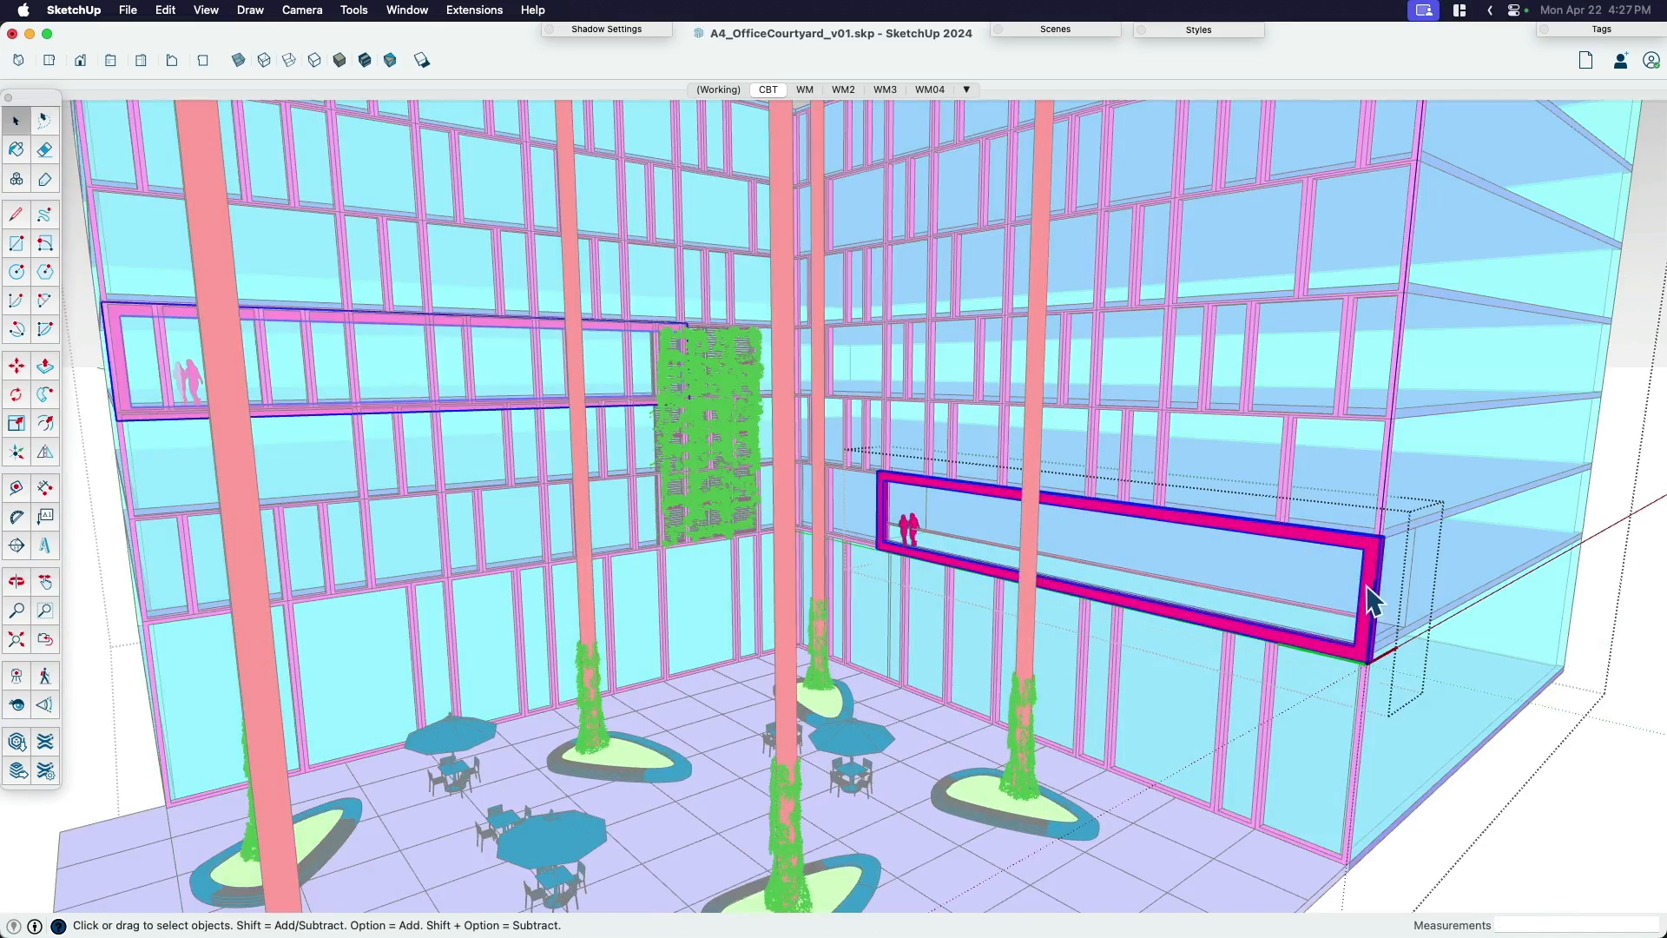
- Deselect the balcony band so both magenta bands sit on opposite facades
left_click(45, 364)
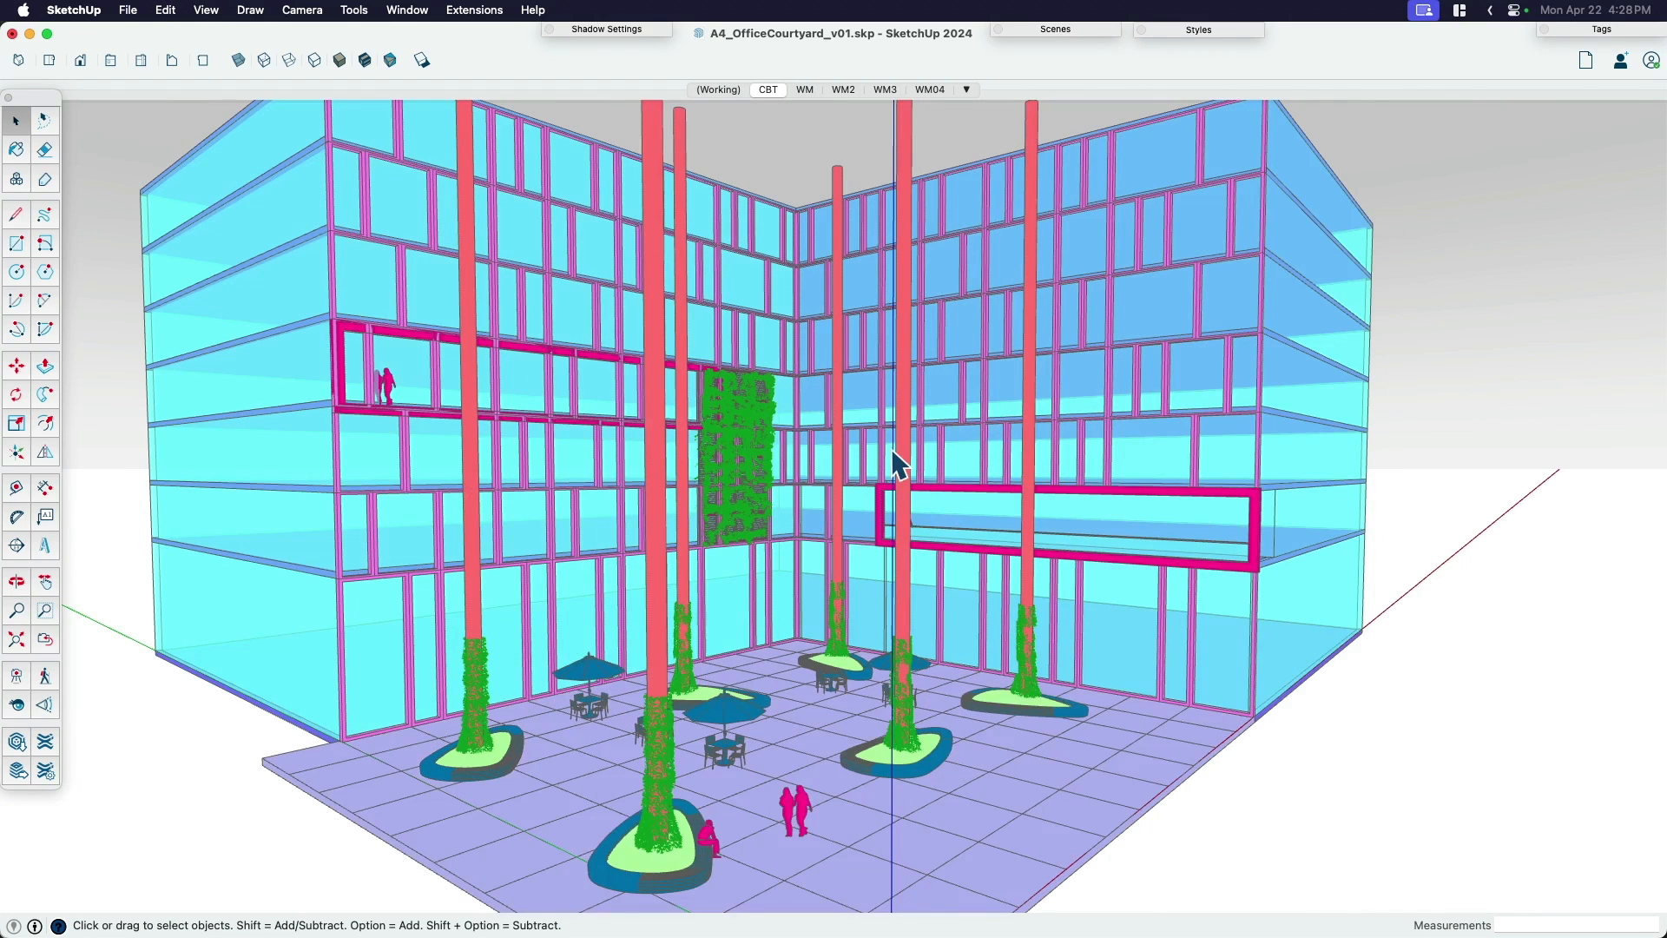
mouse_move(718, 89)
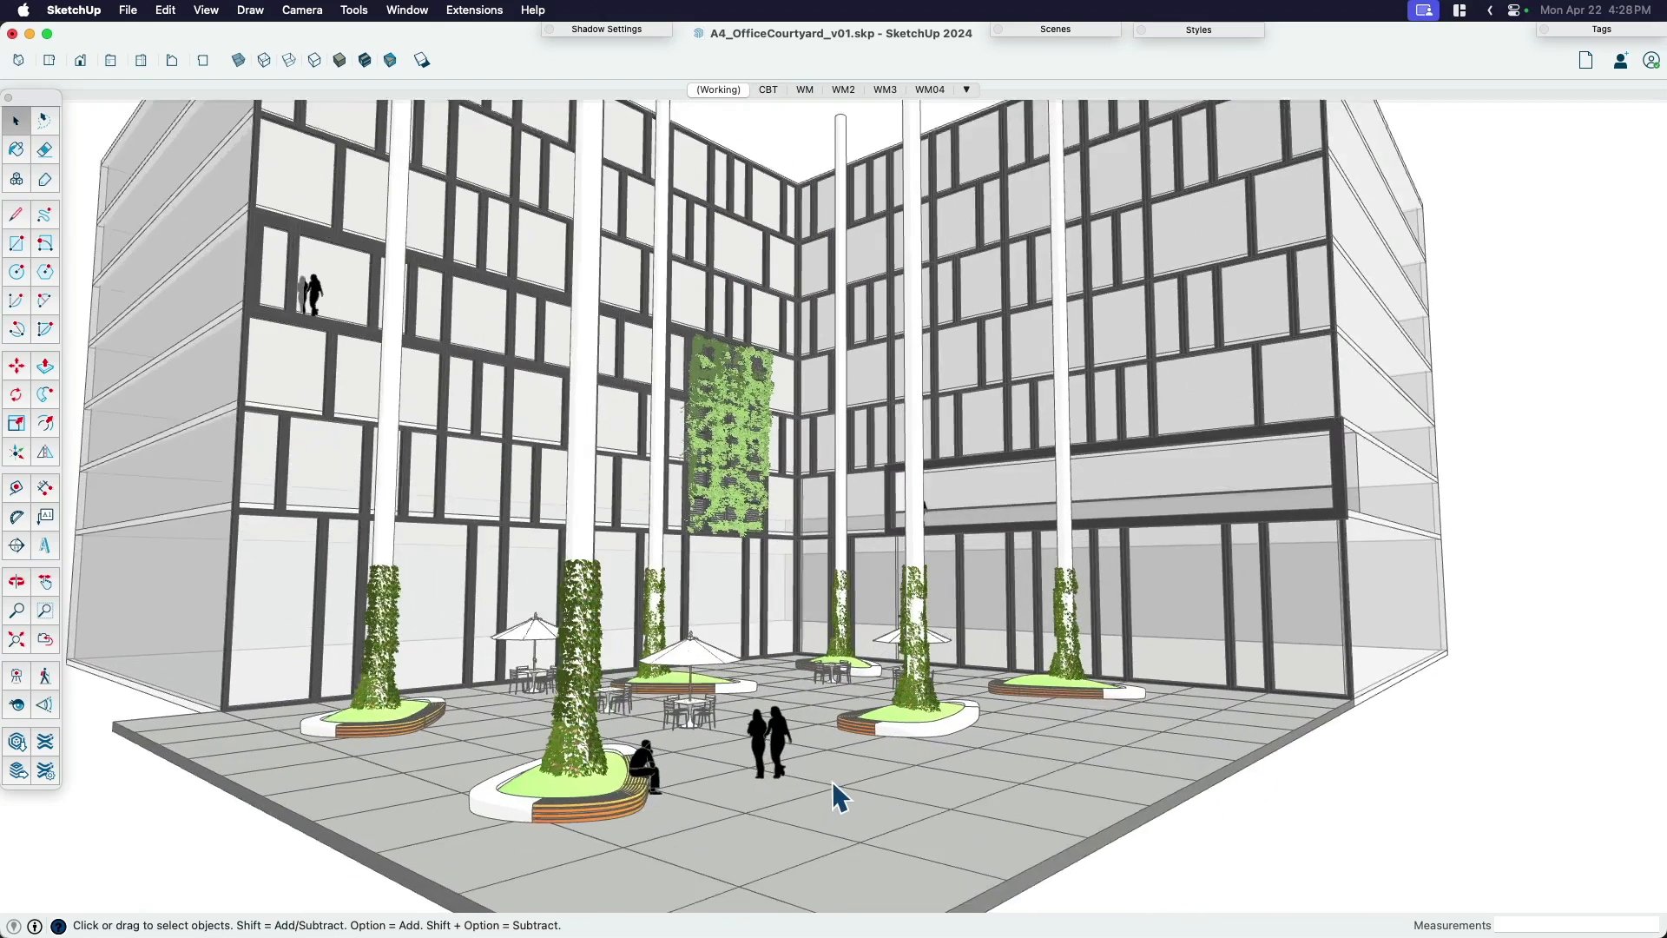
- Compare the WM, WM2 and WM3 scene framings of the courtyard, flipping between WM2 and WM3
left_click(804, 89)
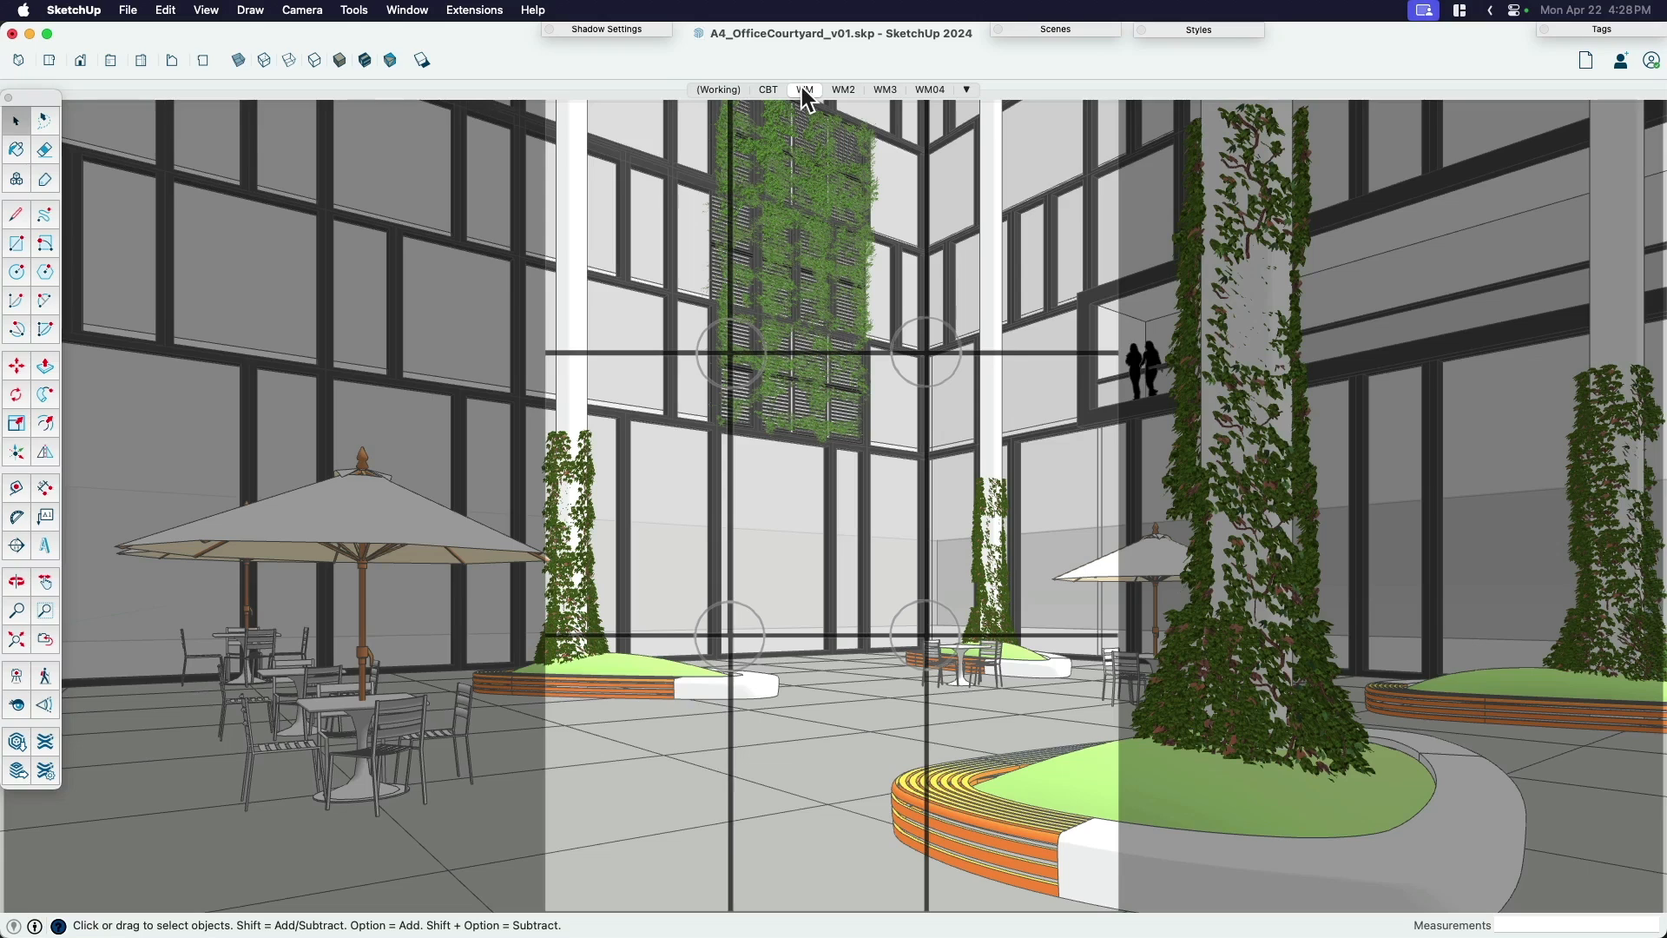
mouse_move(804, 88)
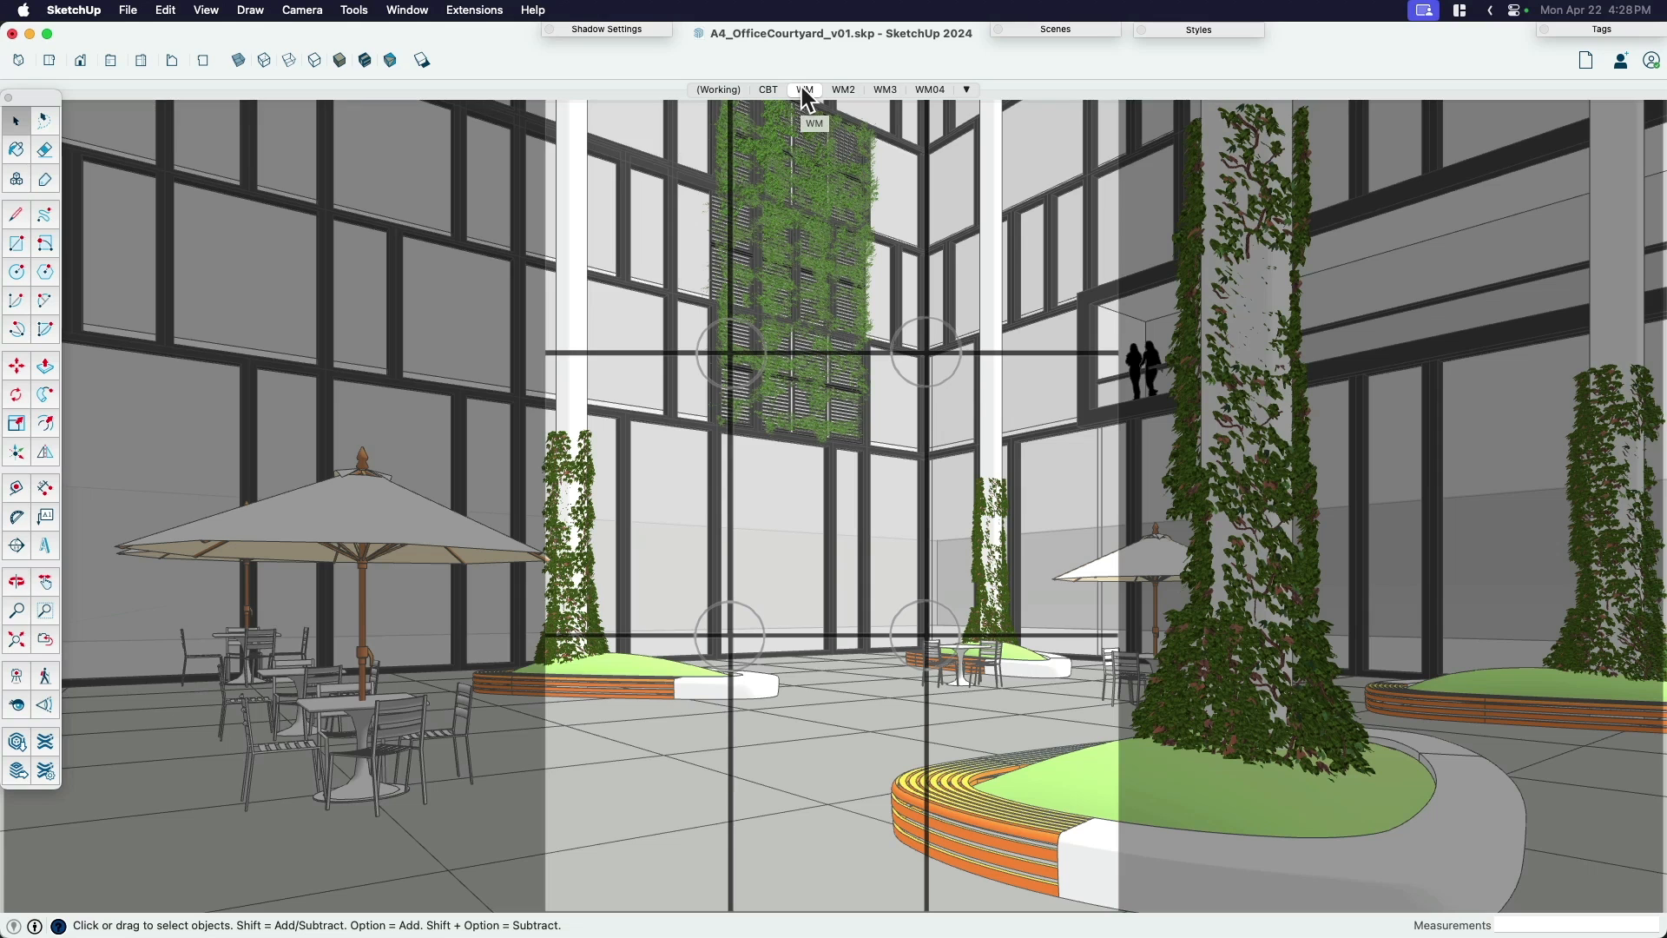
mouse_move(1052, 177)
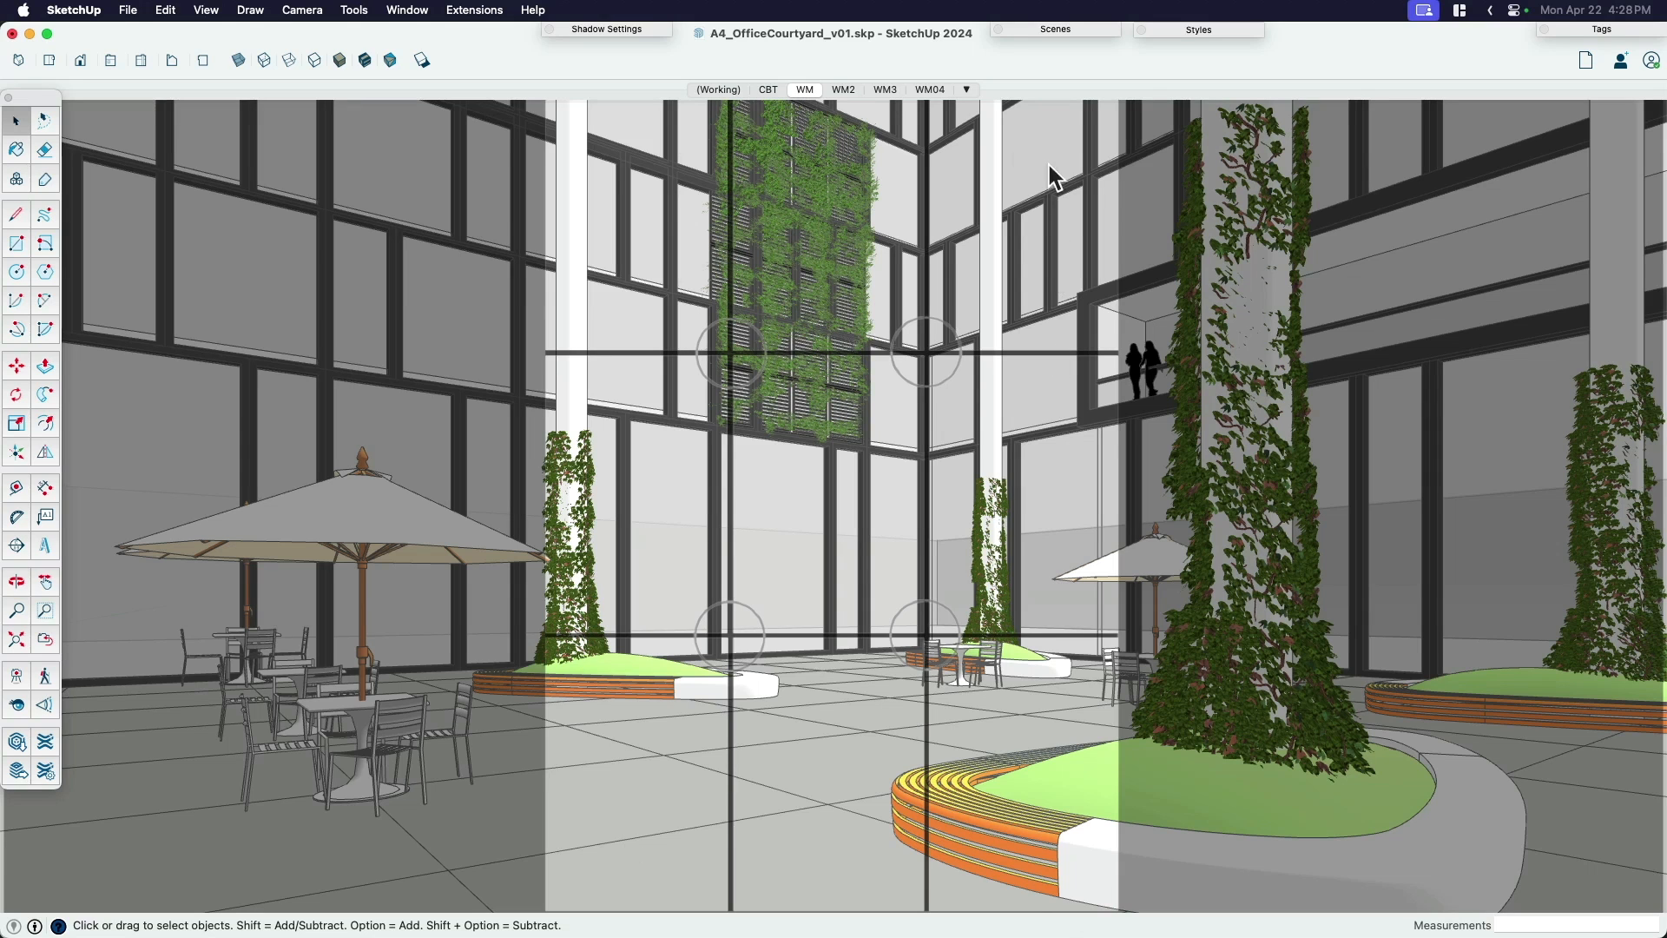
left_click(842, 88)
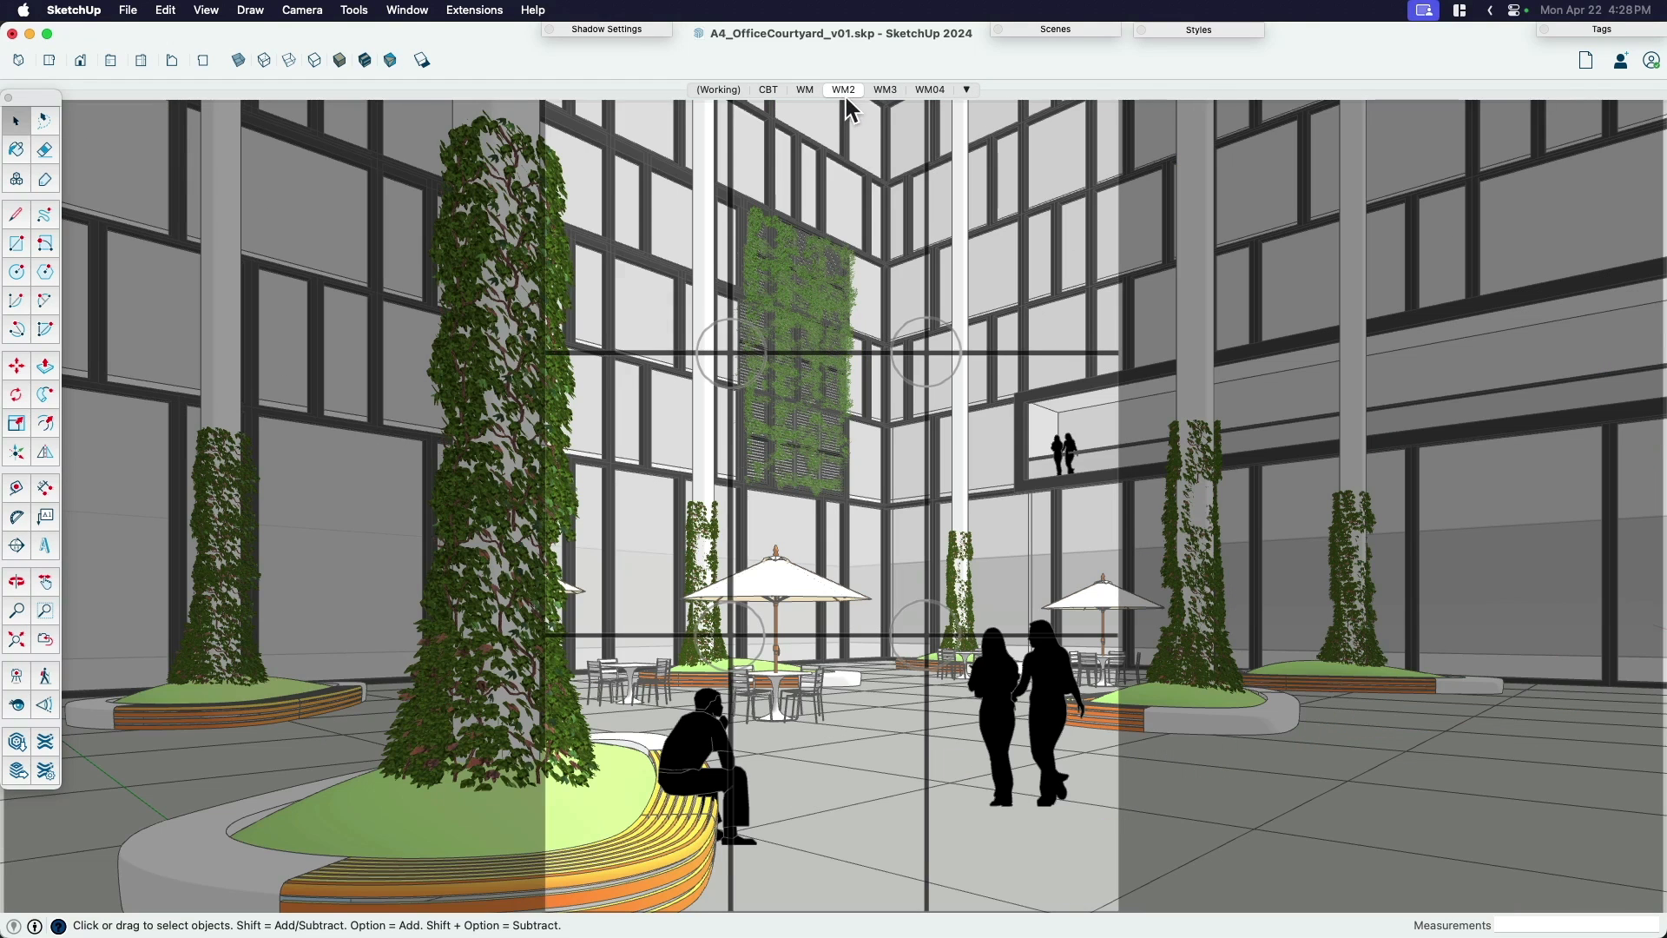
left_click(883, 88)
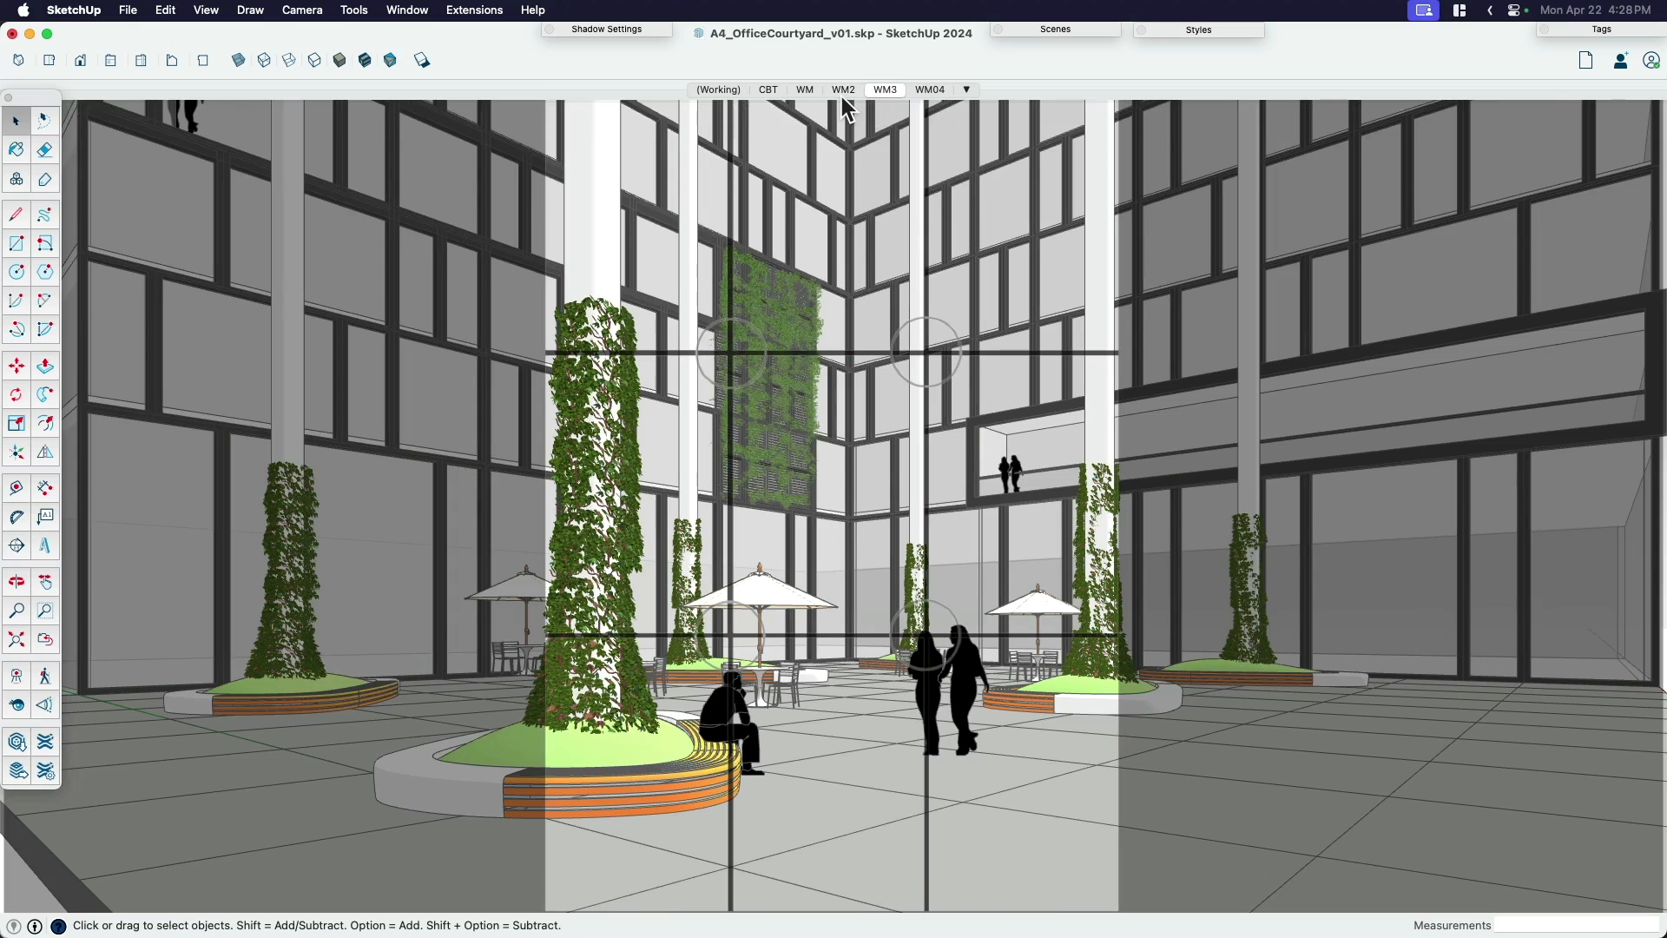
left_click(842, 88)
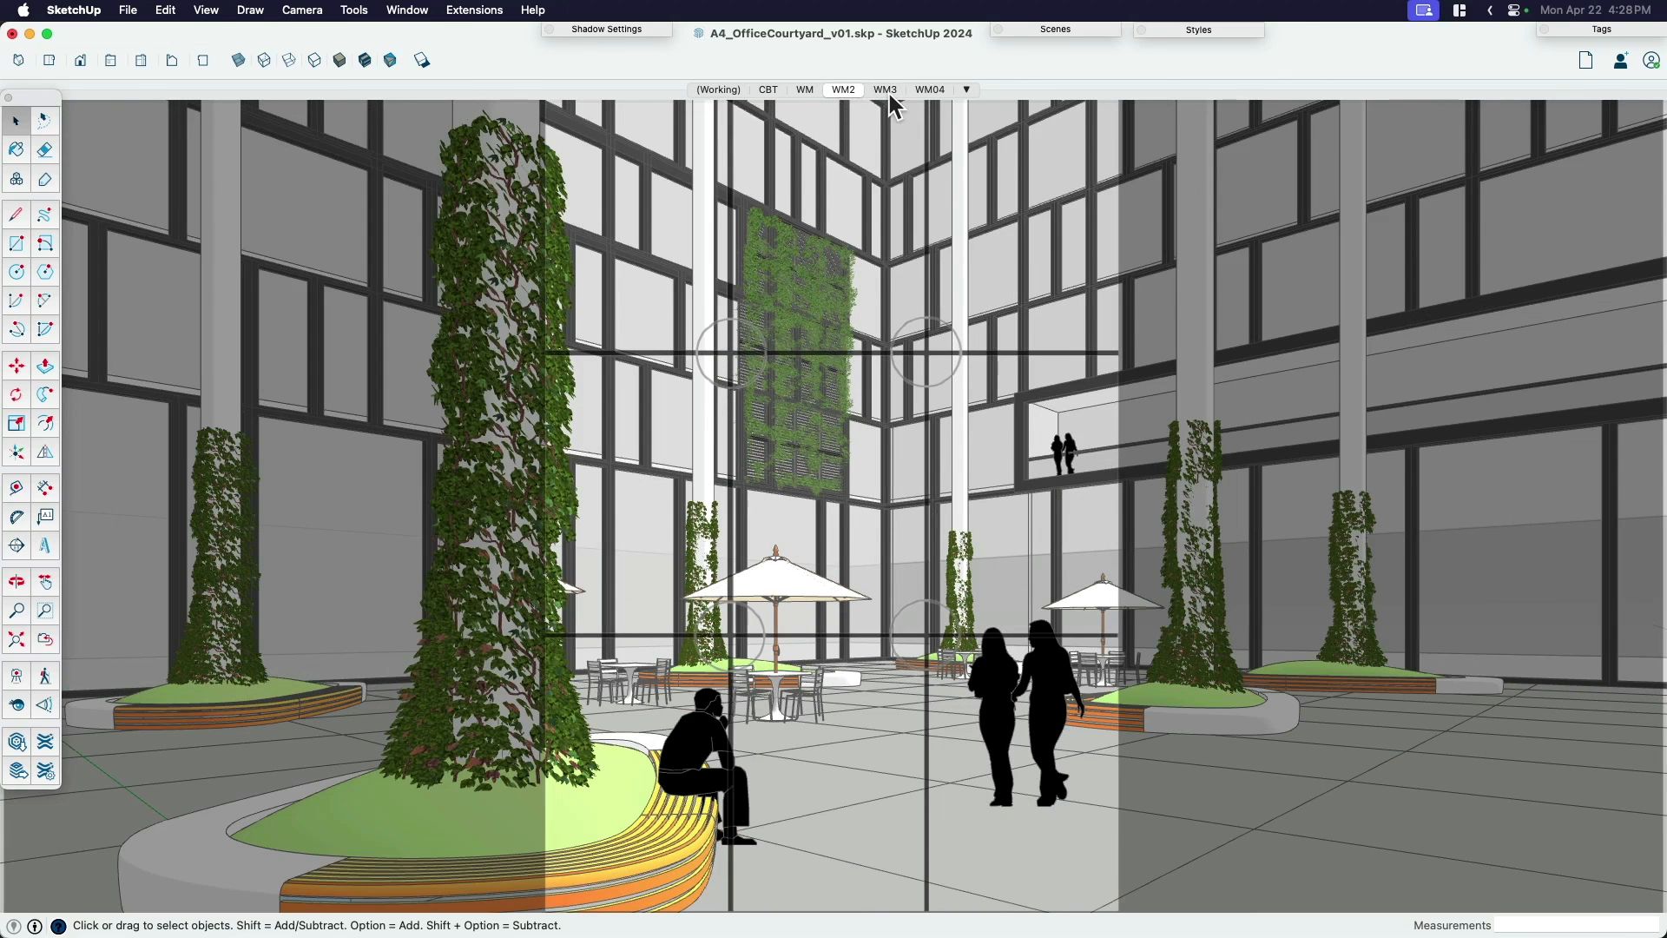
left_click(884, 89)
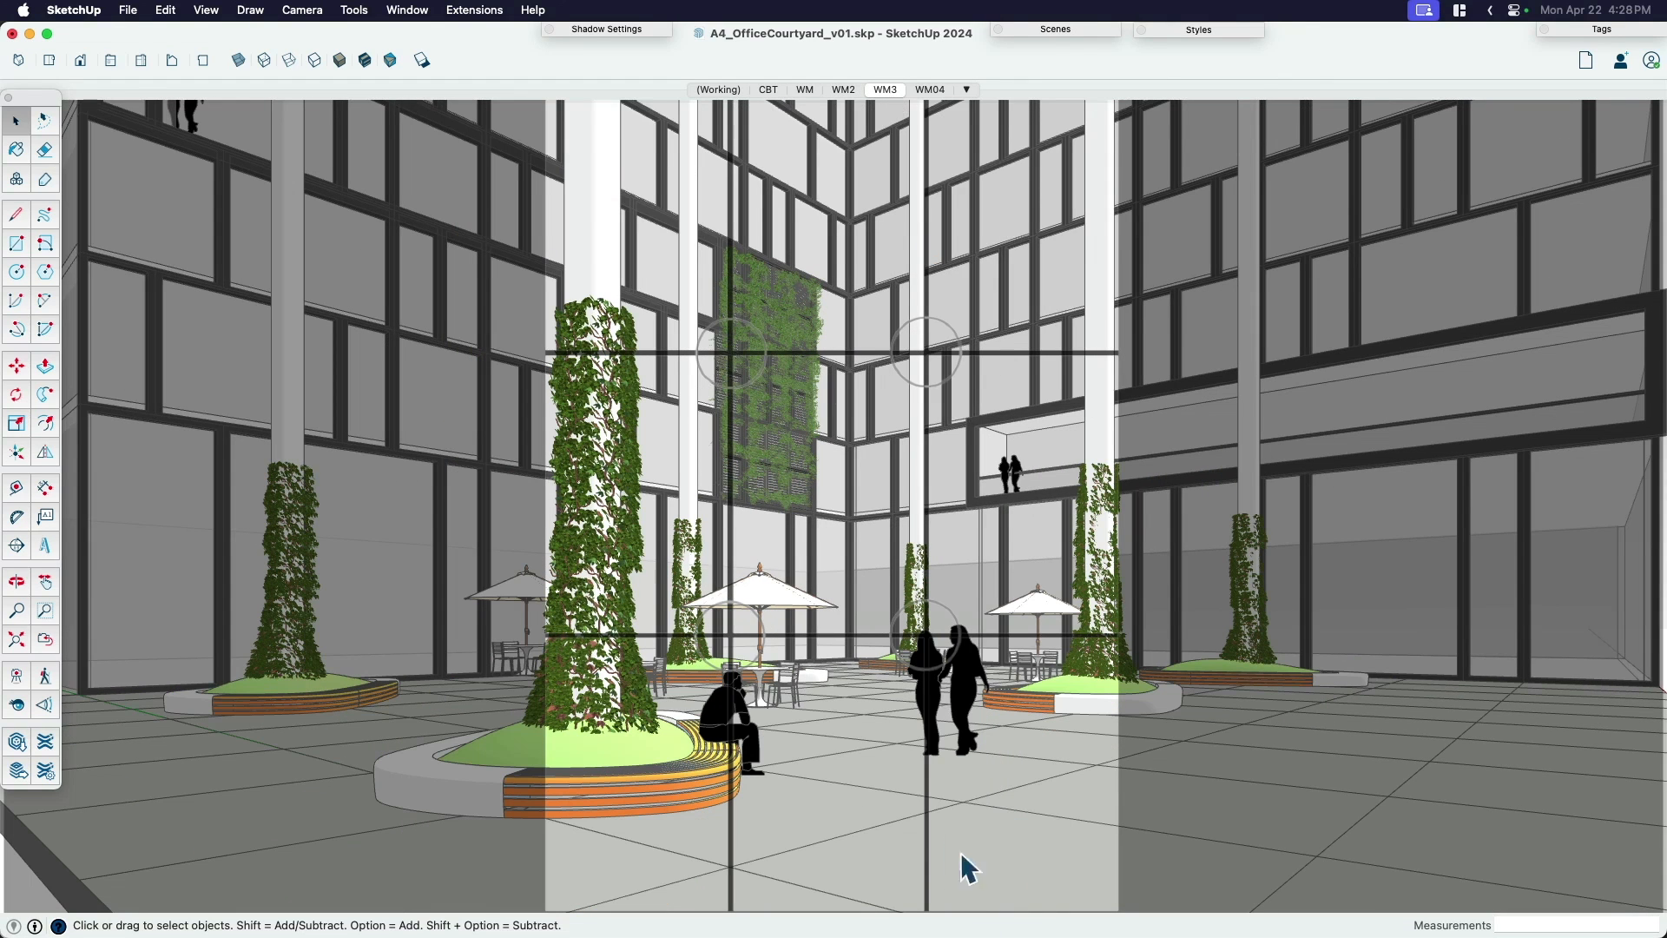
mouse_move(780, 196)
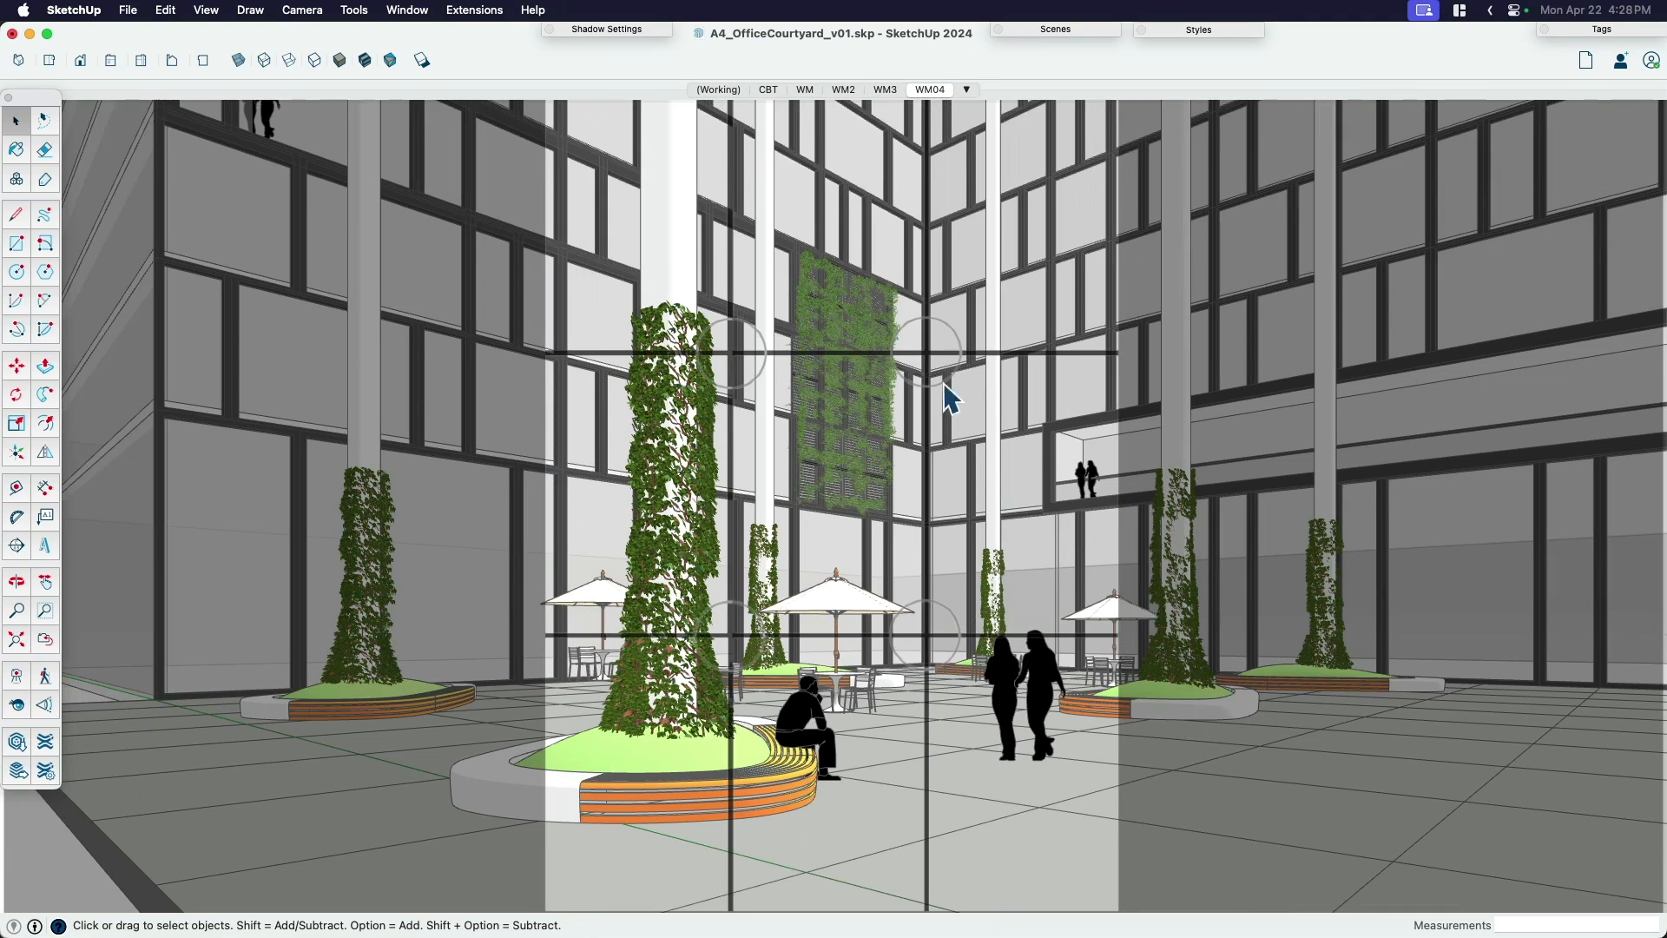
mouse_move(957, 575)
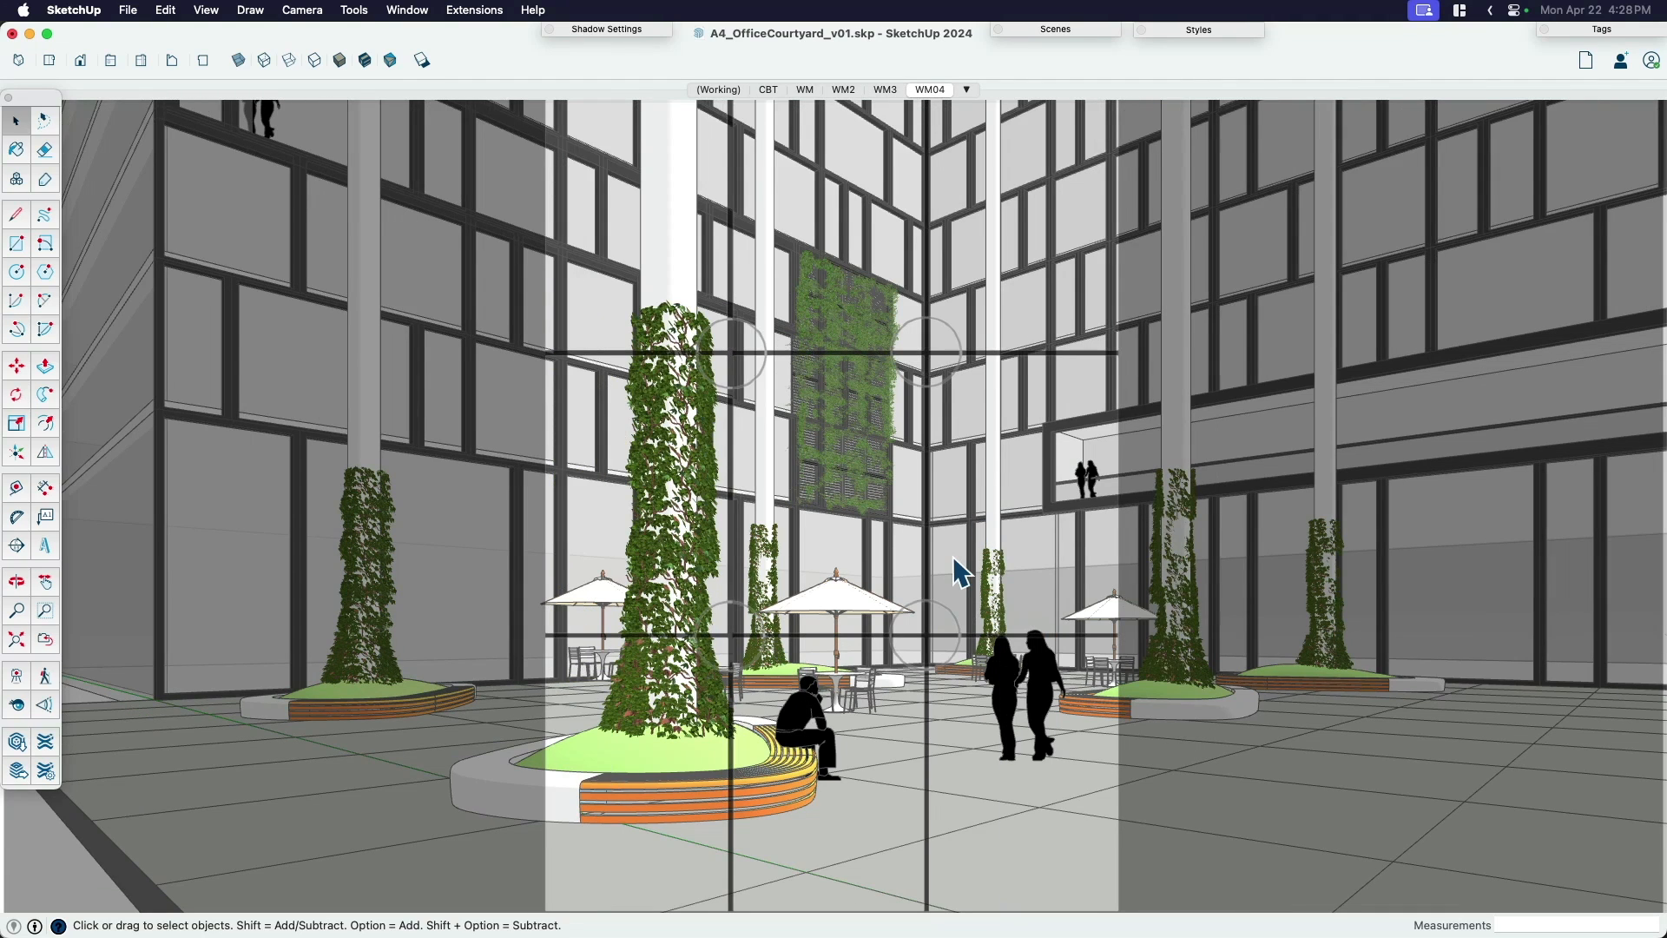
mouse_move(969, 481)
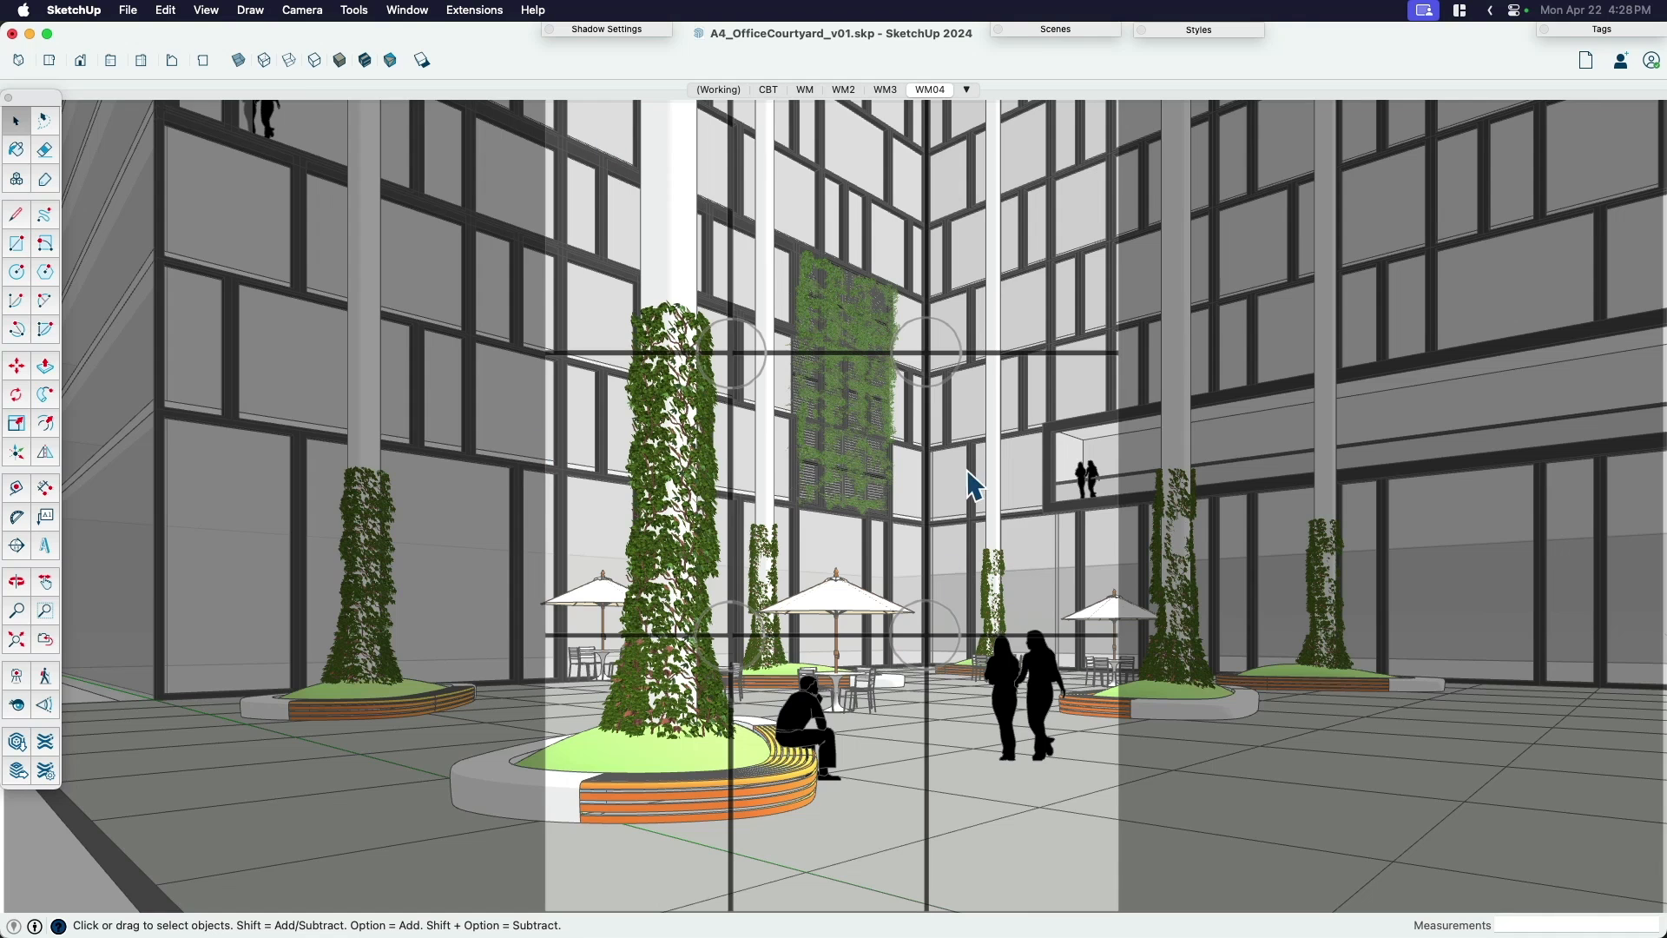
mouse_move(1027, 335)
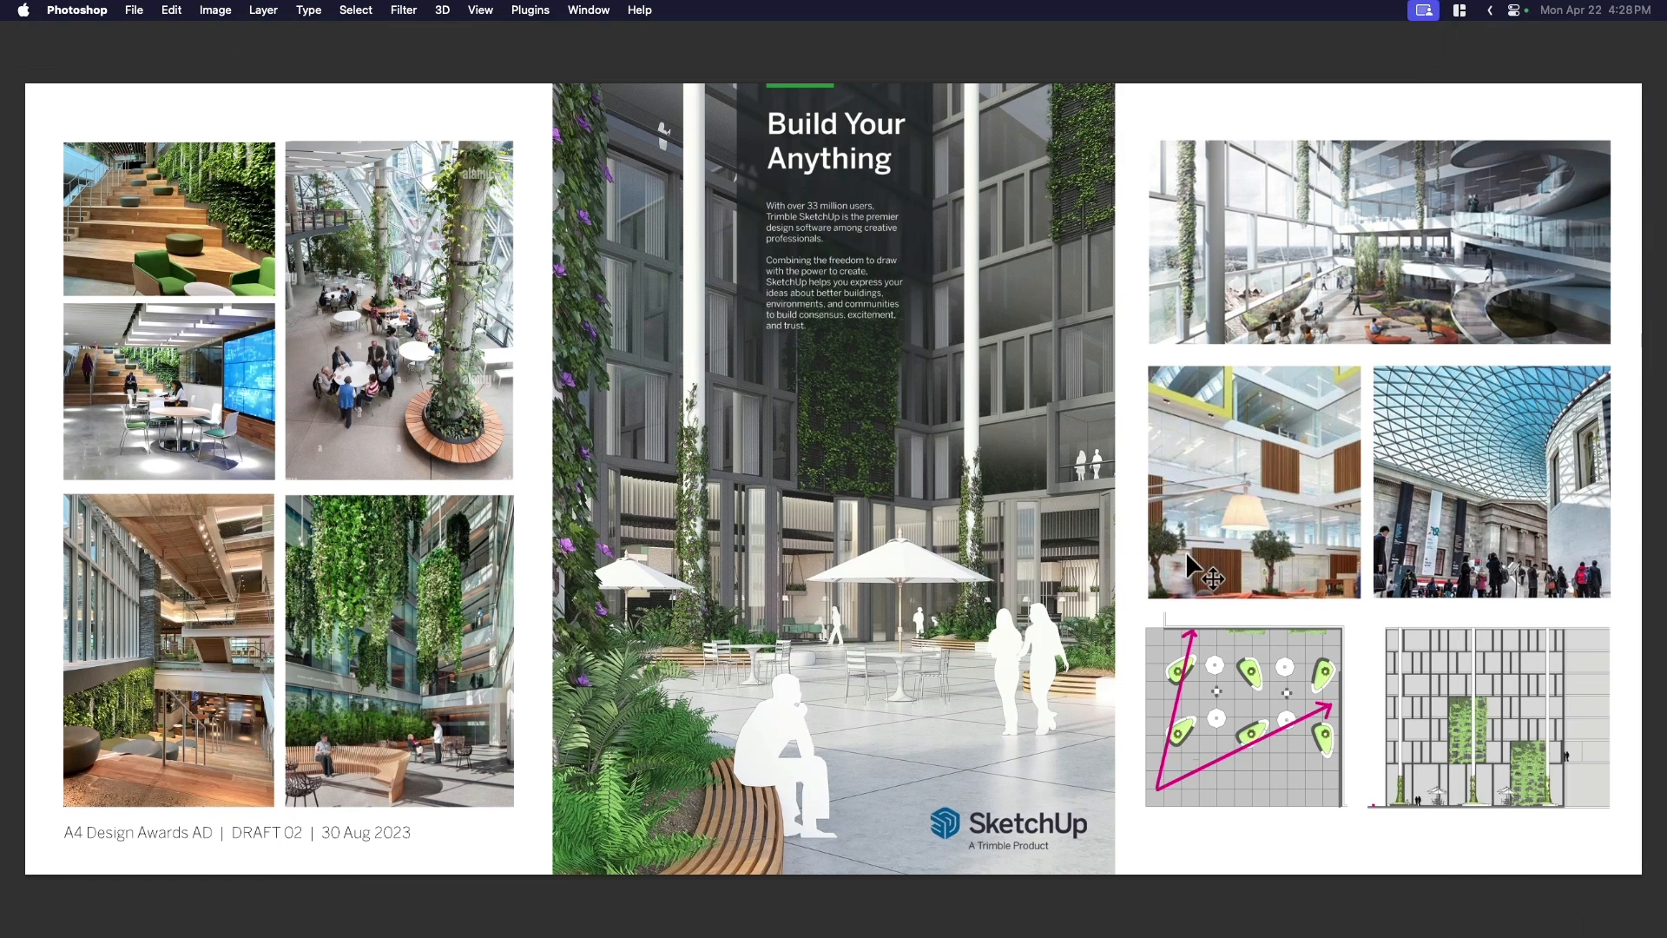
mouse_move(818, 627)
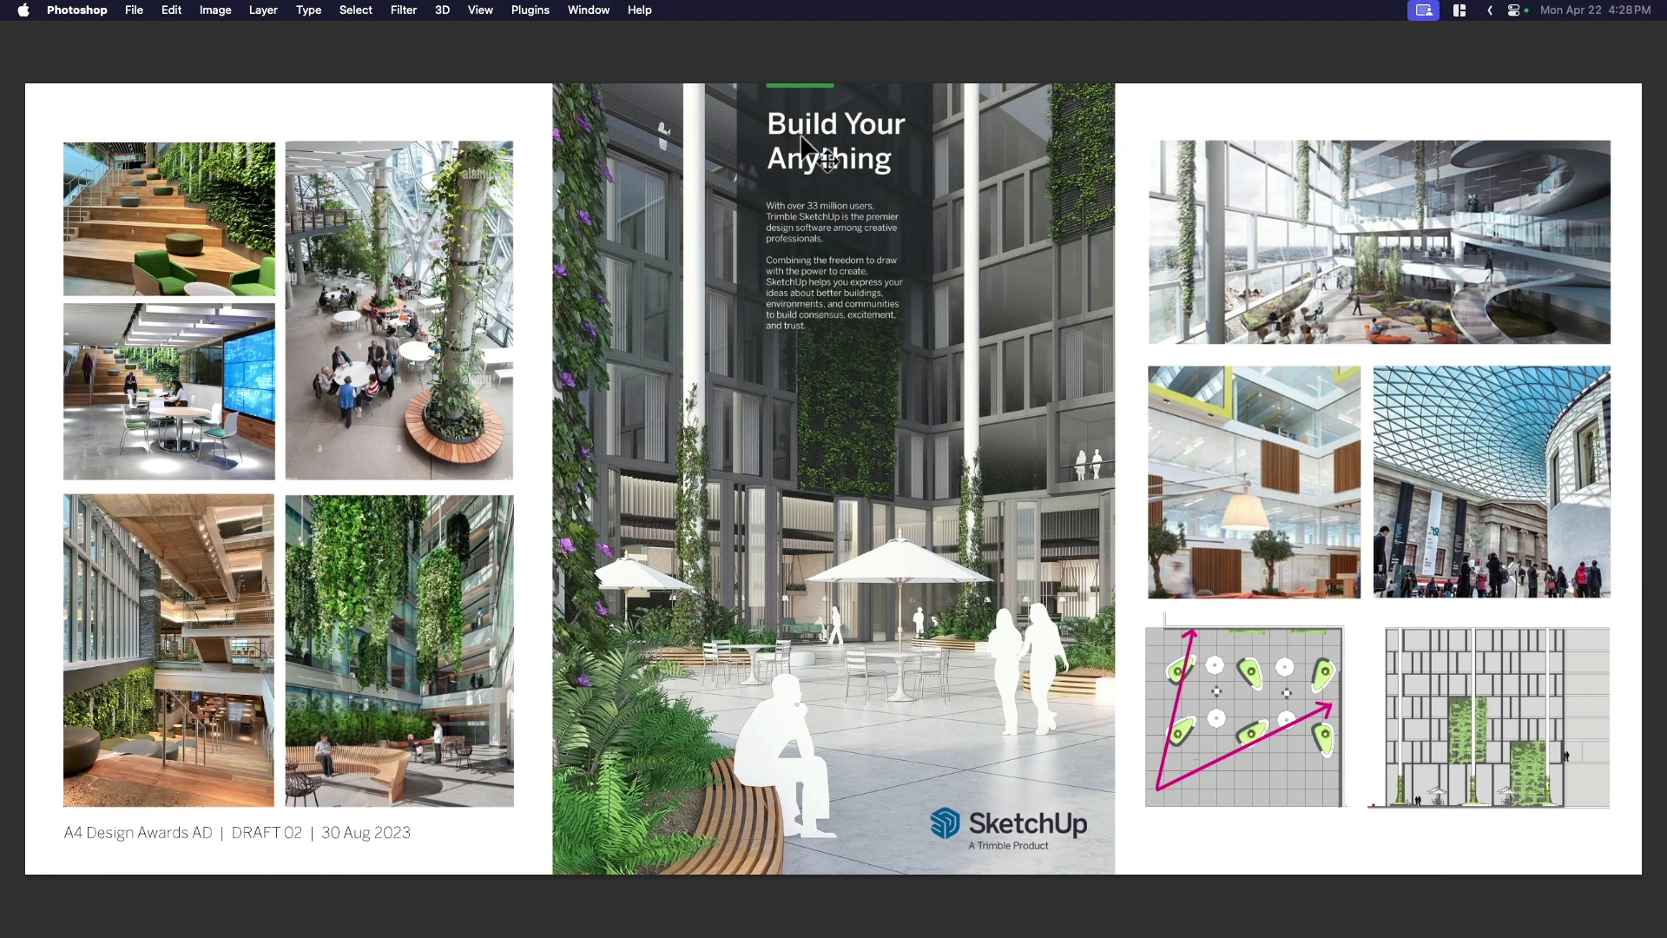
mouse_move(636, 547)
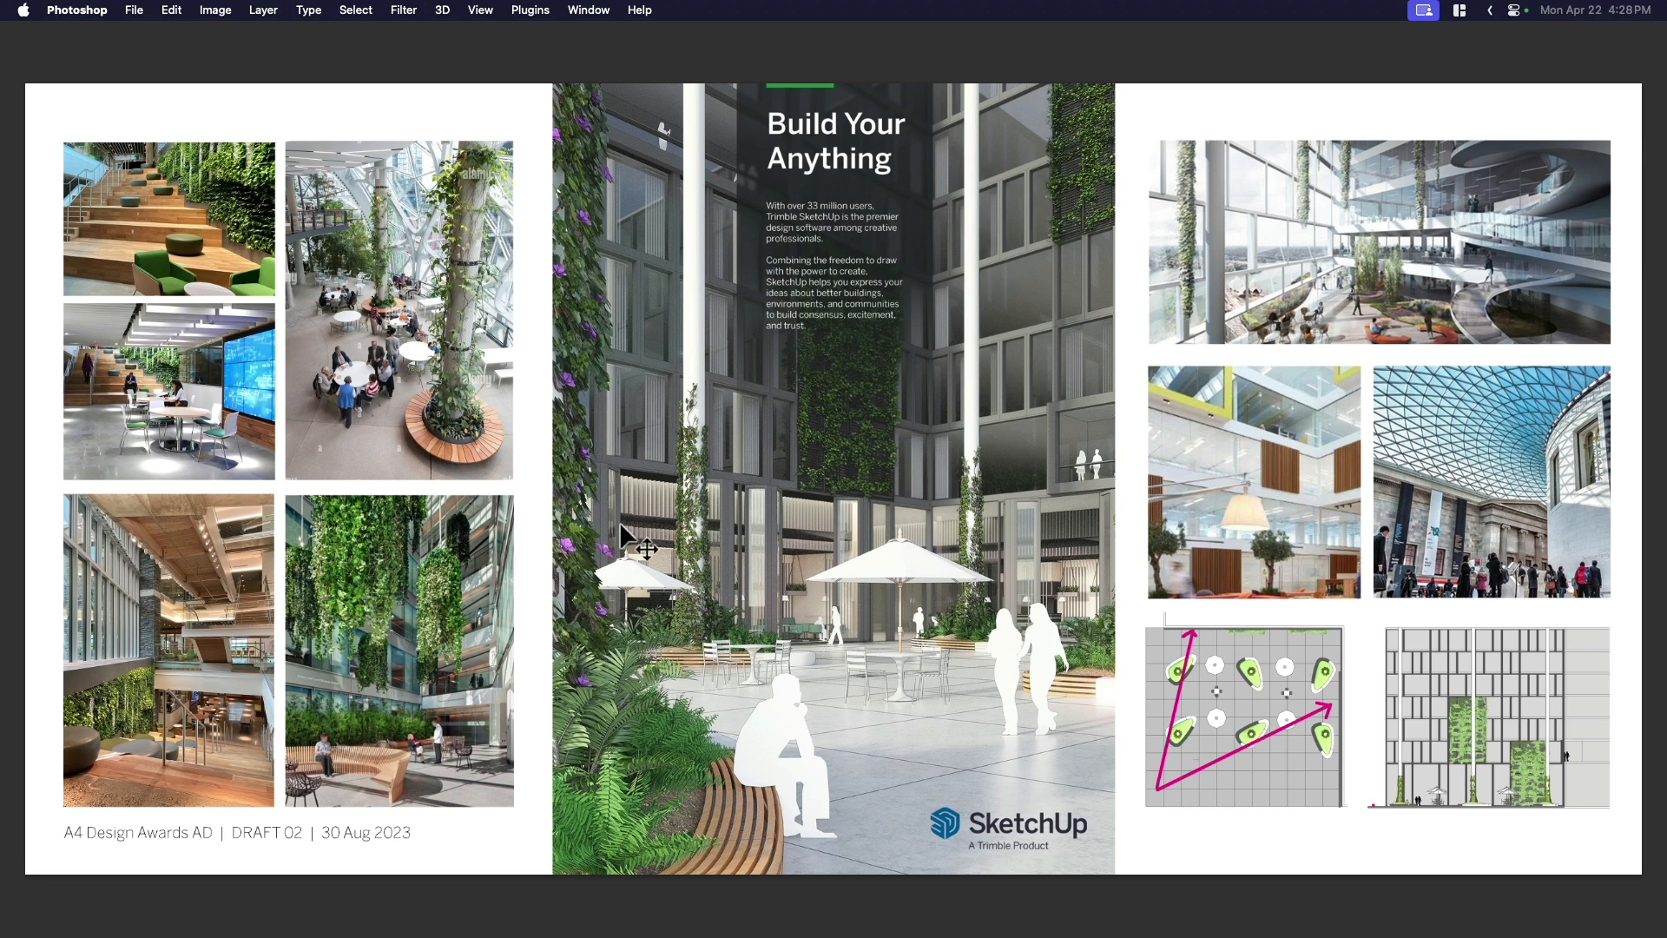
mouse_move(887, 592)
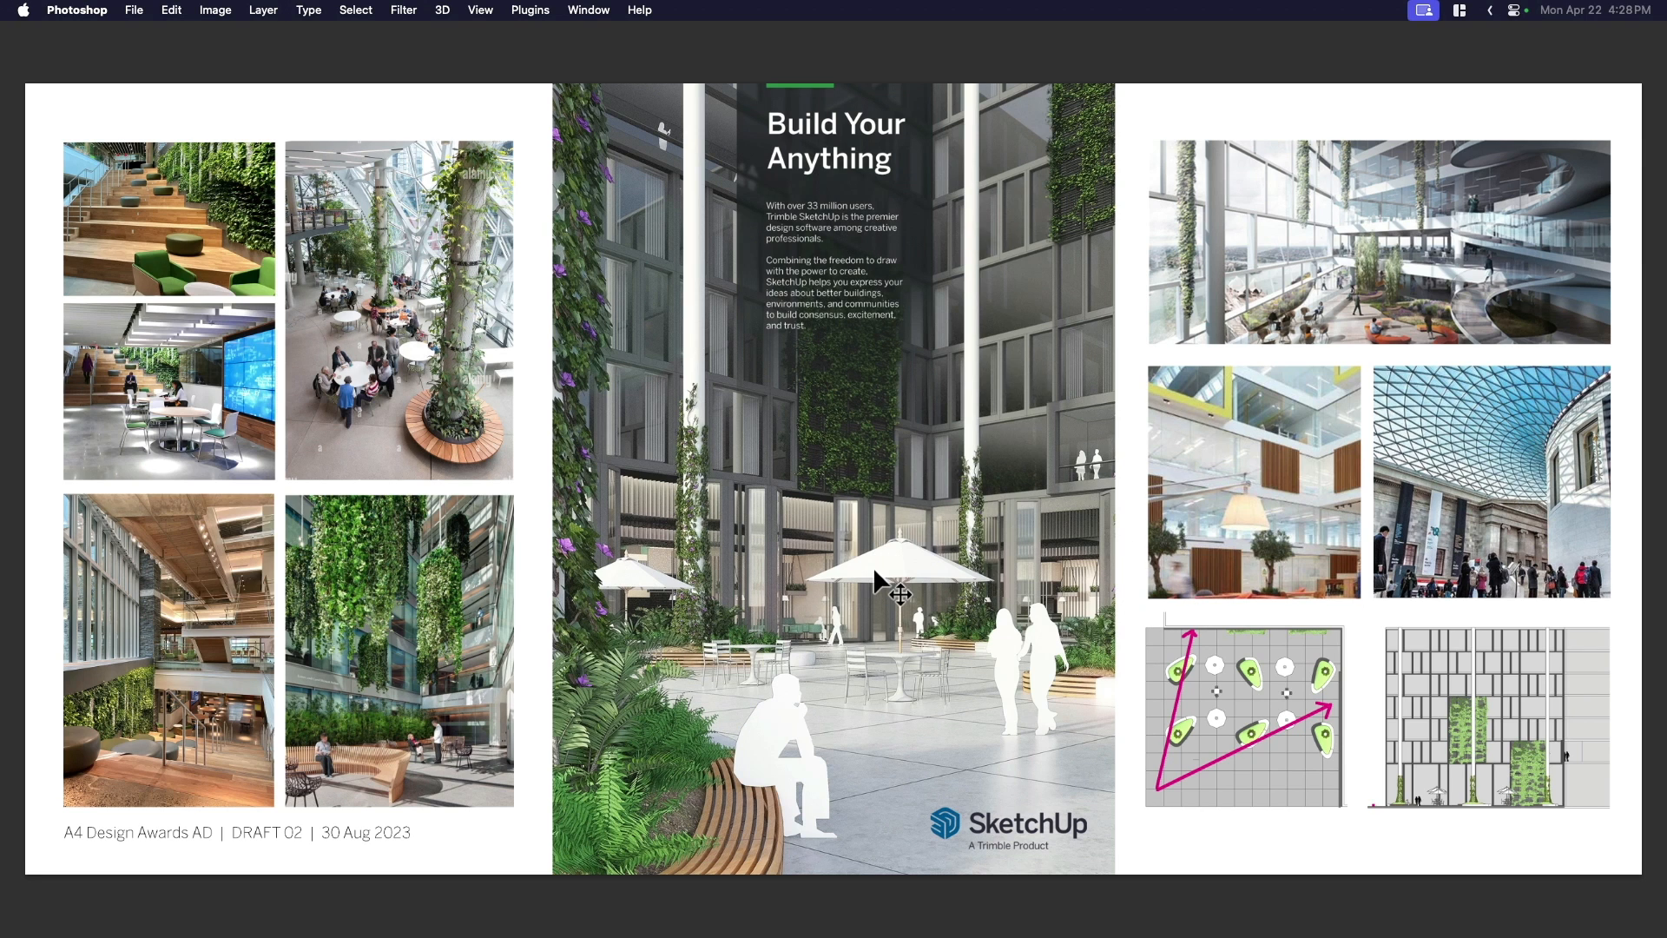
mouse_move(797, 629)
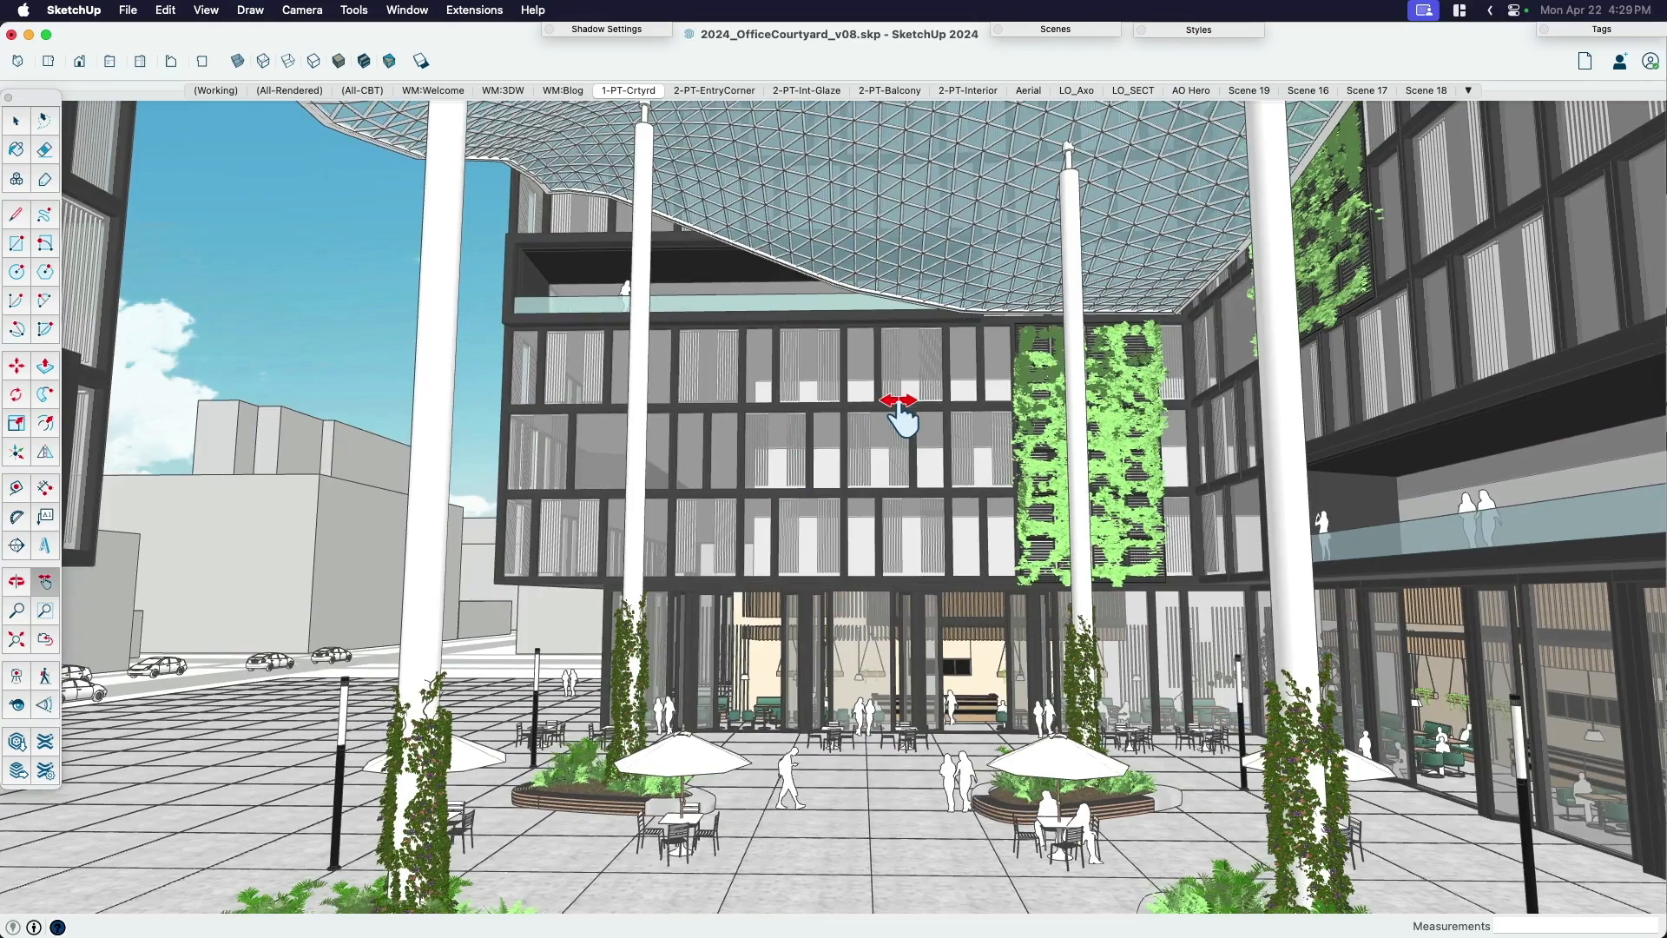
- Explore the plaza at eye level beneath the glass canopy, then switch to the detailed canopy model
left_click_drag(901, 415, 755, 667)
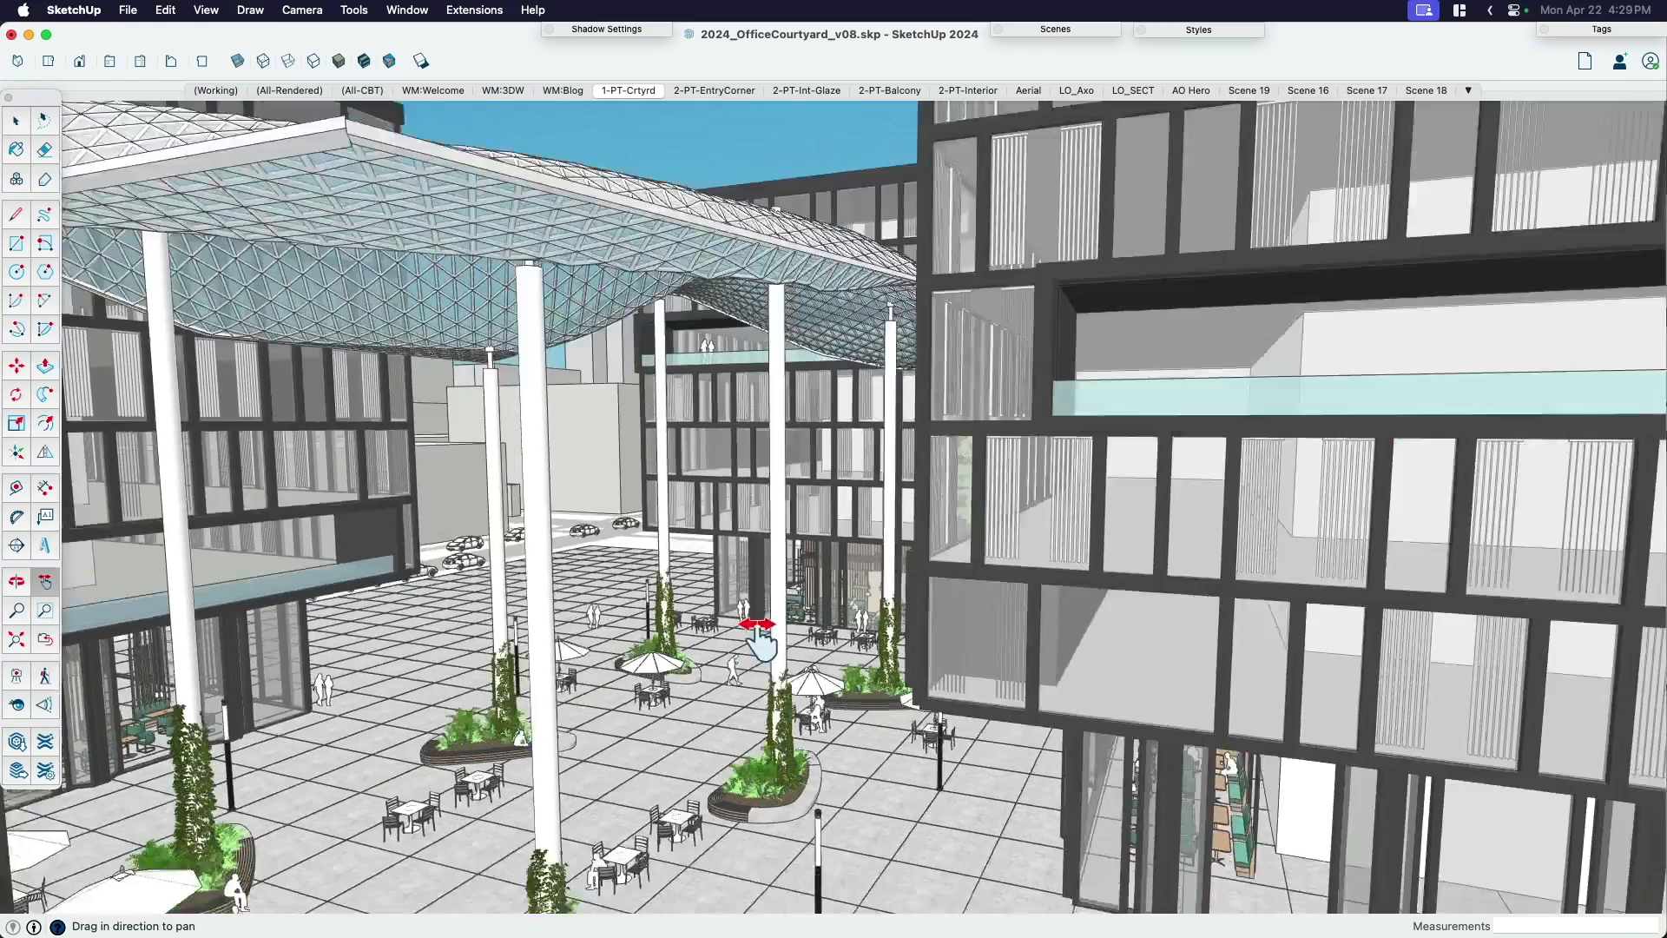
left_click_drag(760, 632, 976, 643)
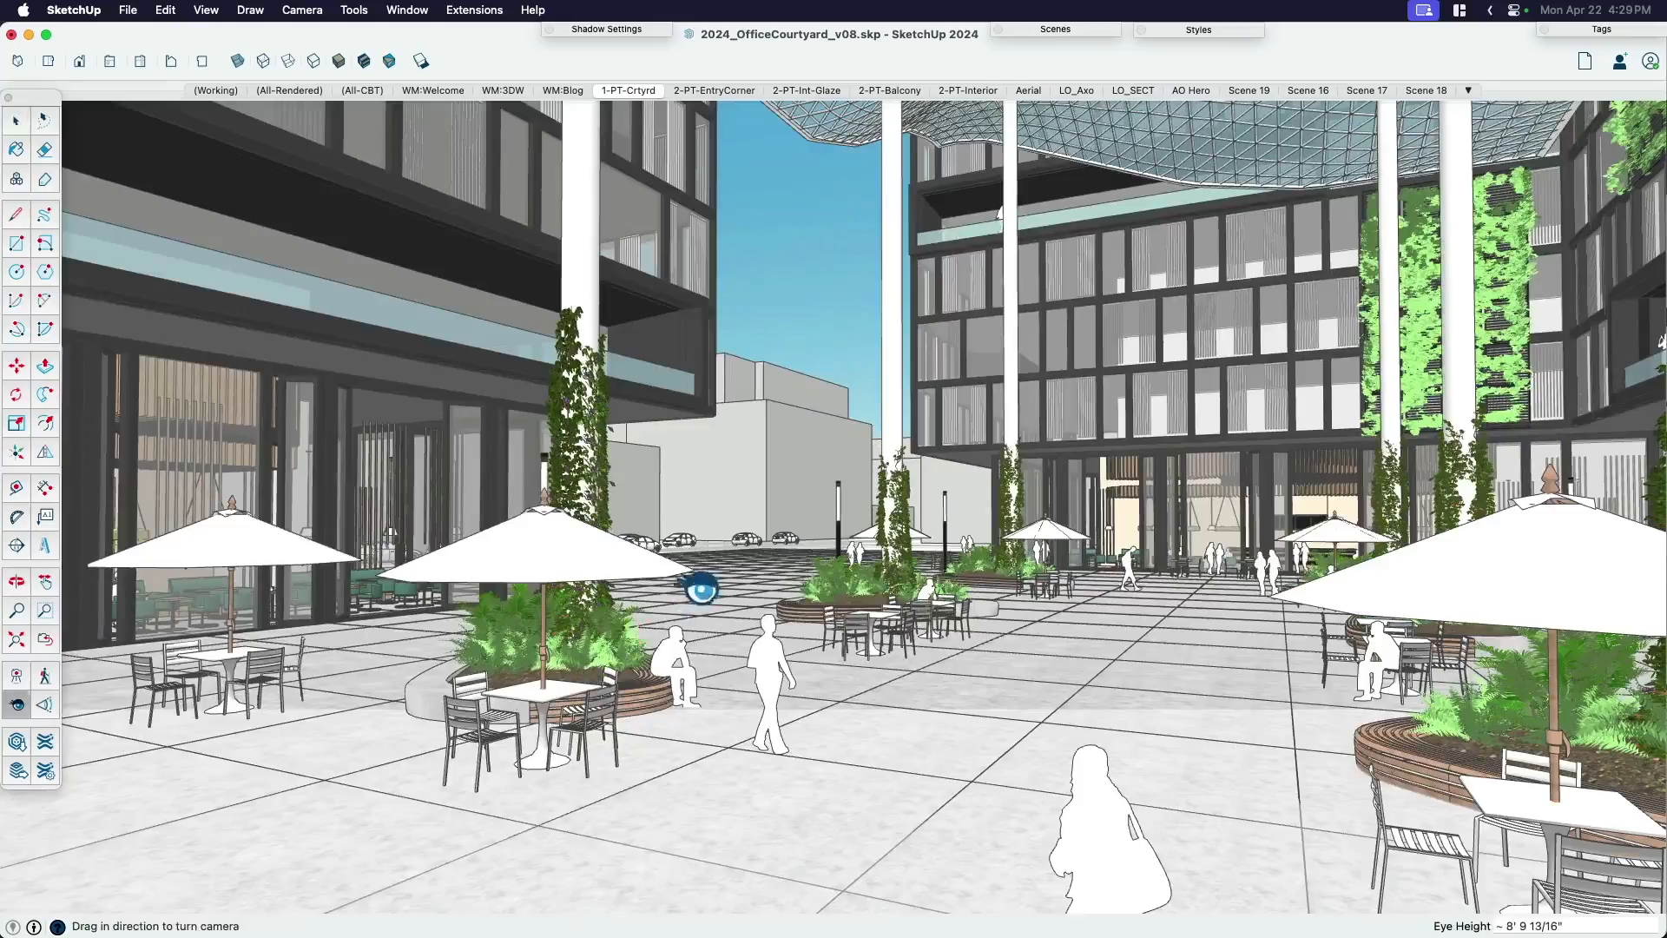
left_click_drag(700, 587, 765, 425)
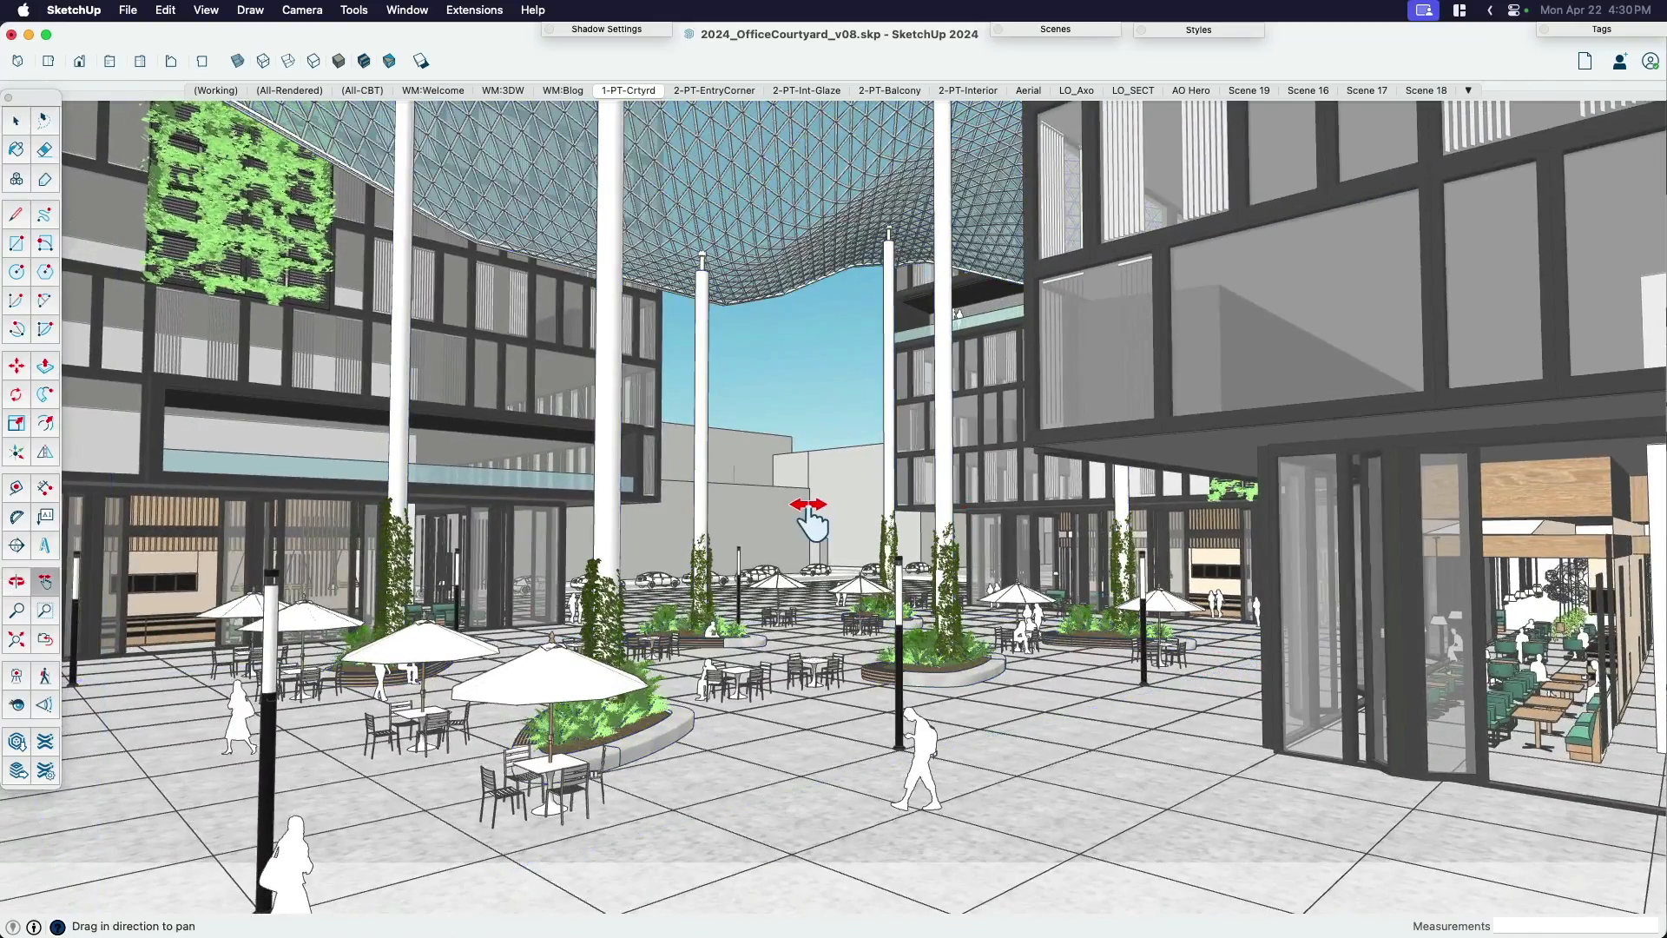
left_click_drag(811, 521, 771, 505)
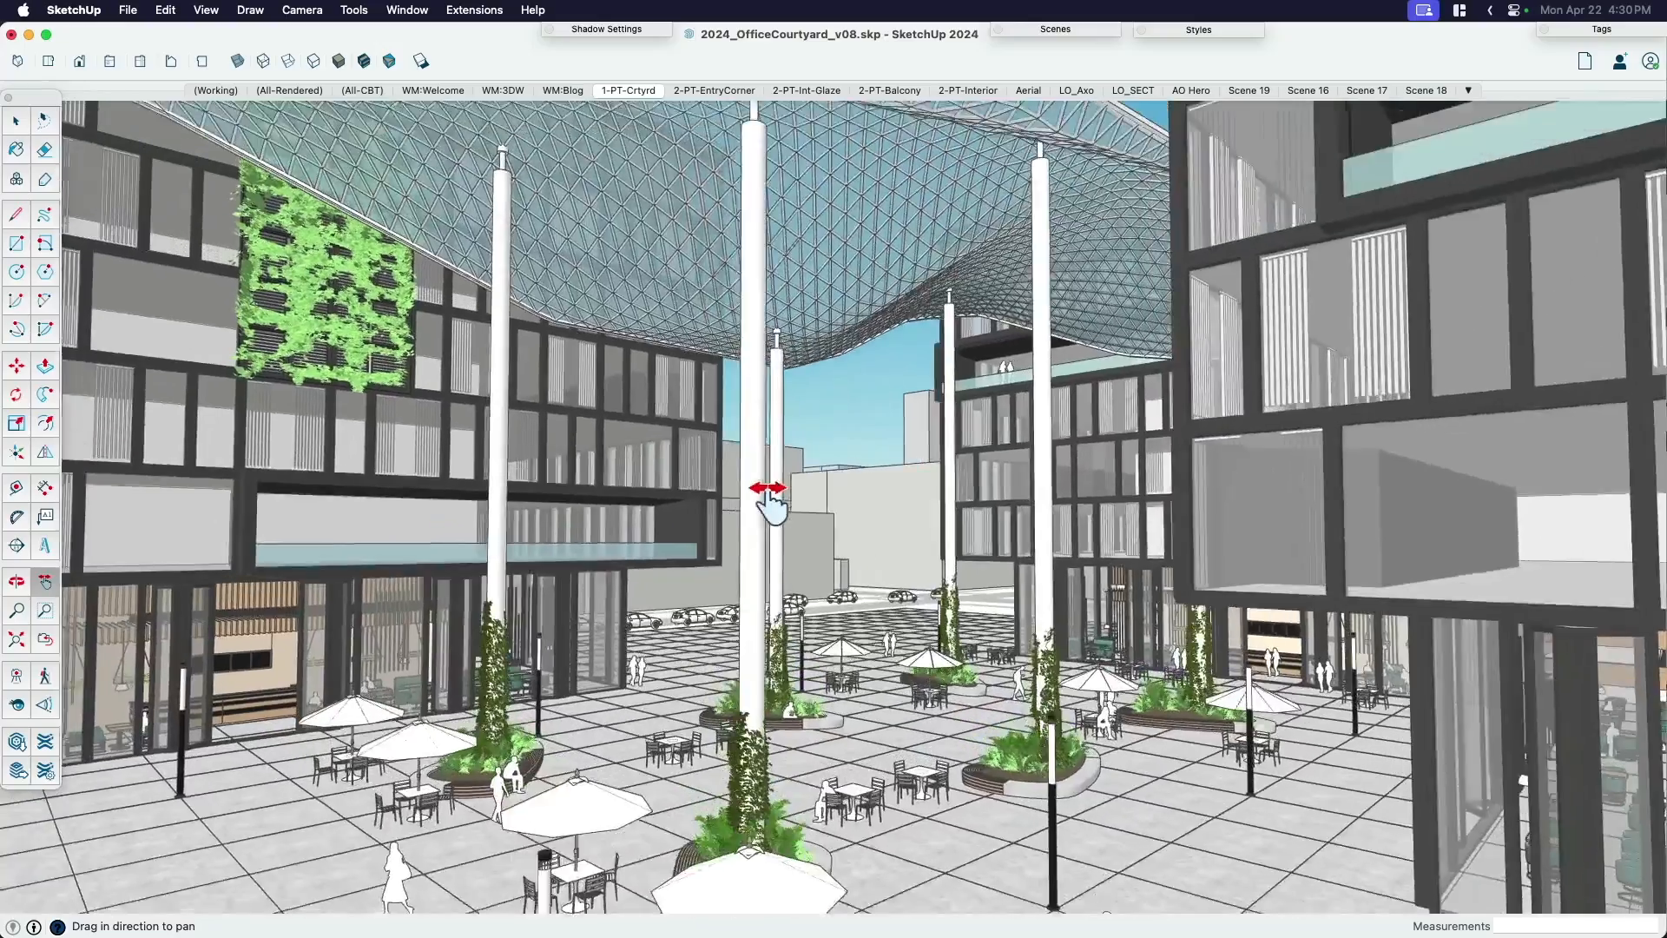
left_click_drag(771, 490, 816, 476)
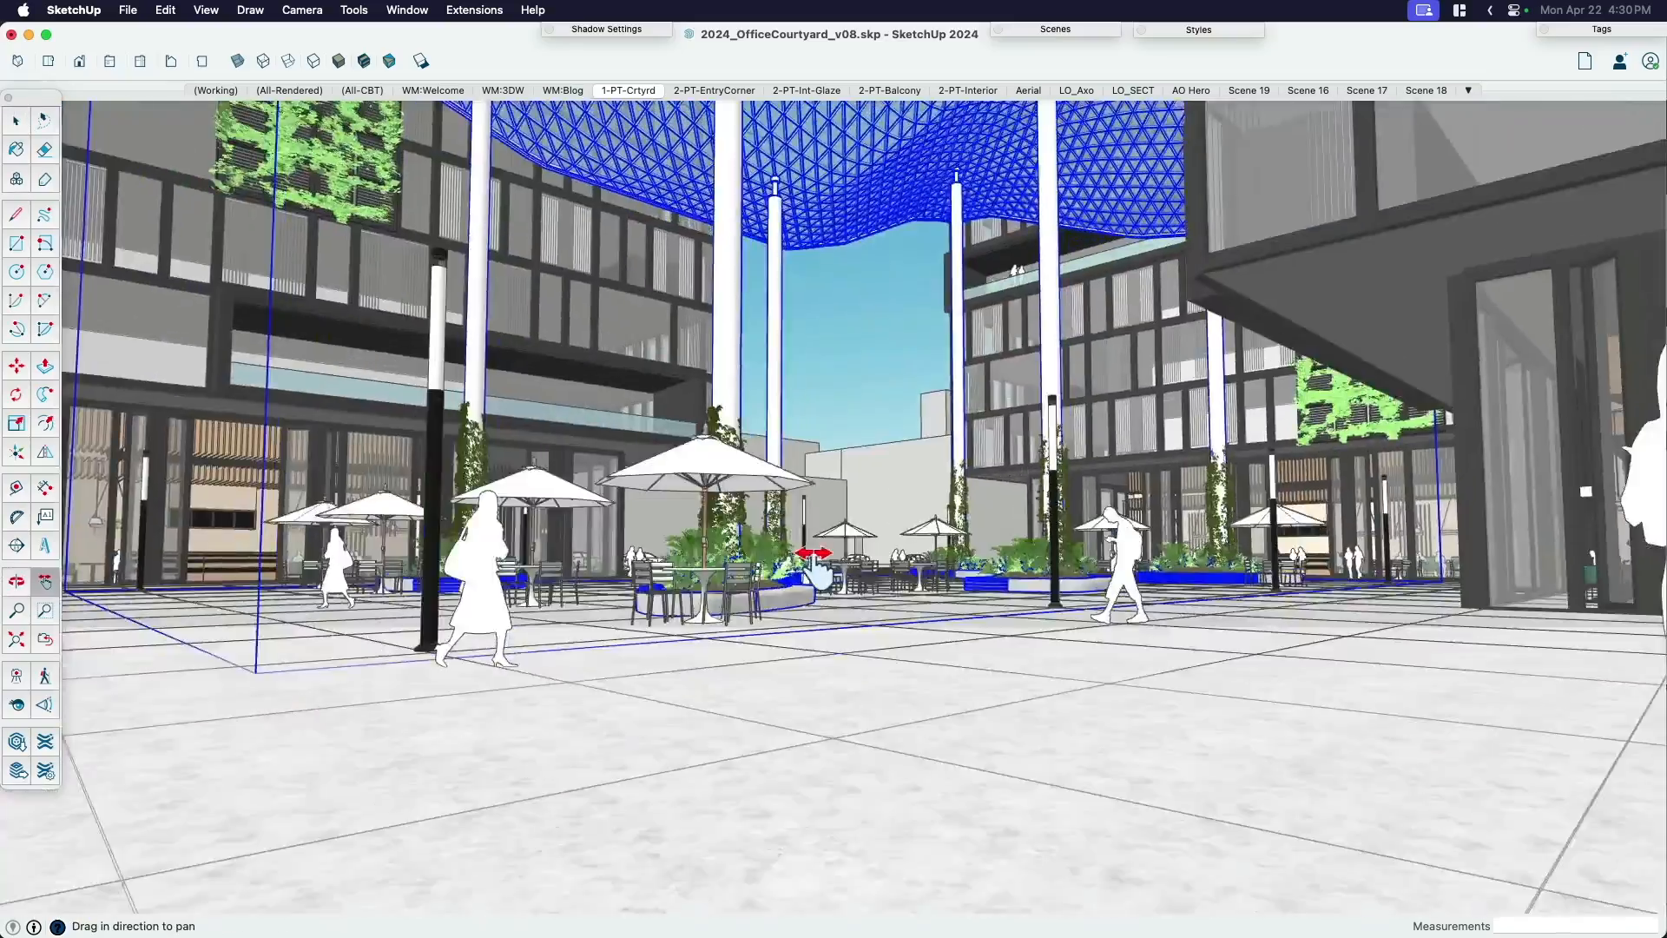
key("f3")
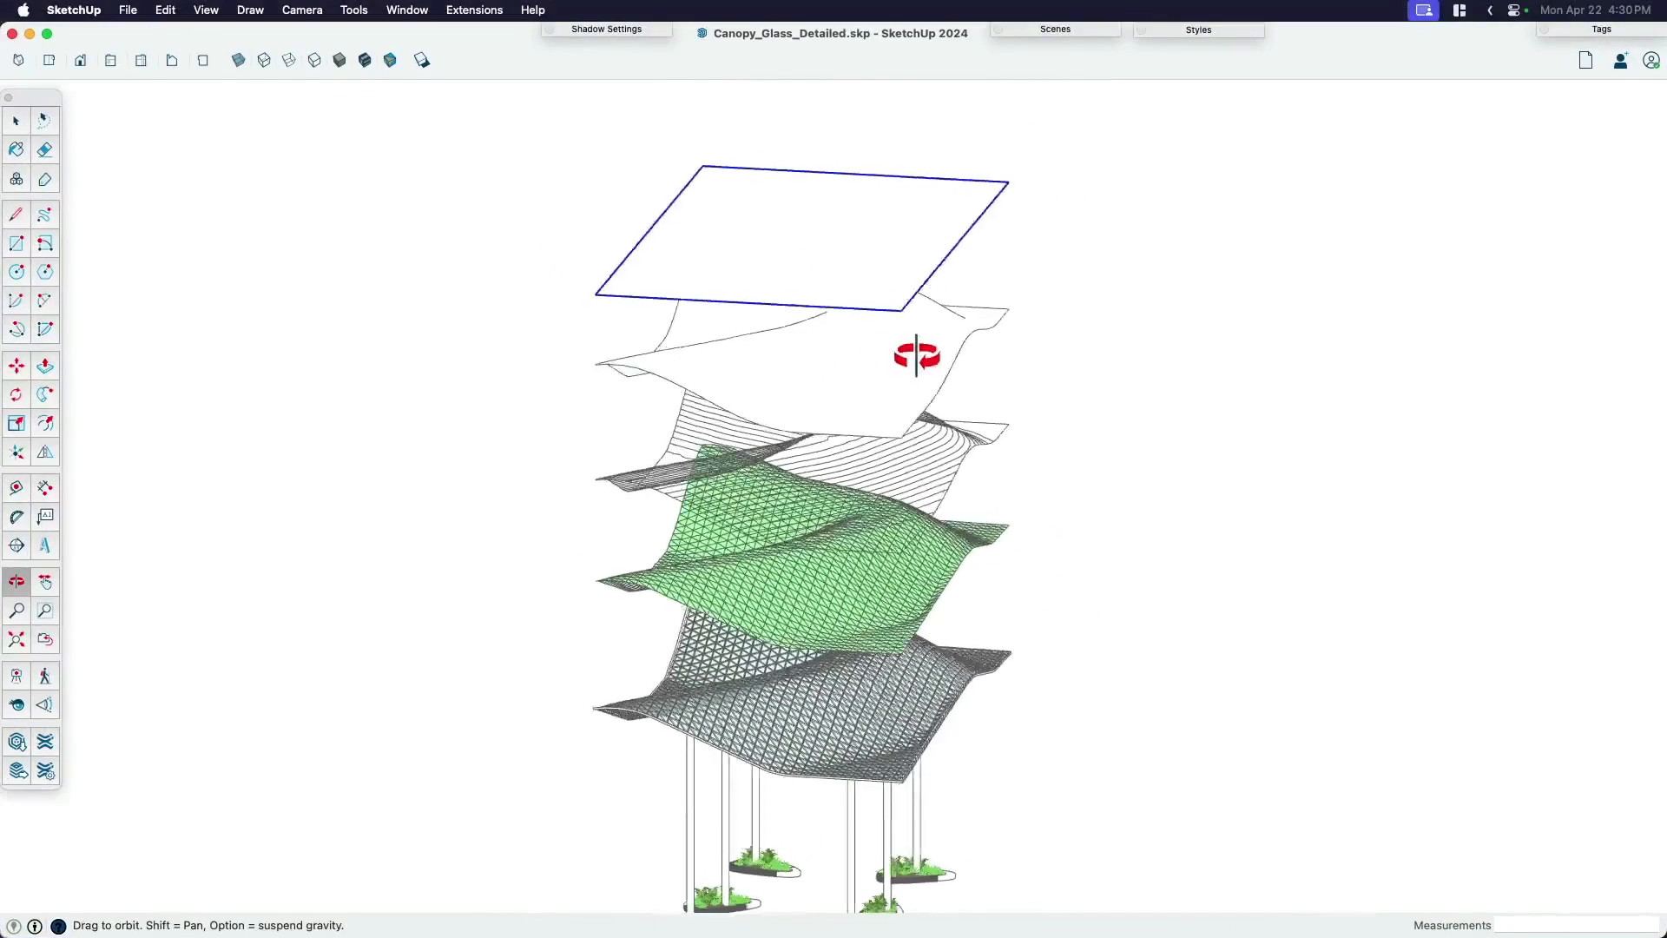
- Return to the Select tool while viewing the canopy's stacked exploded layers
left_click(16, 119)
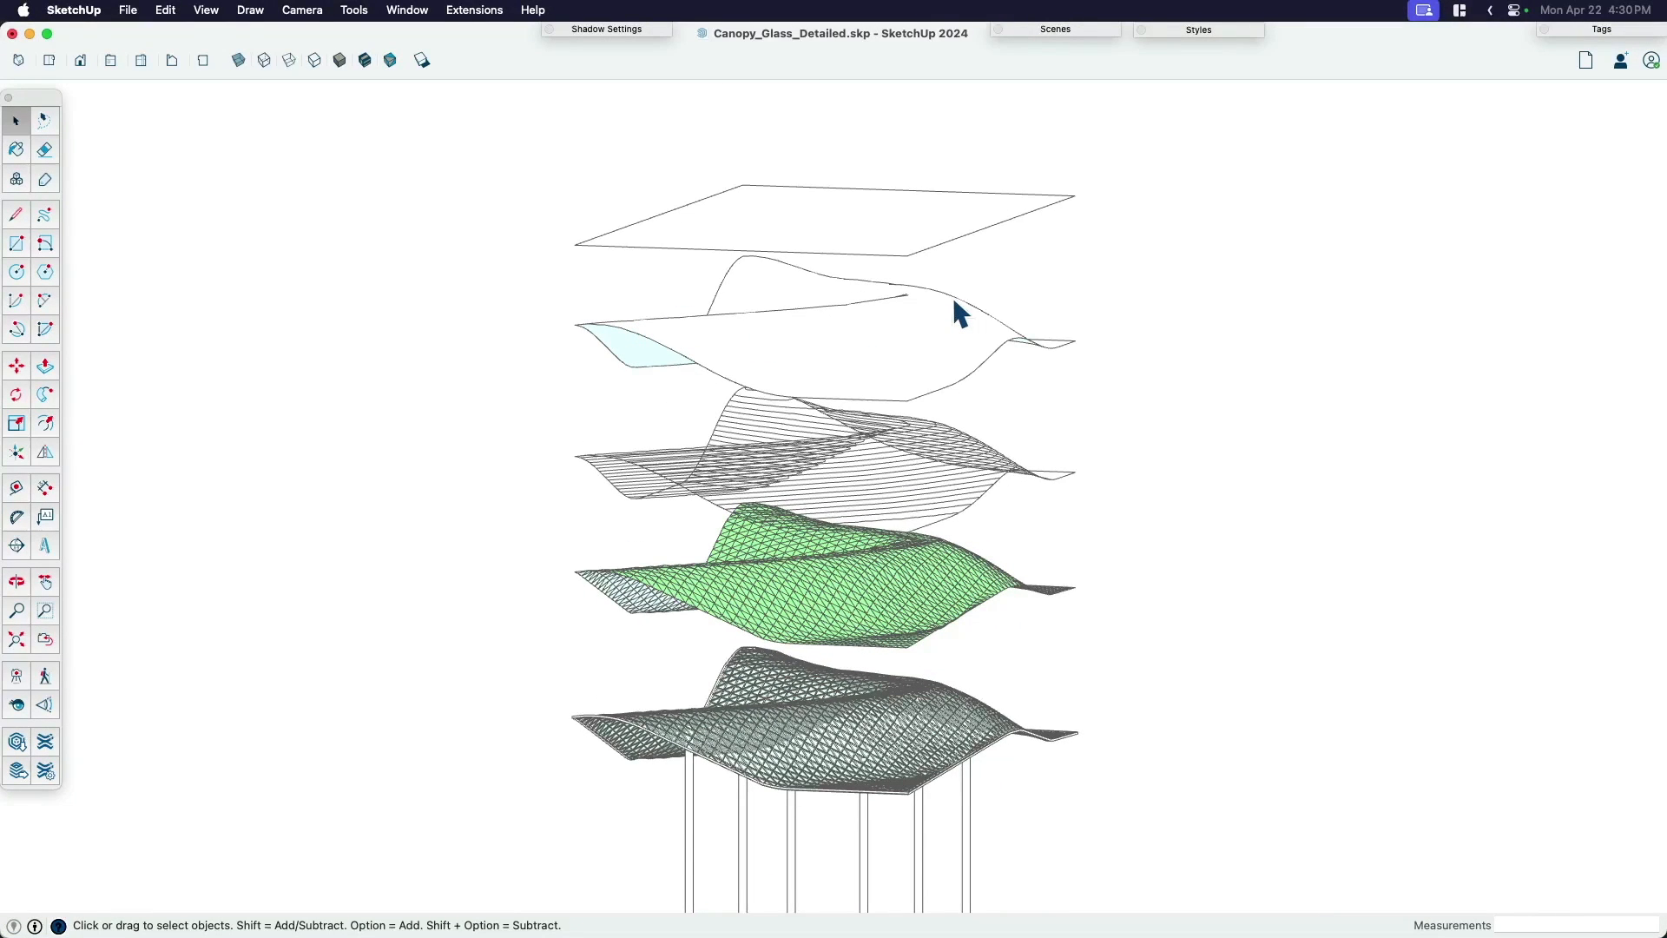
mouse_move(974, 344)
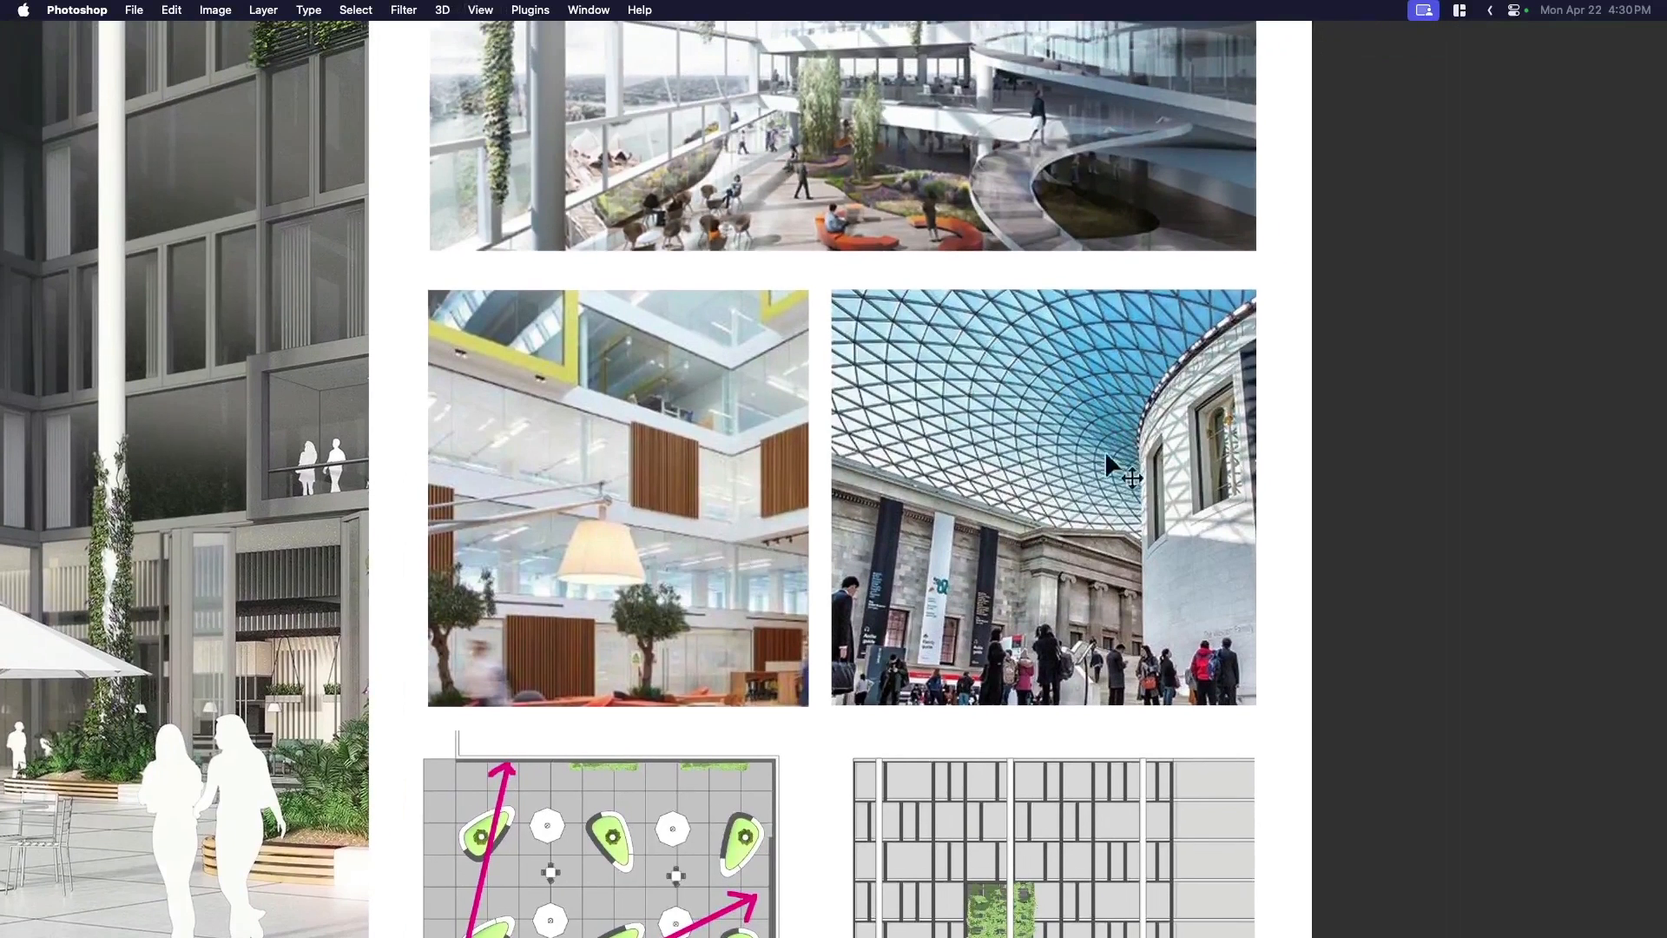
mouse_move(1073, 465)
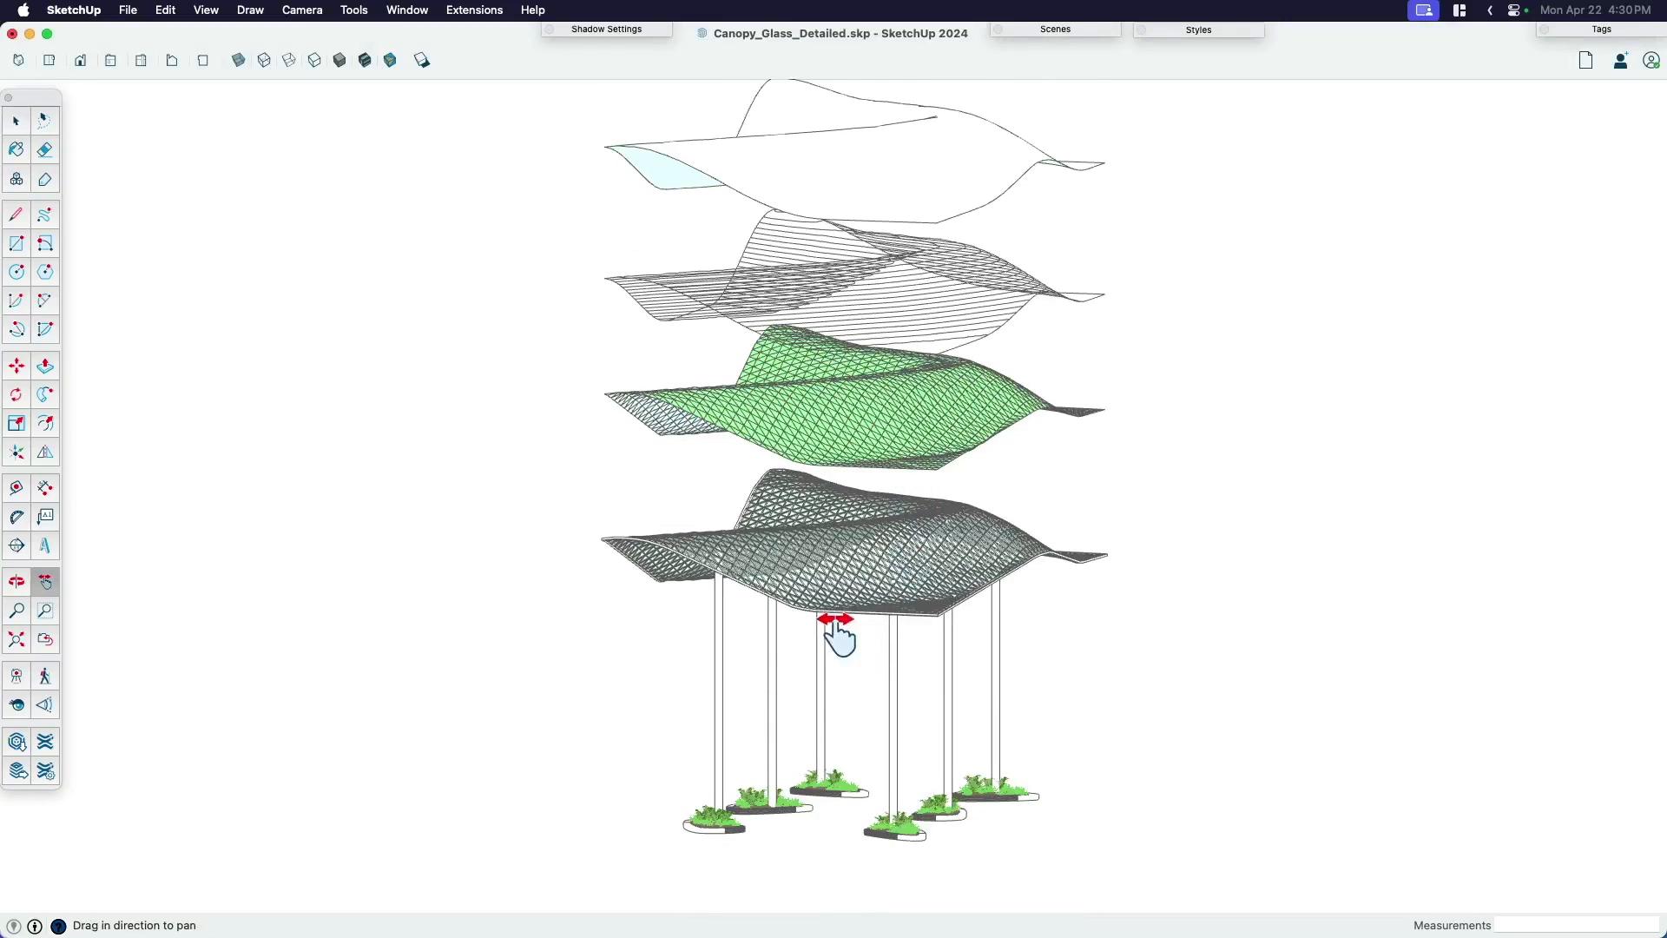
- Shift the view down to the canopy's ribs, meshes, support columns and planters
left_click_drag(841, 621, 804, 521)
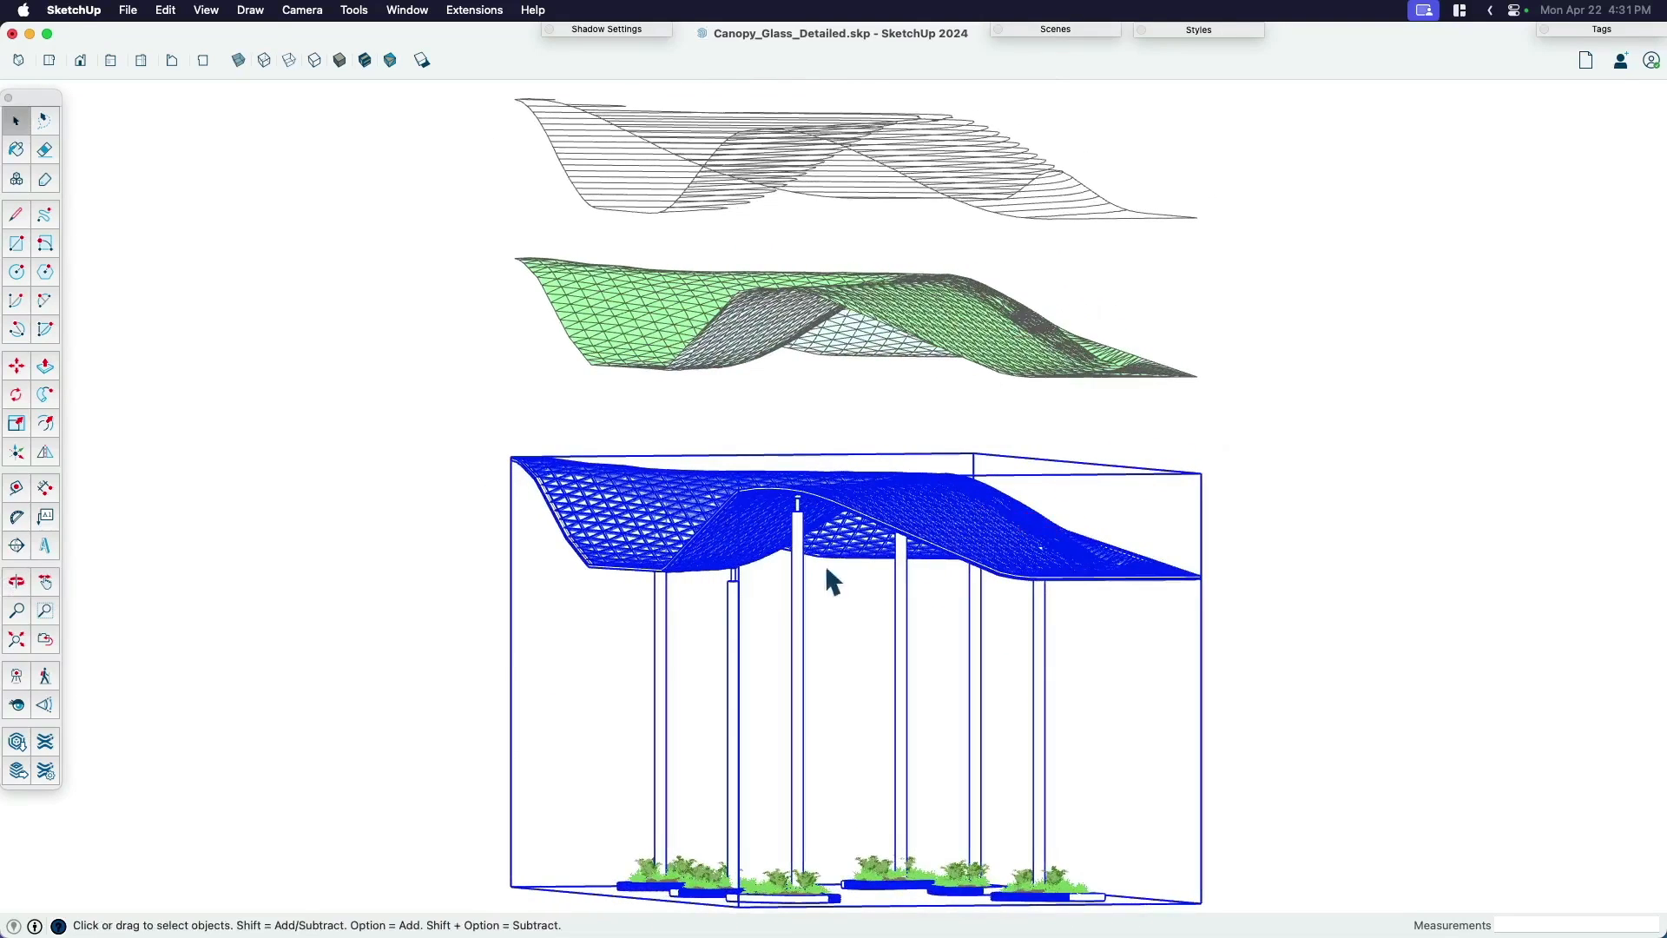
mouse_move(934, 563)
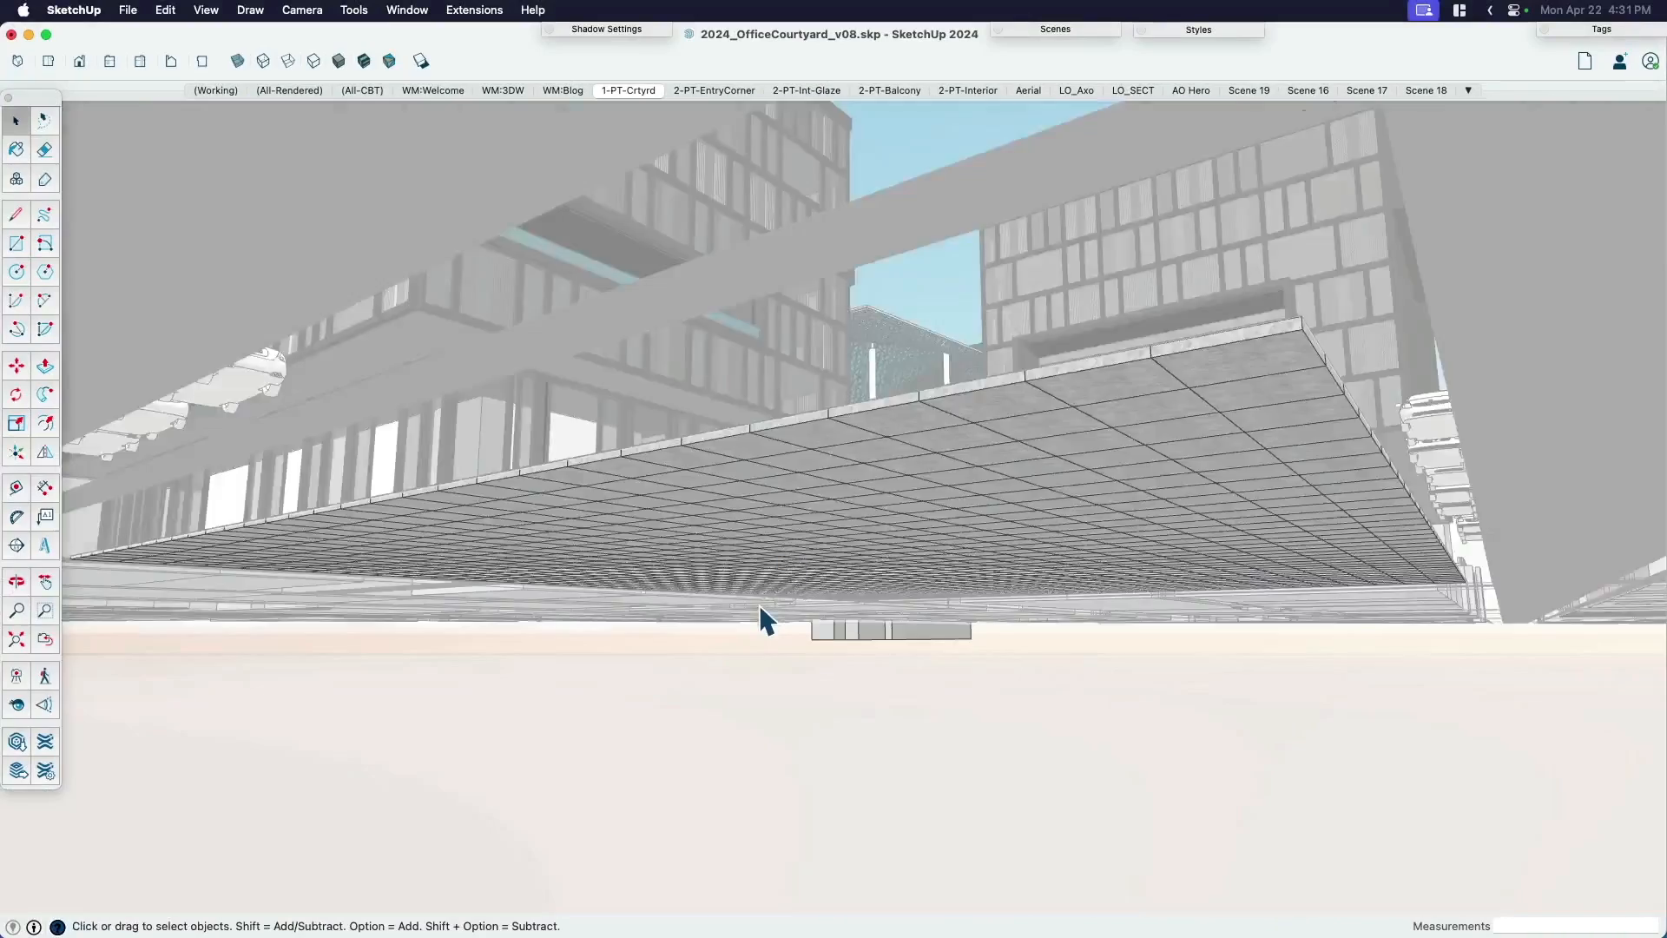
- Restore the 1-PT-Crtyrd view straight down the central courtyard under the canopy
left_click(627, 91)
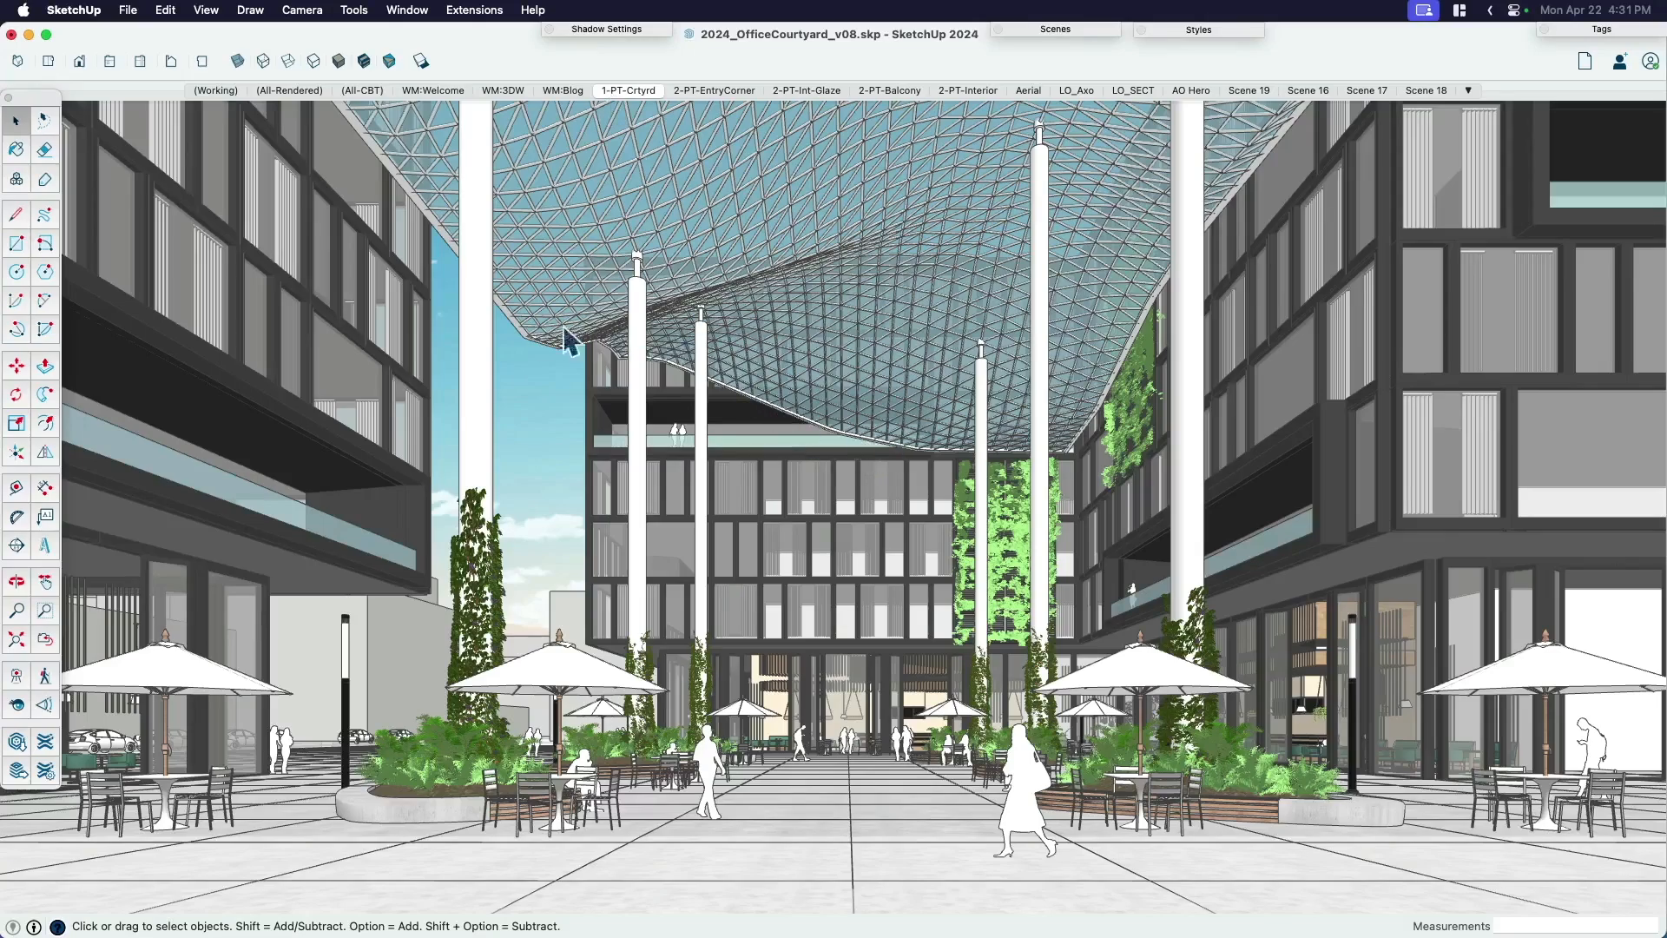
mouse_move(630, 360)
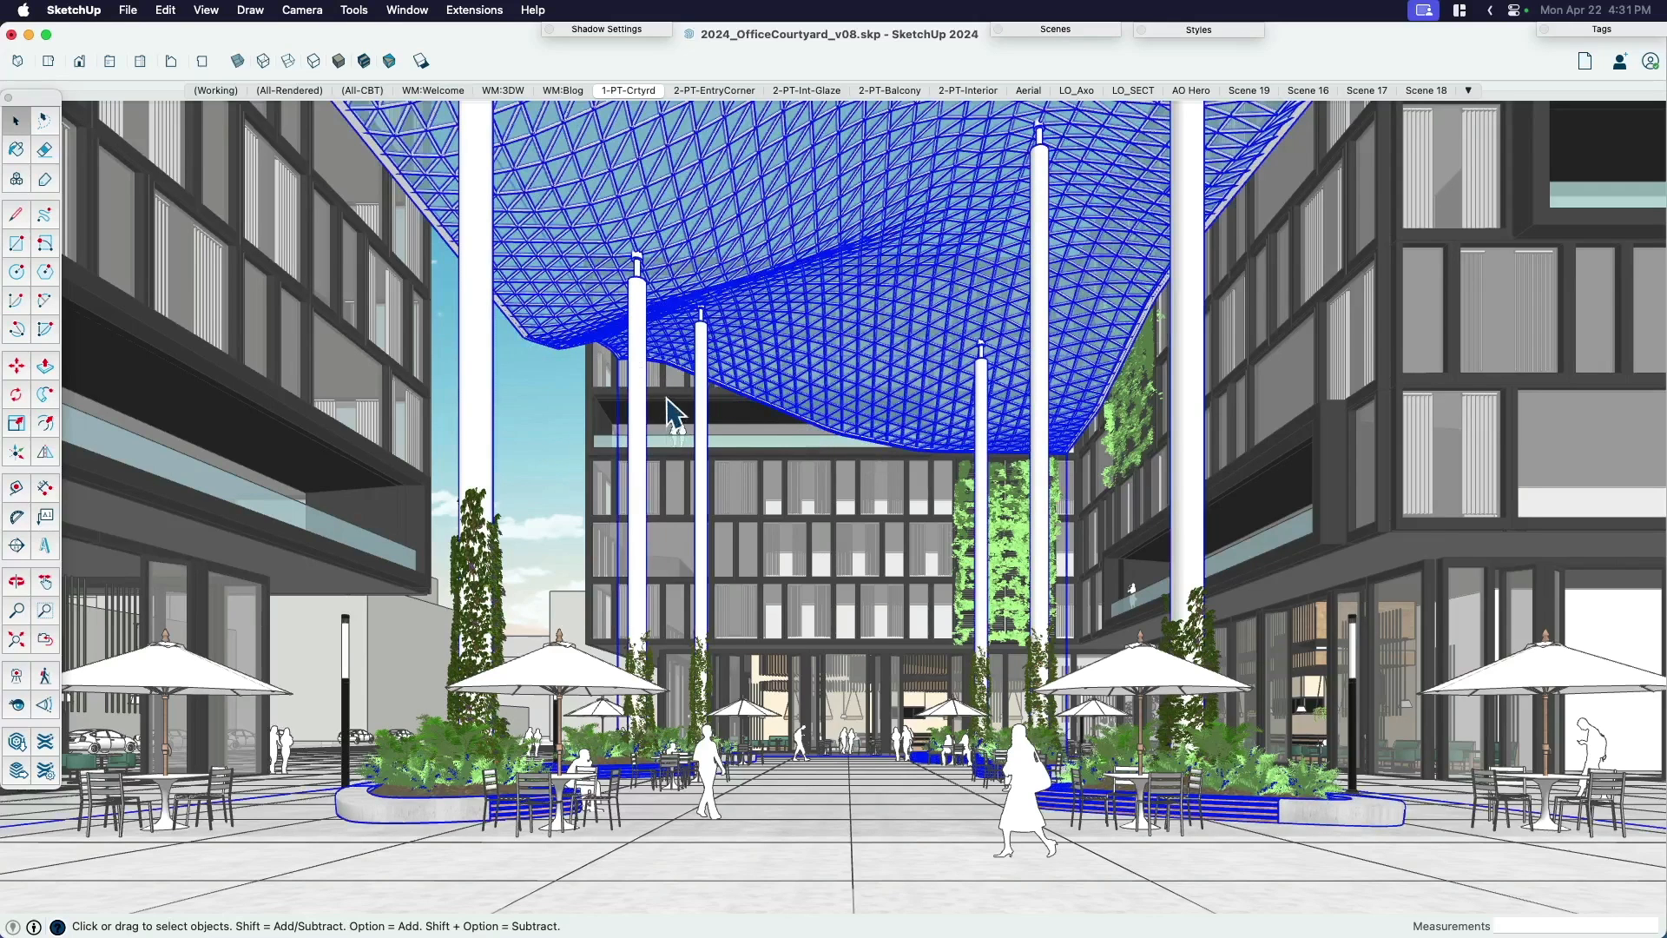
mouse_move(528, 434)
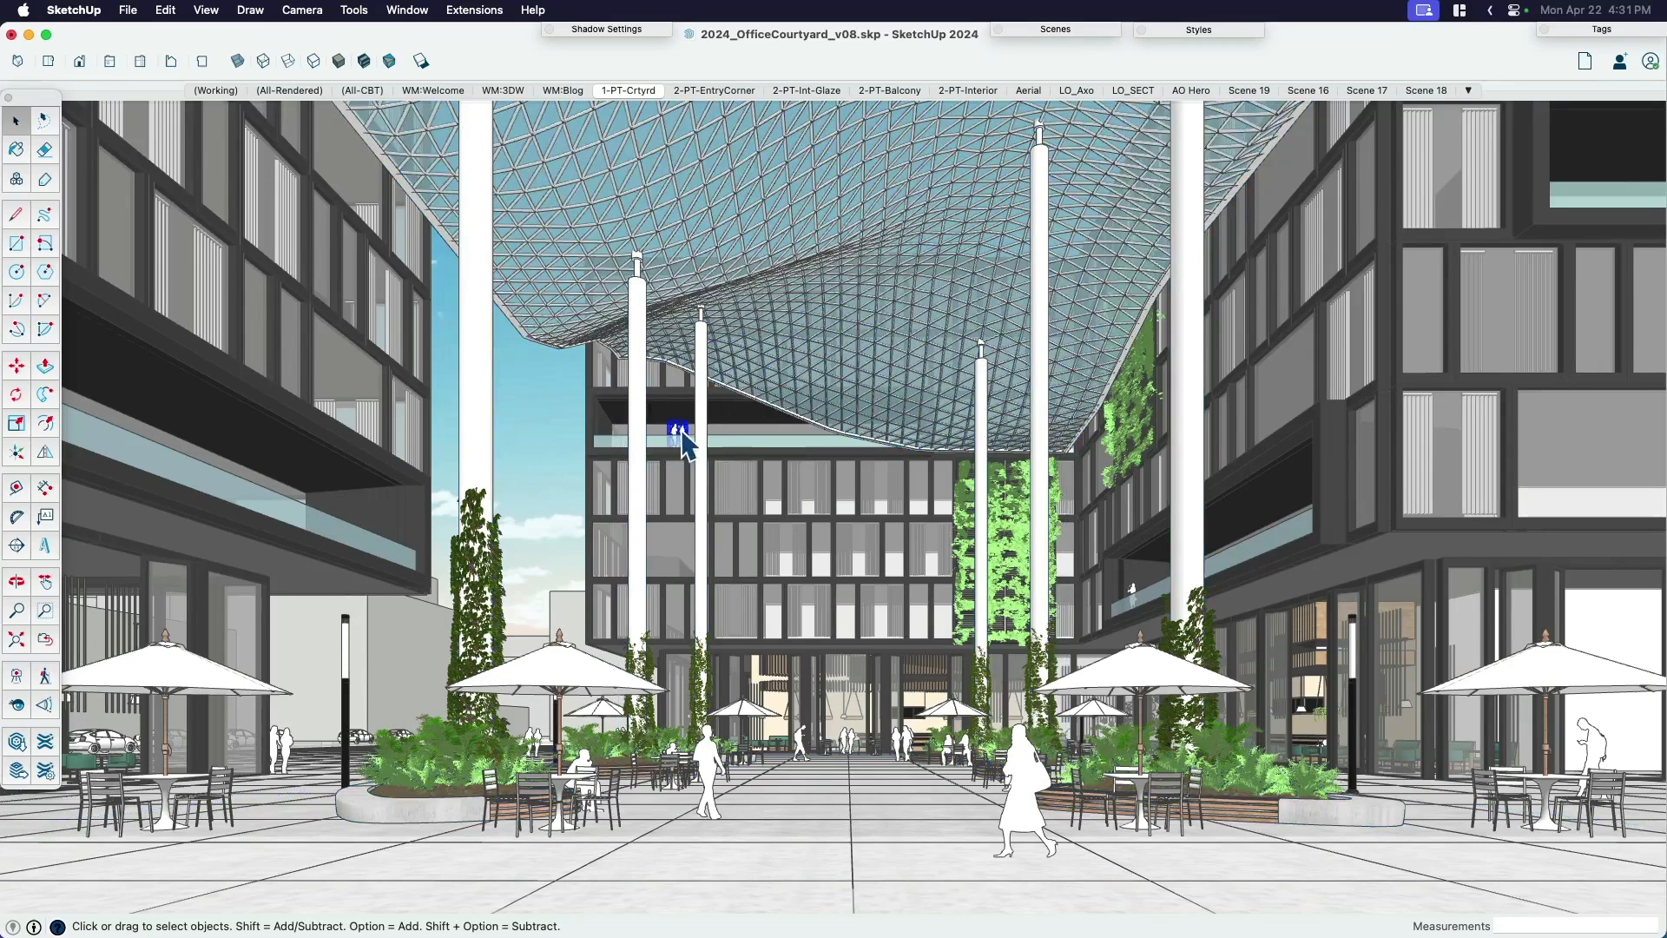
mouse_move(681, 362)
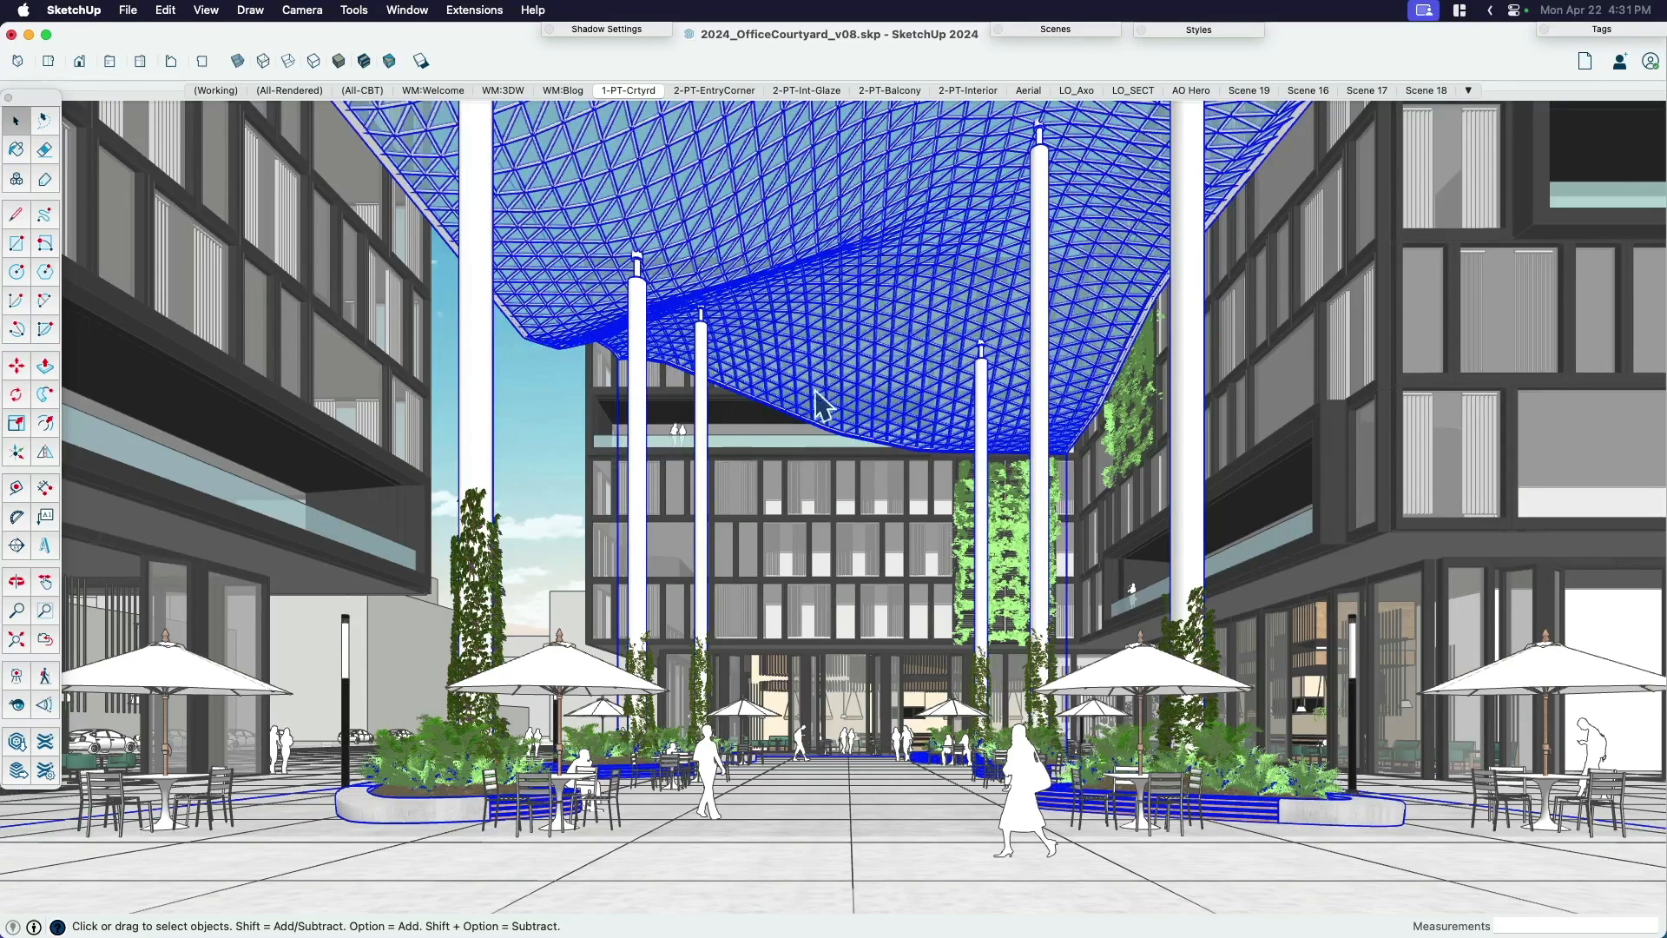
mouse_move(611, 462)
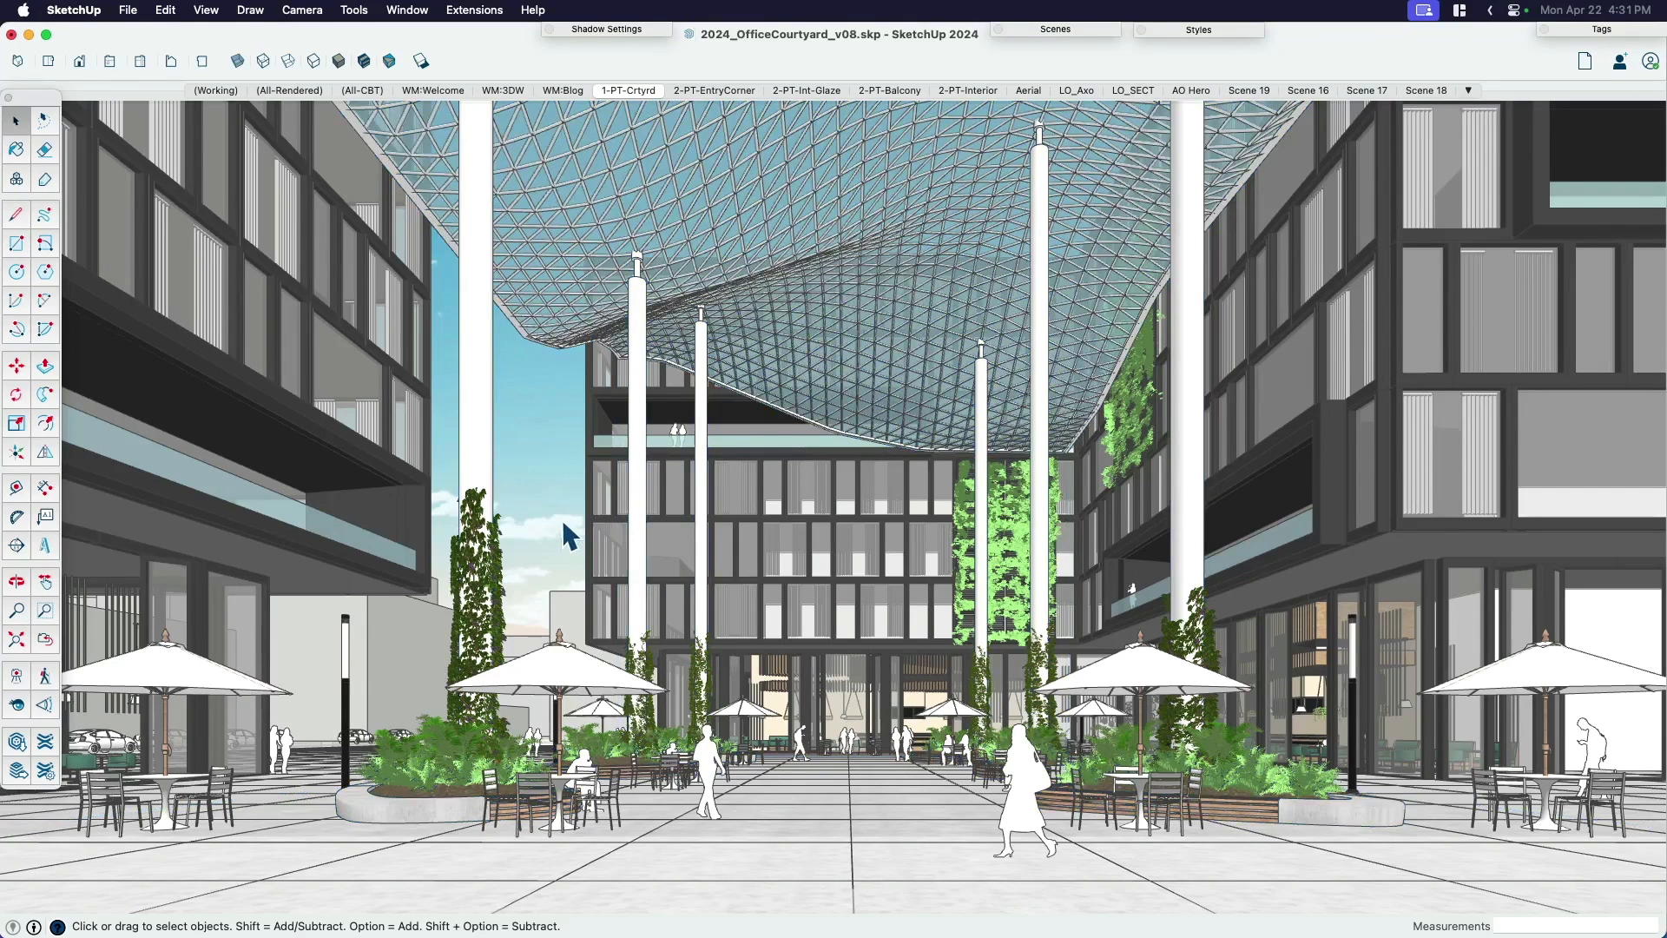
mouse_move(722, 101)
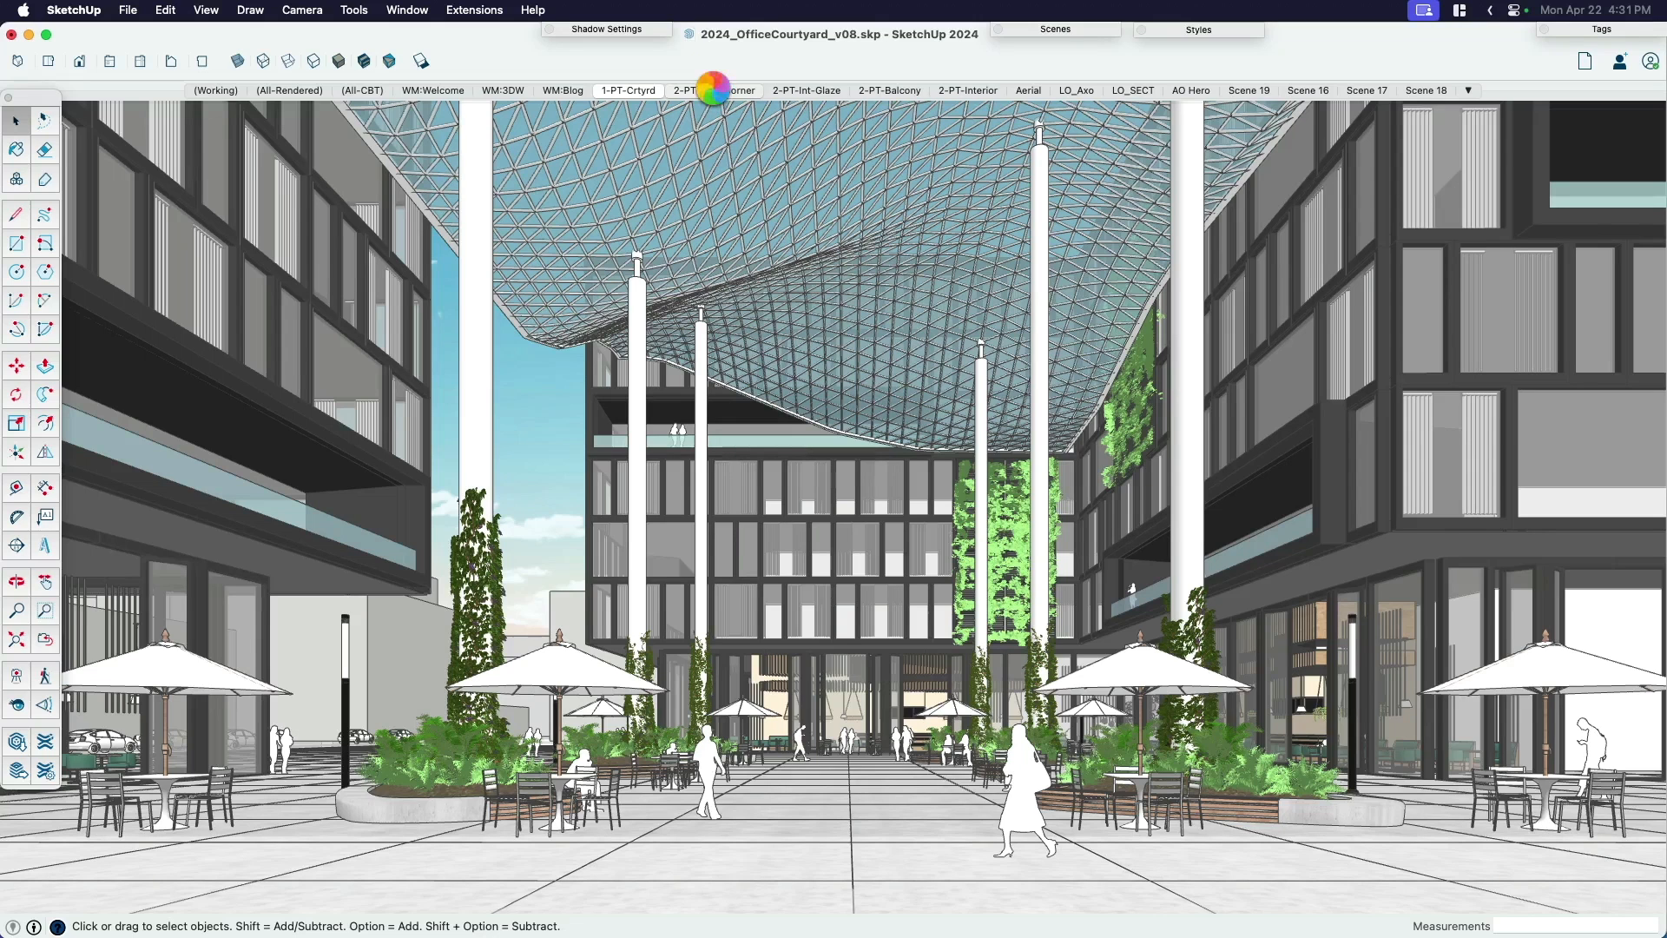
- Step through the 2-PT-EntryCorner, 2-PT-Int-Glaze, 2-PT-Balcony and 2-PT-Interior café scenes
left_click(714, 90)
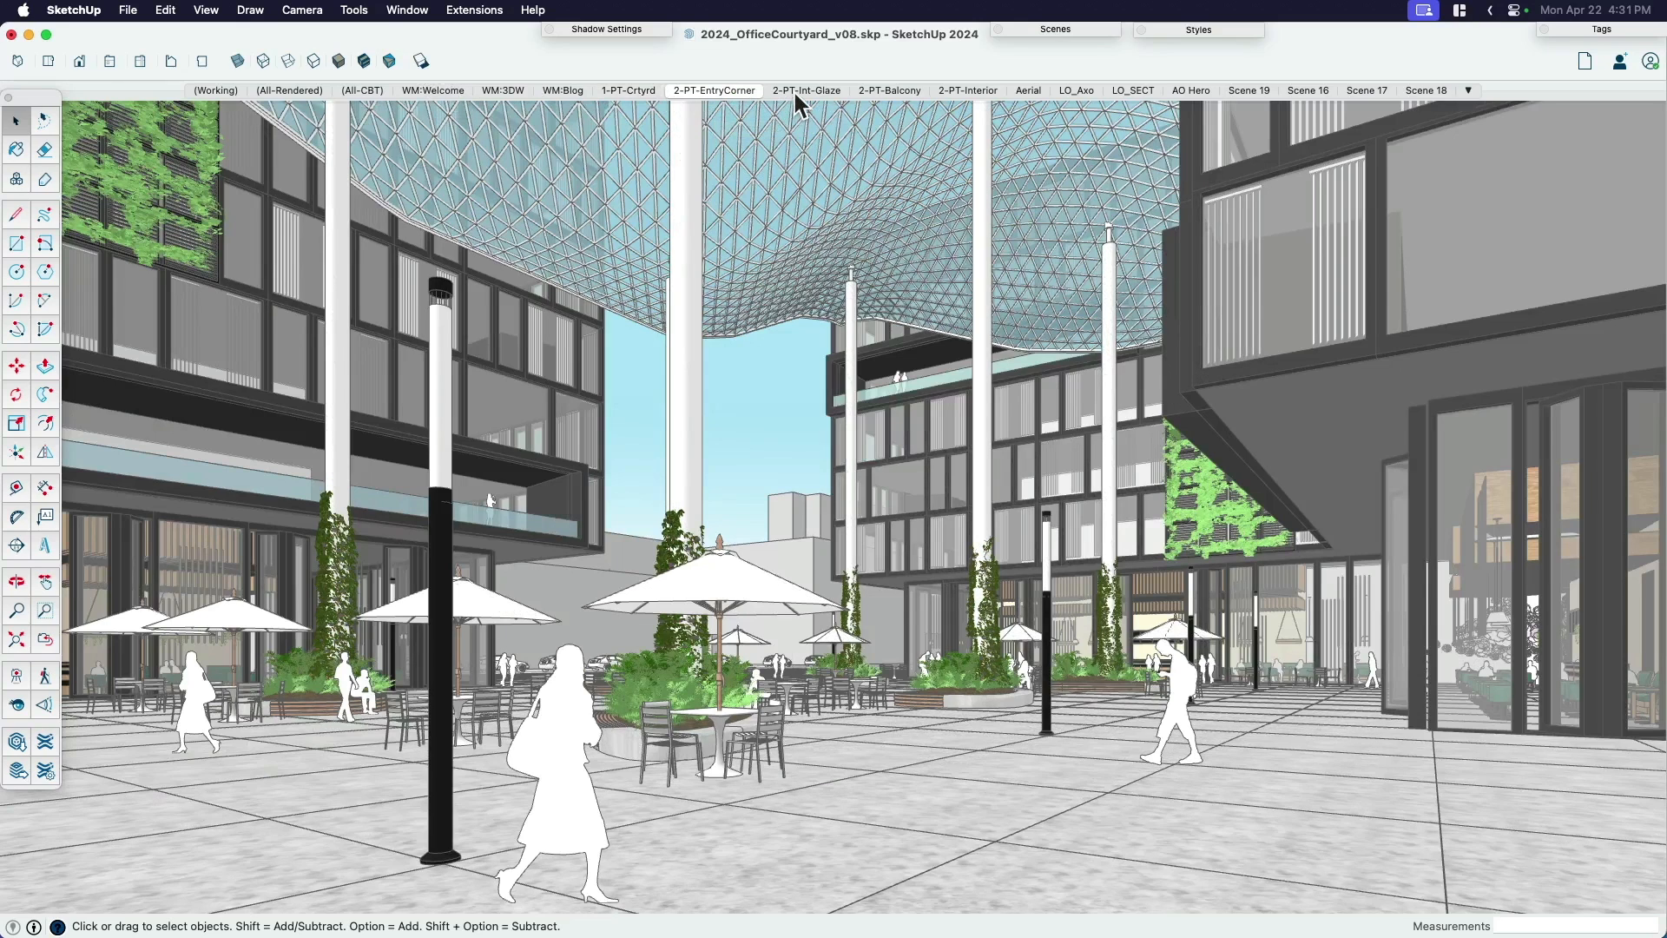
left_click(804, 89)
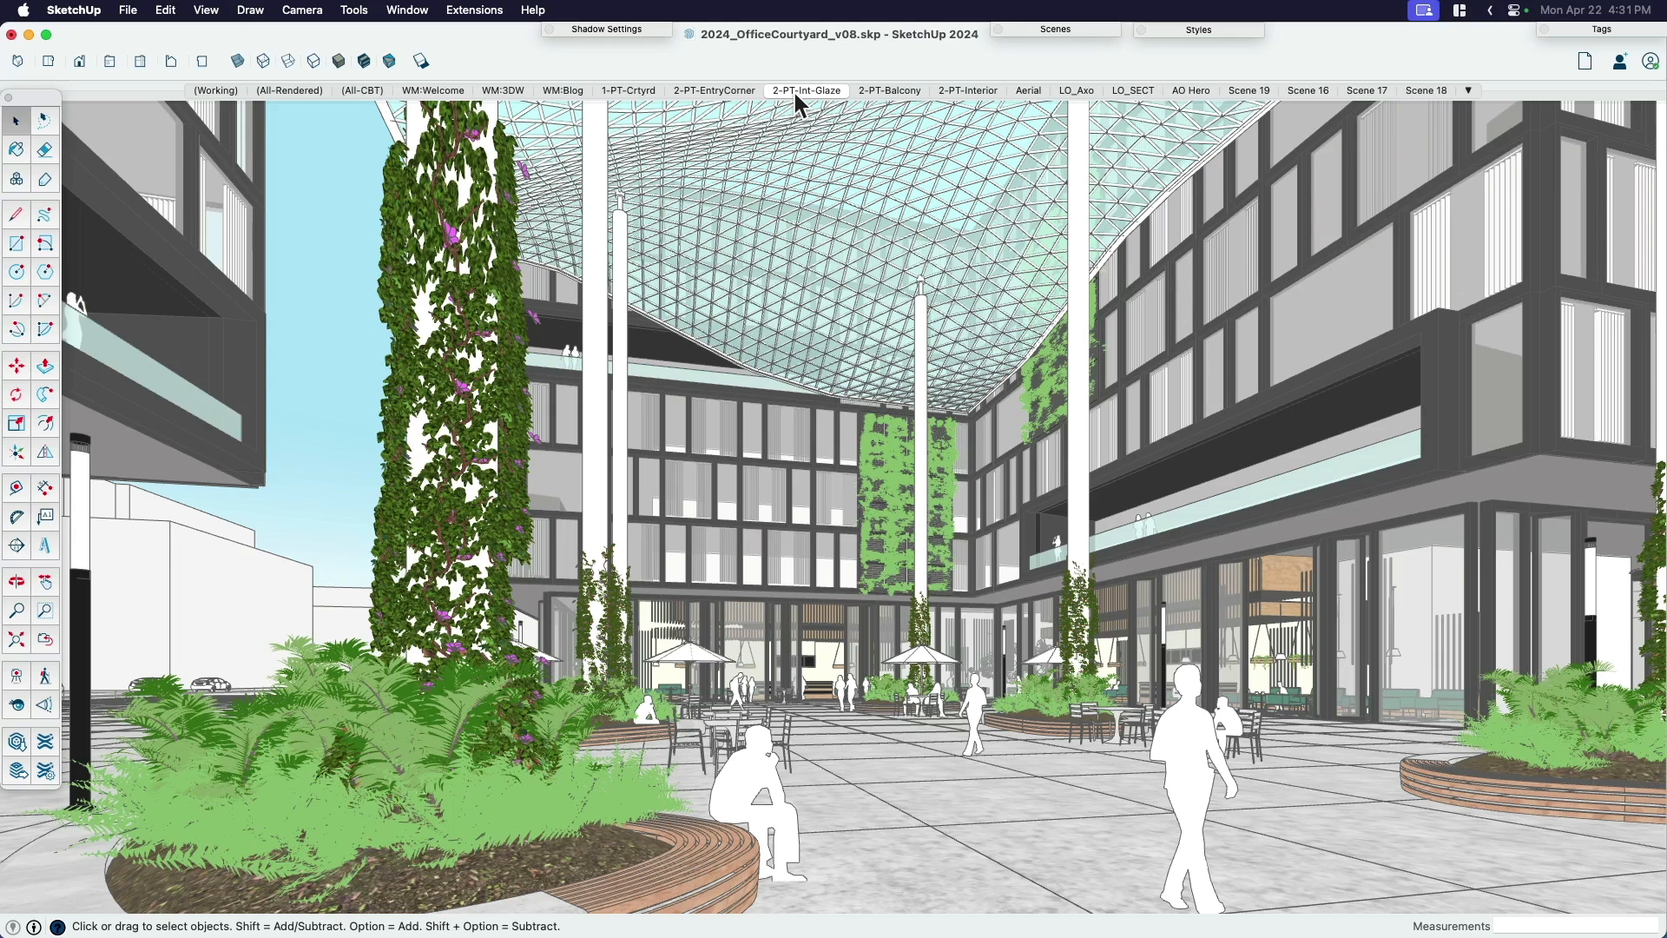
mouse_move(871, 97)
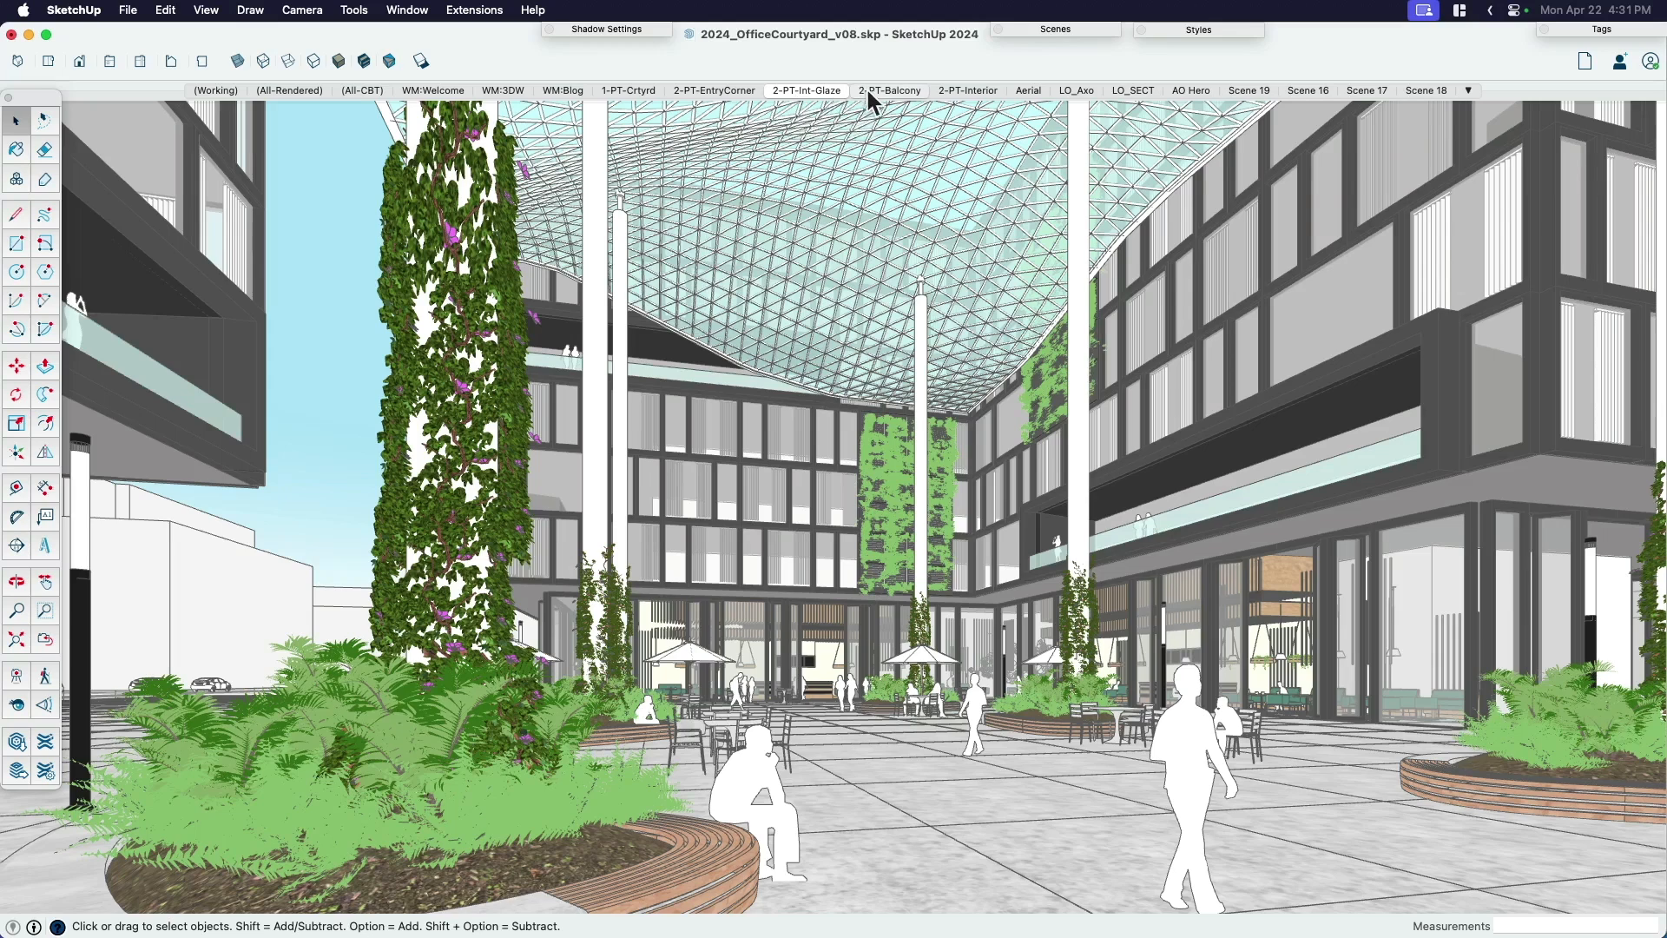
left_click(889, 89)
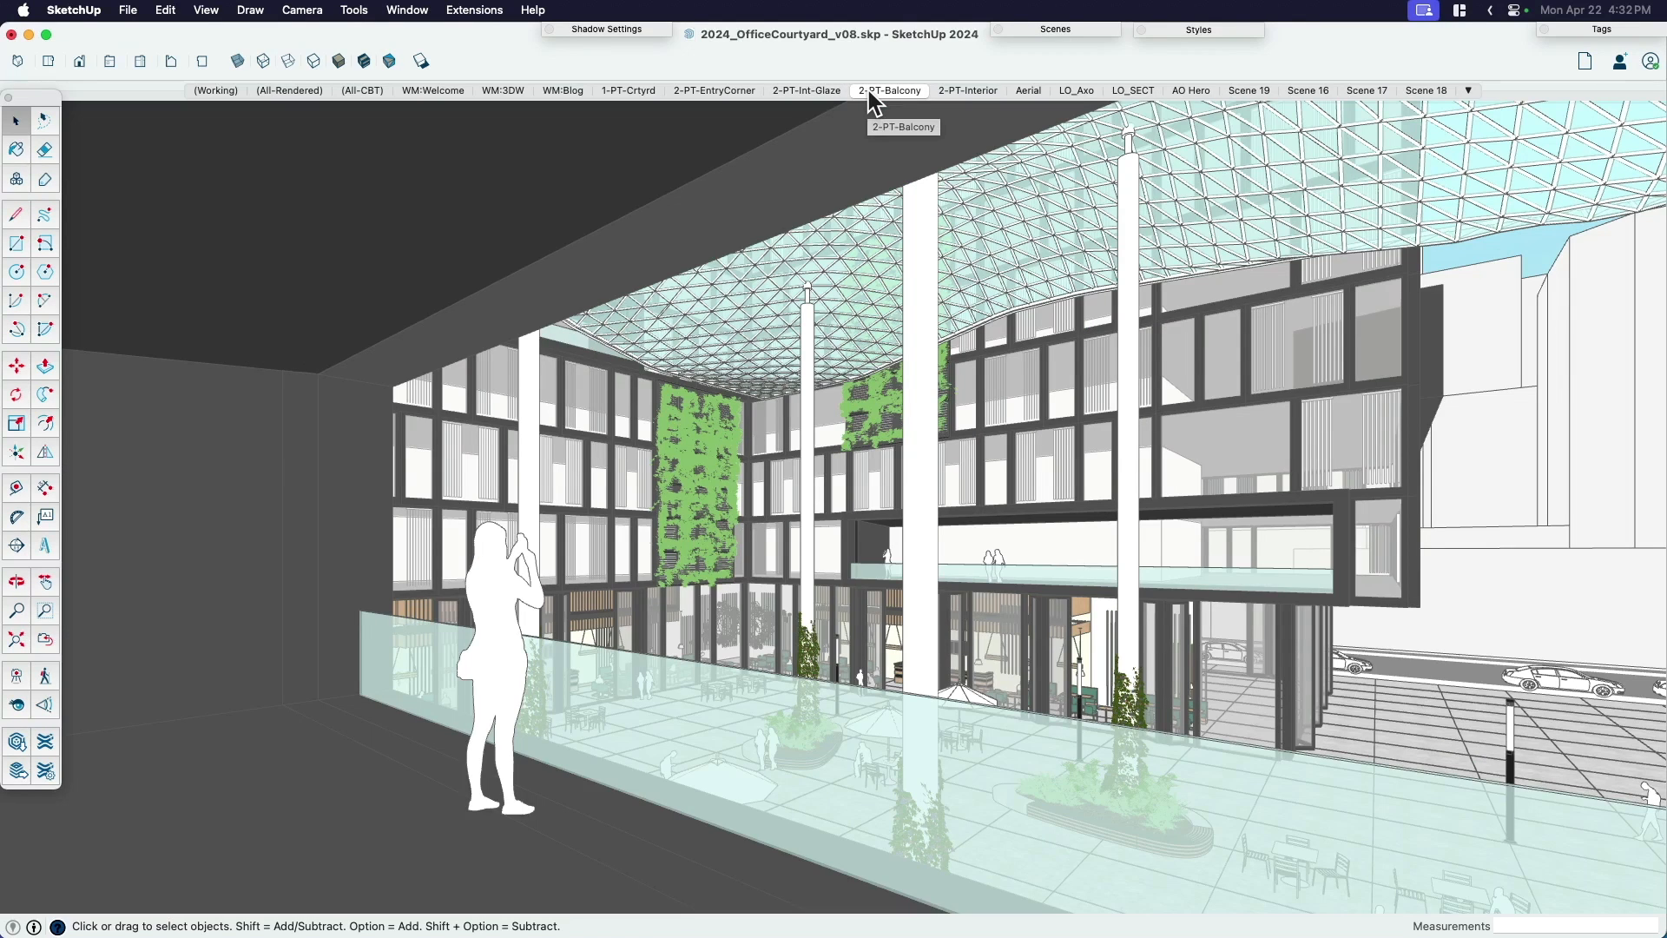
mouse_move(969, 96)
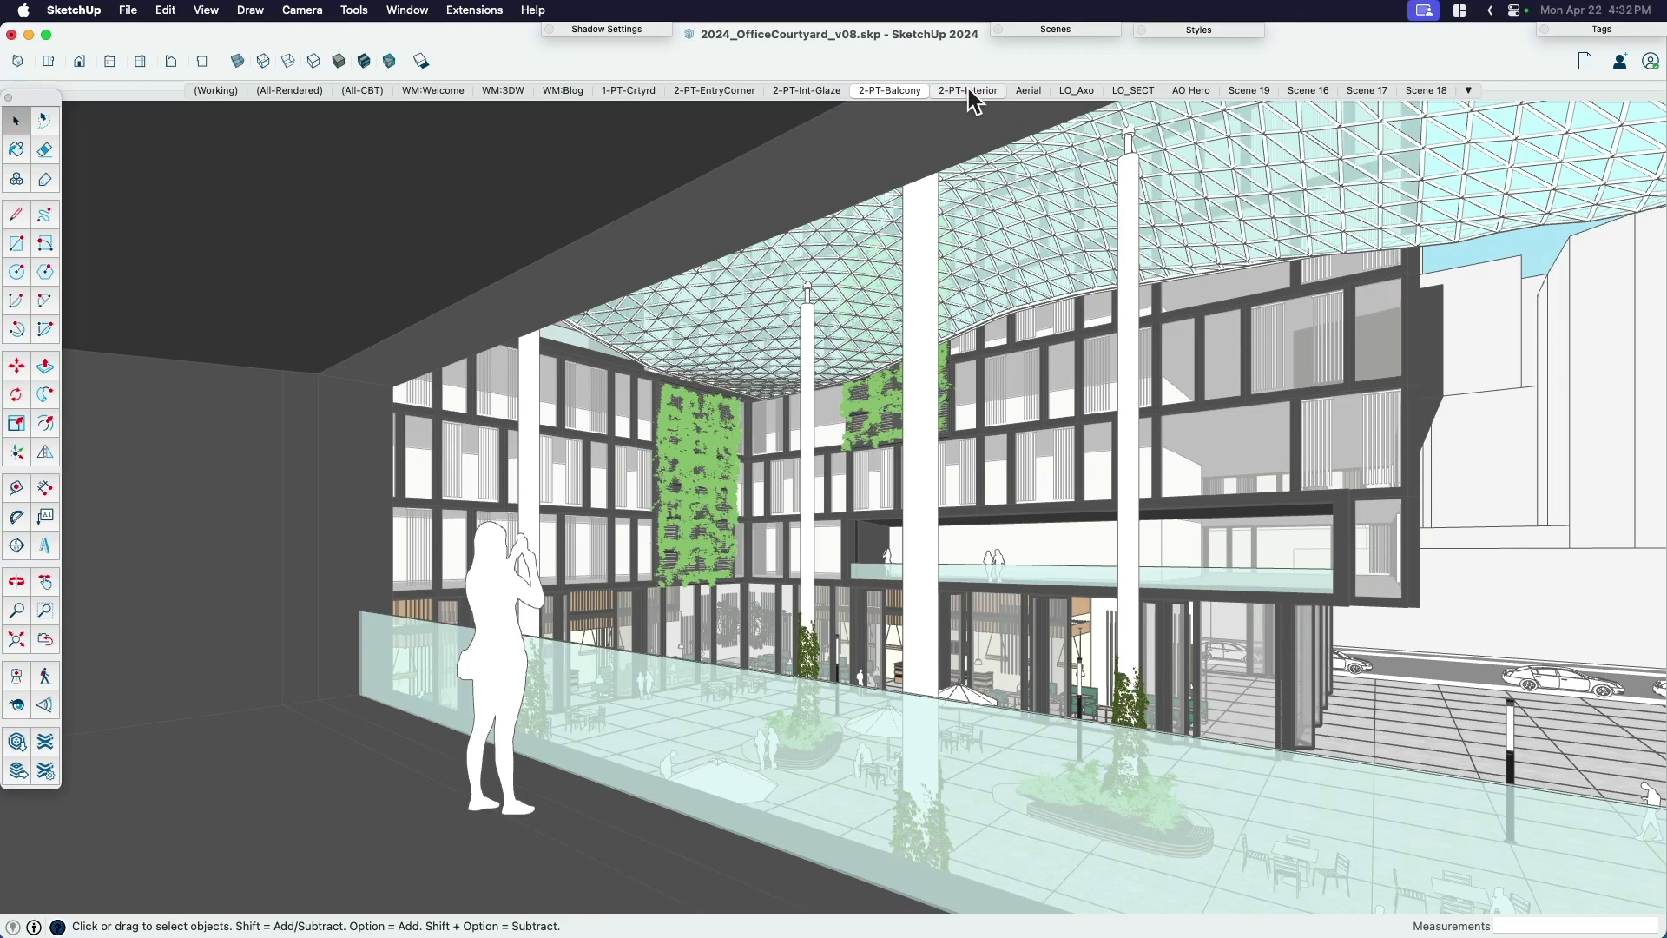
left_click(966, 90)
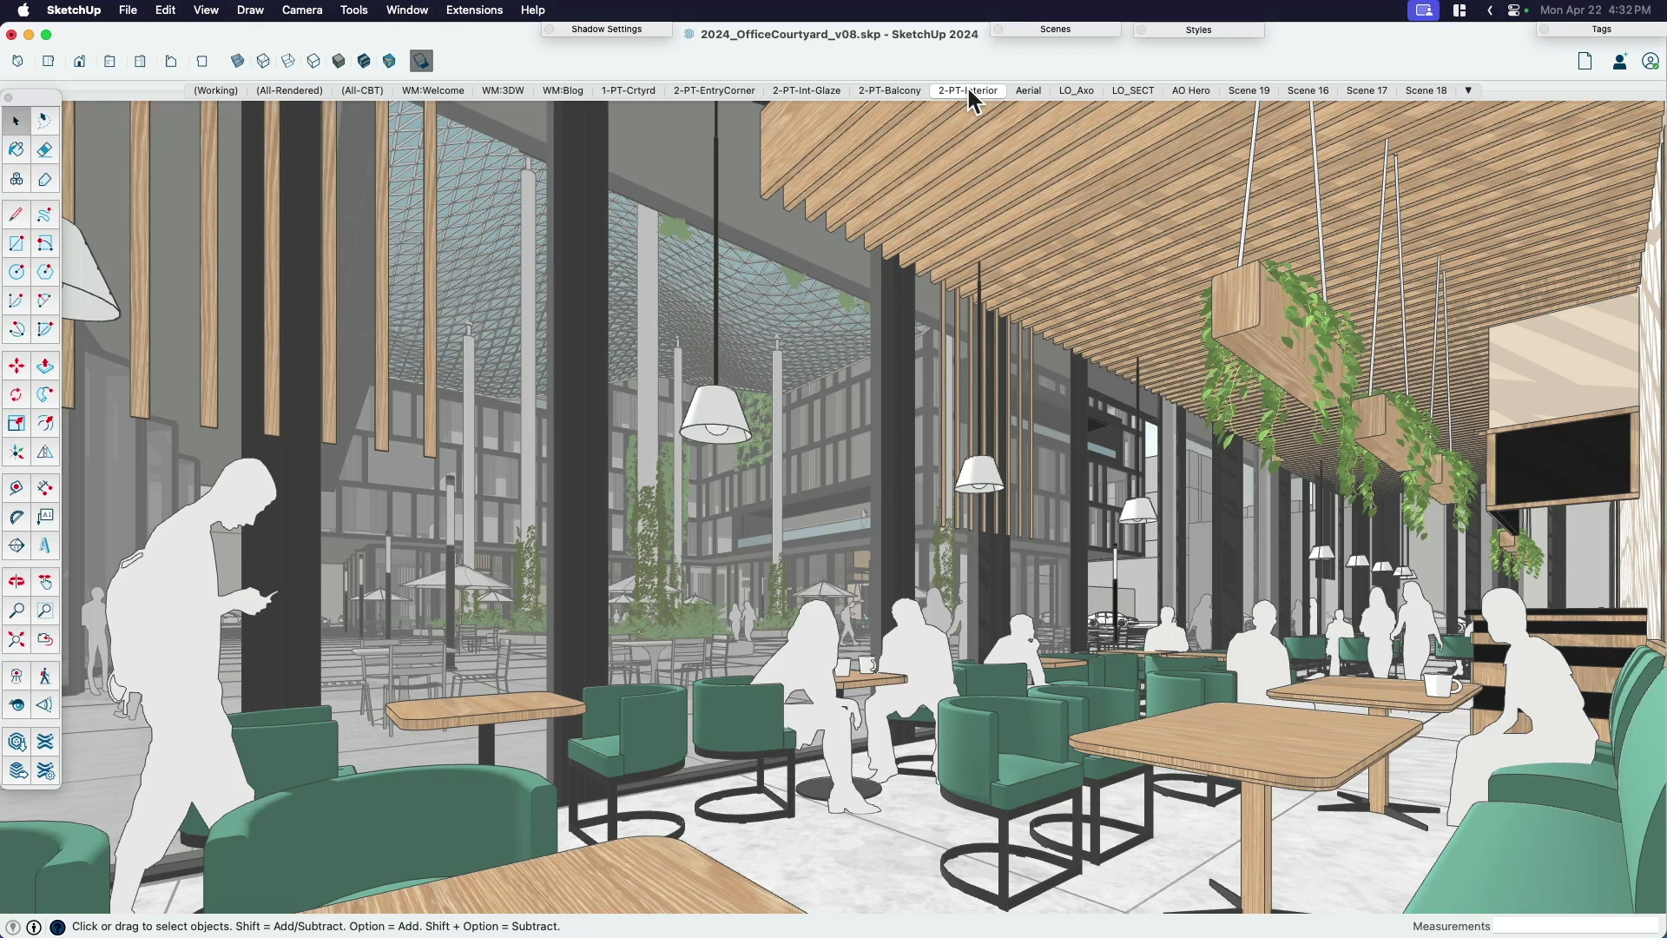
mouse_move(966, 88)
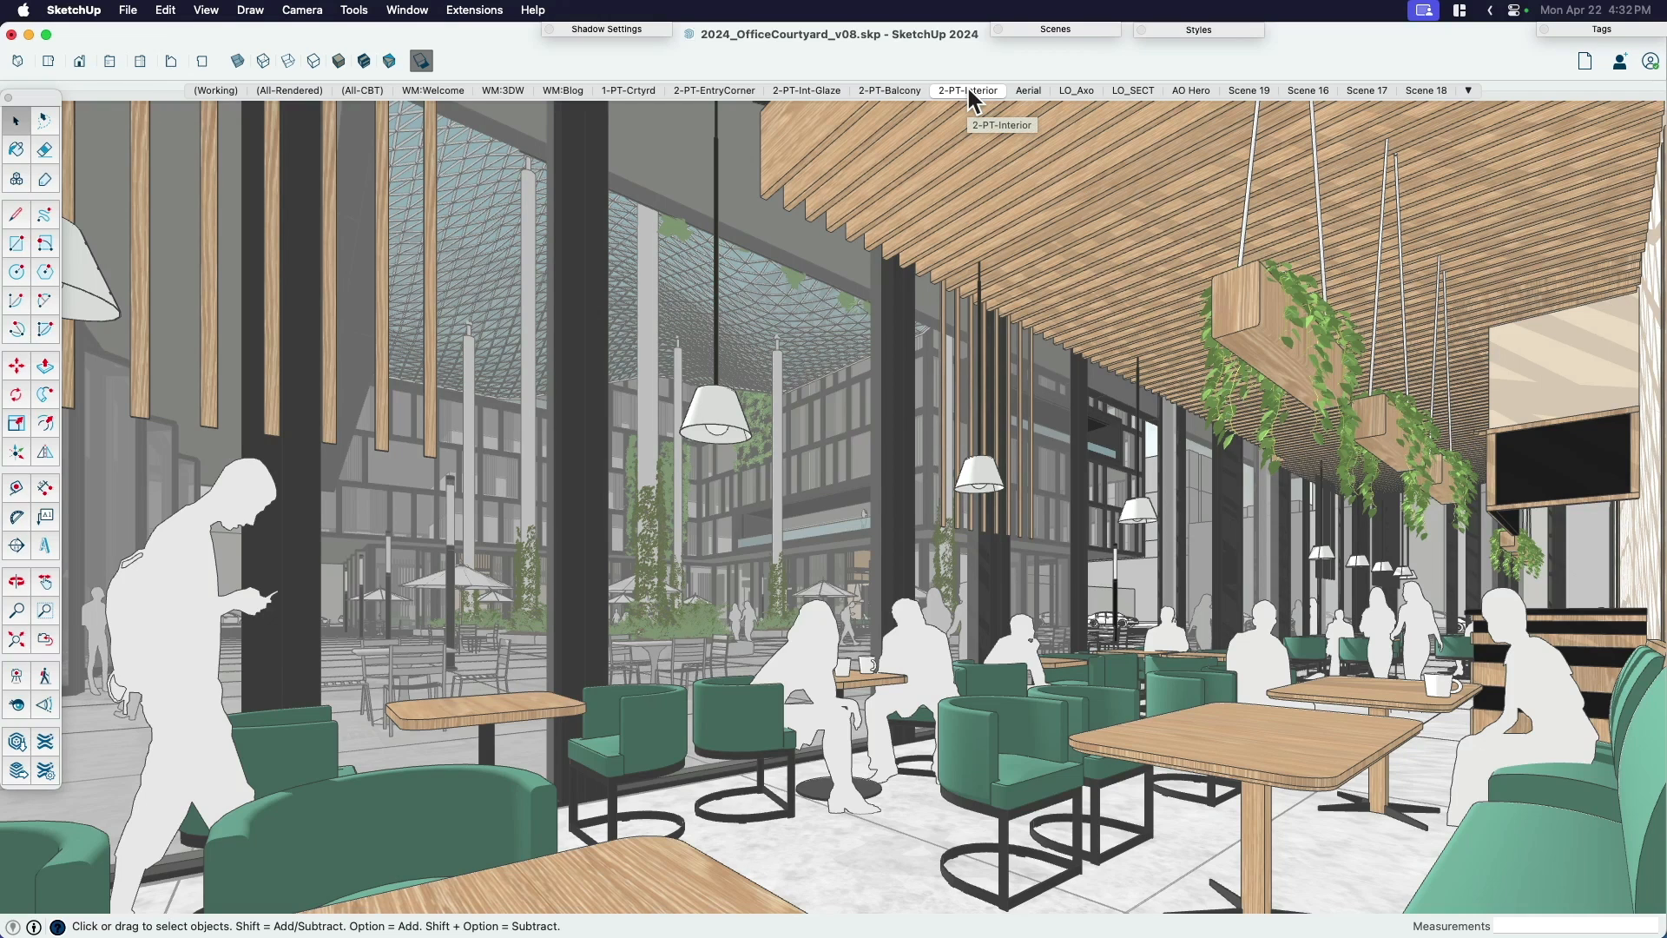
mouse_move(840, 356)
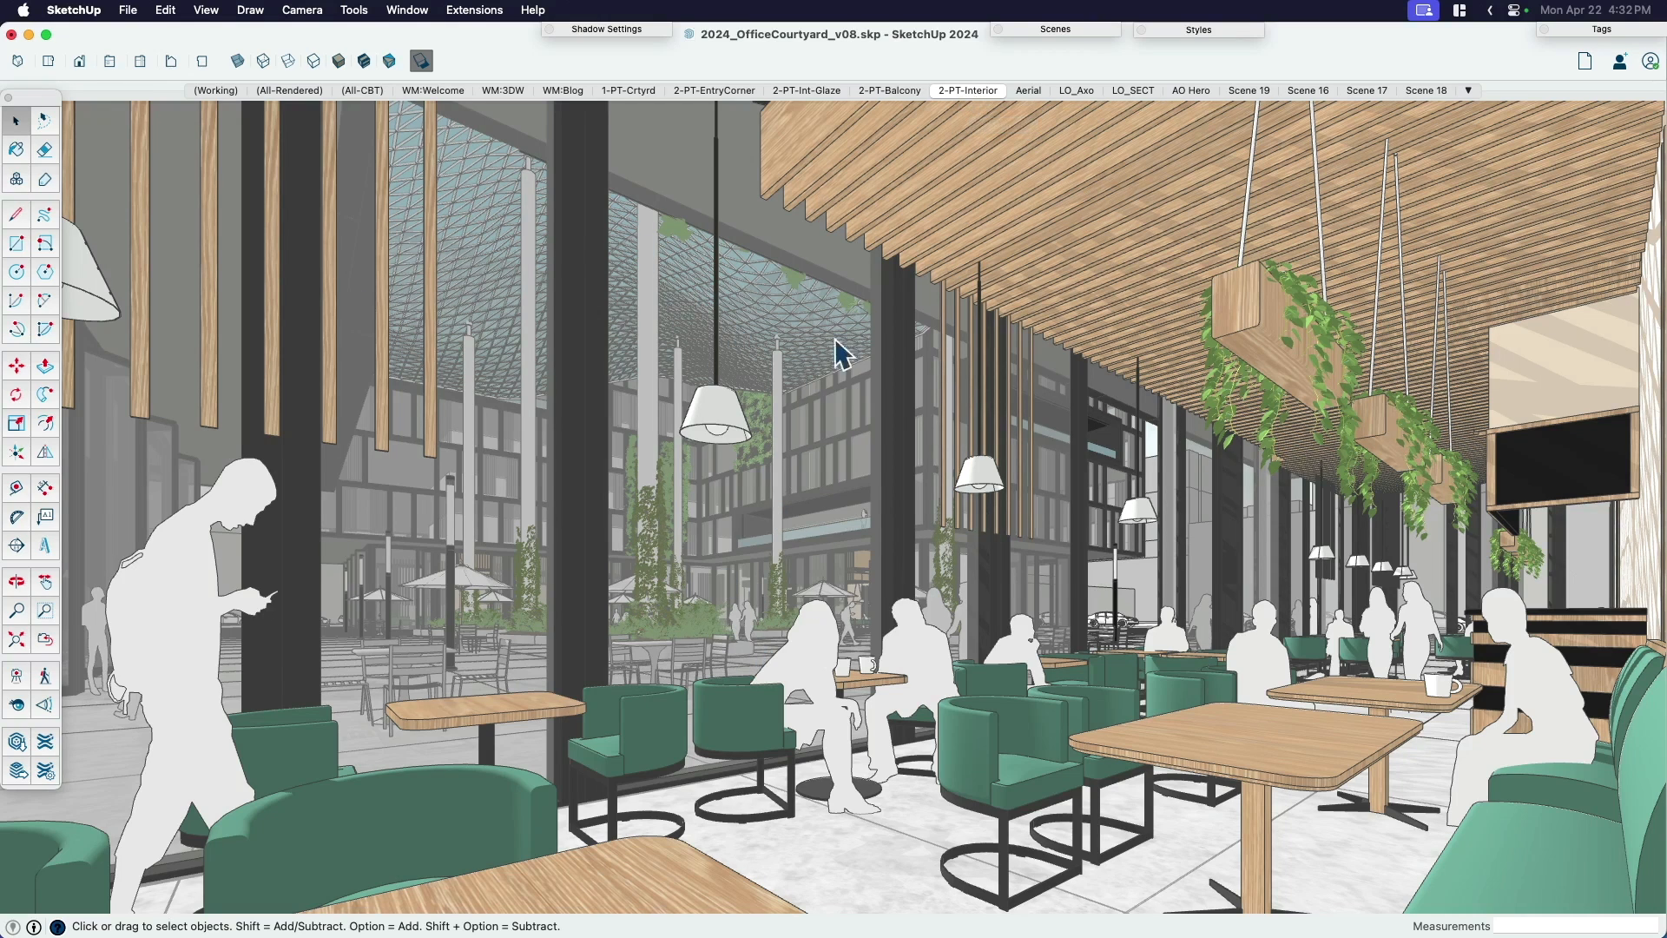
mouse_move(891, 593)
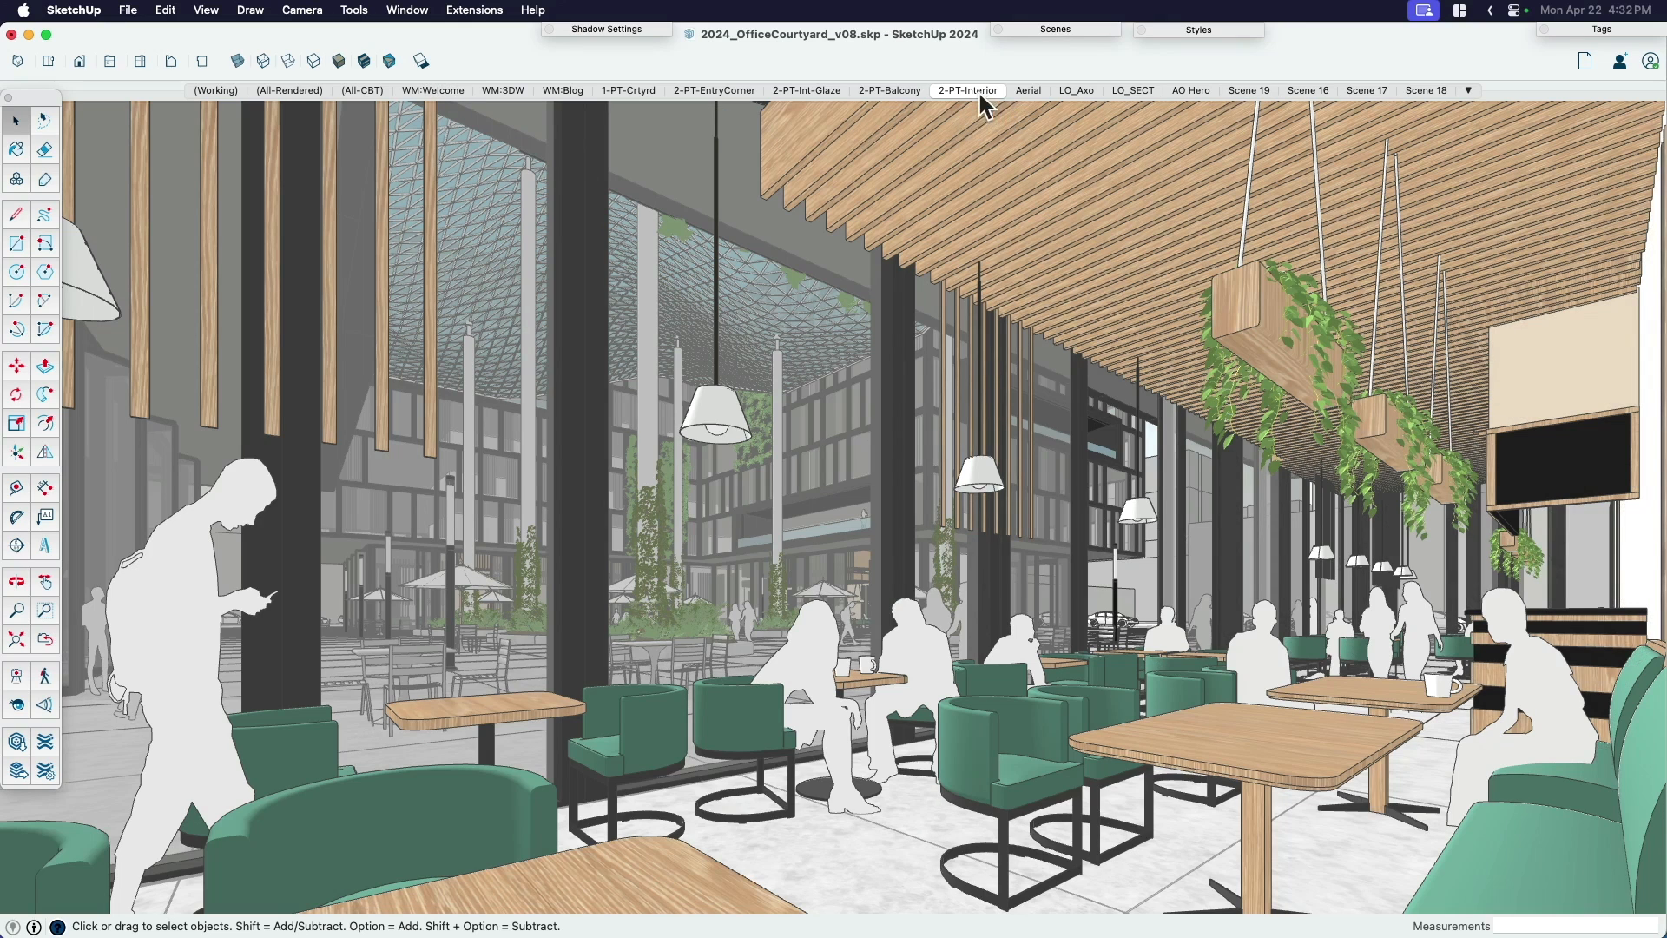
mouse_move(596, 101)
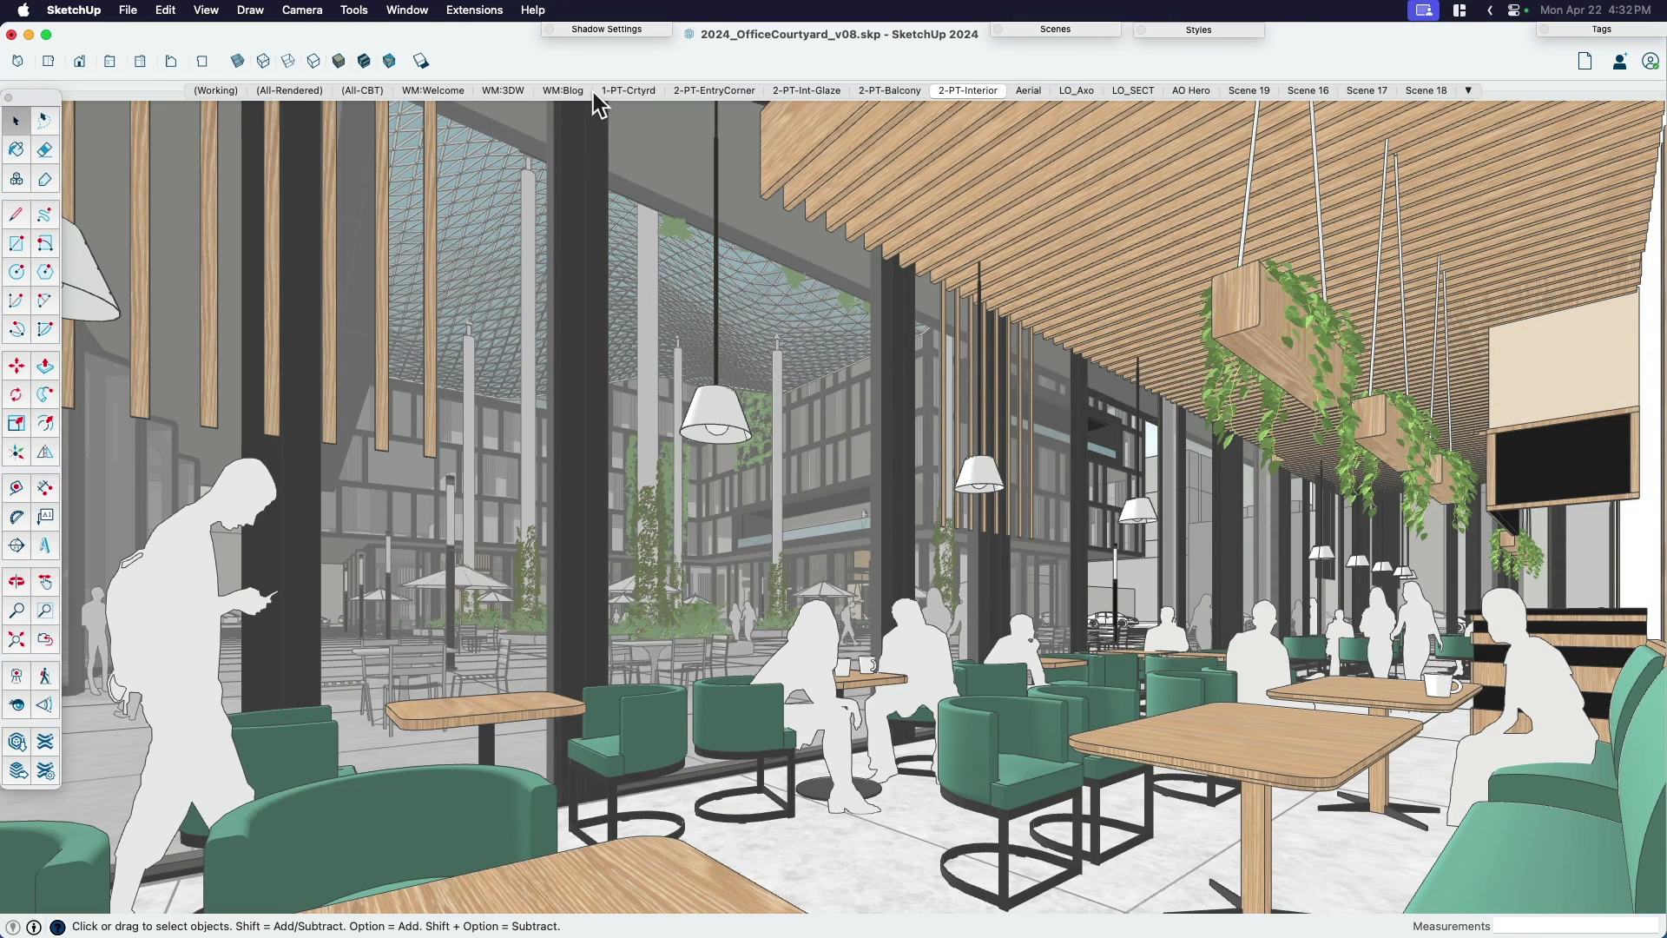
mouse_move(737, 84)
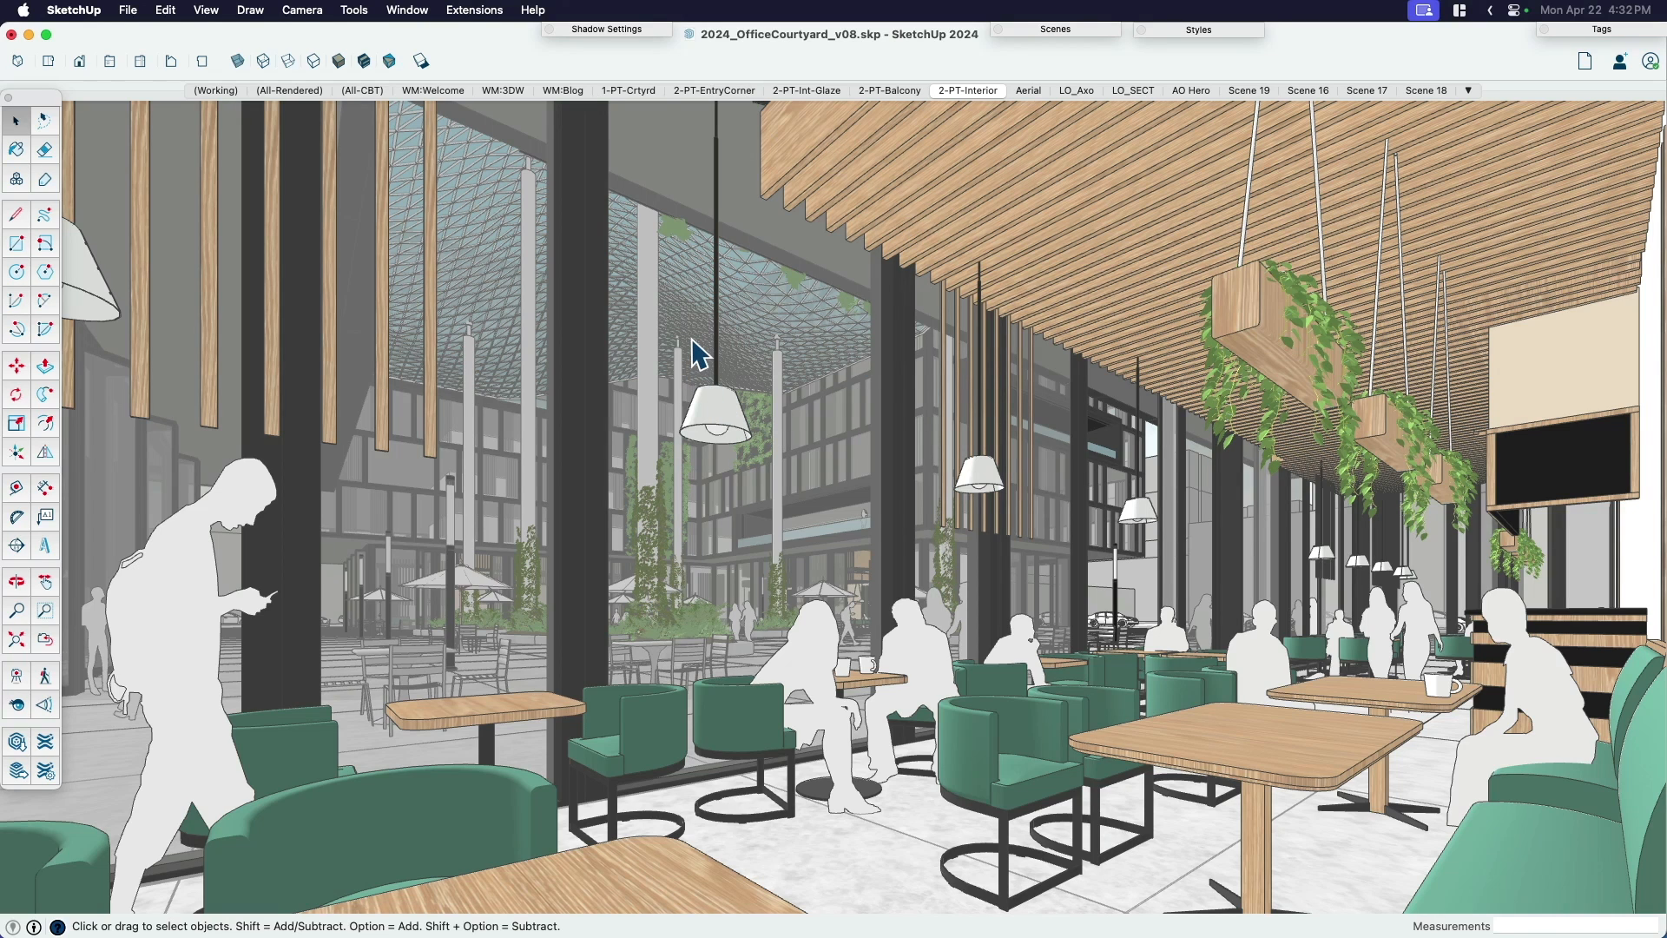
mouse_move(1132, 580)
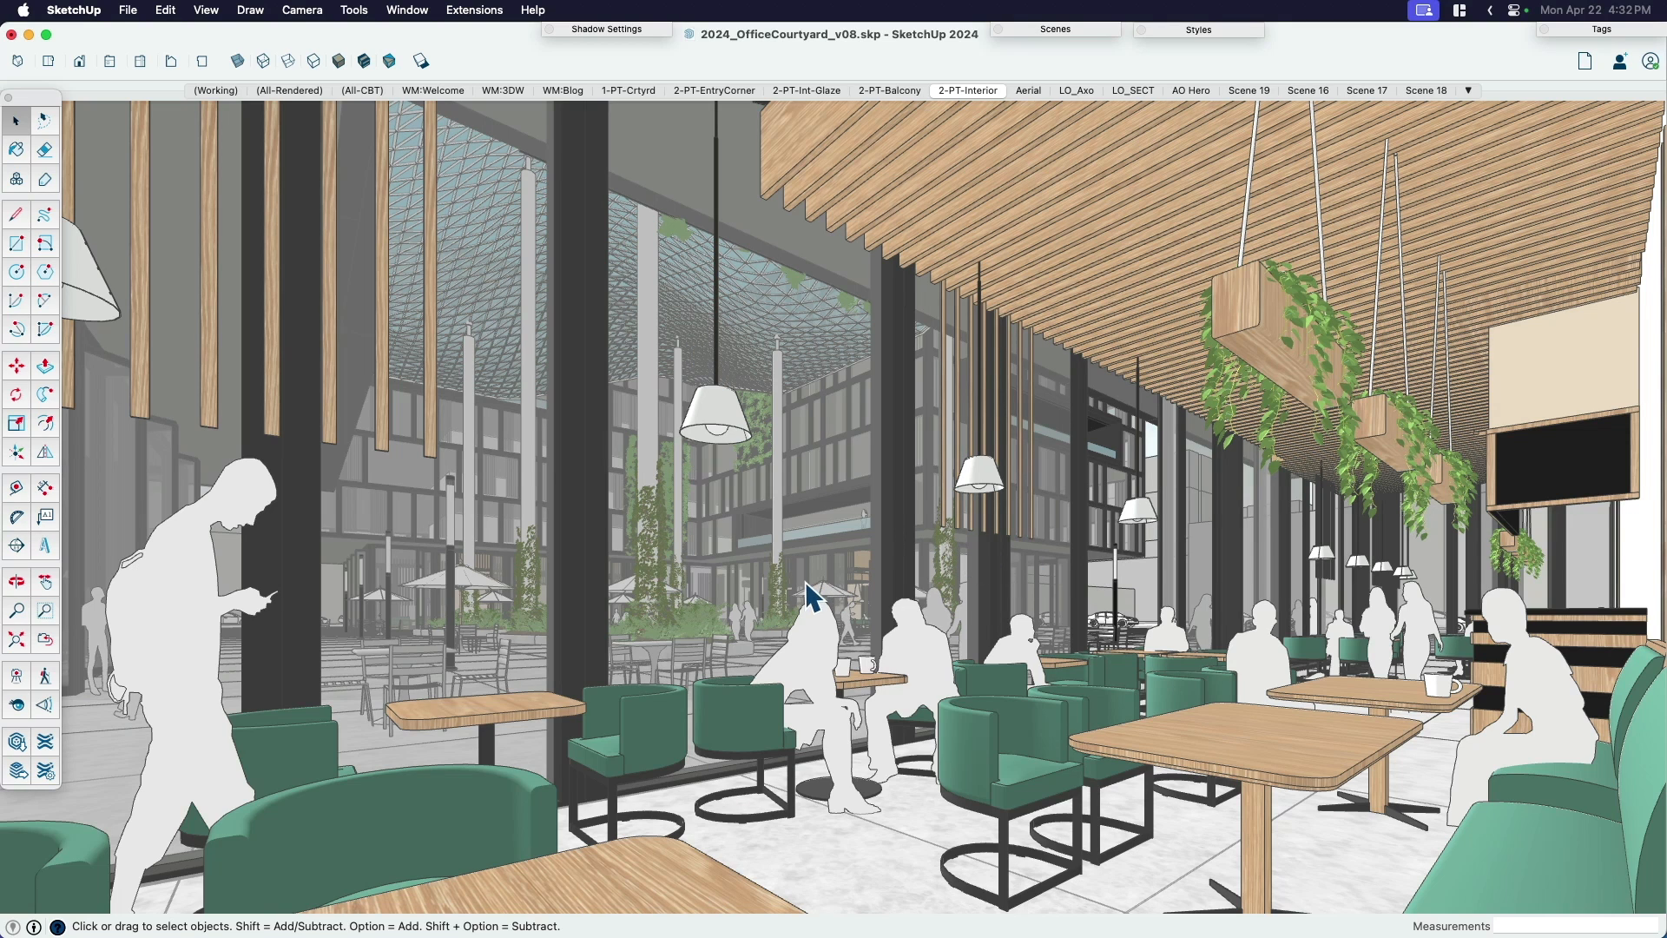
mouse_move(787, 547)
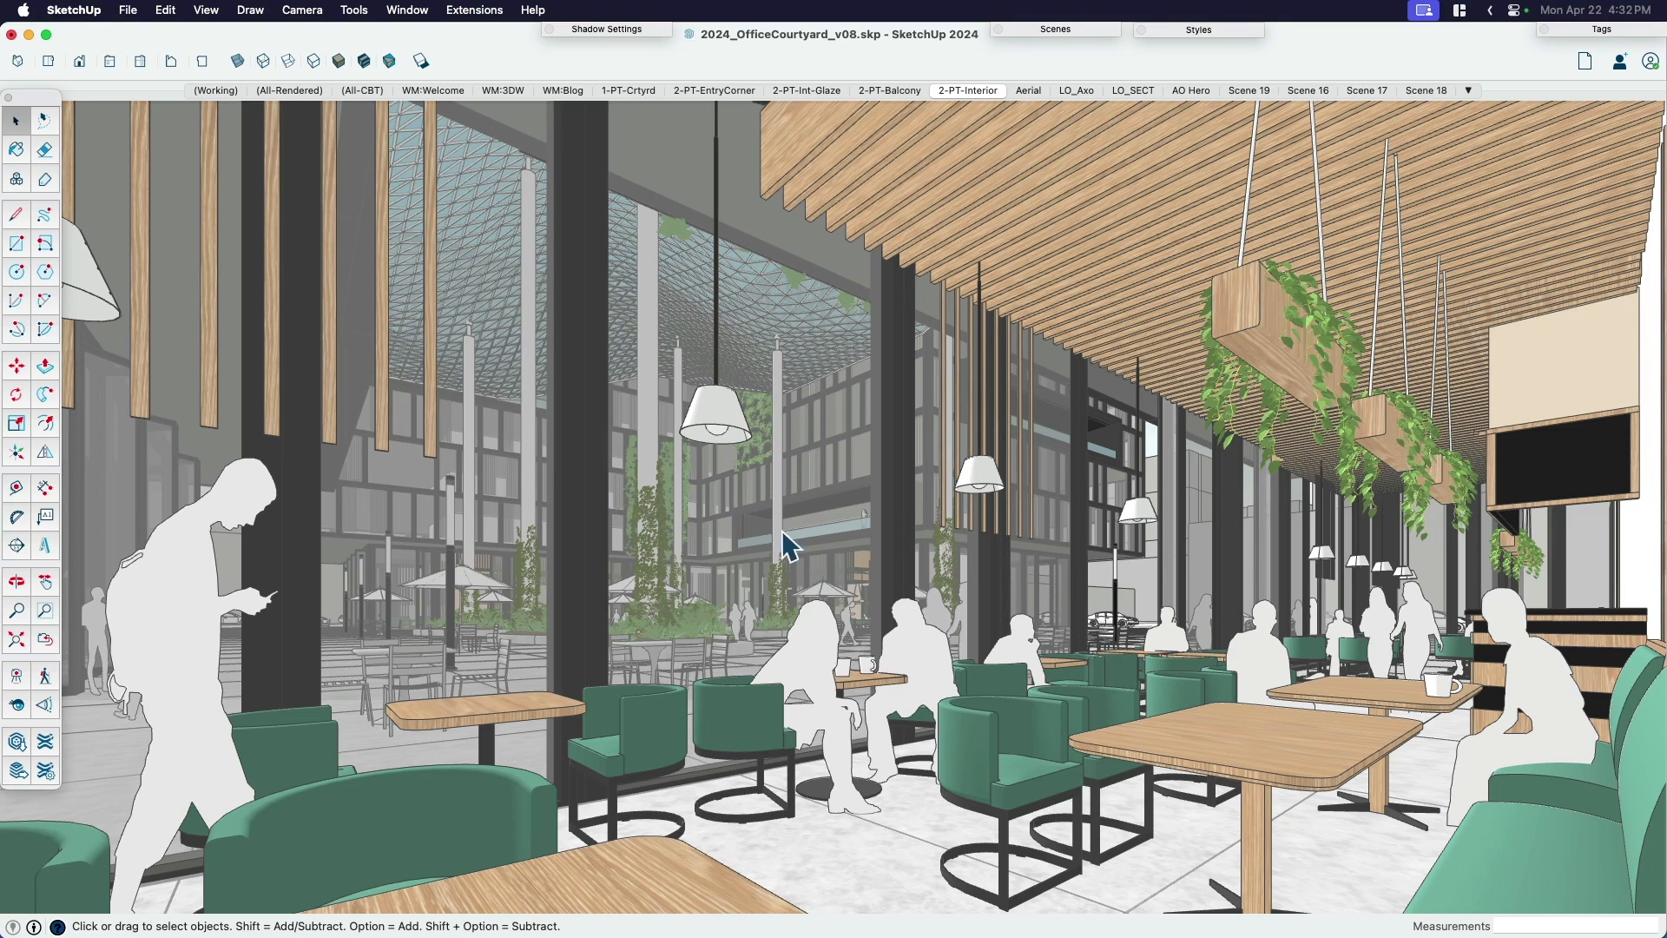
mouse_move(823, 642)
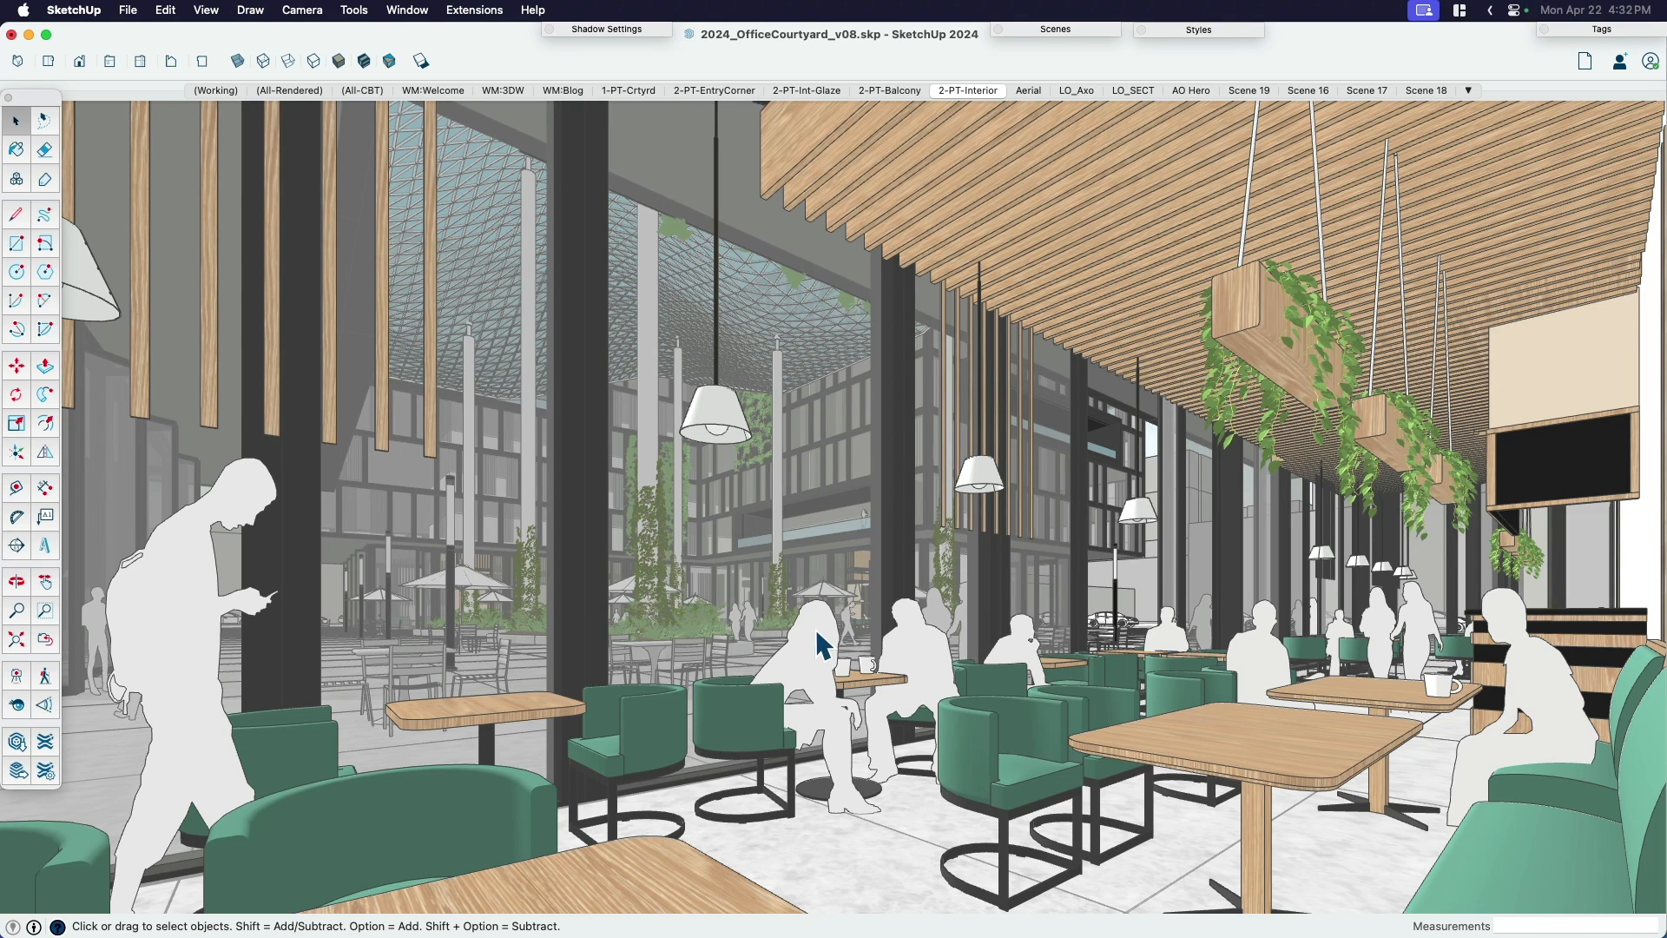
mouse_move(508, 97)
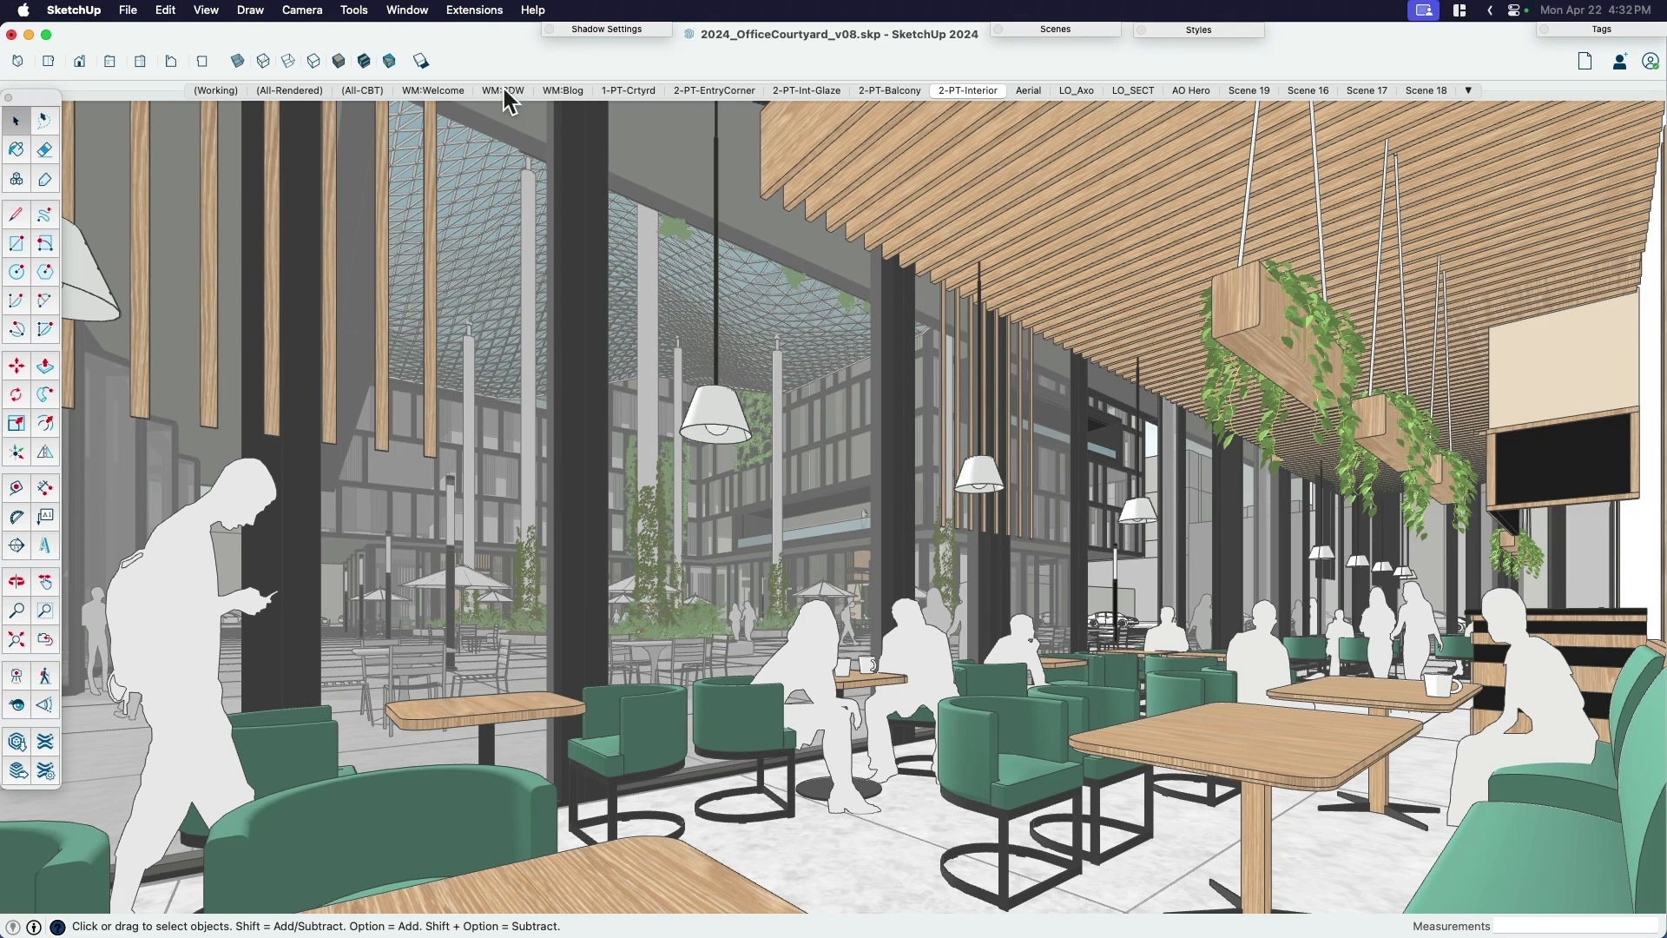
mouse_move(486, 105)
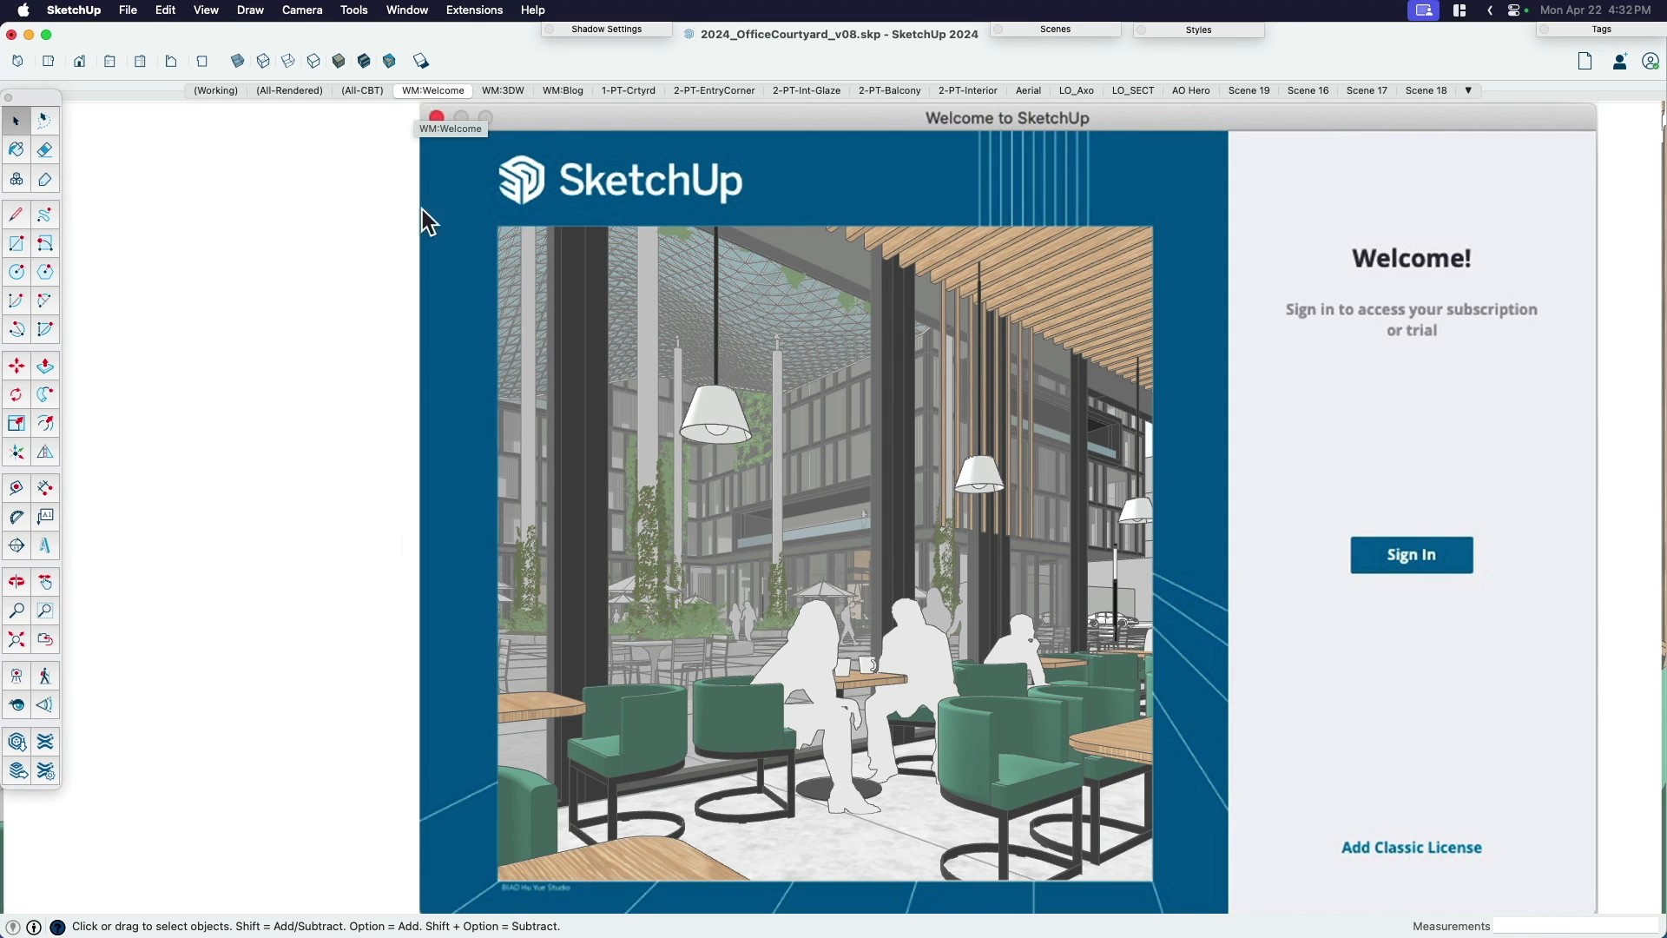
mouse_move(1092, 584)
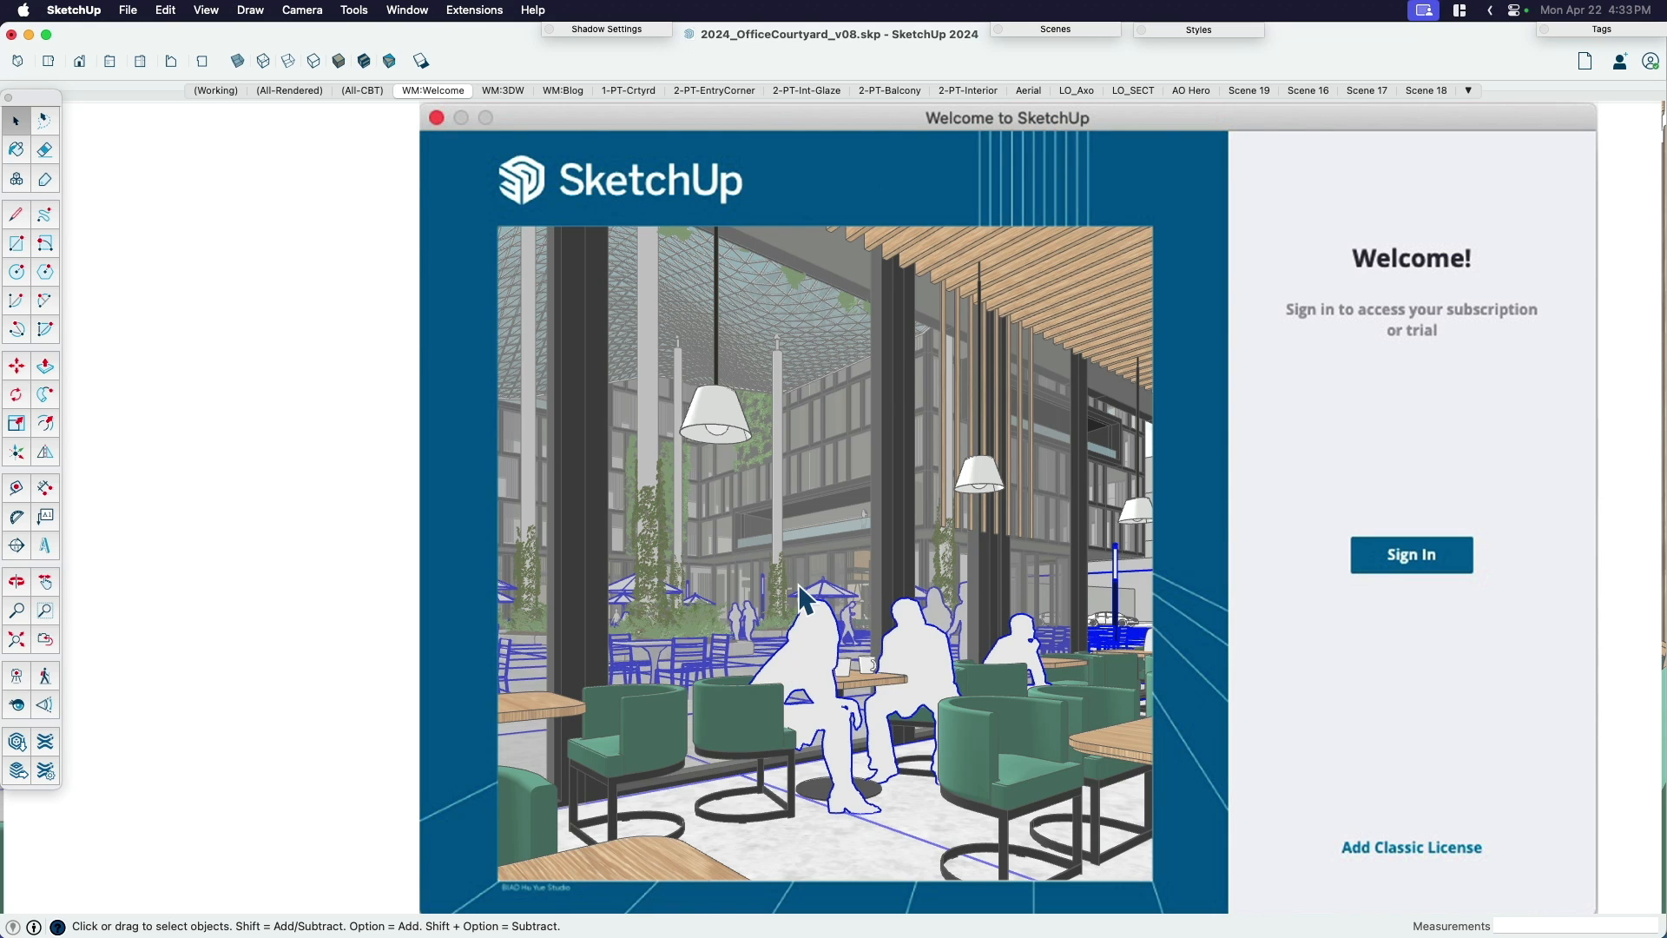
mouse_move(891, 584)
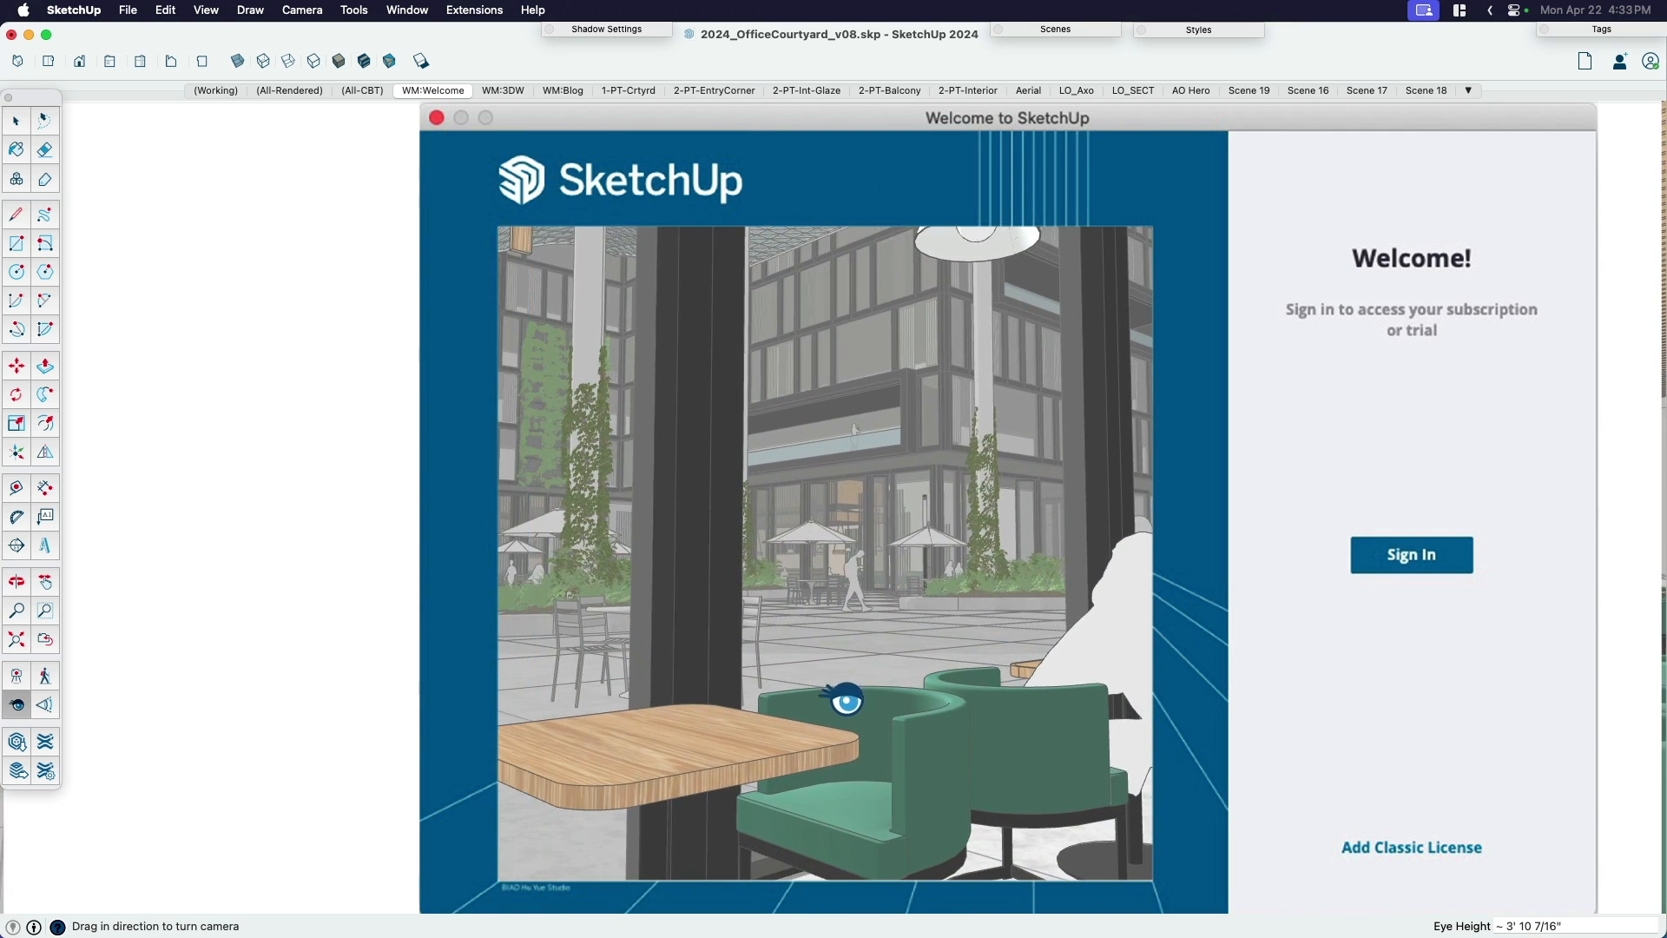
- Turn the café camera to look down the seating aisle inside the Welcome watermark
left_click_drag(845, 701, 967, 686)
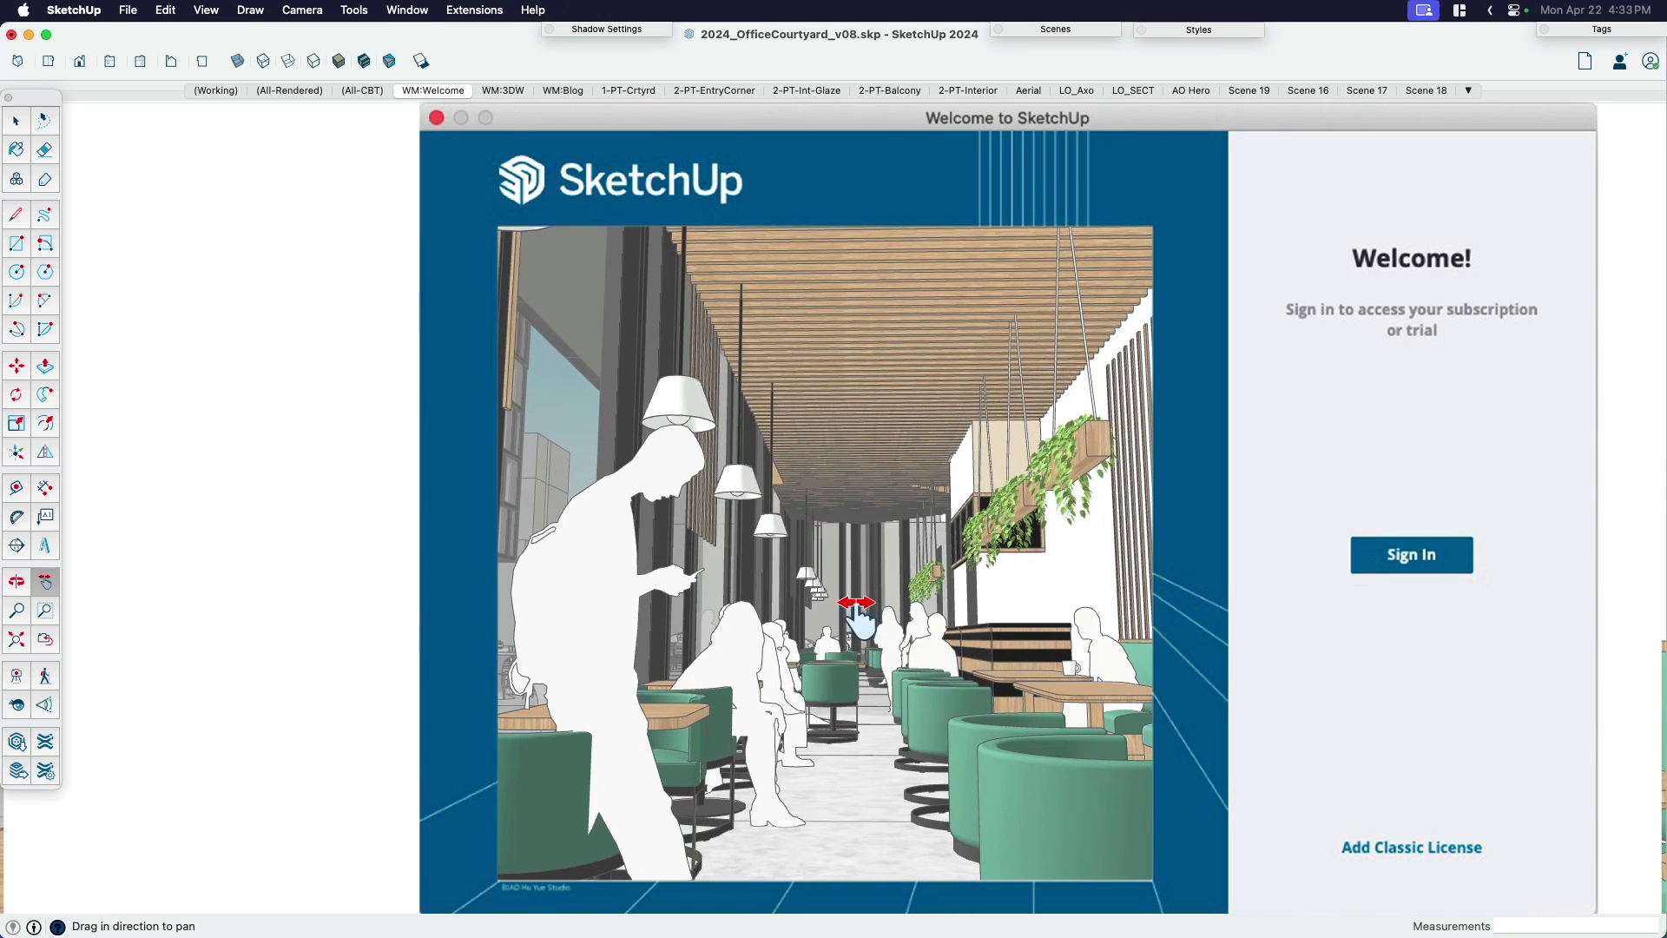
mouse_move(836, 574)
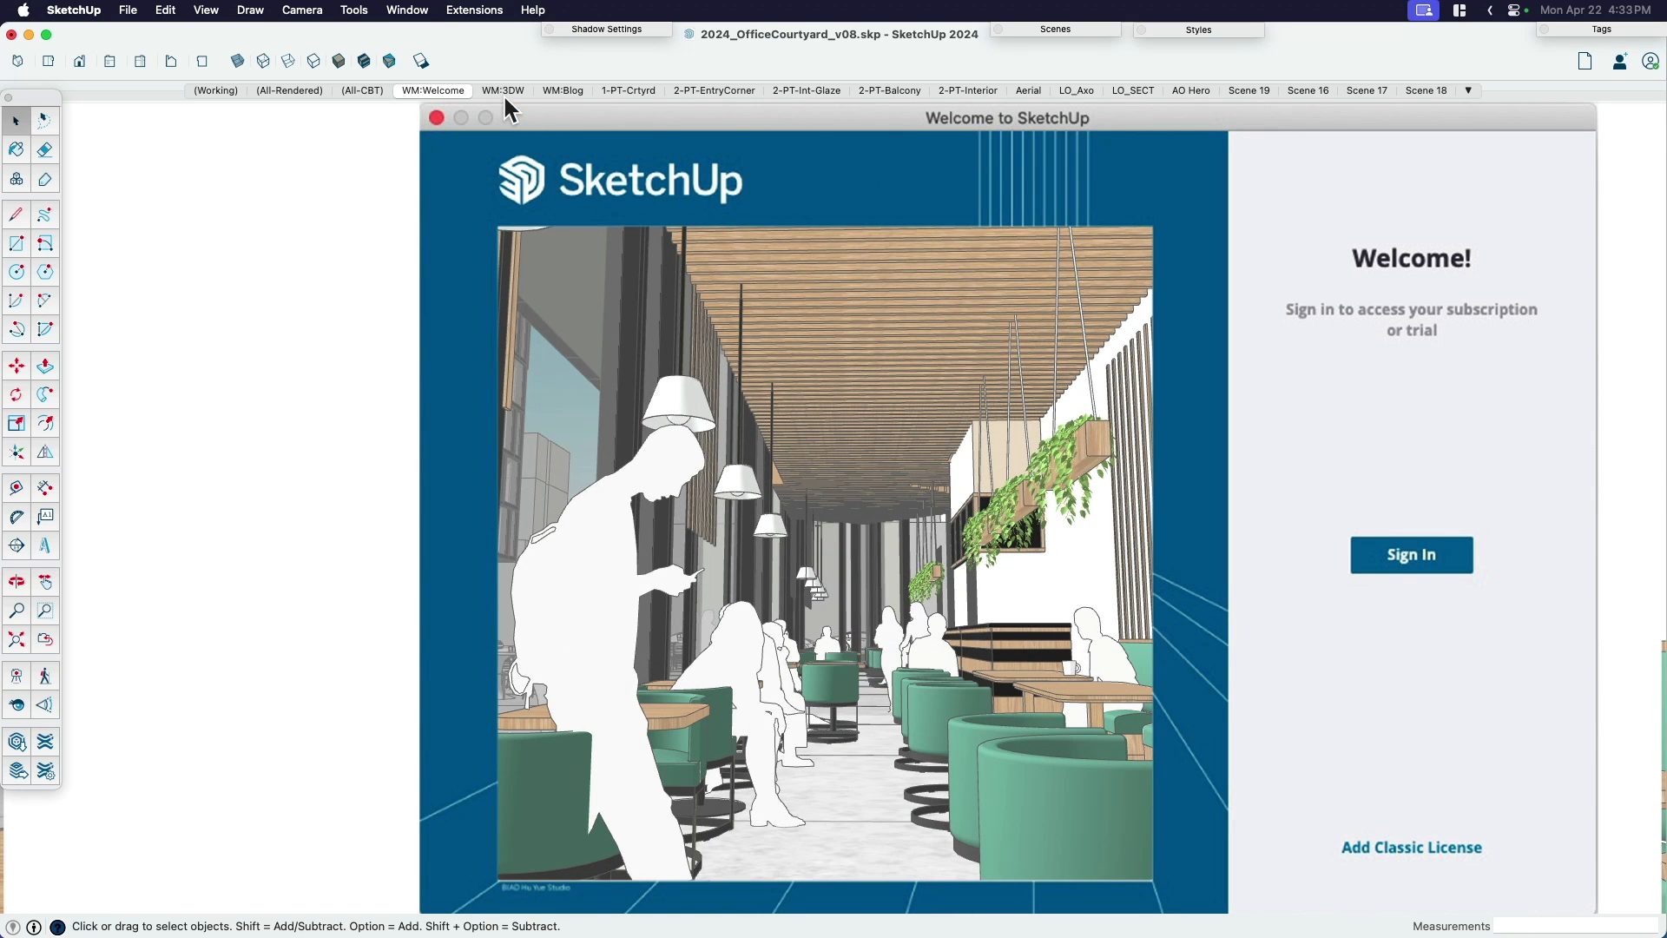
mouse_move(504, 101)
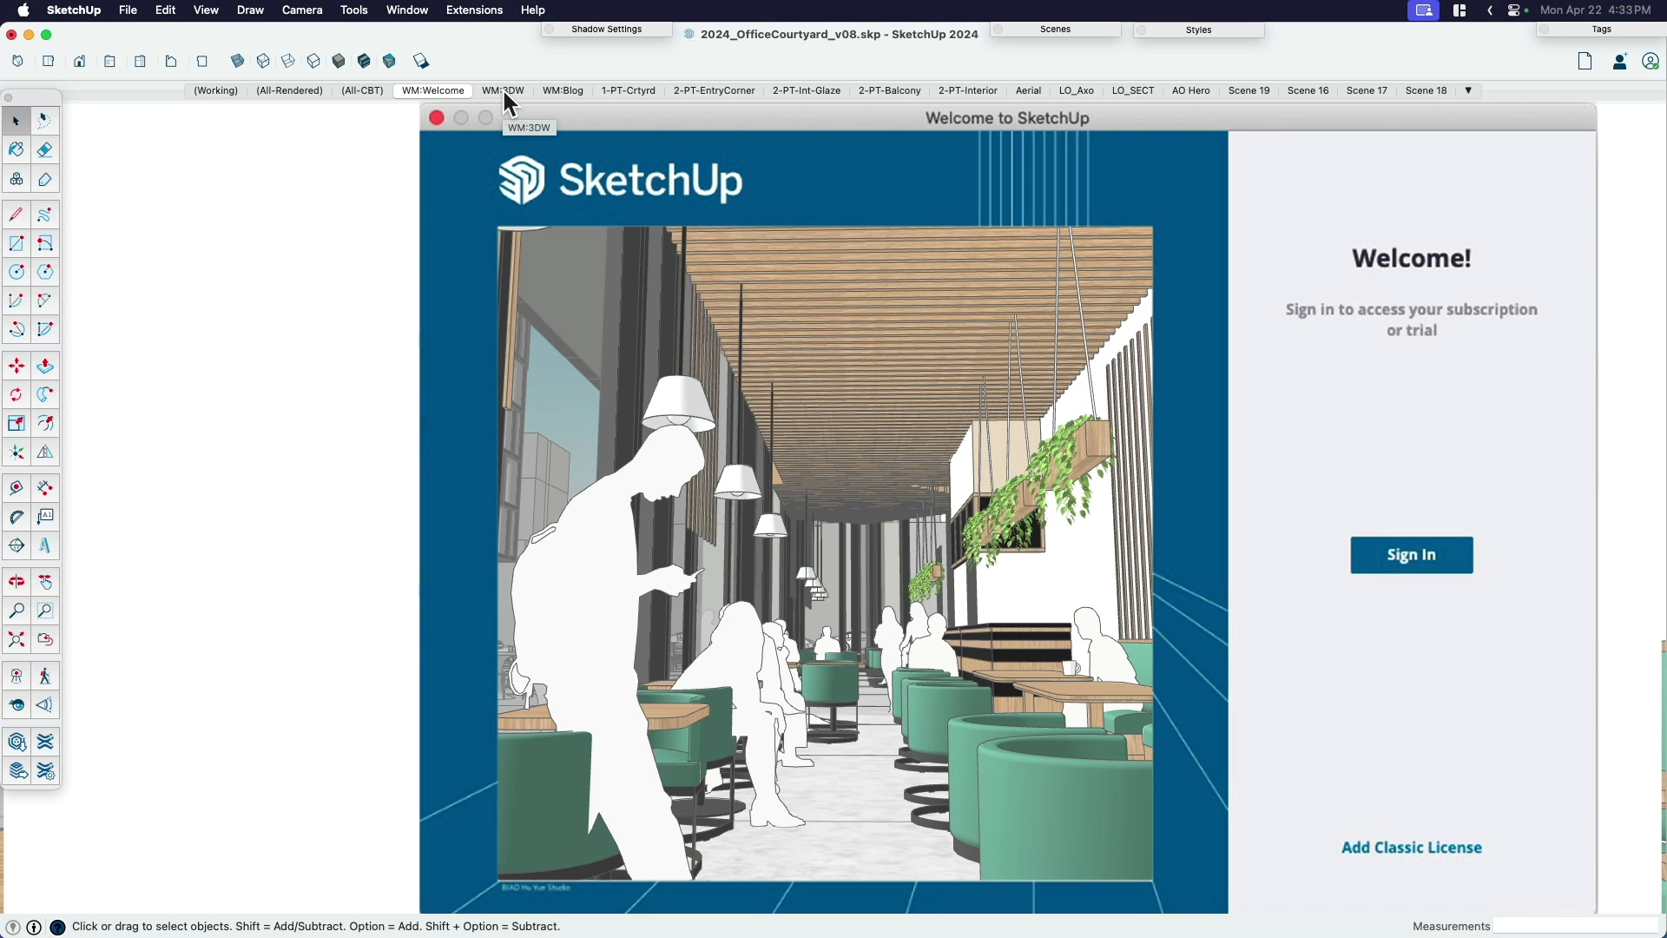
- Activate the WM:3DW scene and pan the café tables under the 3D Warehouse banner
left_click(502, 91)
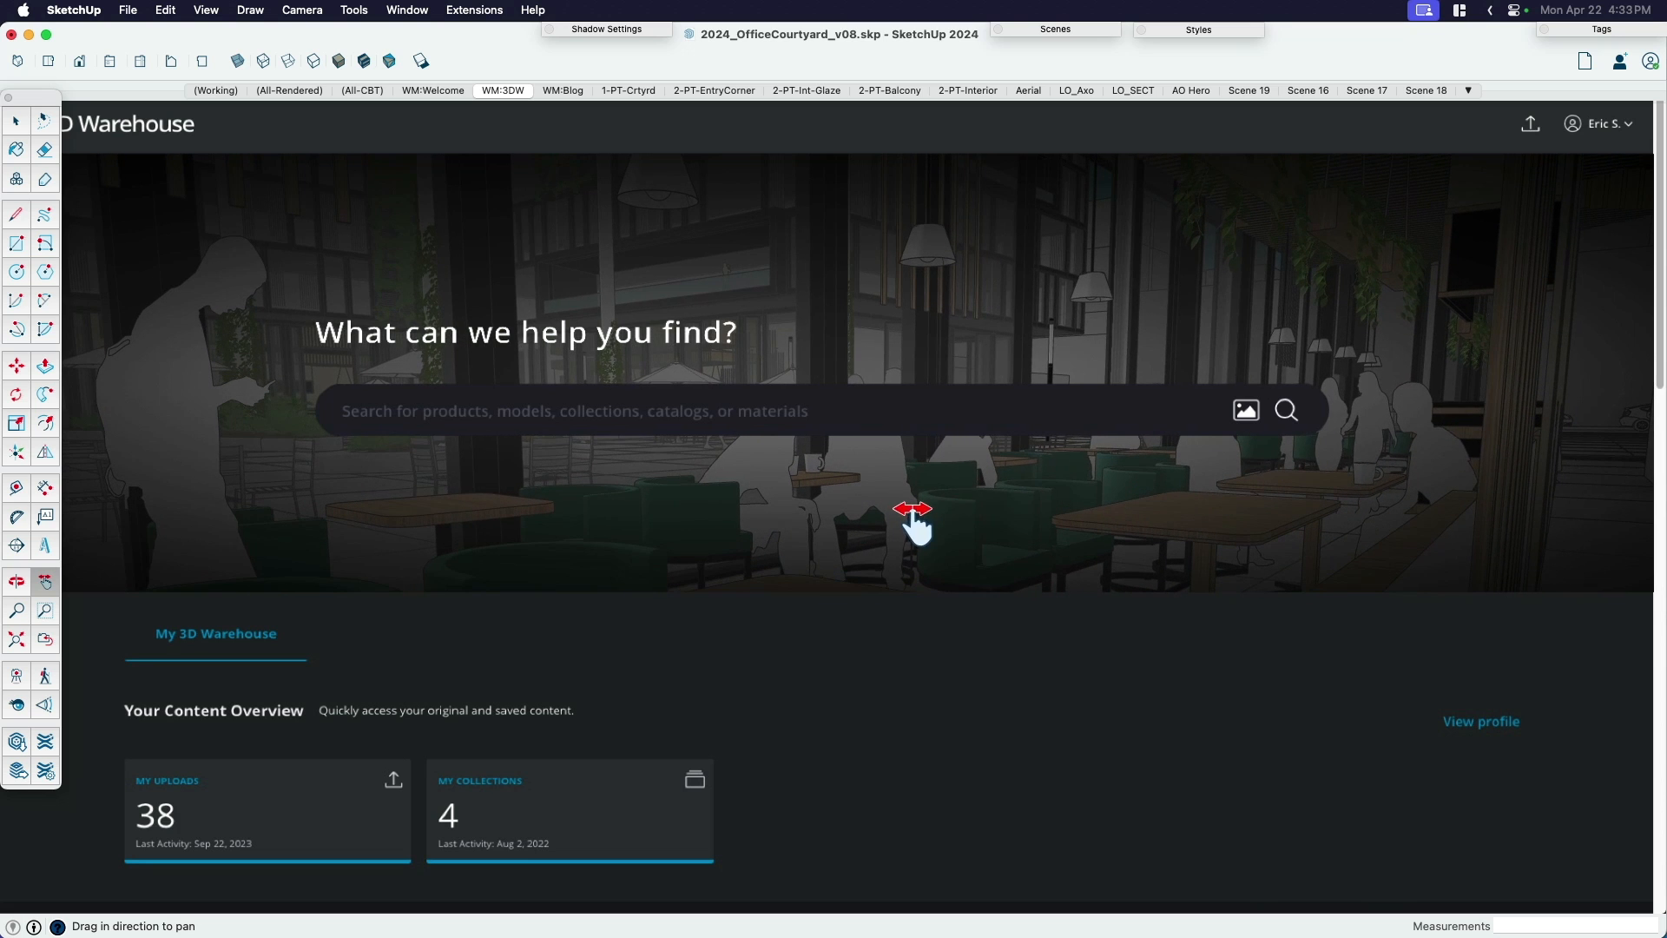
mouse_move(361, 410)
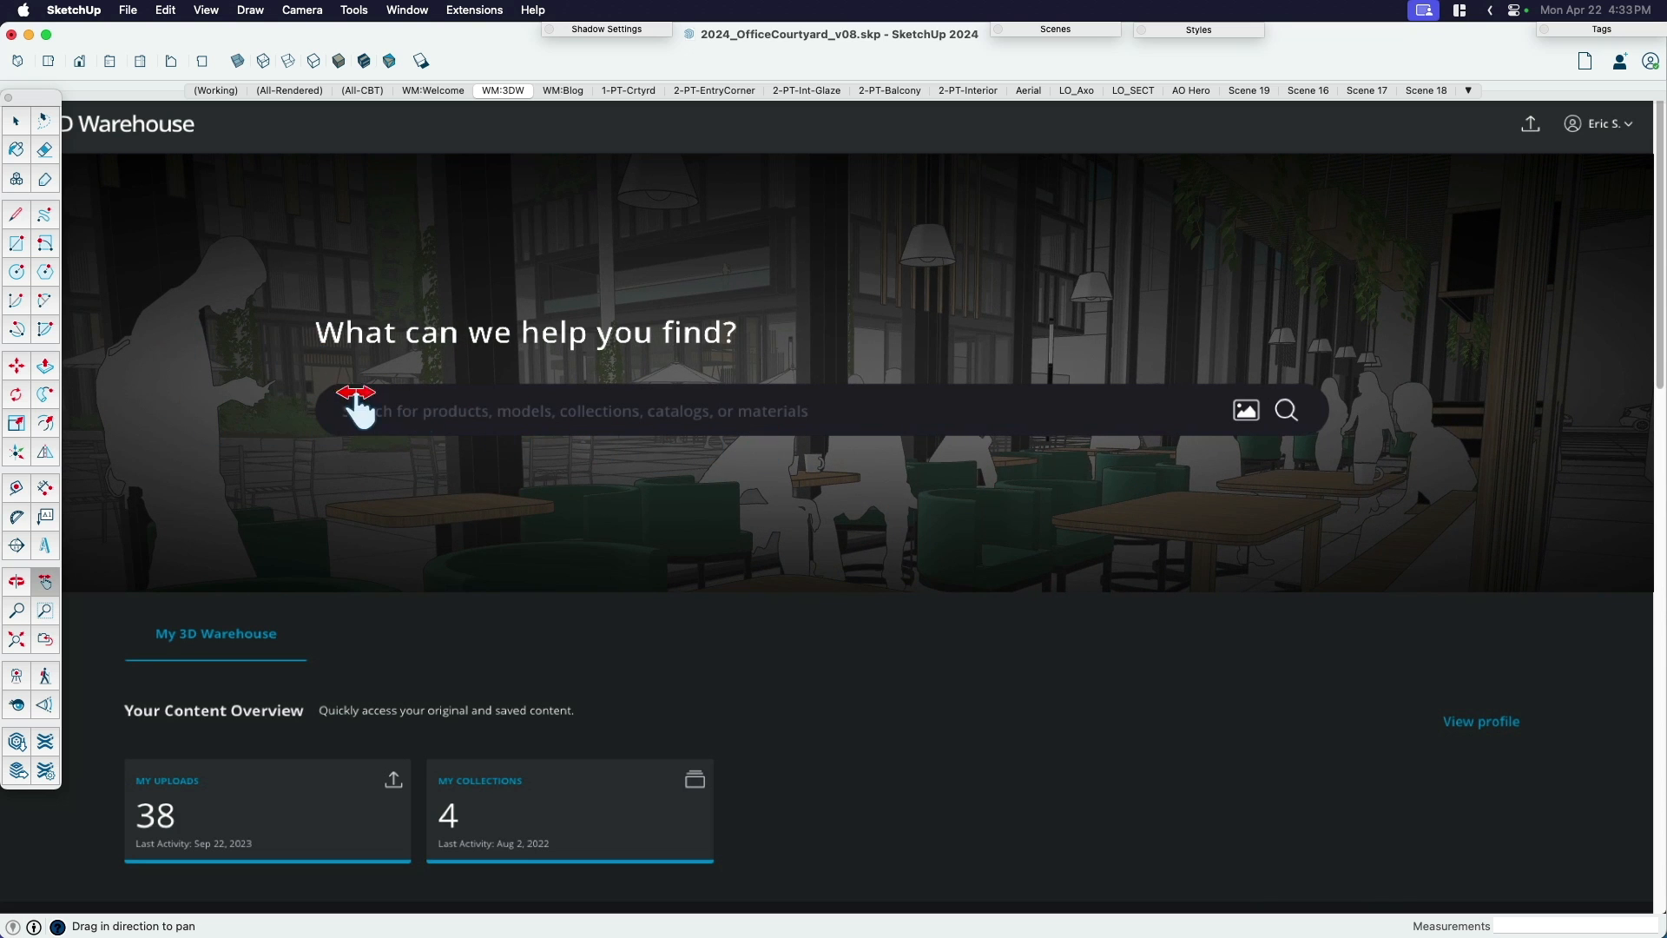
mouse_move(870, 410)
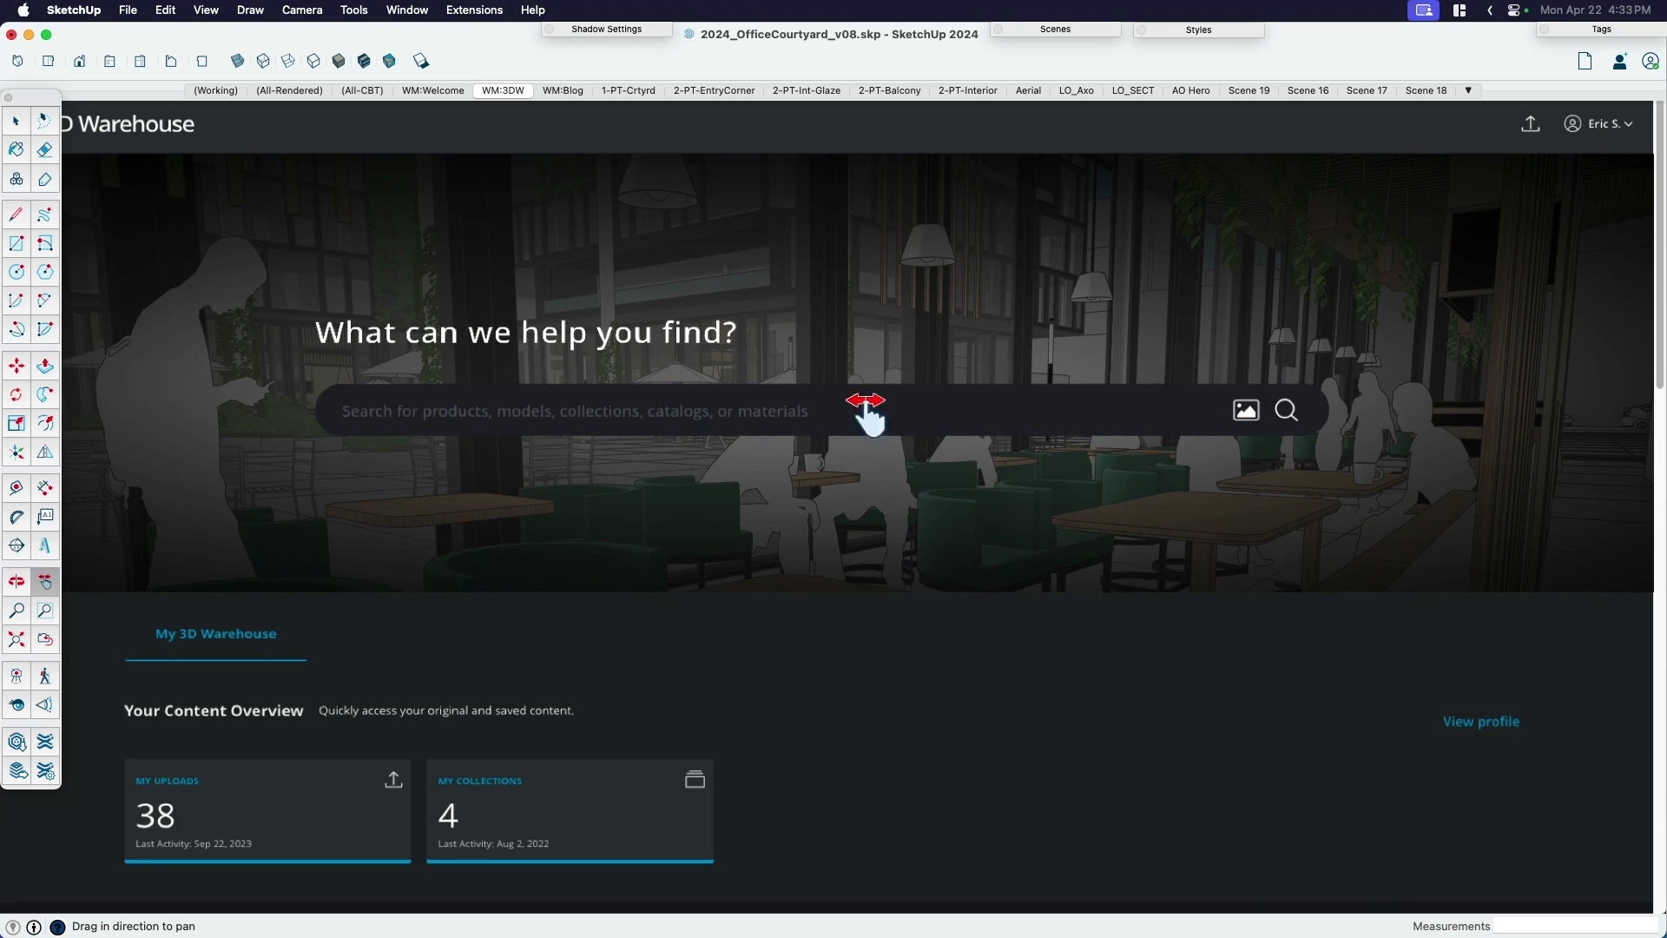
mouse_move(185, 330)
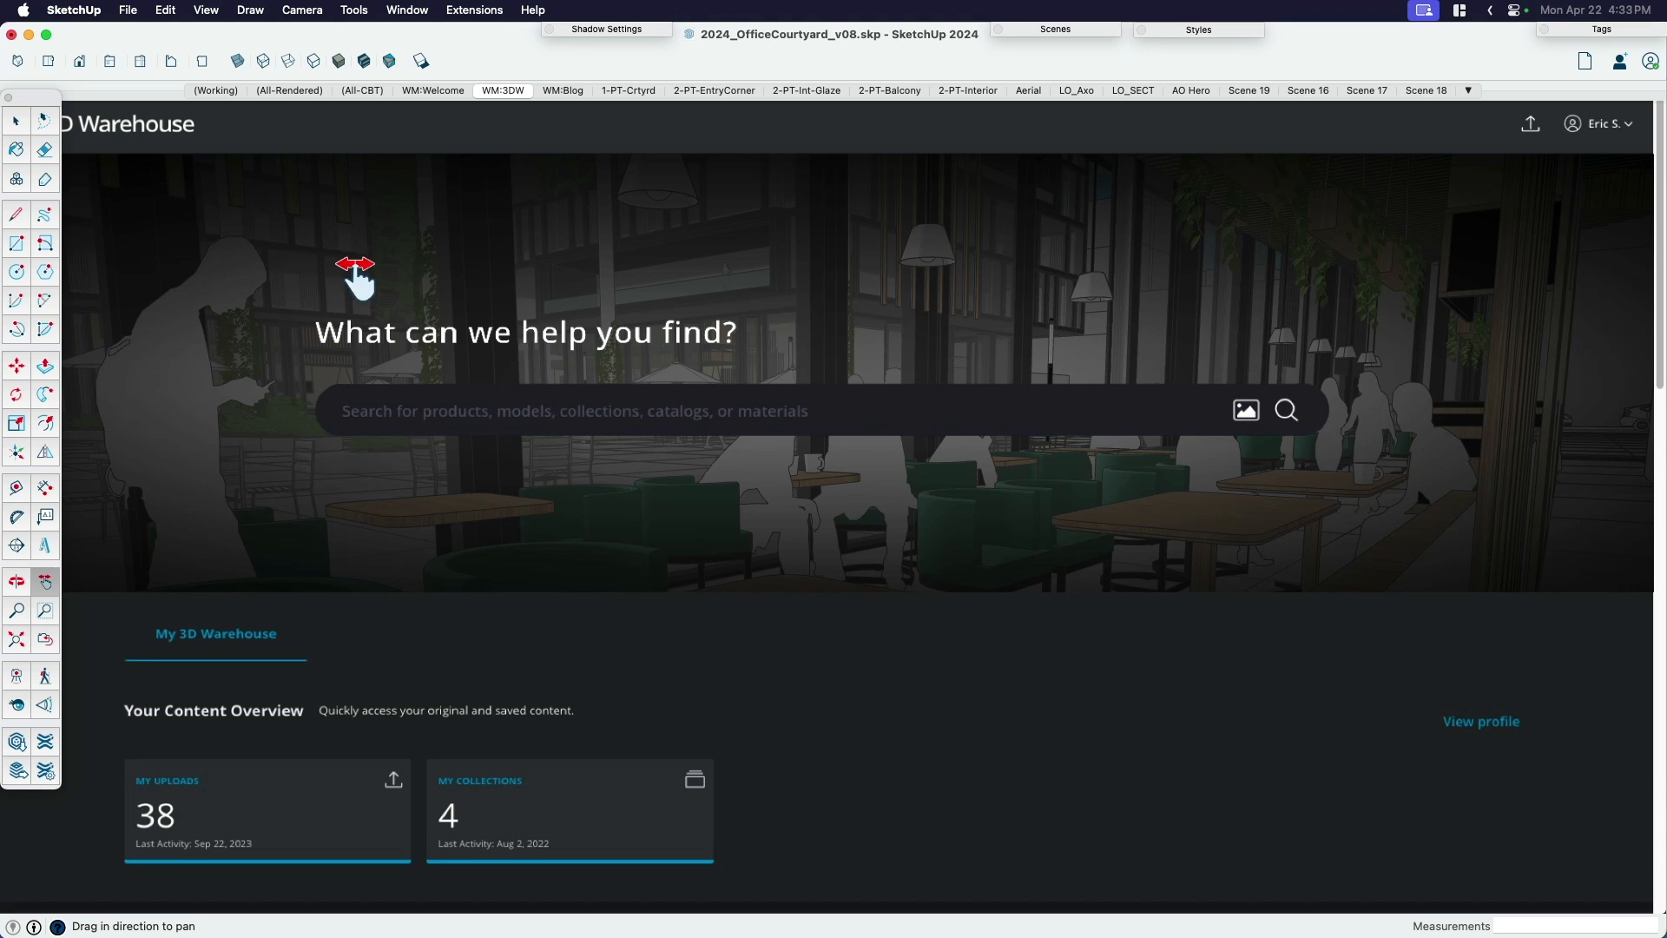
mouse_move(335, 366)
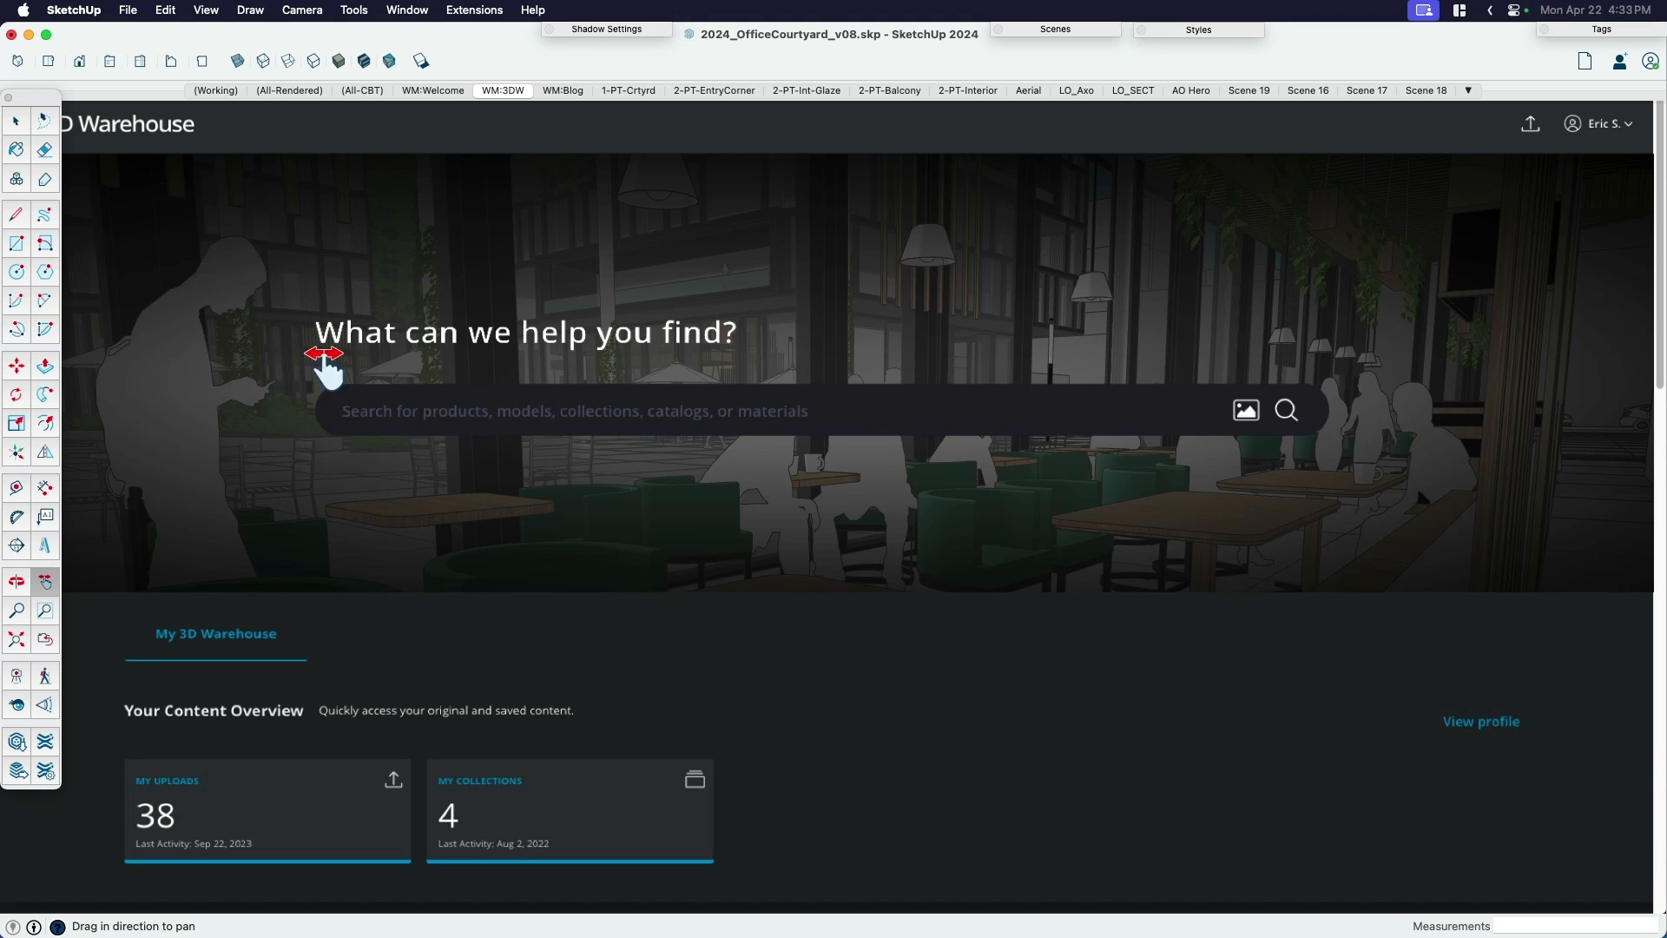
mouse_move(755, 421)
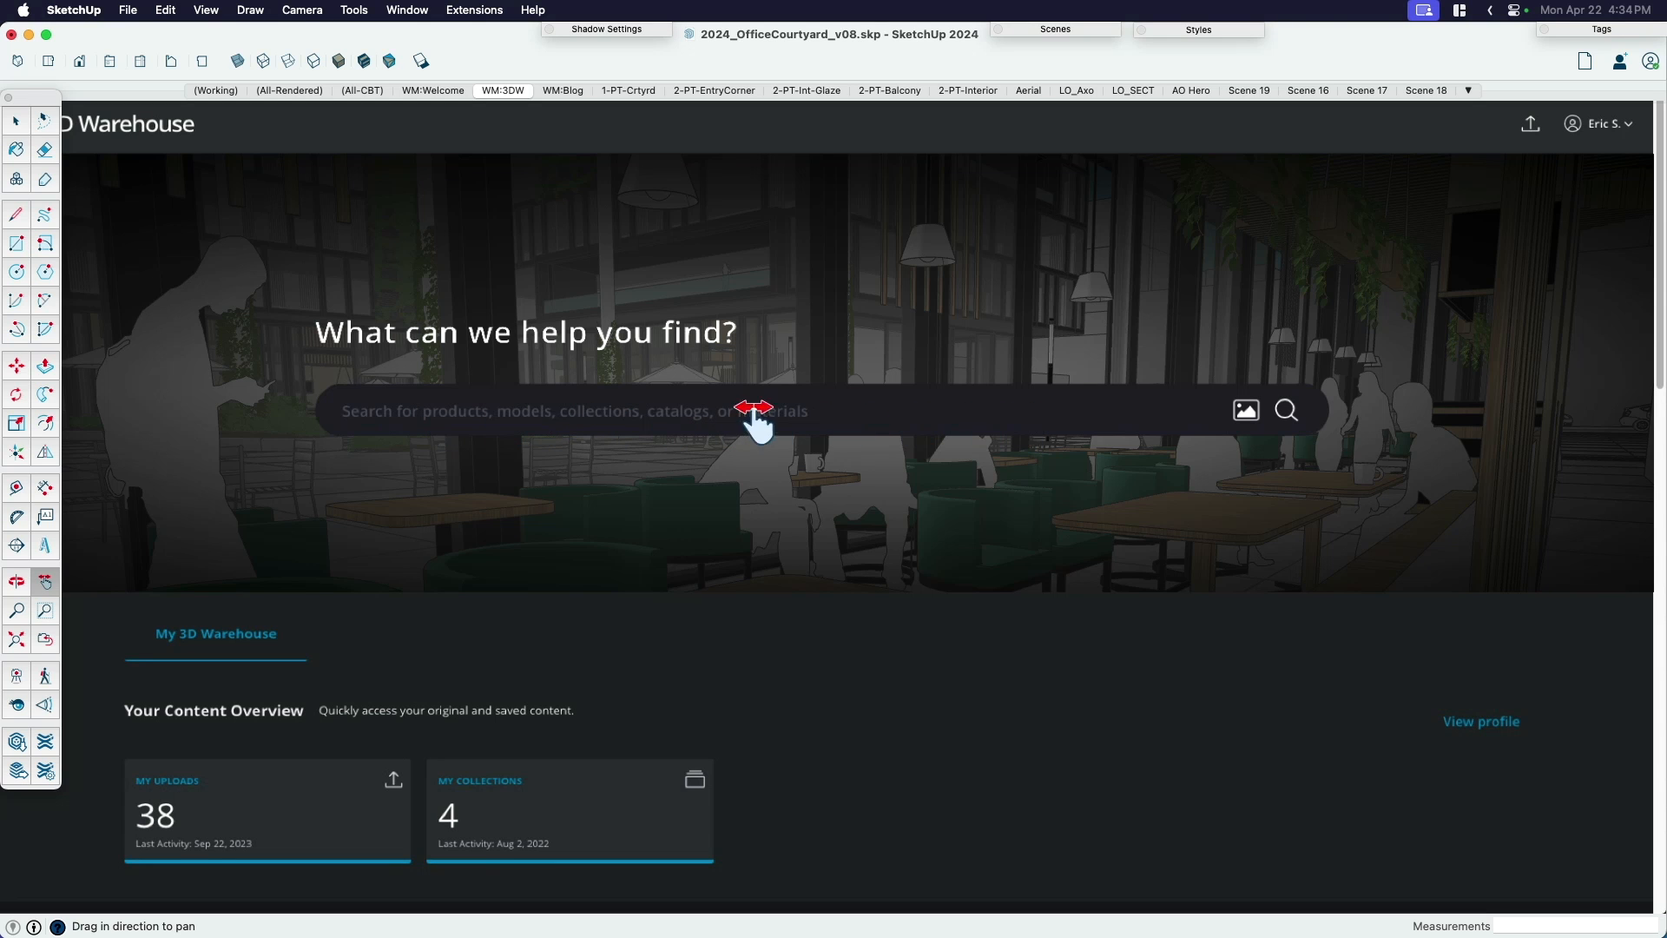
left_click_drag(755, 421, 1478, 500)
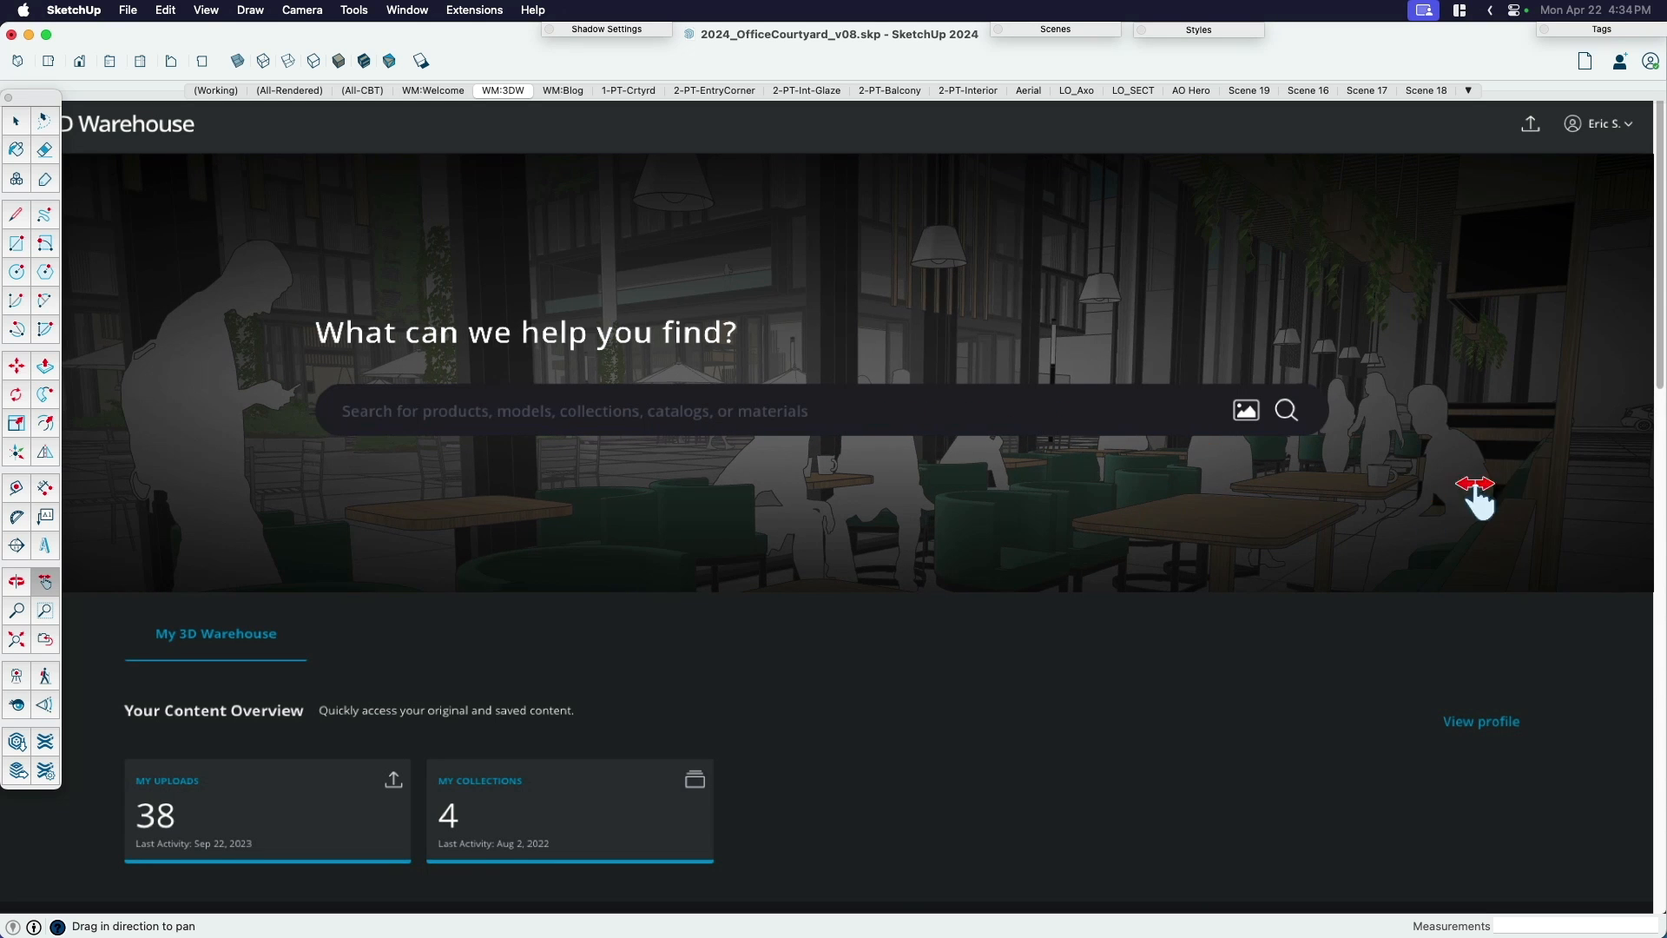
mouse_move(1337, 458)
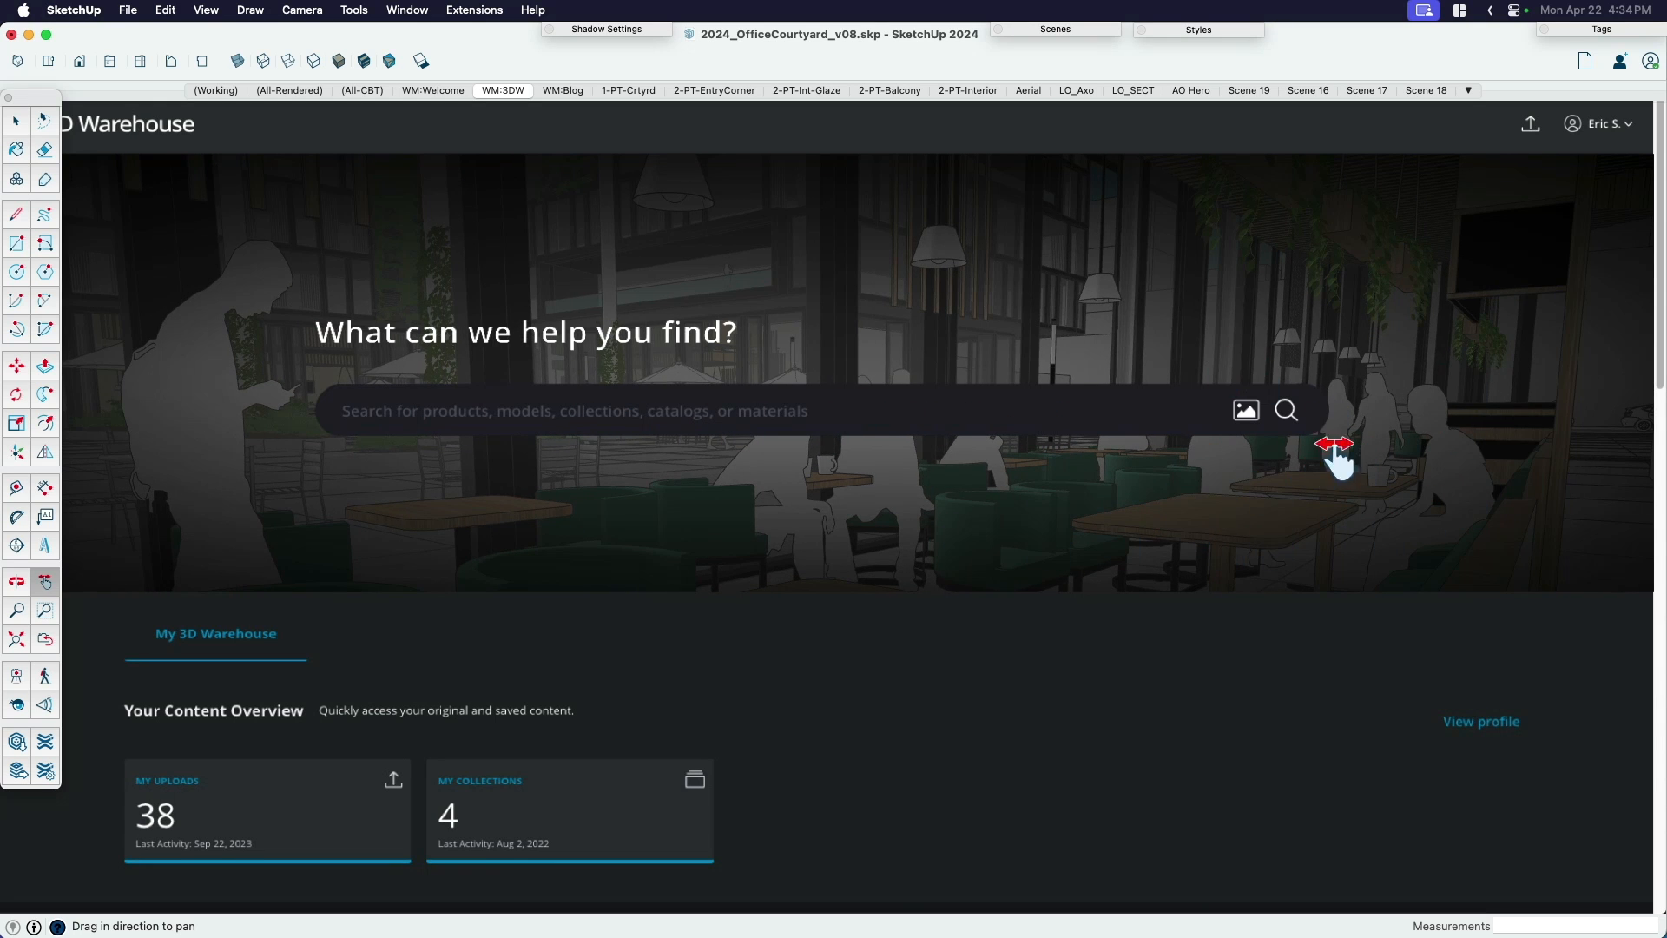
mouse_move(1344, 514)
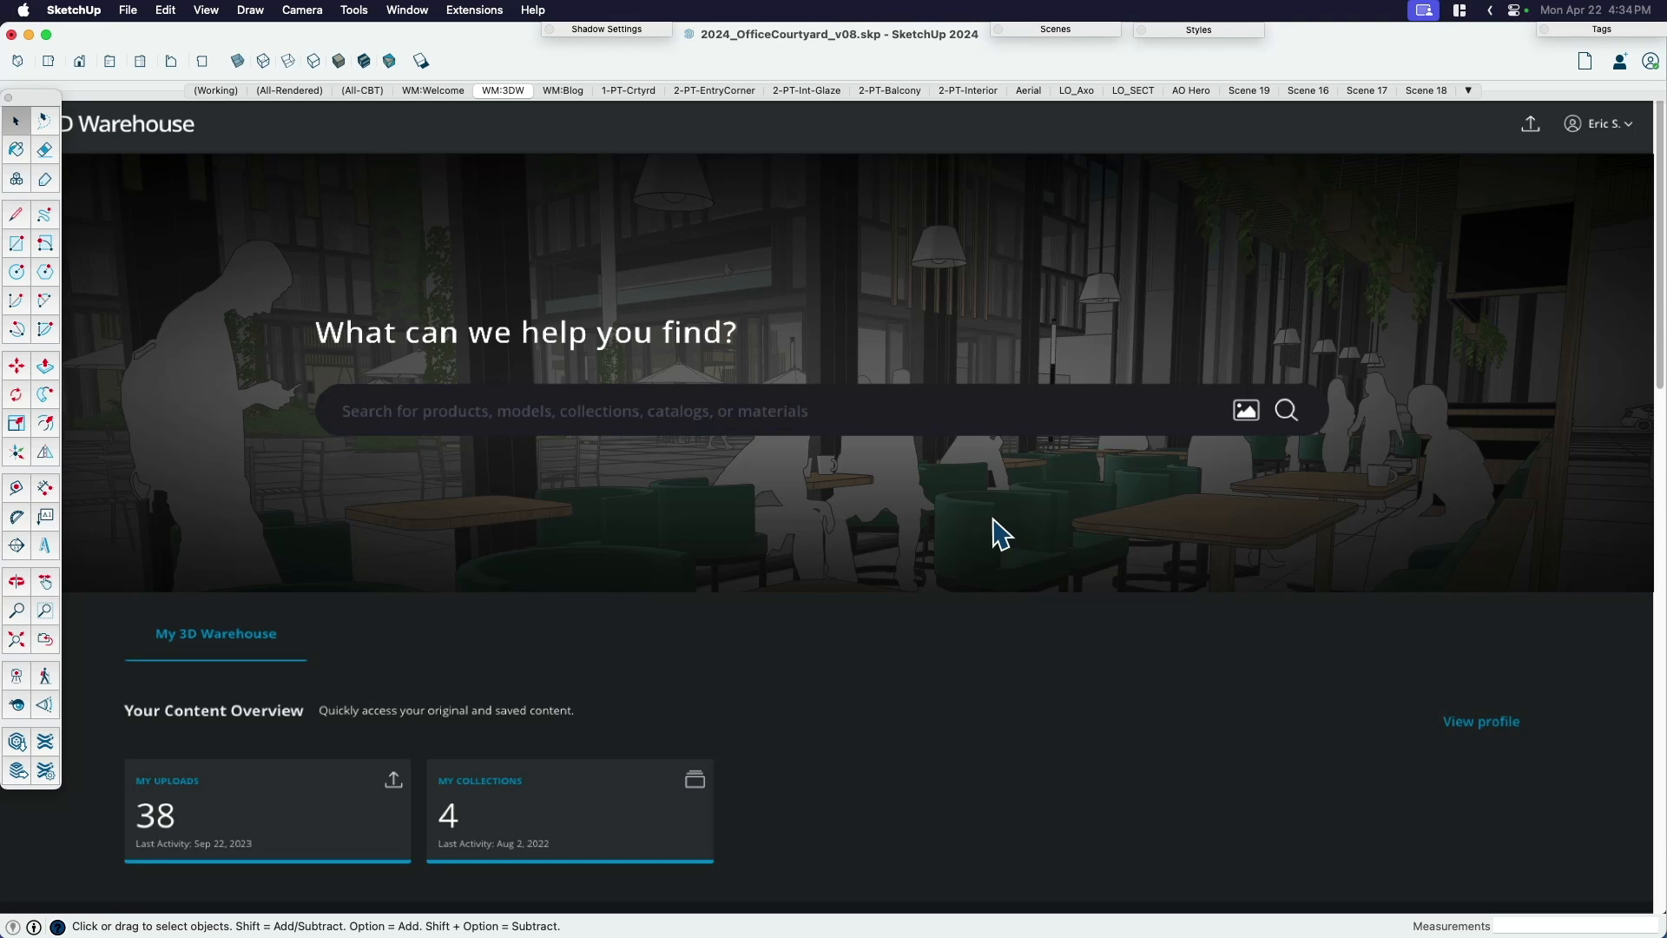
mouse_move(404, 106)
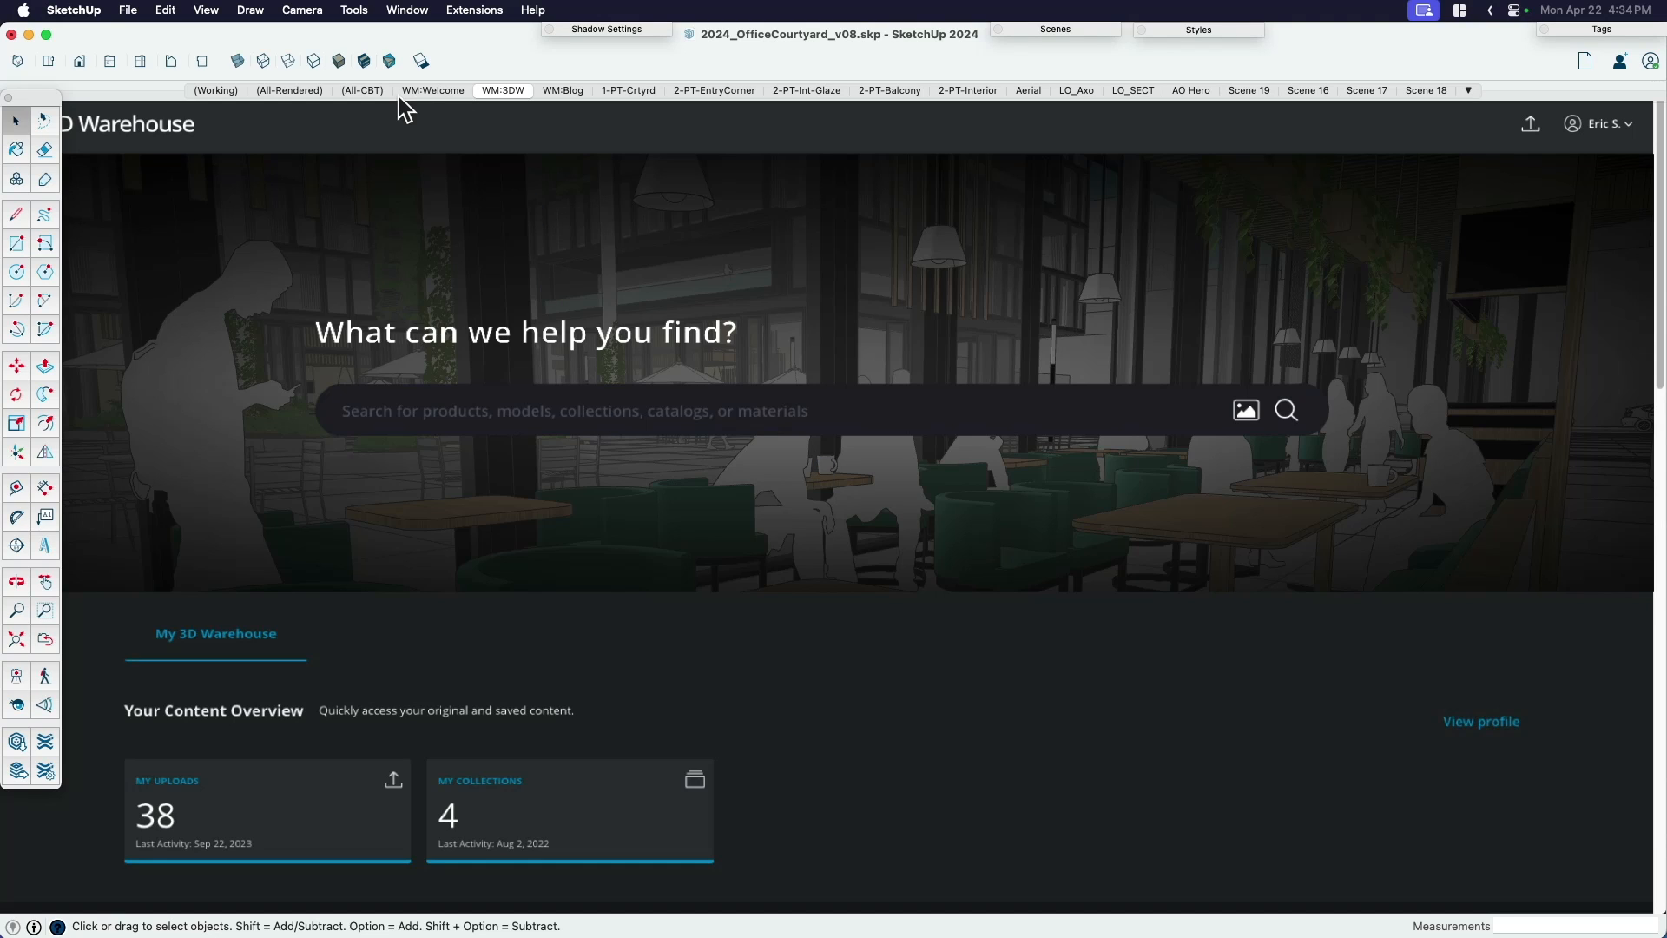
mouse_move(560, 90)
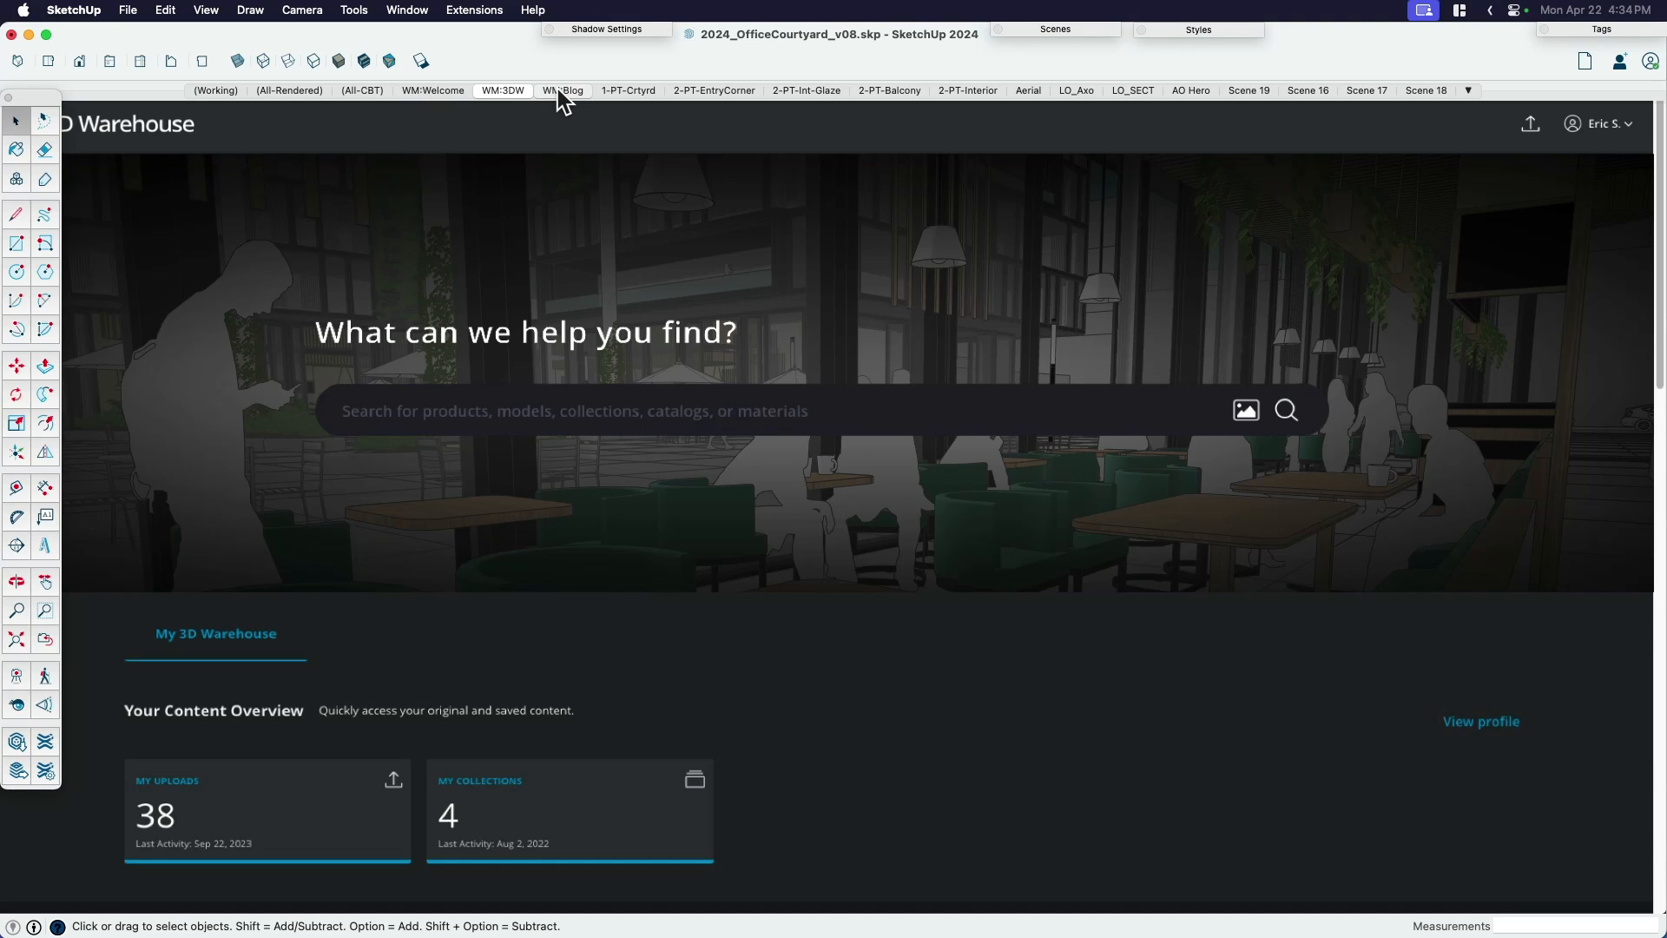
- Activate the WM:Blog scene and pan the courtyard with umbrellas and planters behind the Blog banner
left_click(562, 90)
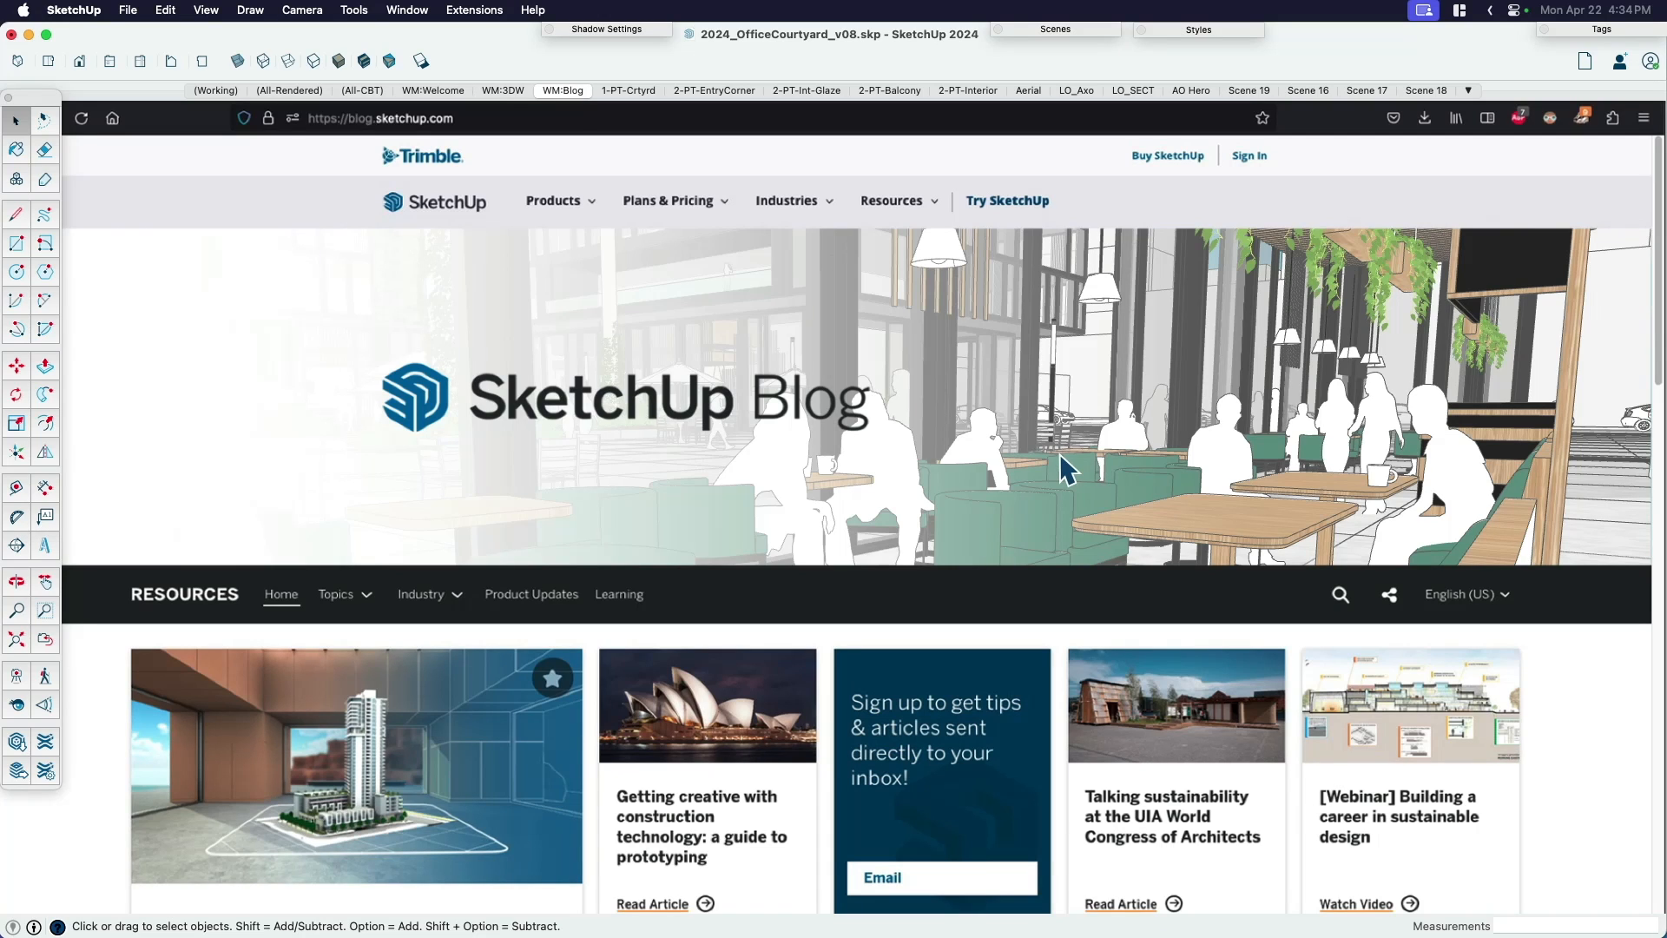
mouse_move(745, 104)
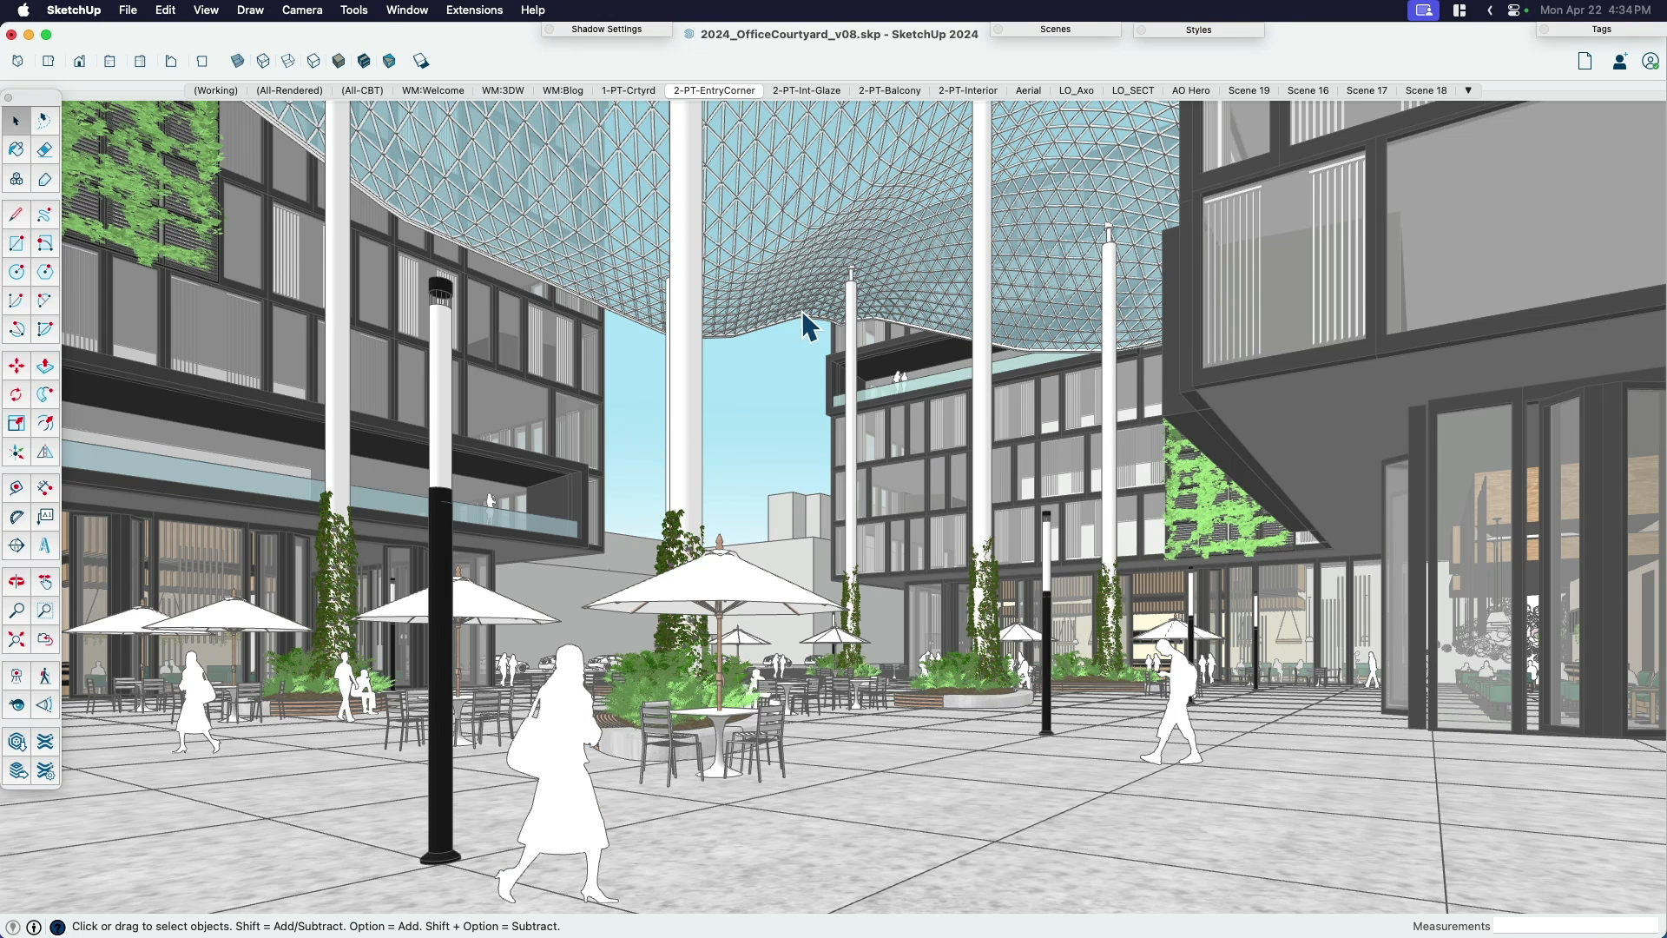
mouse_move(516, 101)
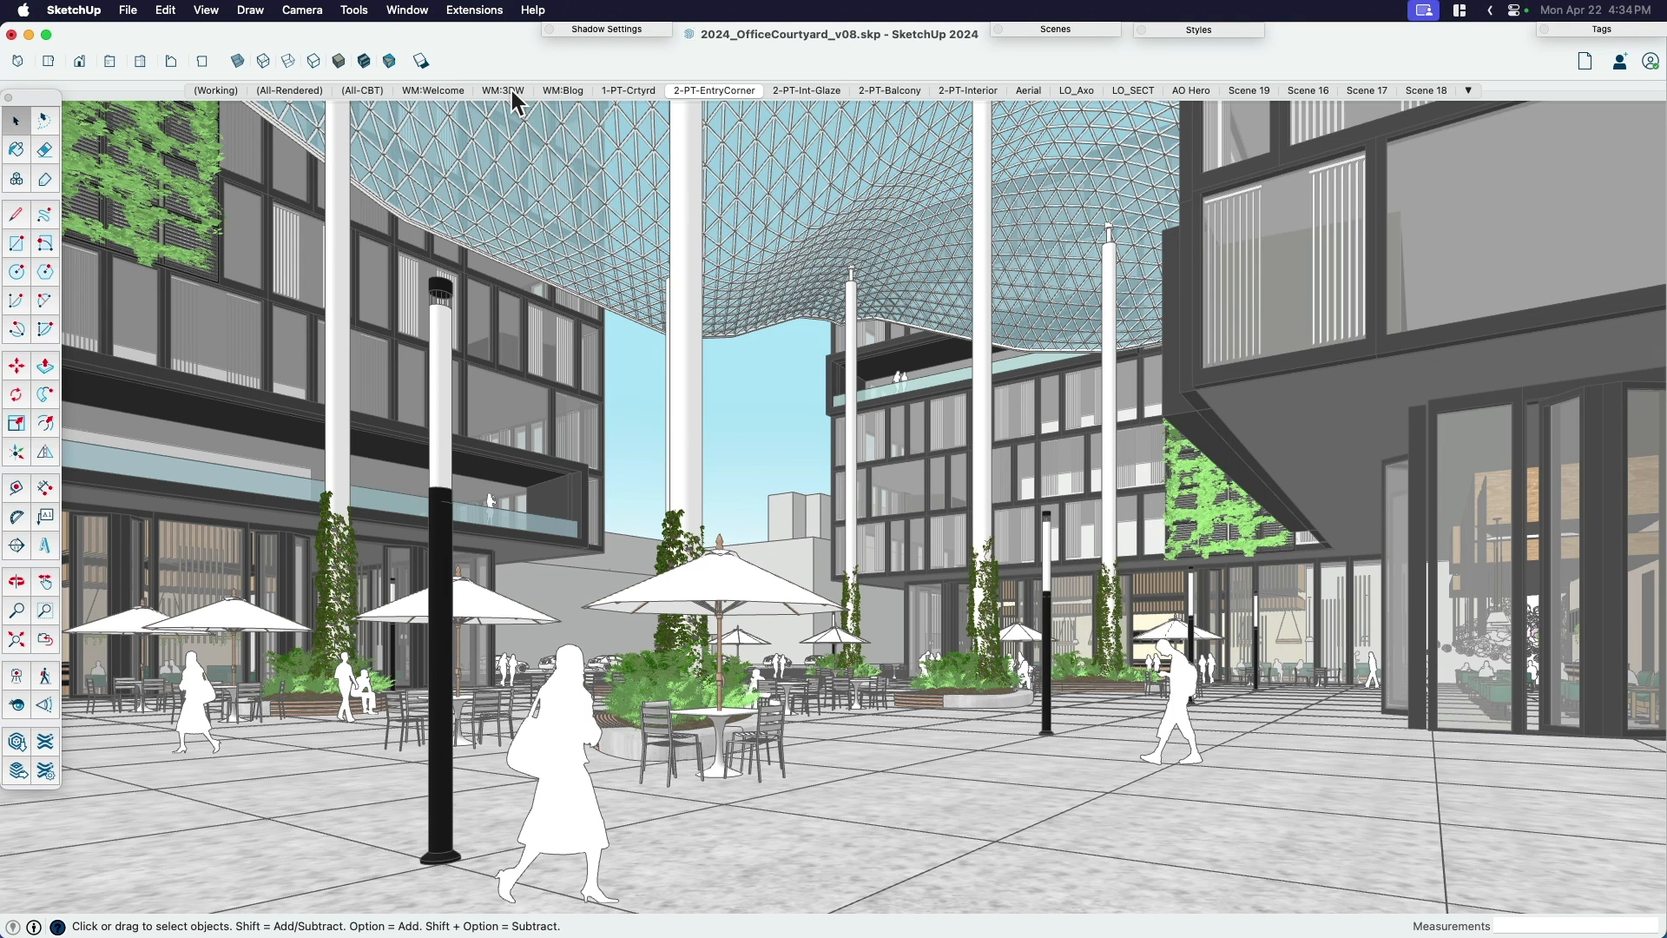
left_click(561, 90)
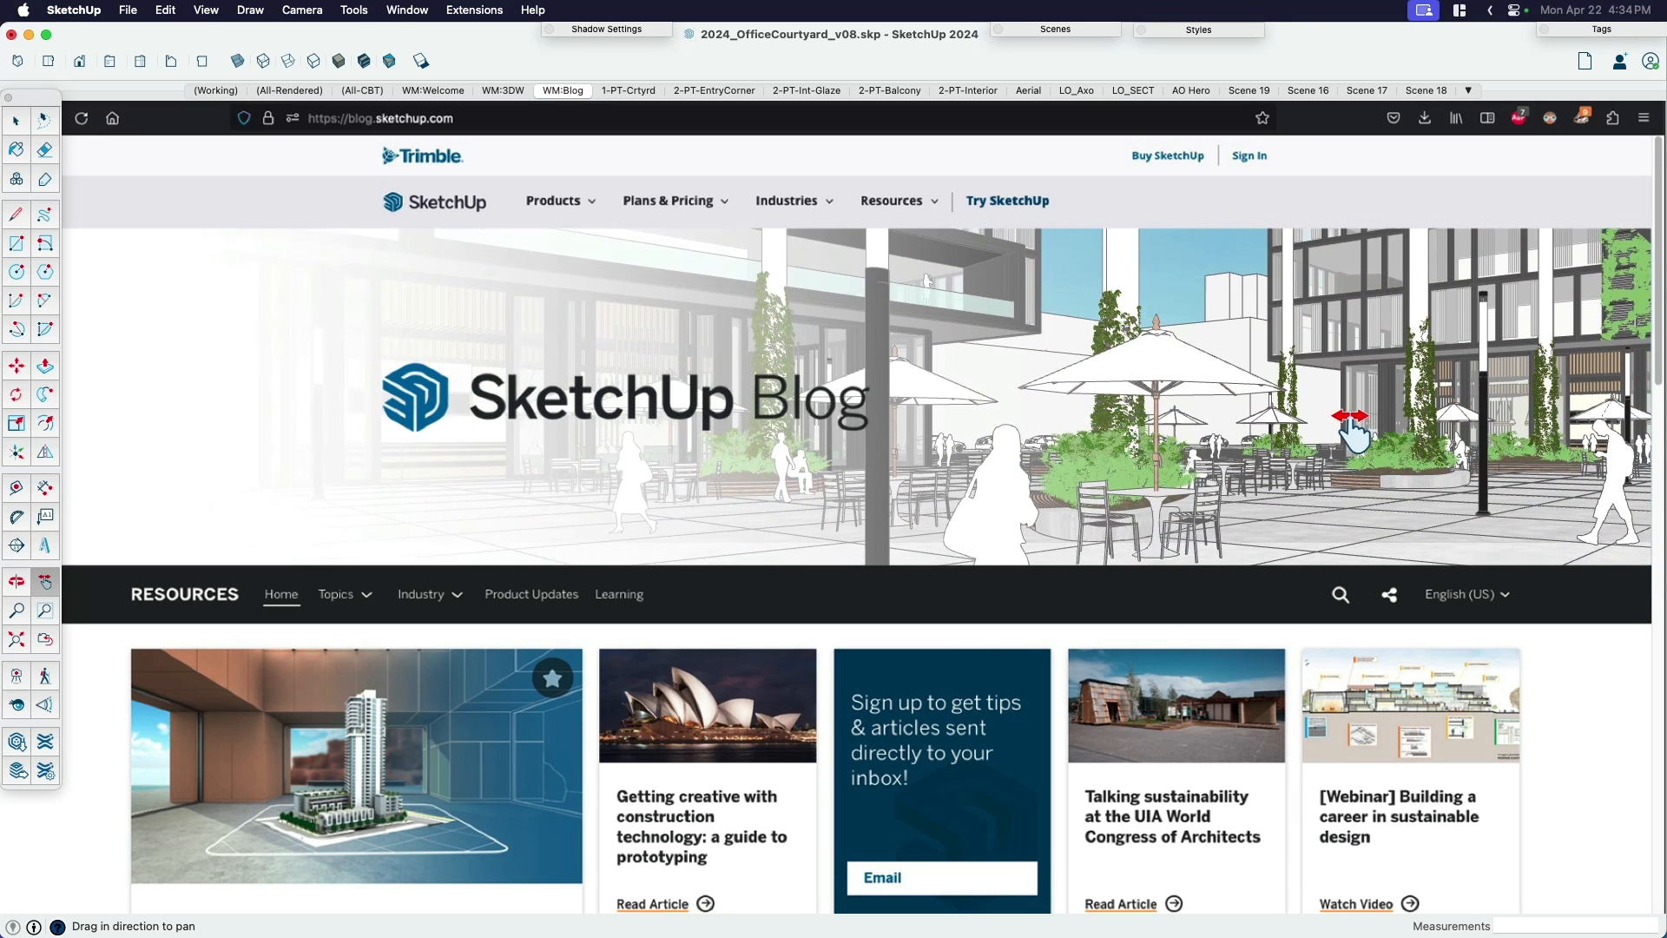
left_click_drag(1353, 436, 1186, 400)
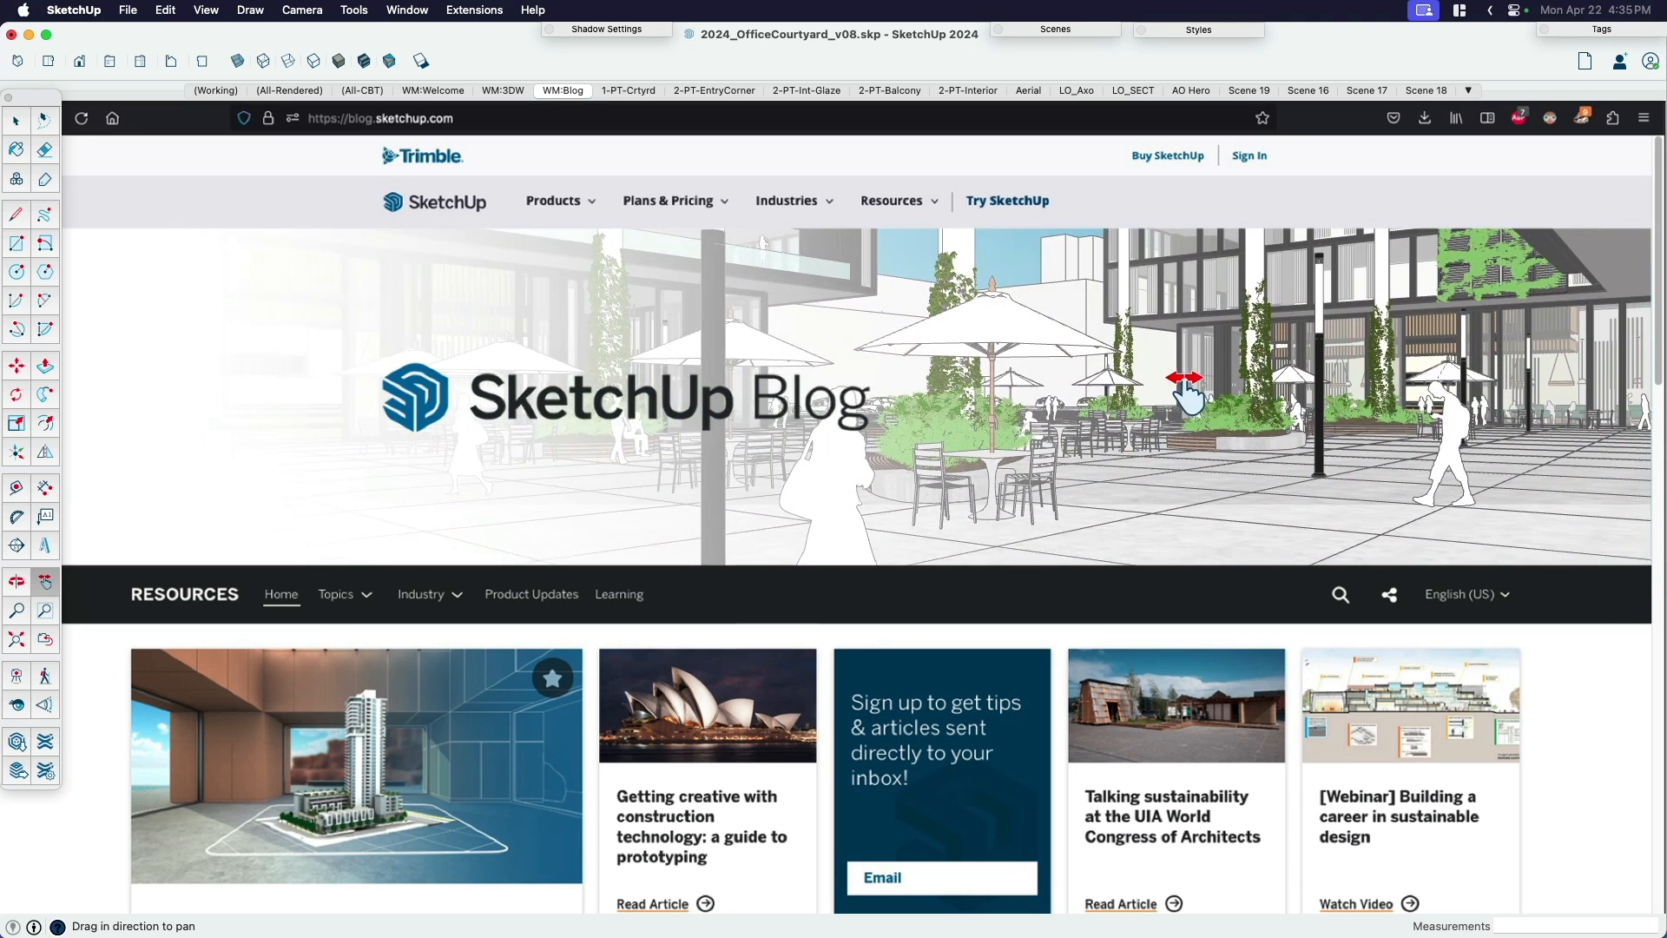
left_click_drag(1185, 395, 1158, 462)
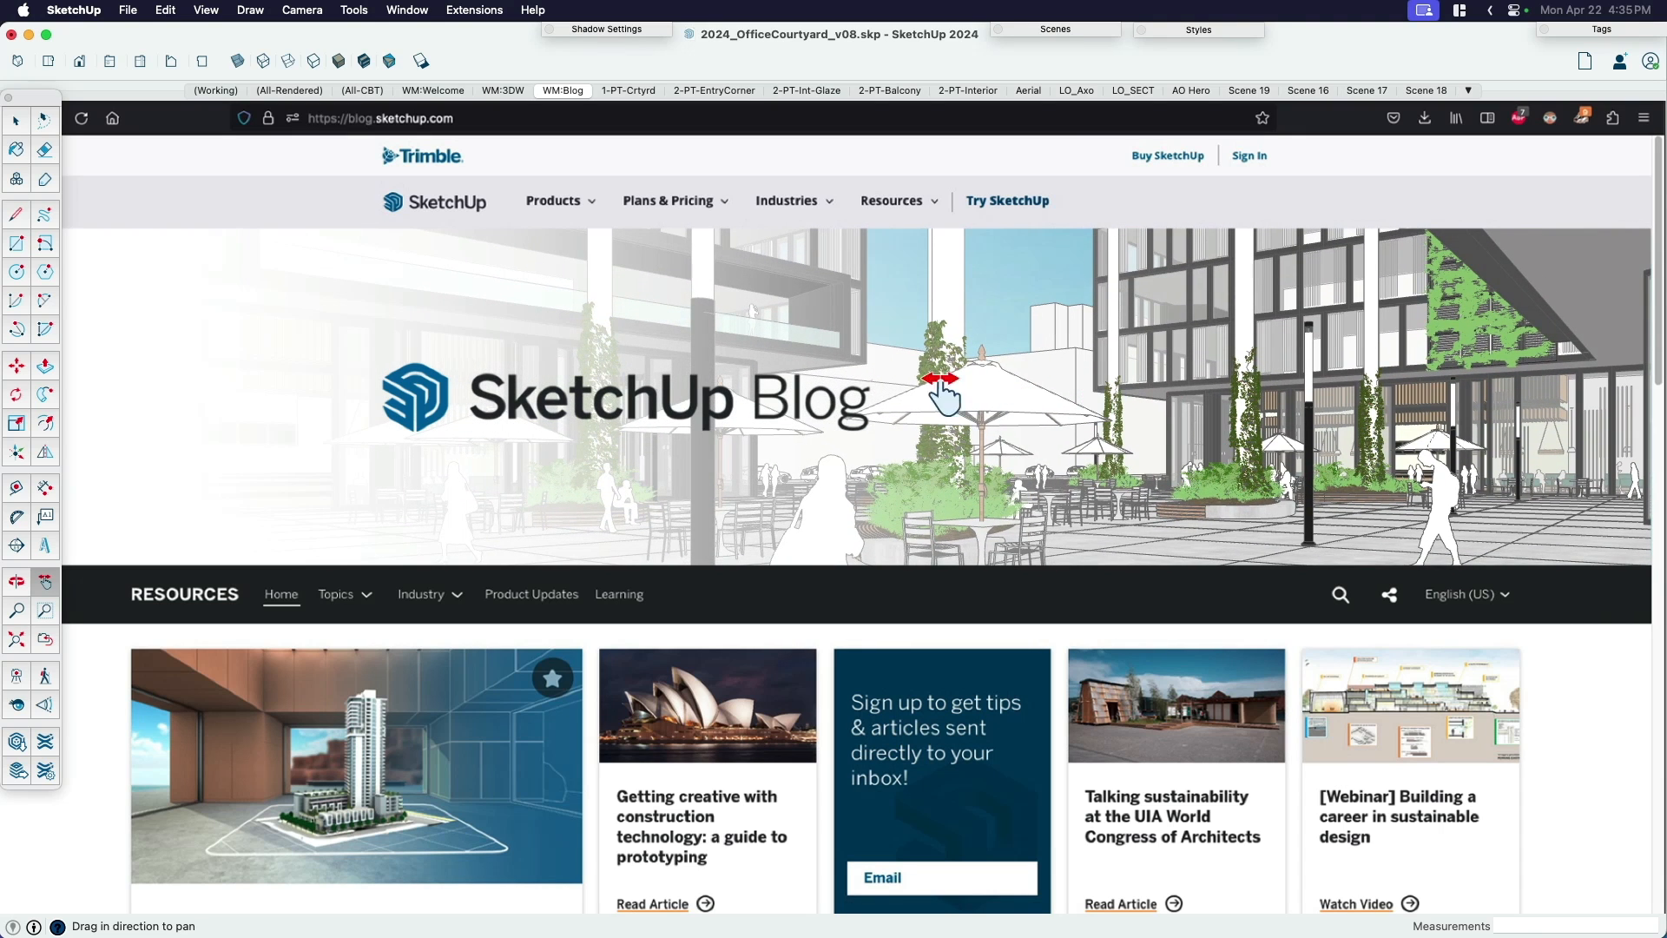
left_click(940, 387)
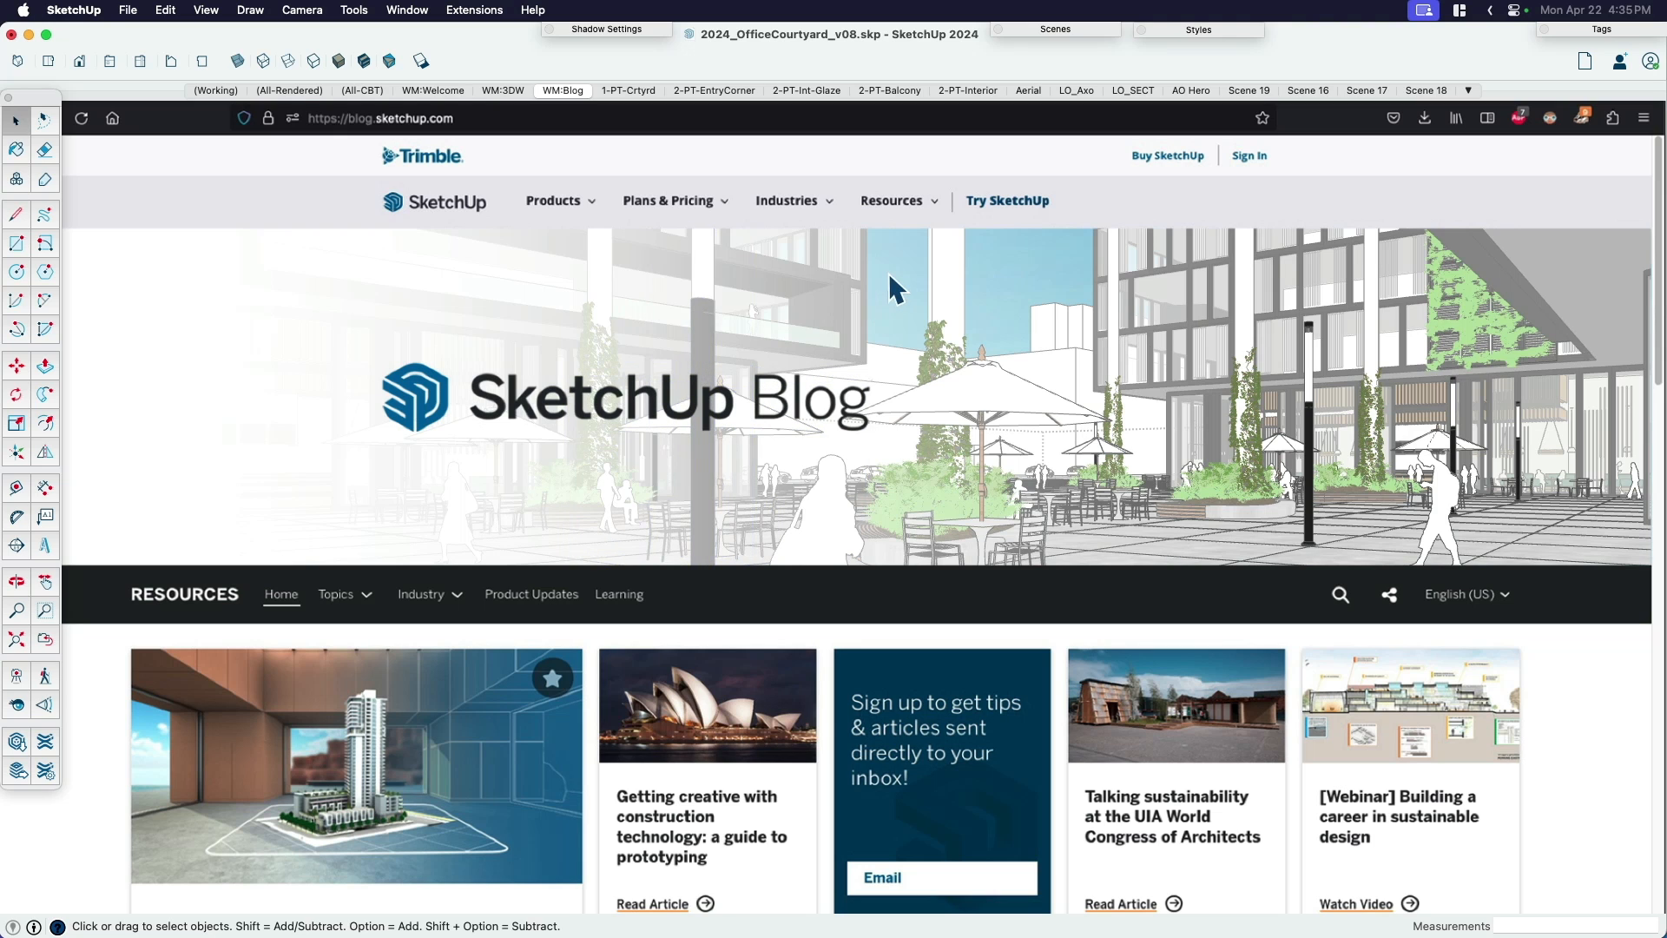
mouse_move(711, 349)
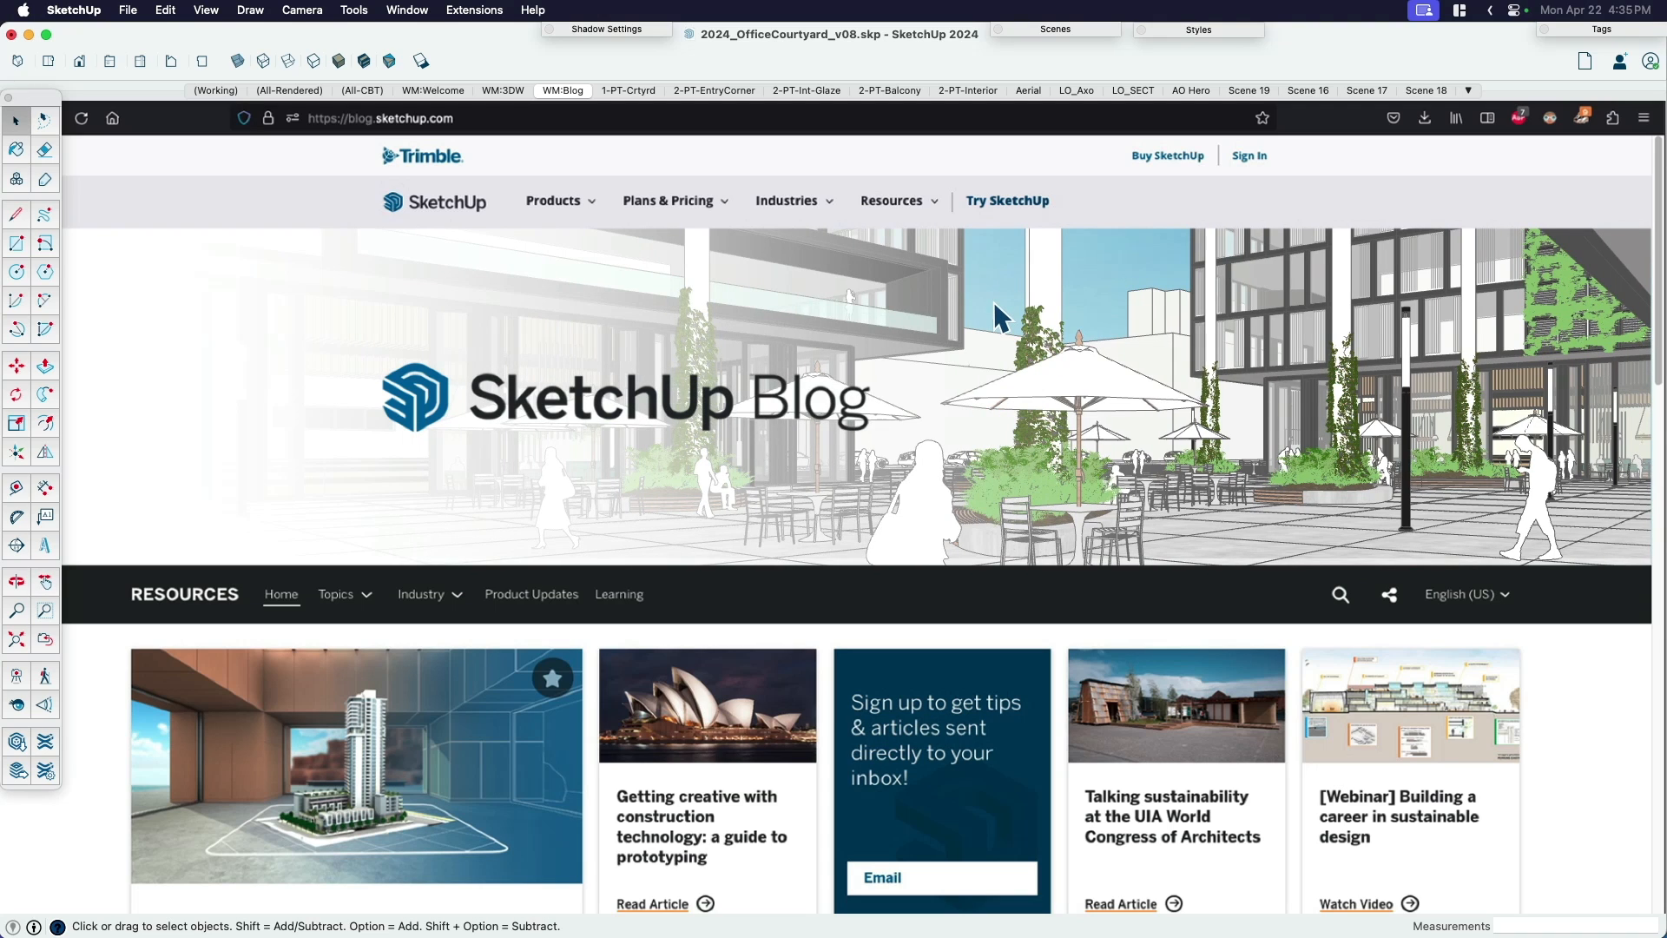
mouse_move(1010, 435)
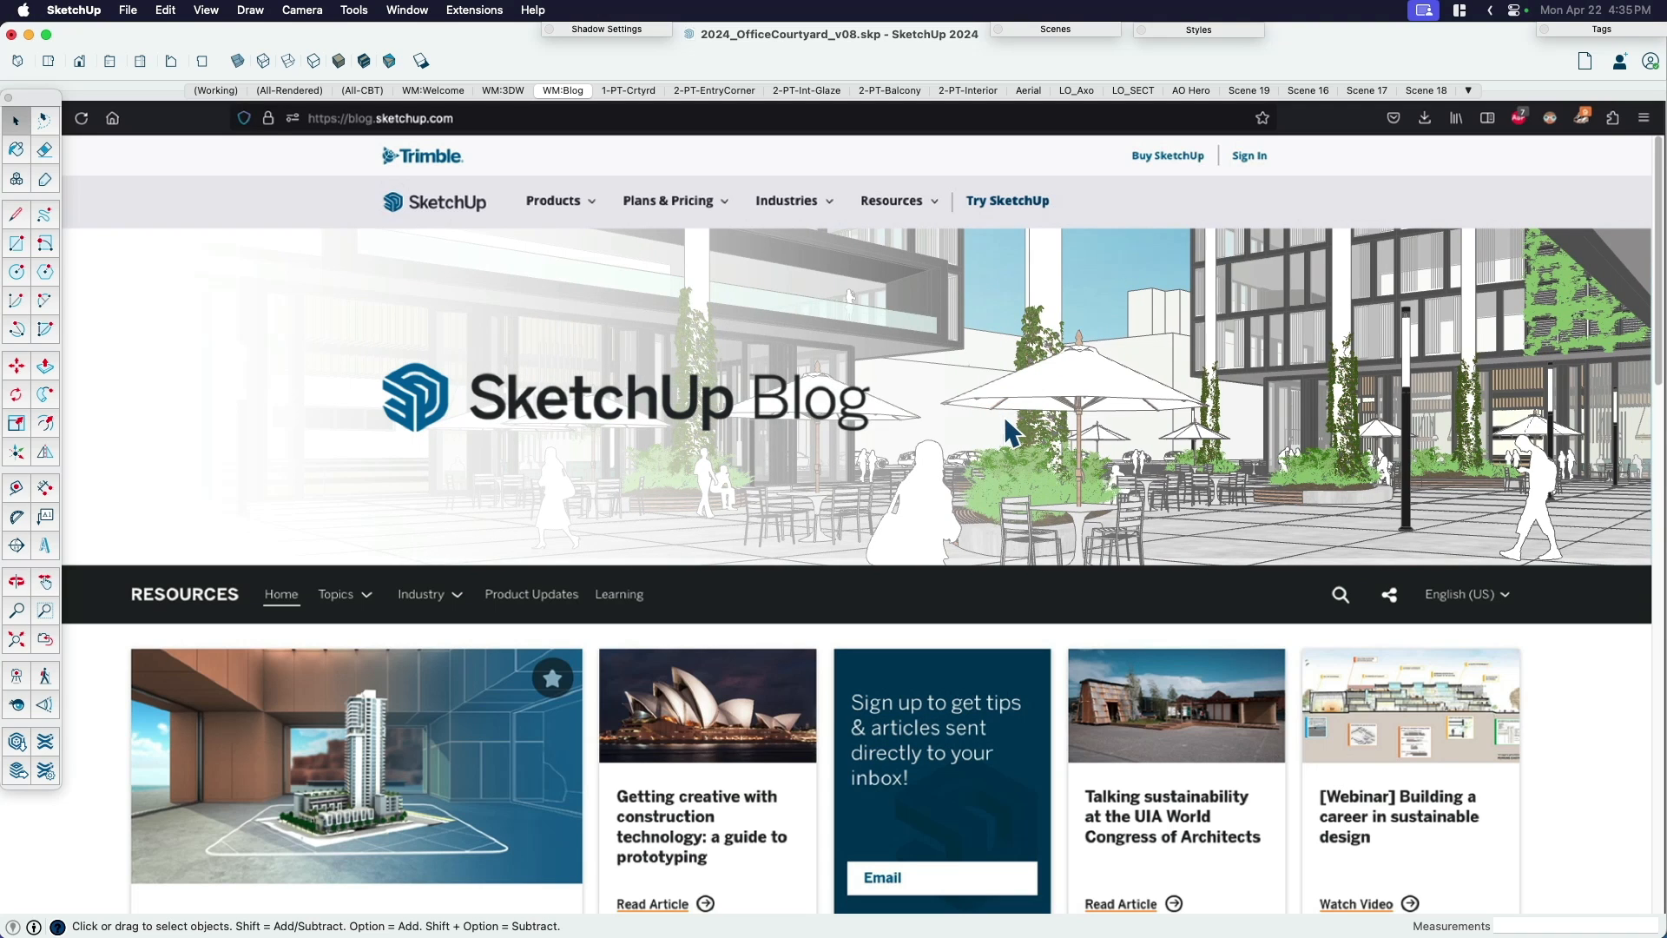
mouse_move(832, 174)
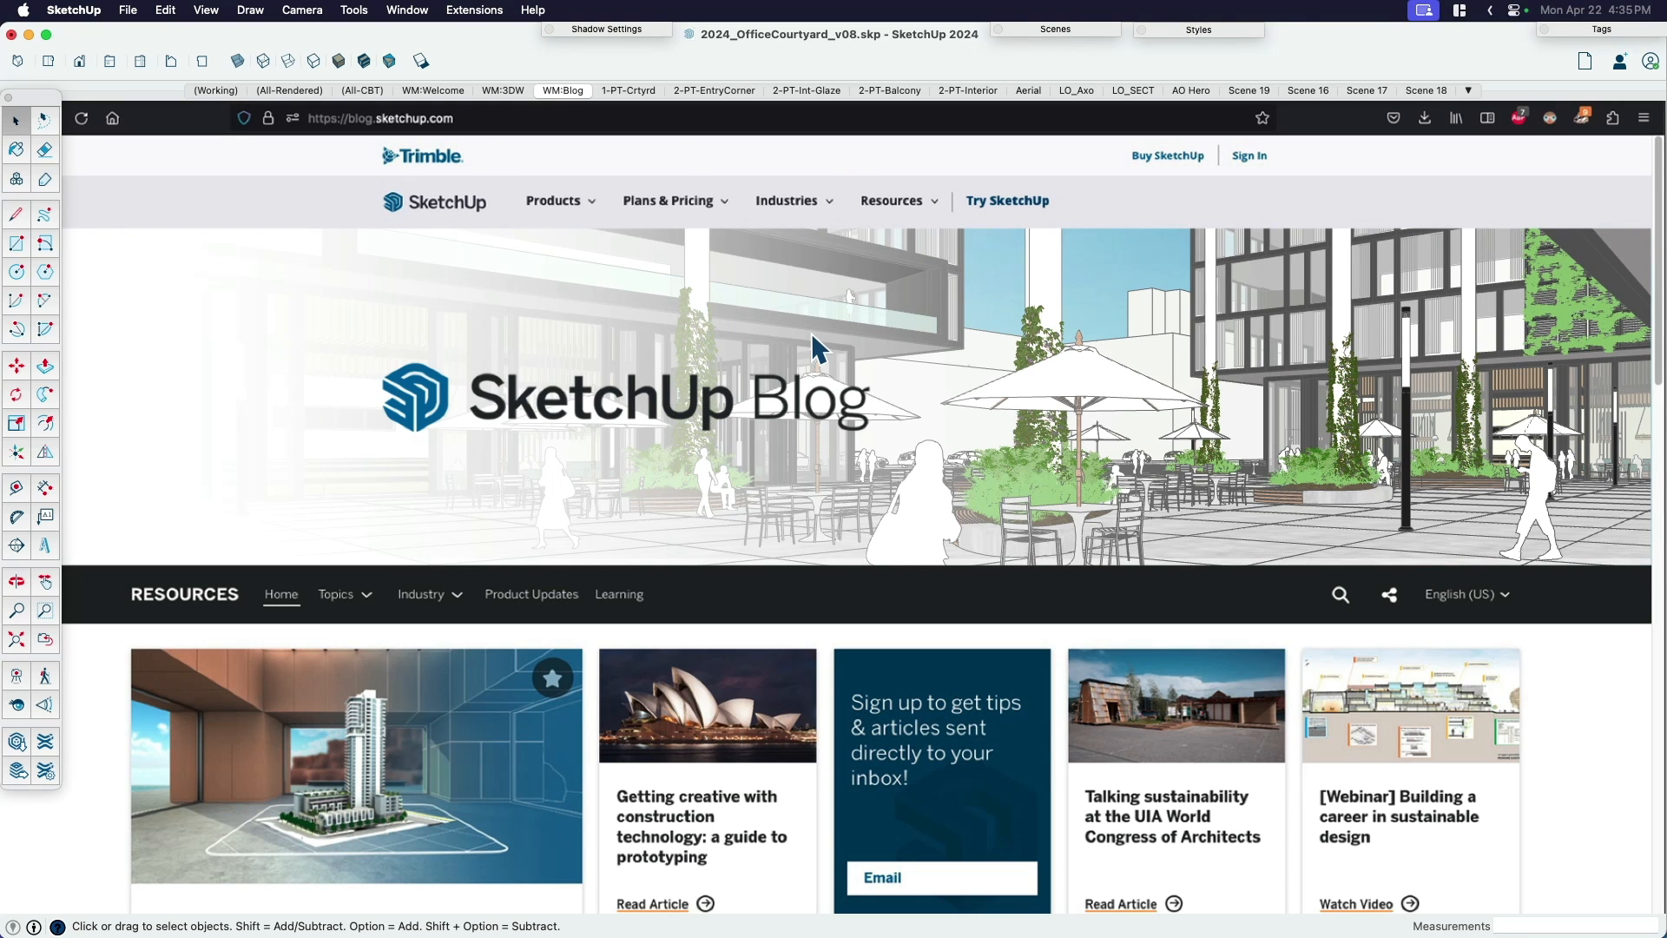
mouse_move(1010, 390)
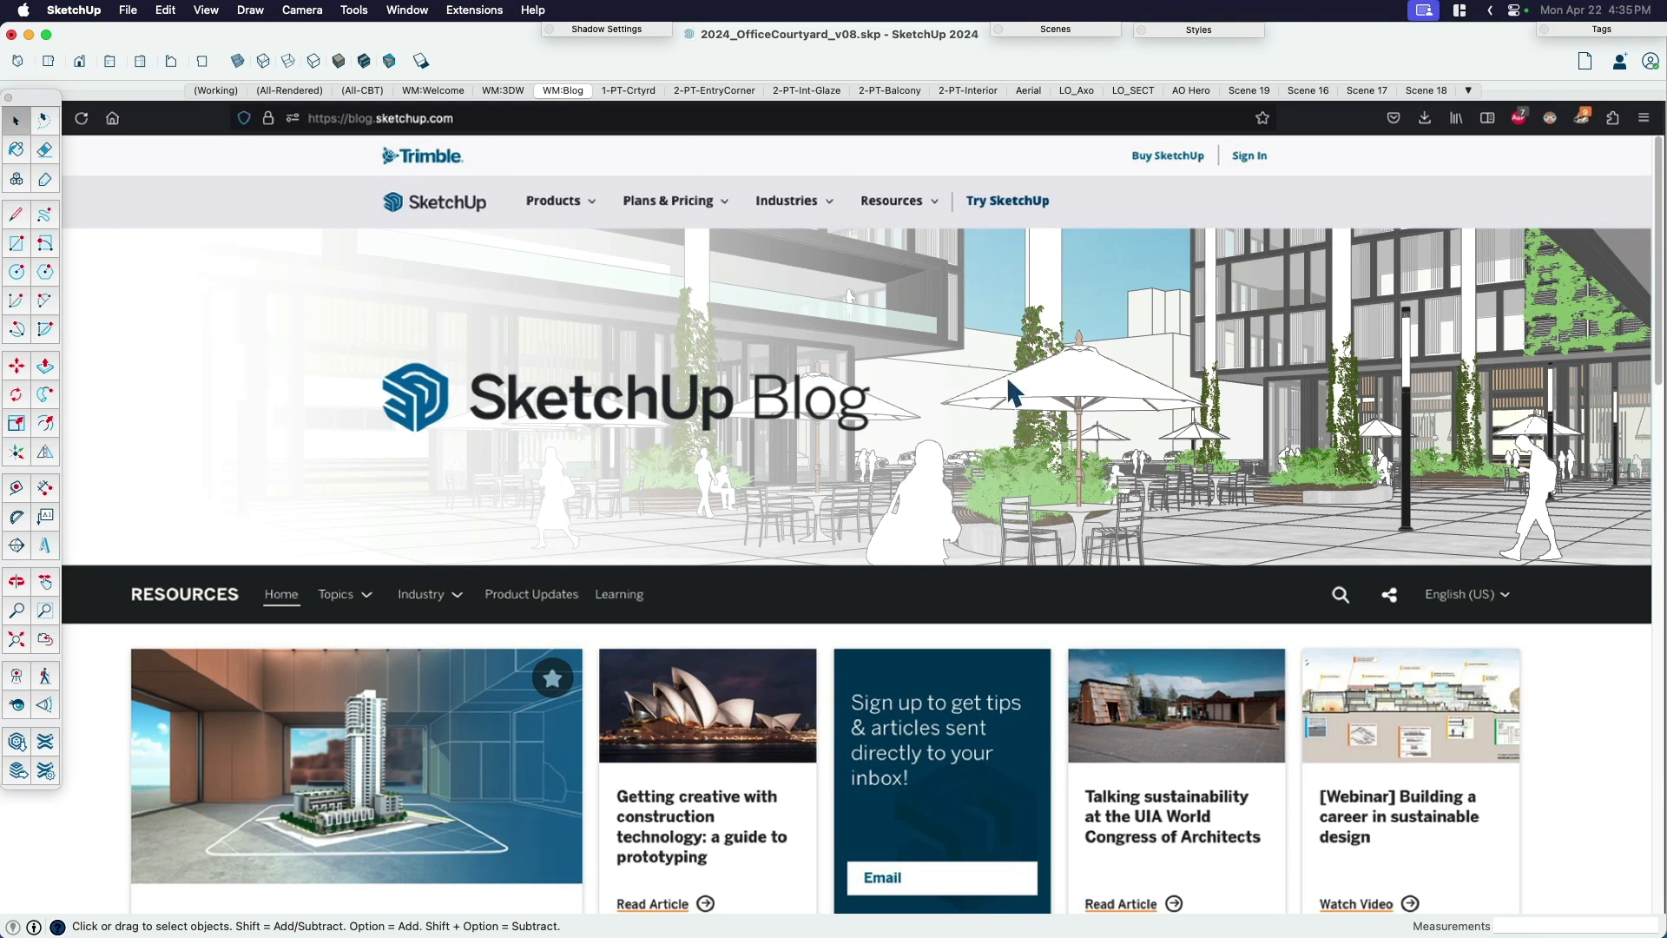
mouse_move(1011, 309)
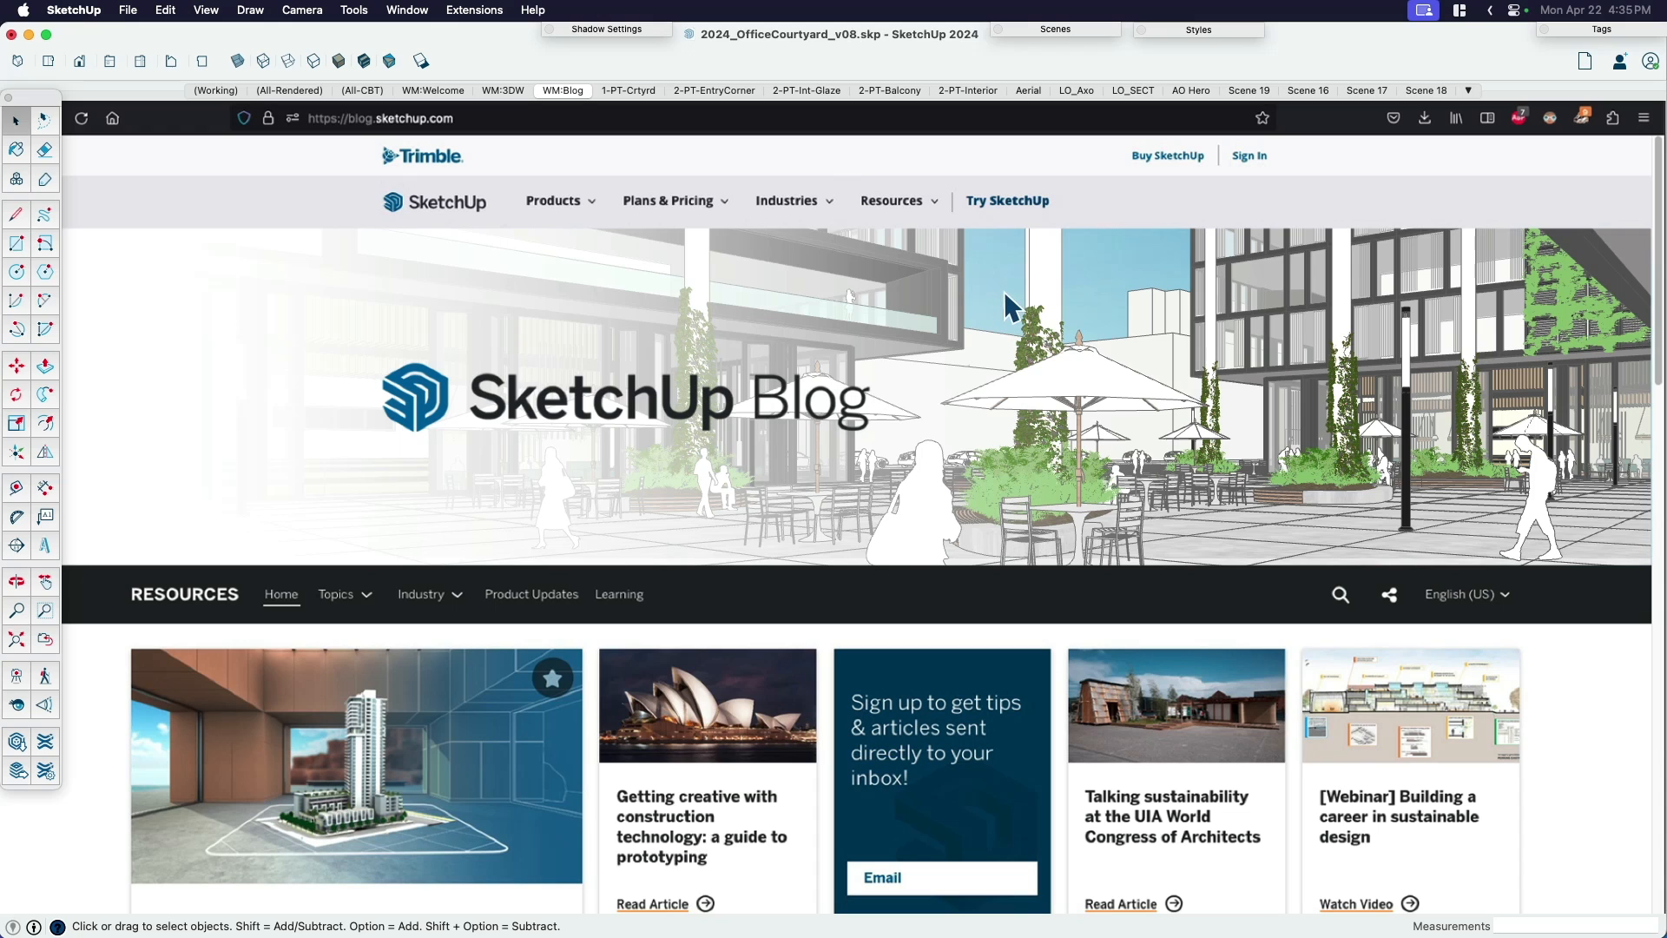
mouse_move(1011, 170)
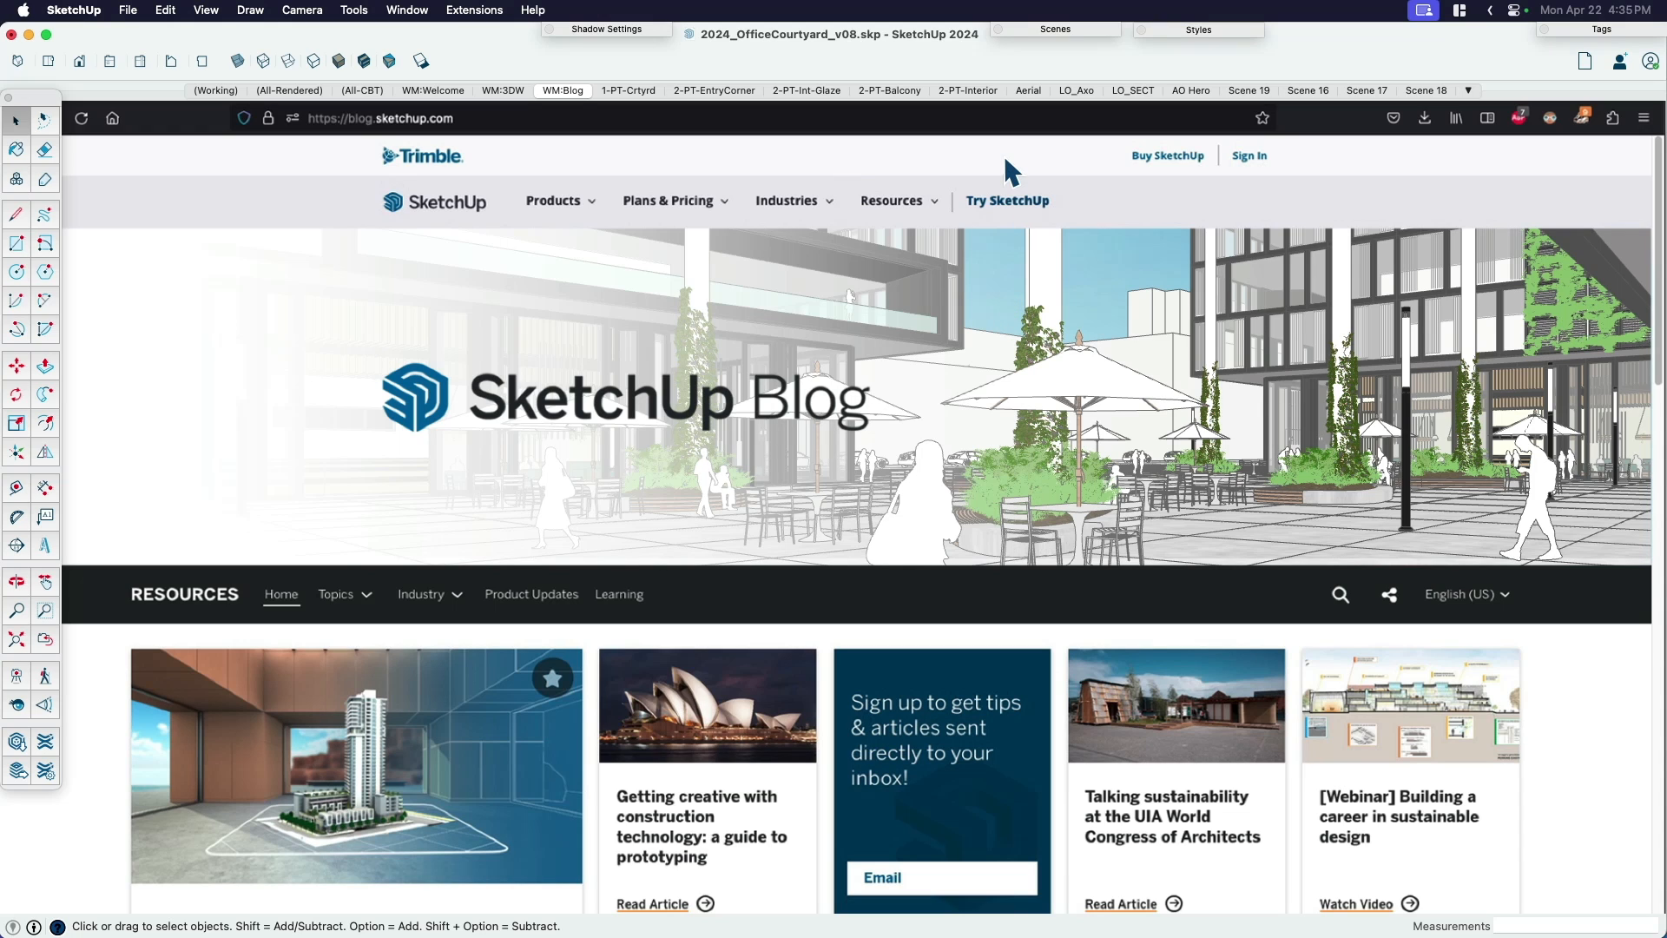
mouse_move(1006, 300)
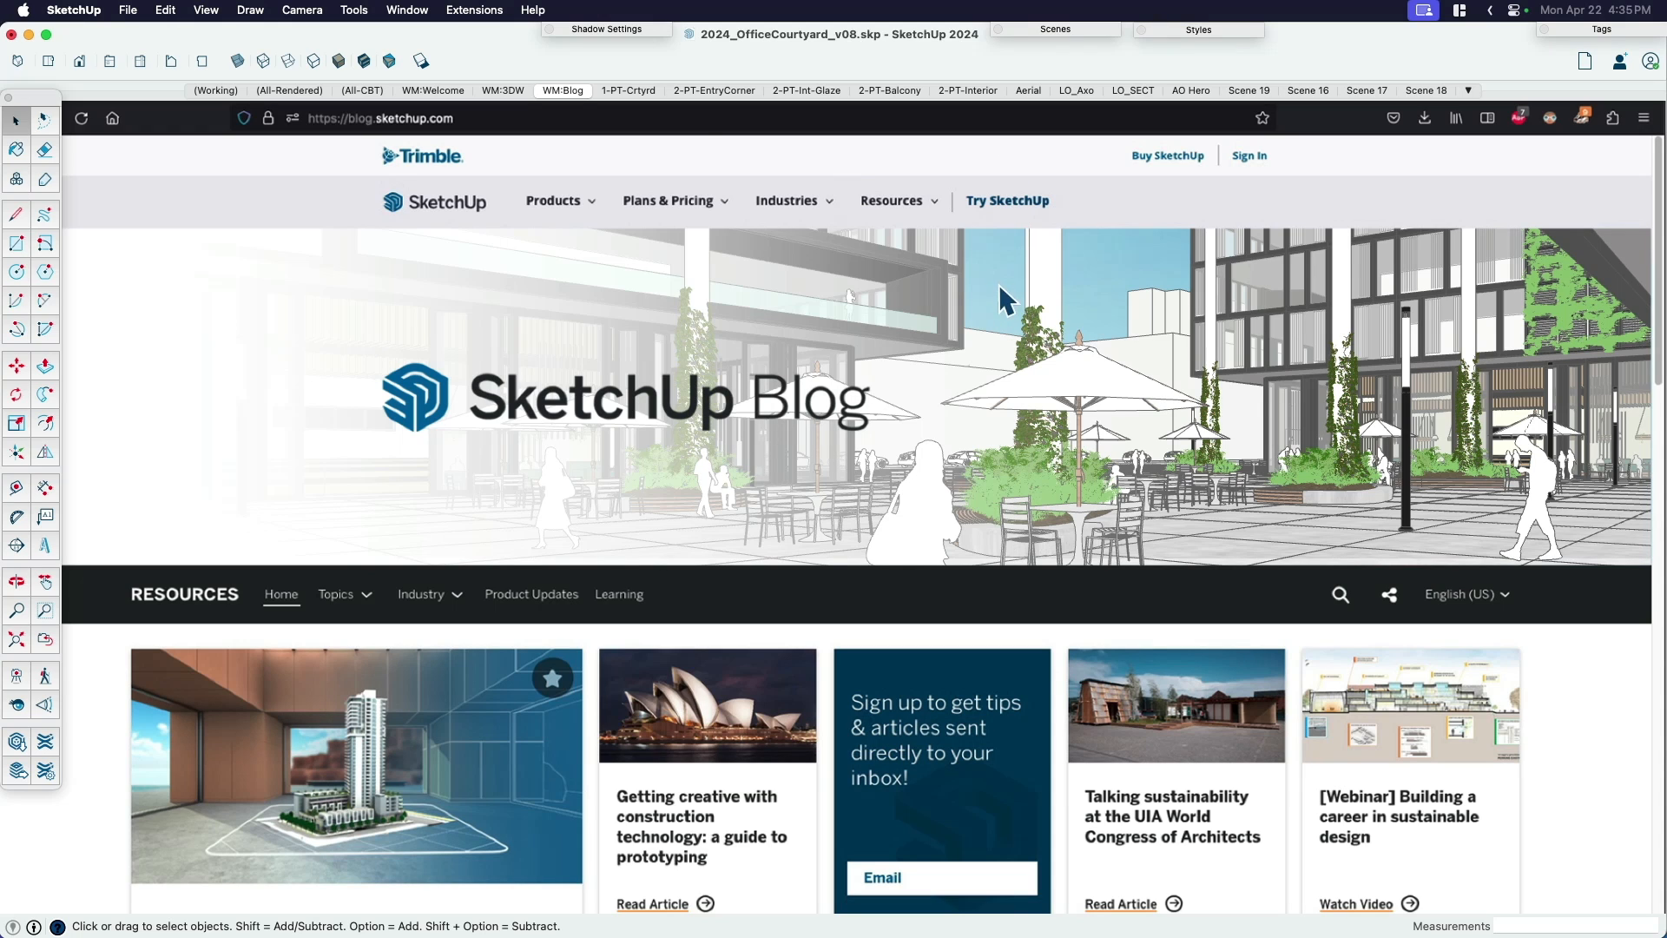
mouse_move(1035, 106)
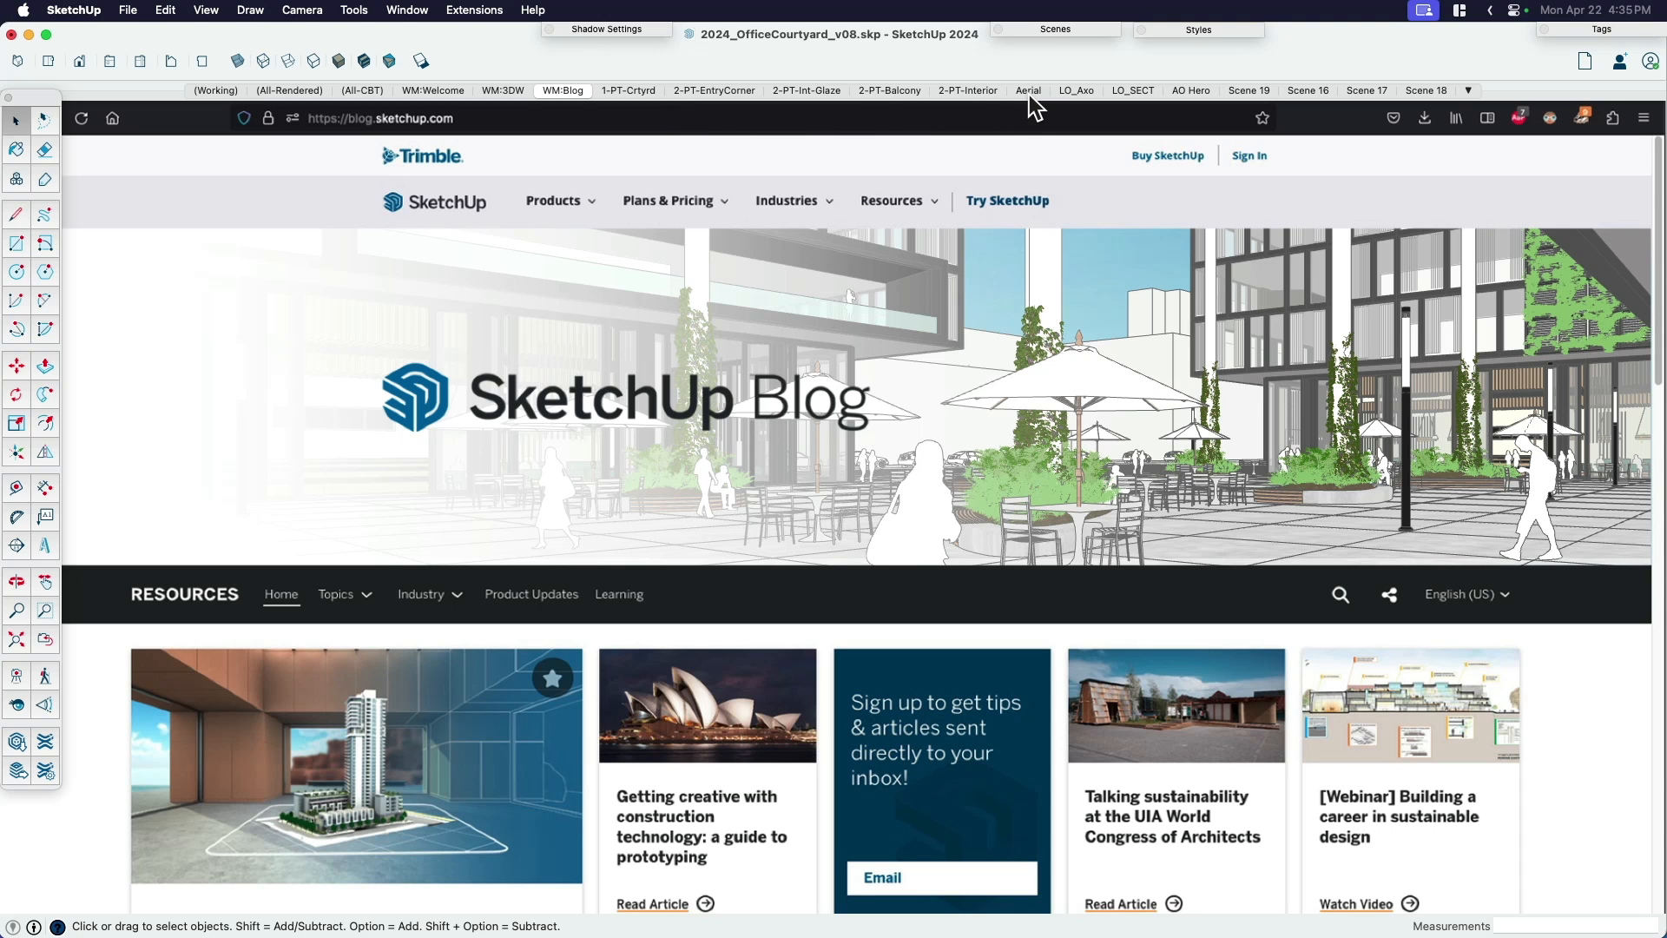
mouse_move(911, 103)
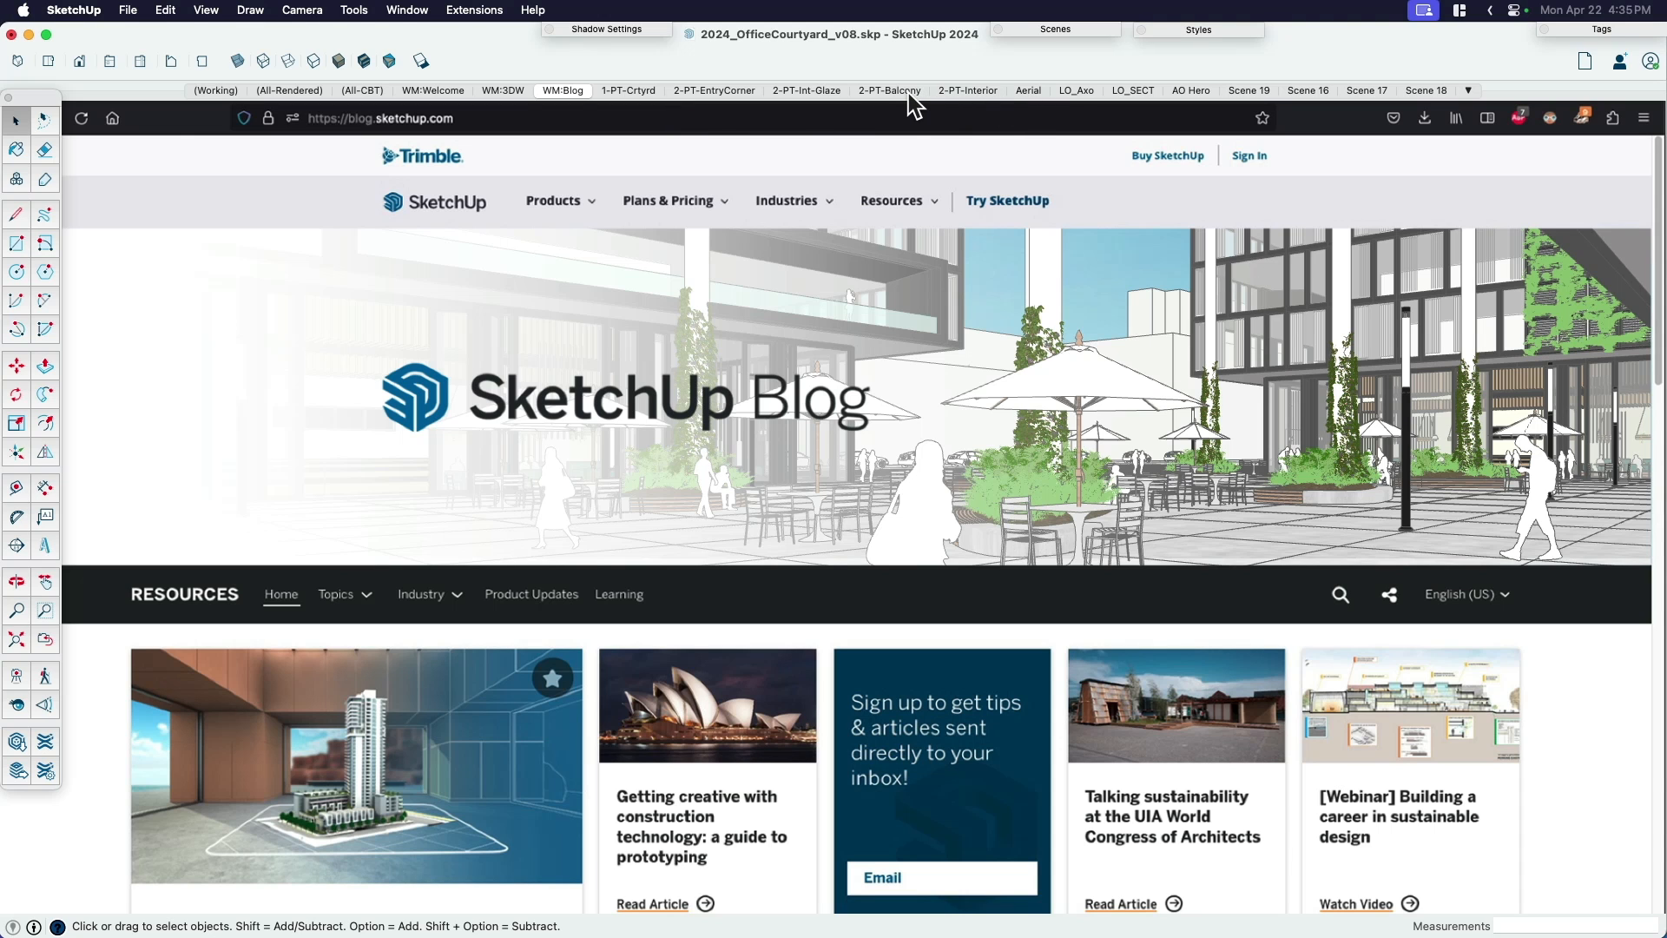
- Switch to the 2-PT-Balcony scene overlooking the glass-roofed courtyard
left_click(889, 90)
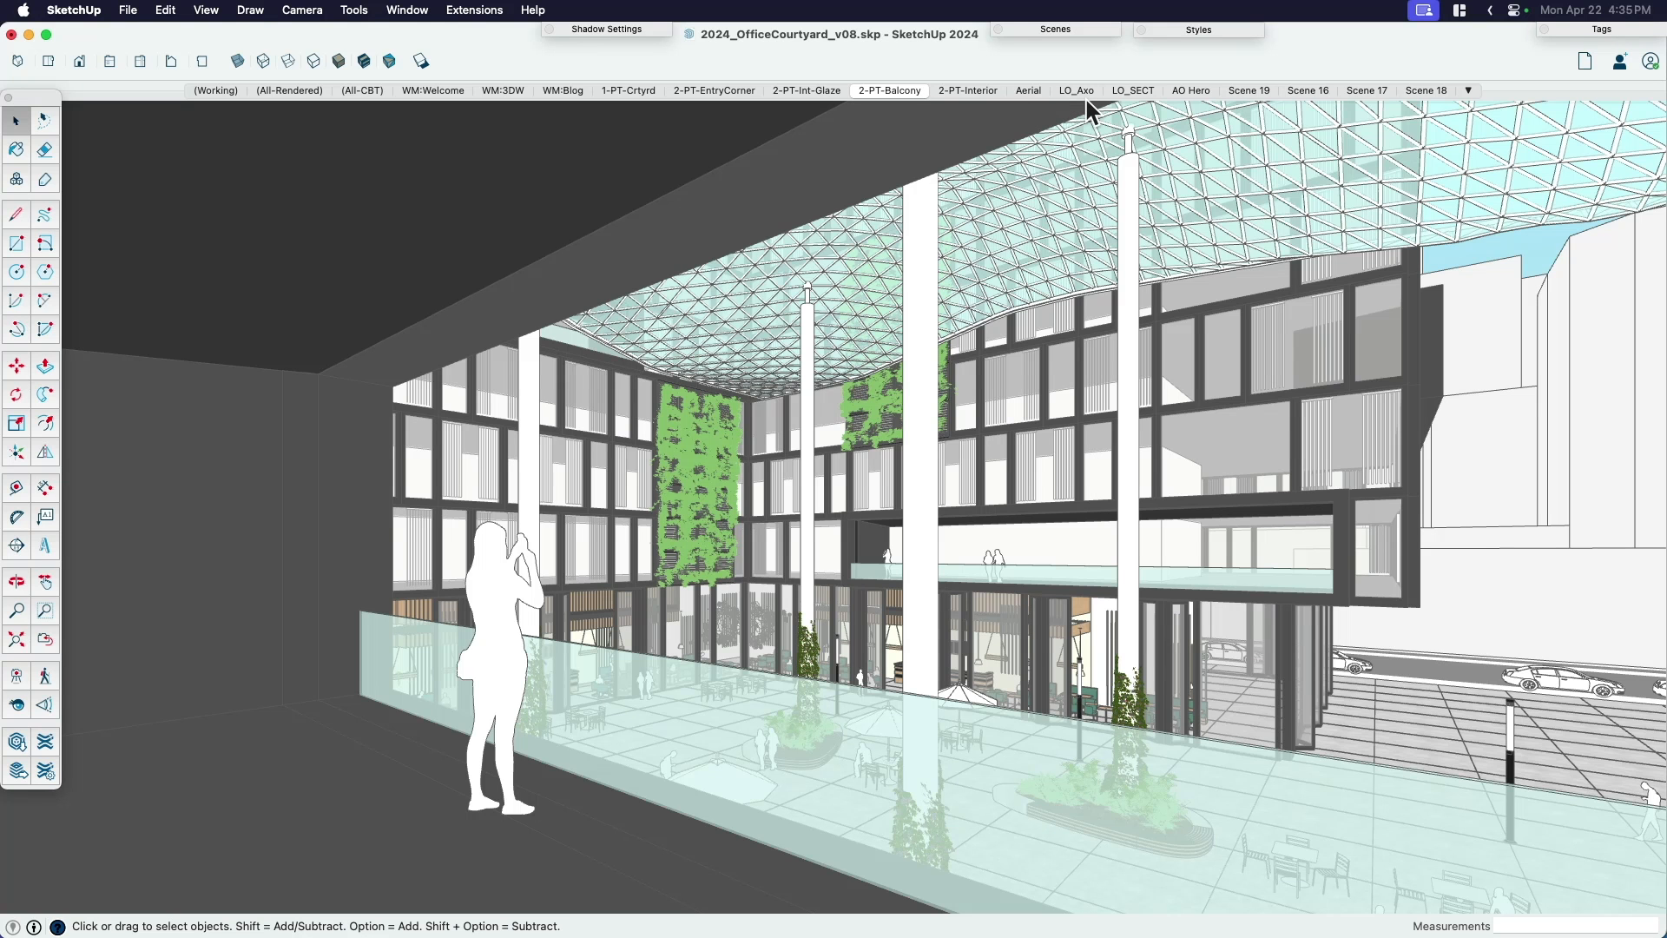
mouse_move(1110, 520)
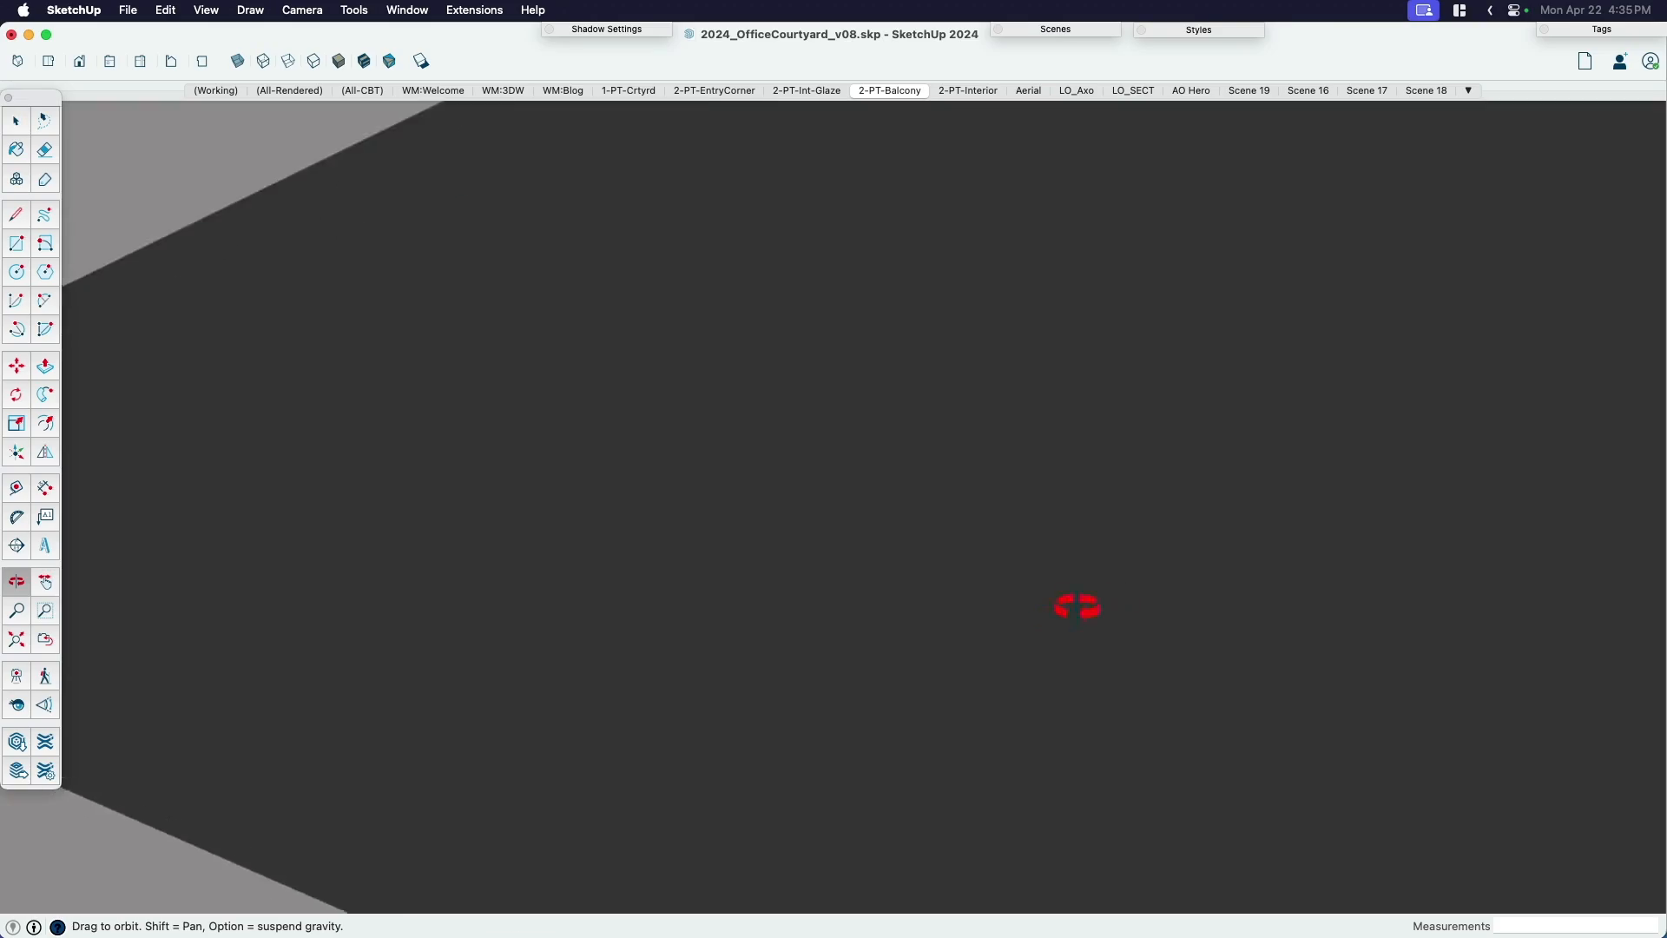
- Orbit and pan out to an aerial view of the building amid the surrounding city blocks
left_click(889, 90)
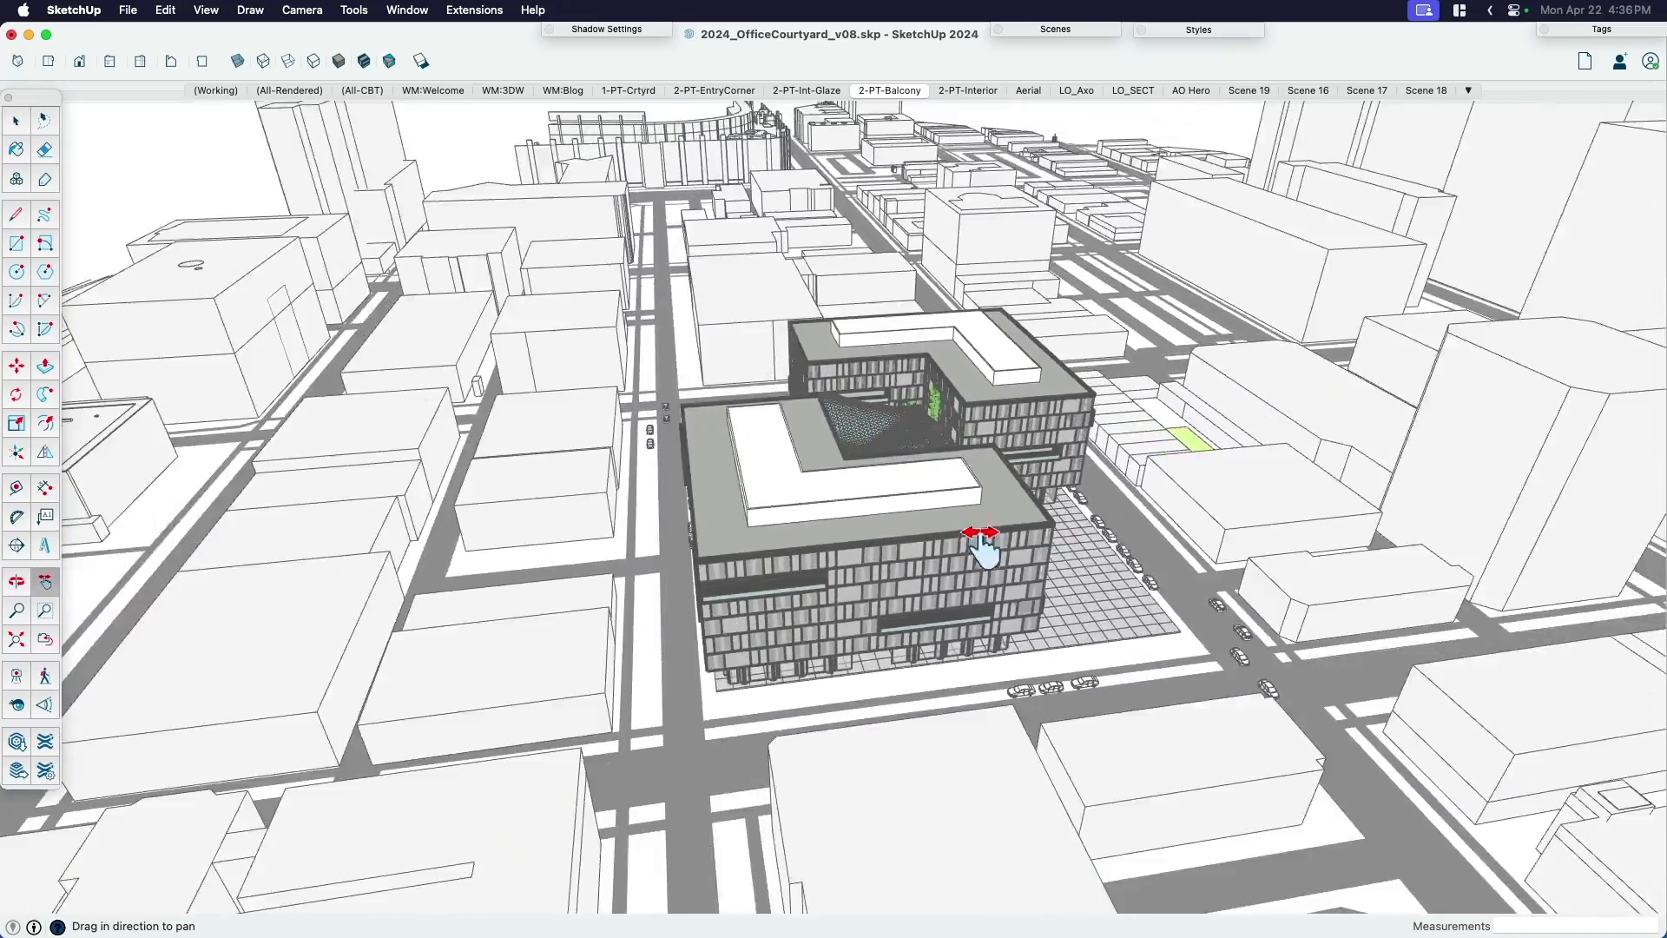
left_click_drag(983, 550, 956, 505)
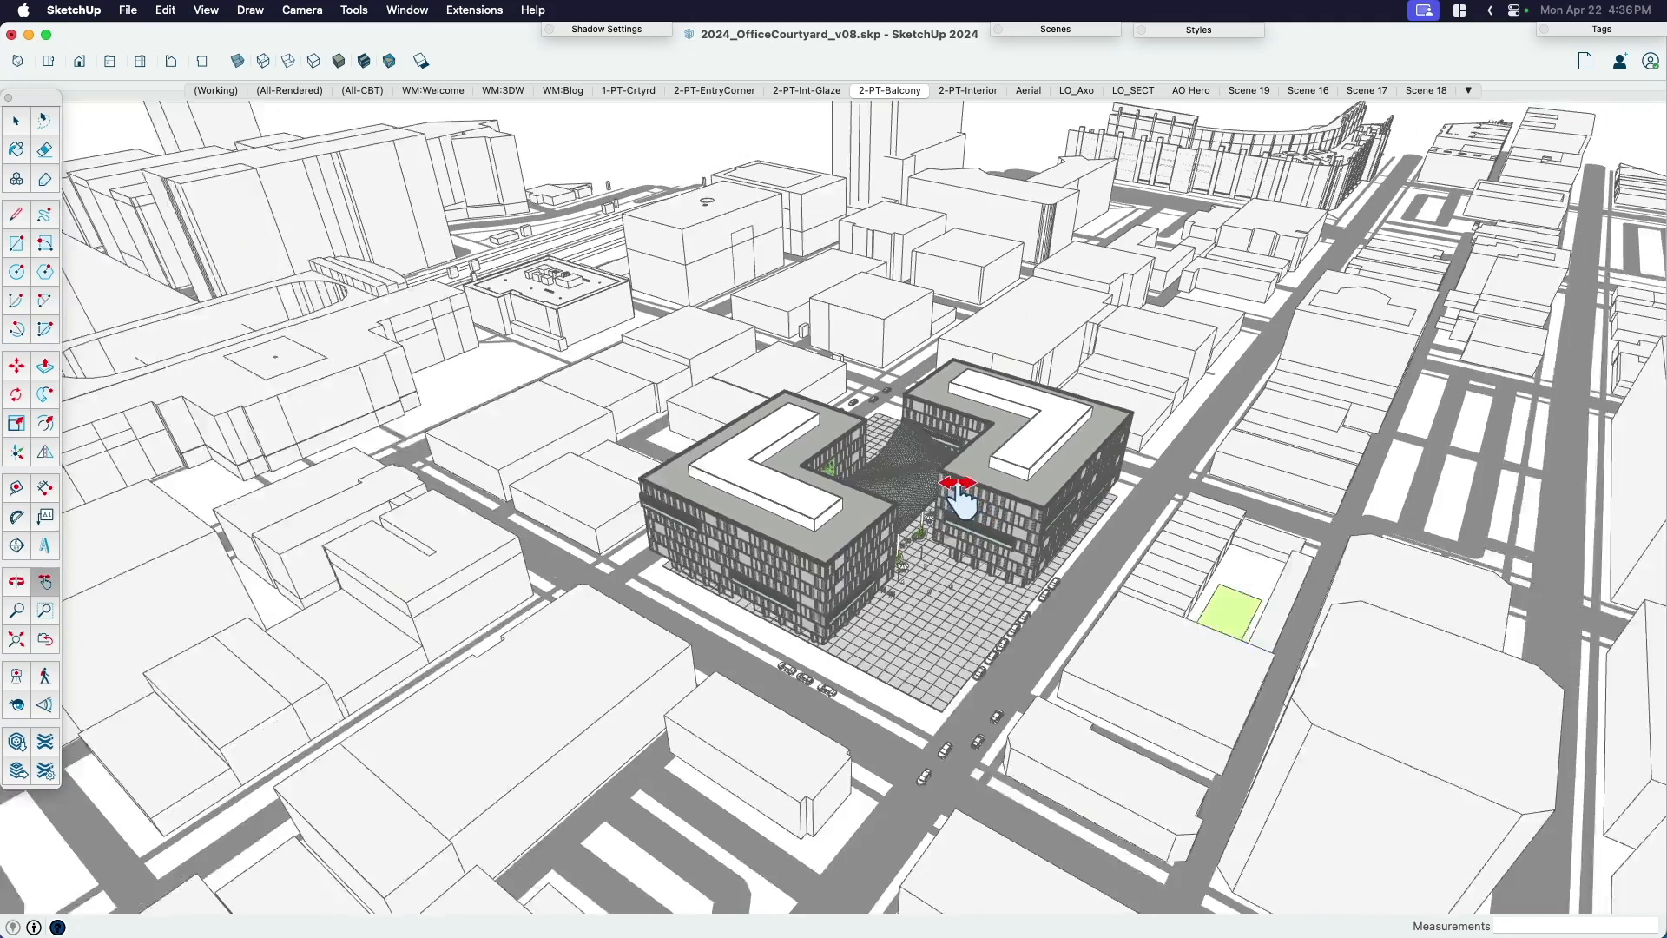